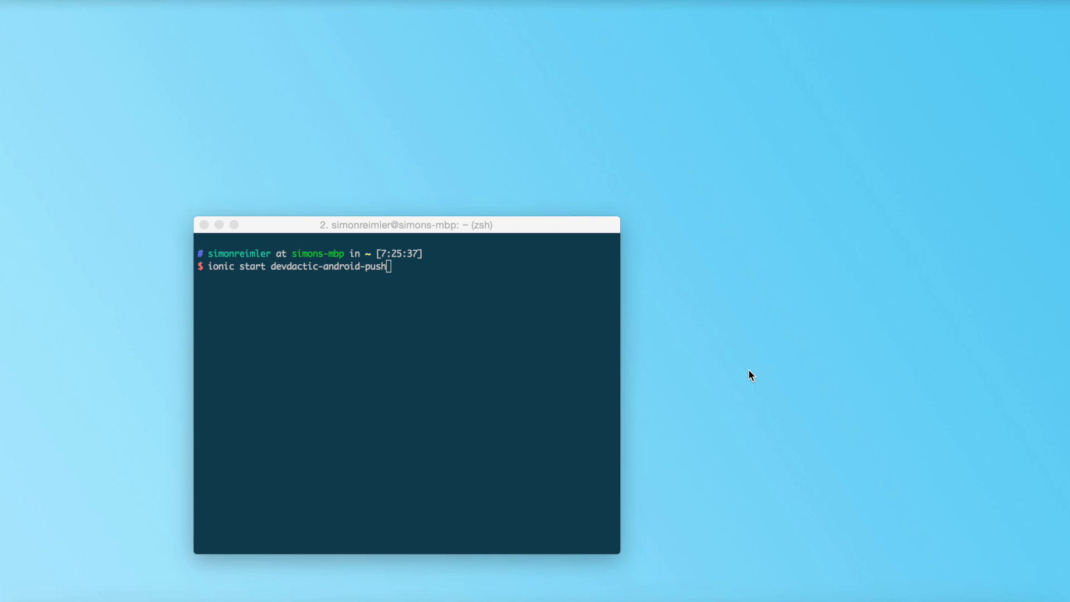
pyautogui.moveTo(469, 179)
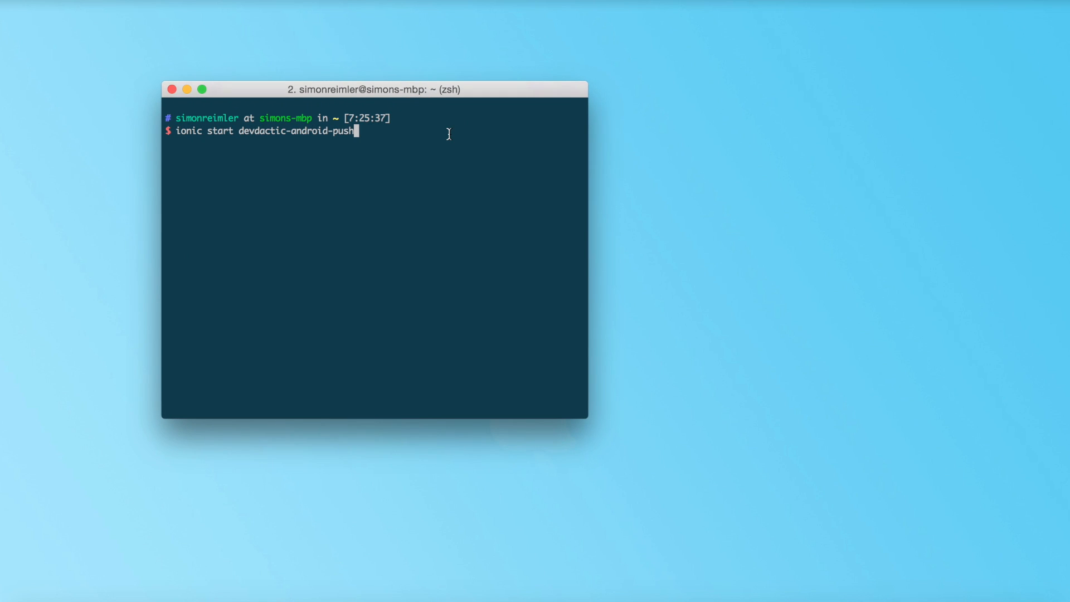
# Run 'ionic start devdactic-android-push' to create the starter project.
pyautogui.press('Return')
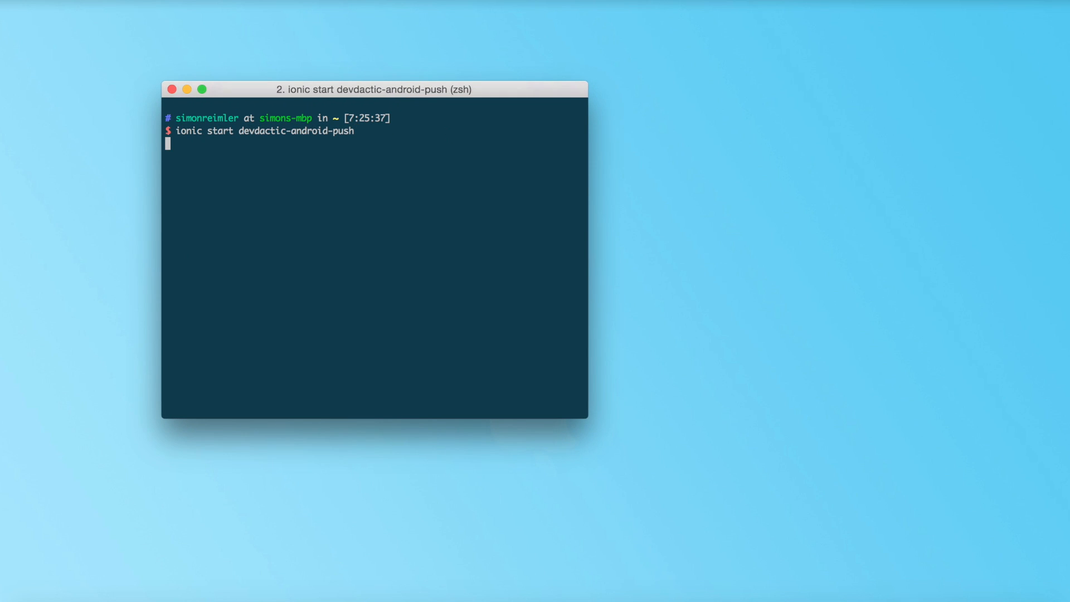
pyautogui.press('return')
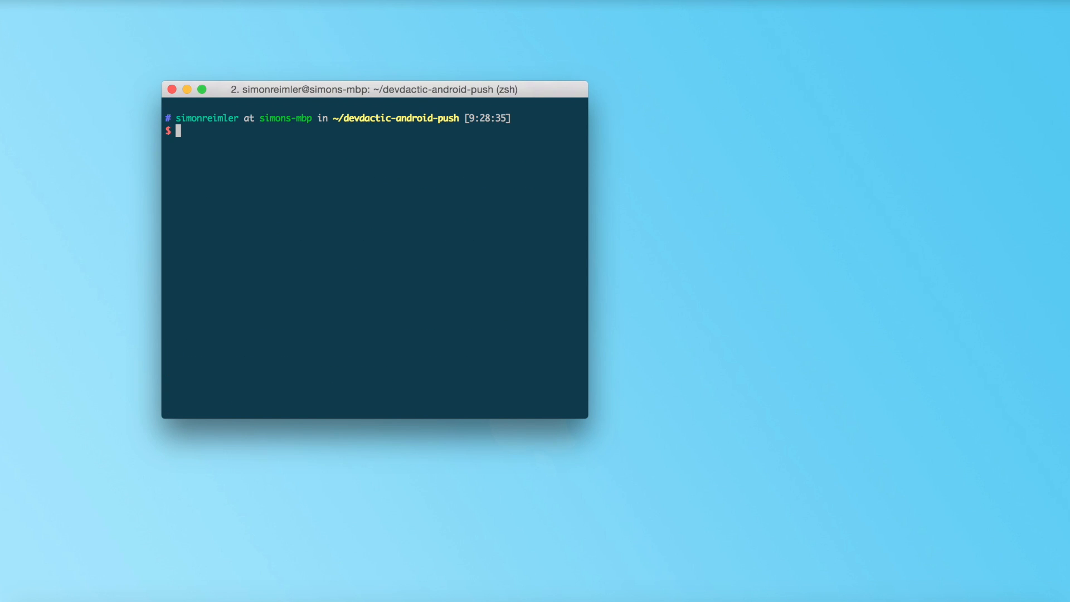
# Enter 'ionic add ionic-platform-web-client' to add the web client package.
pyautogui.write('ionic')
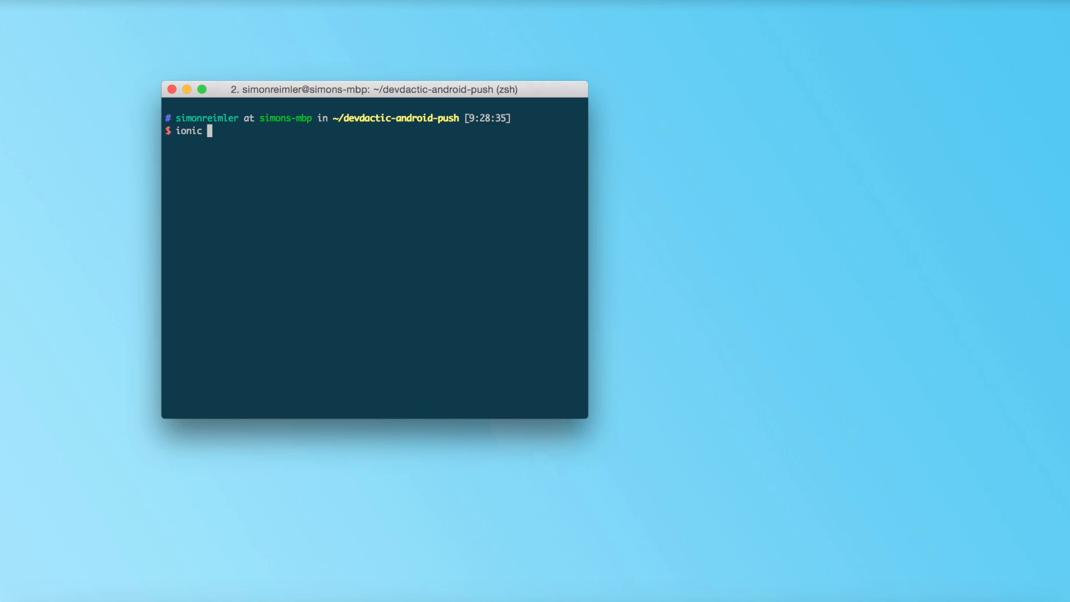
pyautogui.write('add')
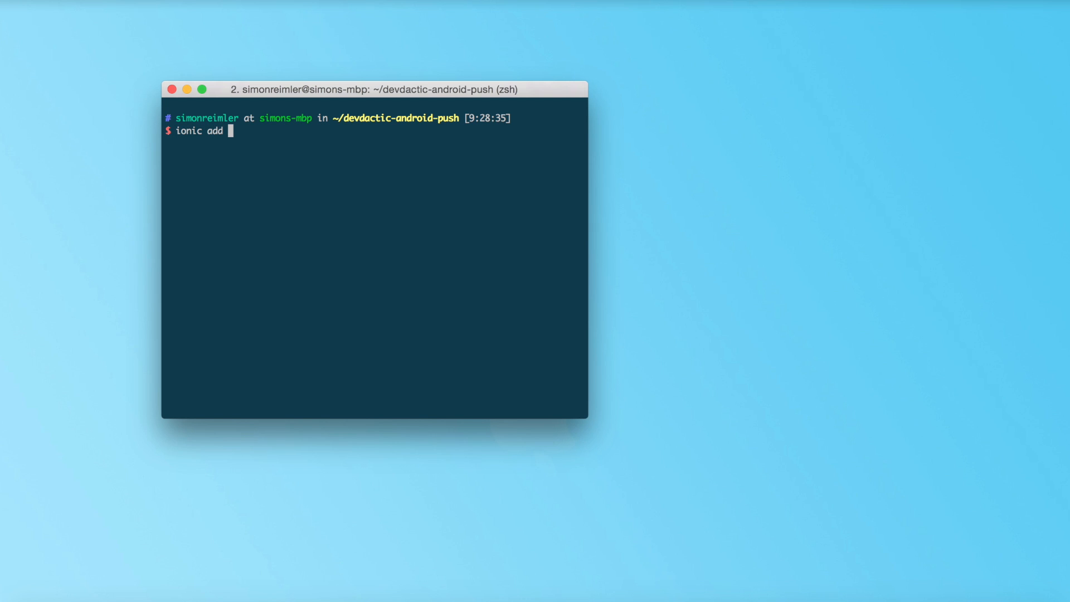
pyautogui.write('ionic-')
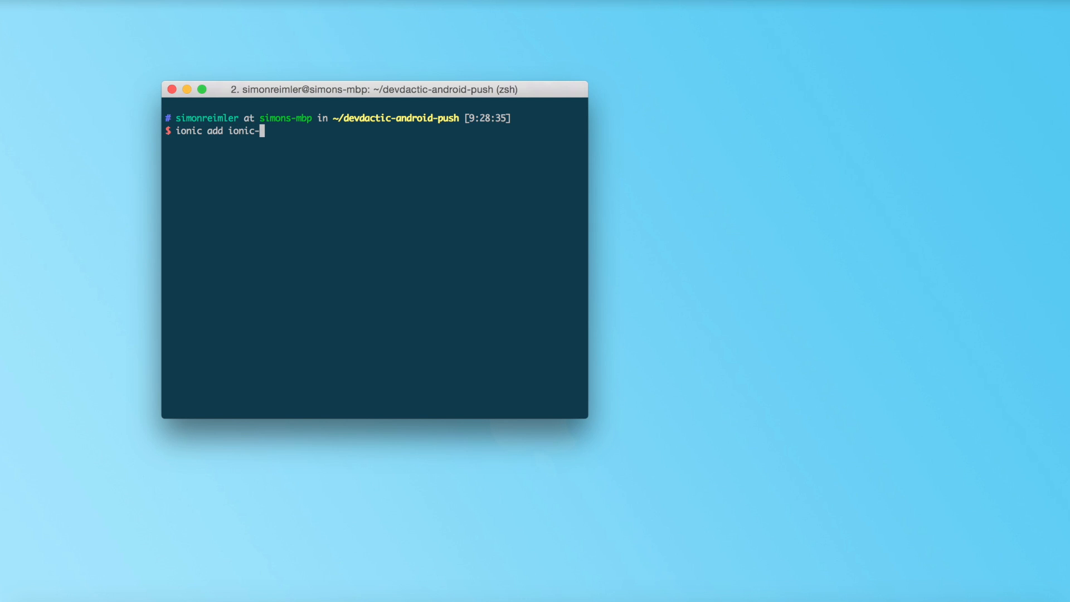
pyautogui.write('p')
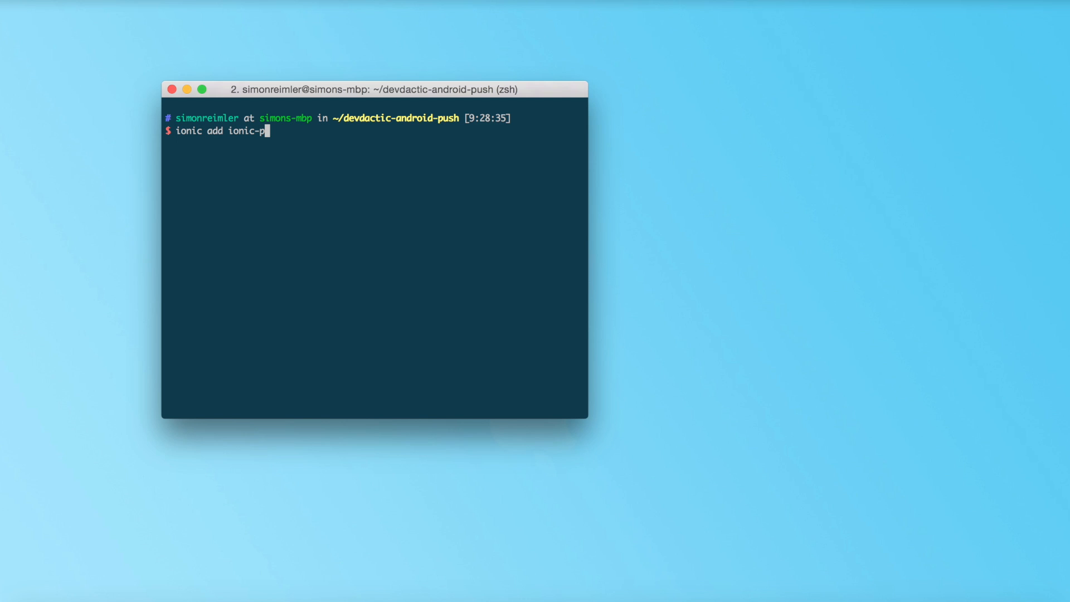
pyautogui.write('latform-web-client')
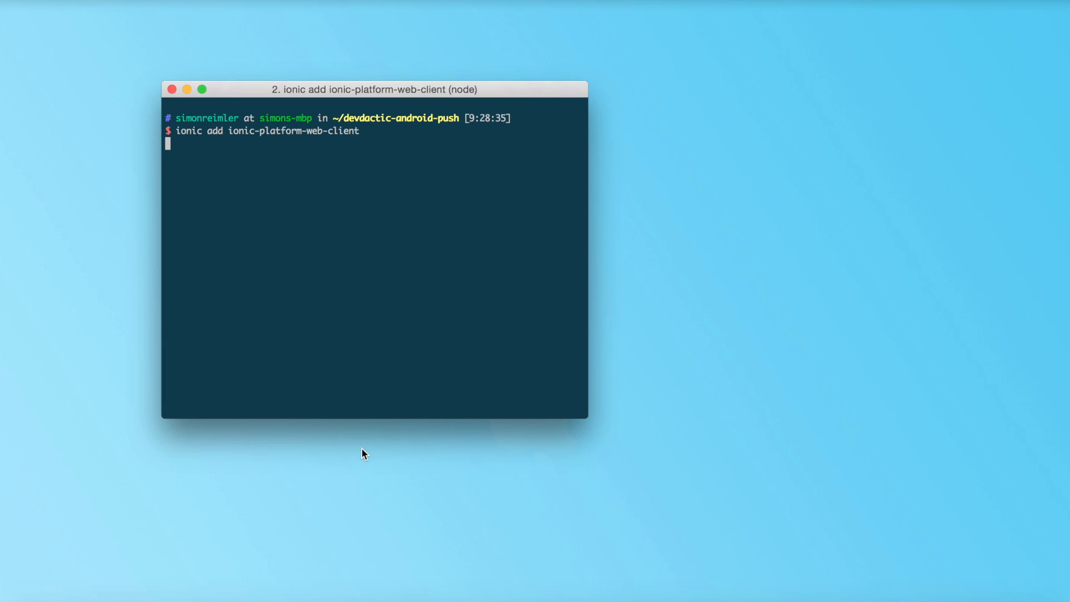
pyautogui.moveTo(362, 237)
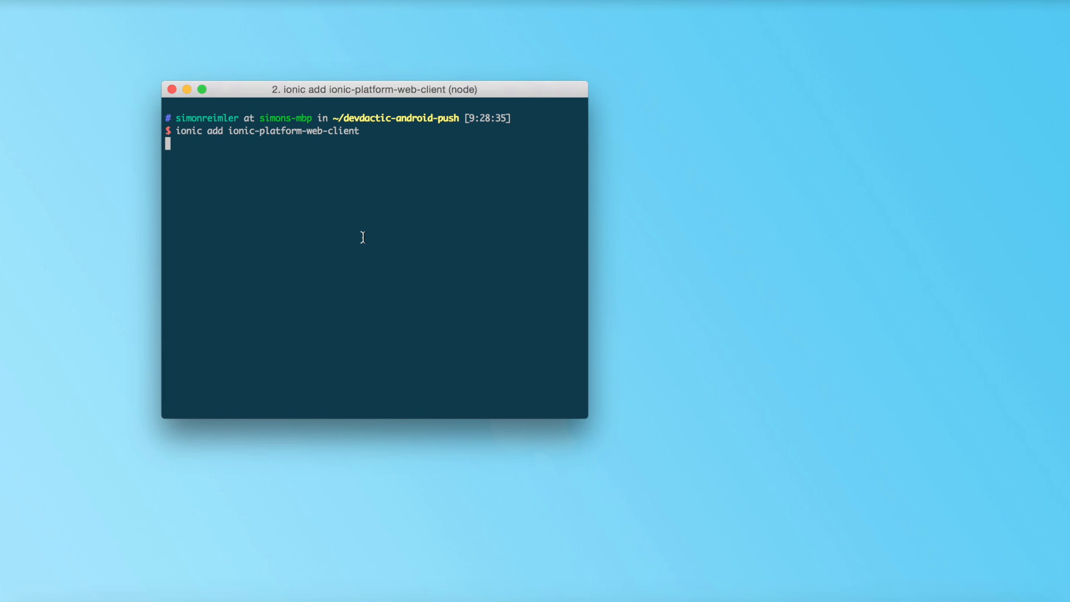
pyautogui.moveTo(332, 109)
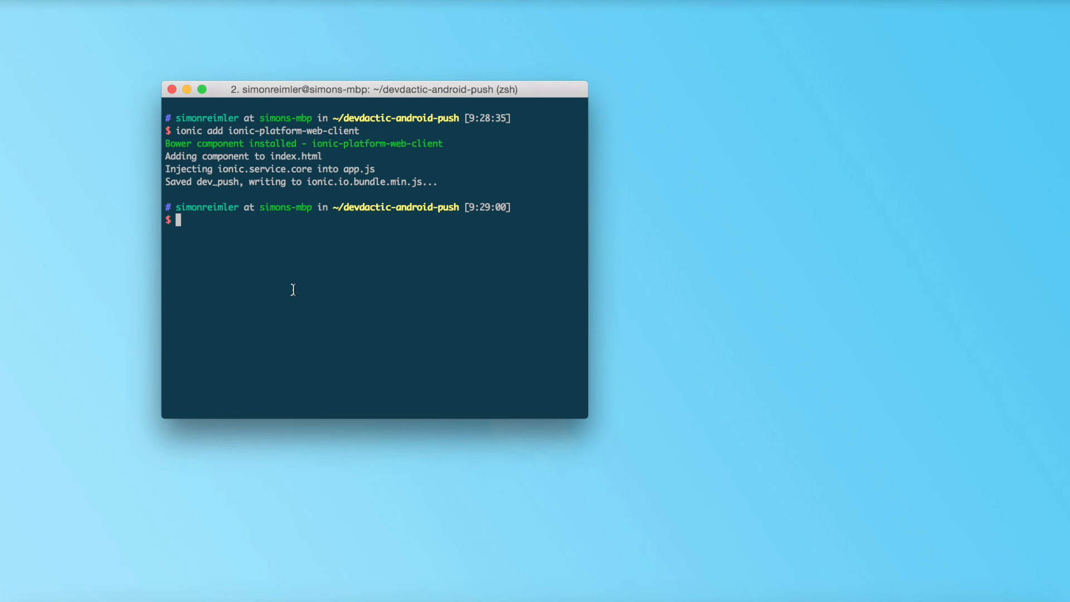
# Enter 'ionic plugin add phonegap-plugin-push' to install the push plugin.
pyautogui.write('ionic')
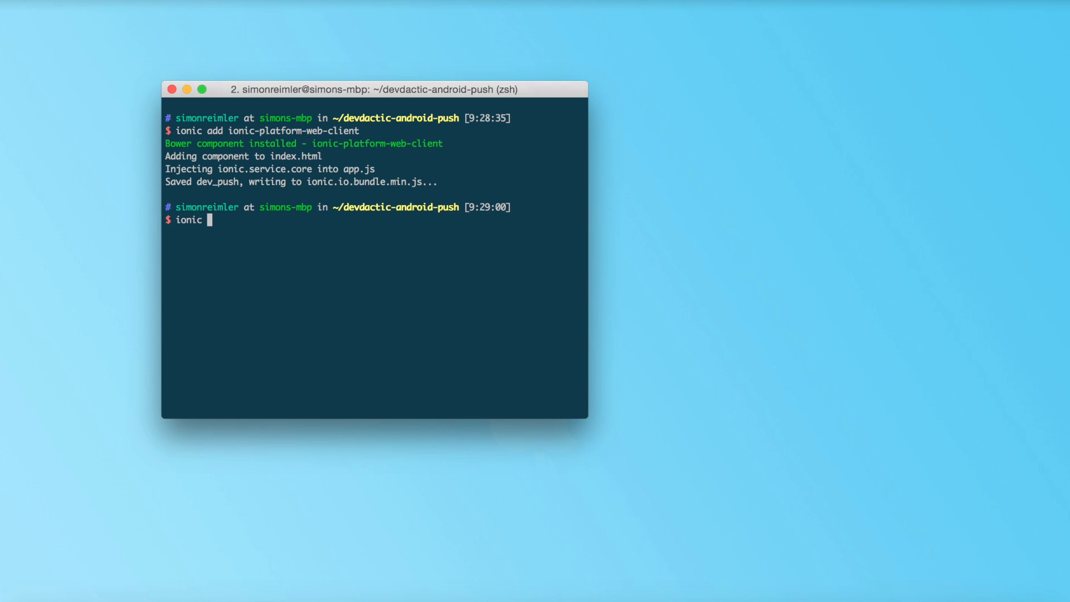
pyautogui.write('plu')
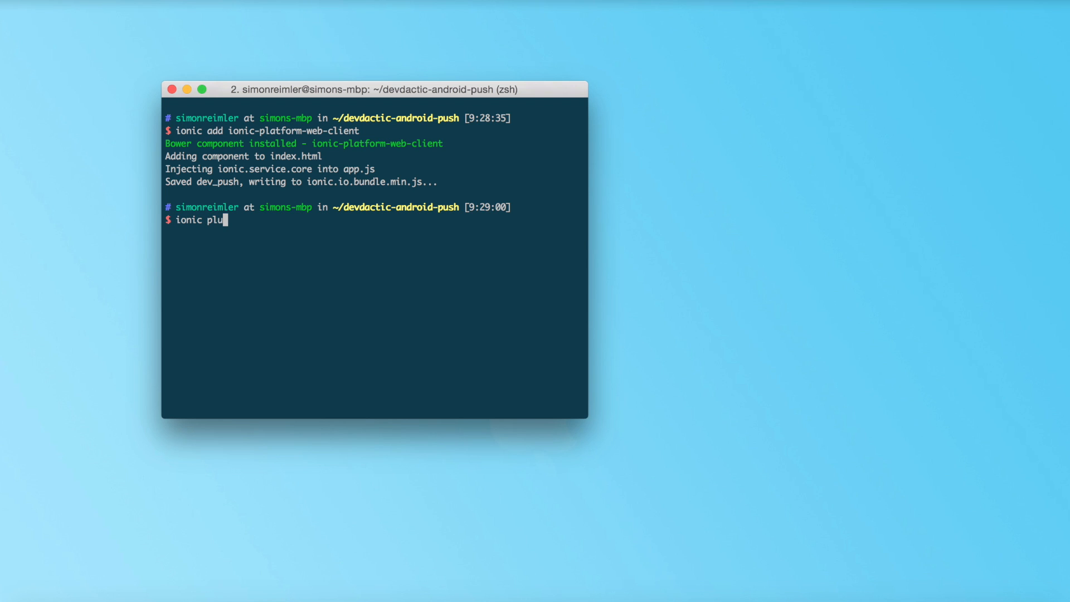
pyautogui.write('gin')
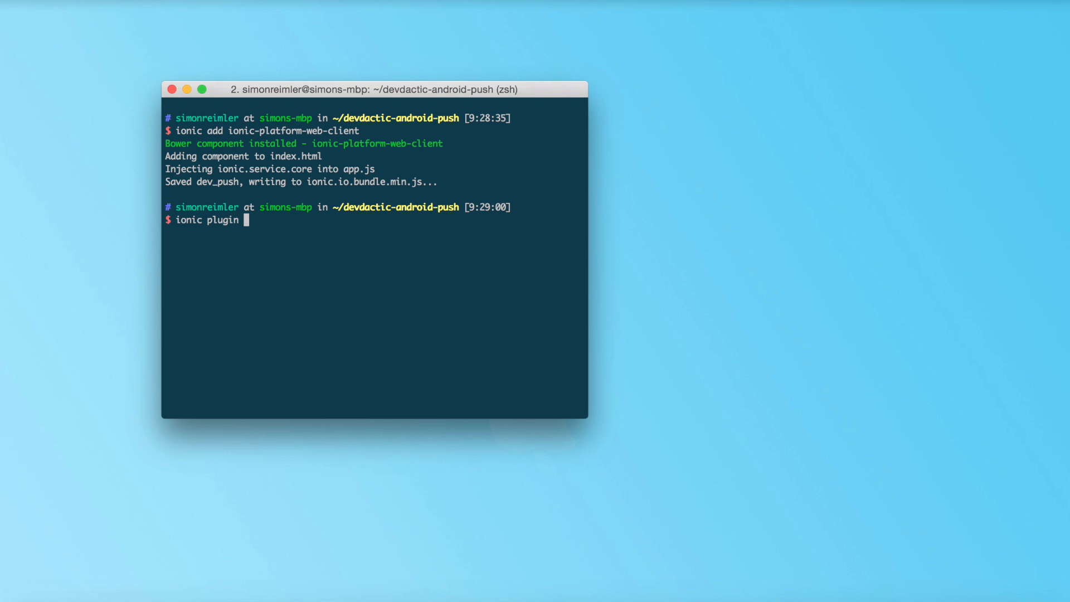
pyautogui.write('add phoneg')
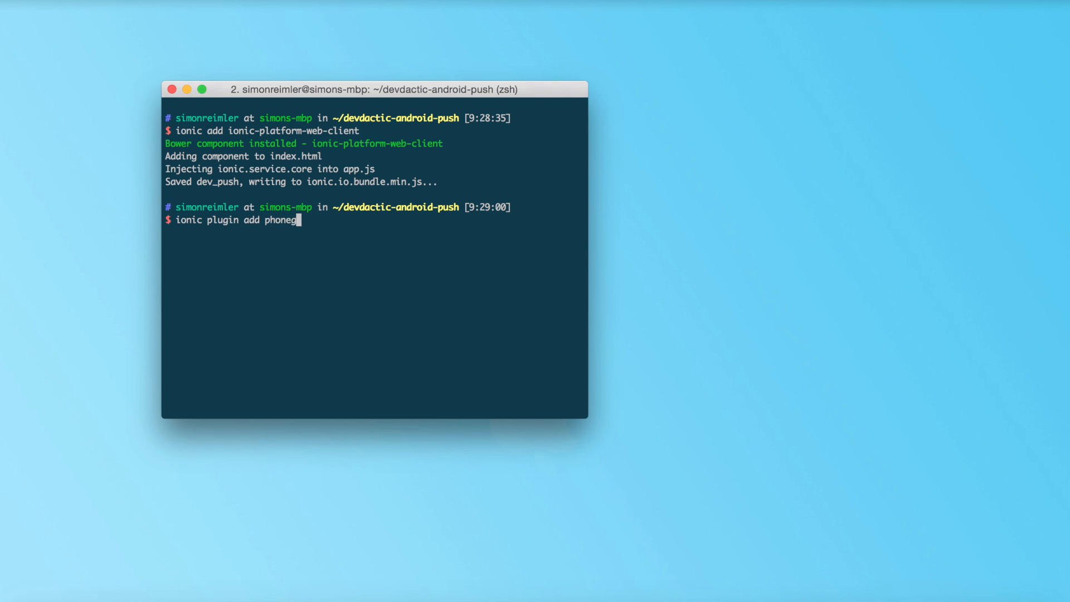
pyautogui.write('ap-plugin-push')
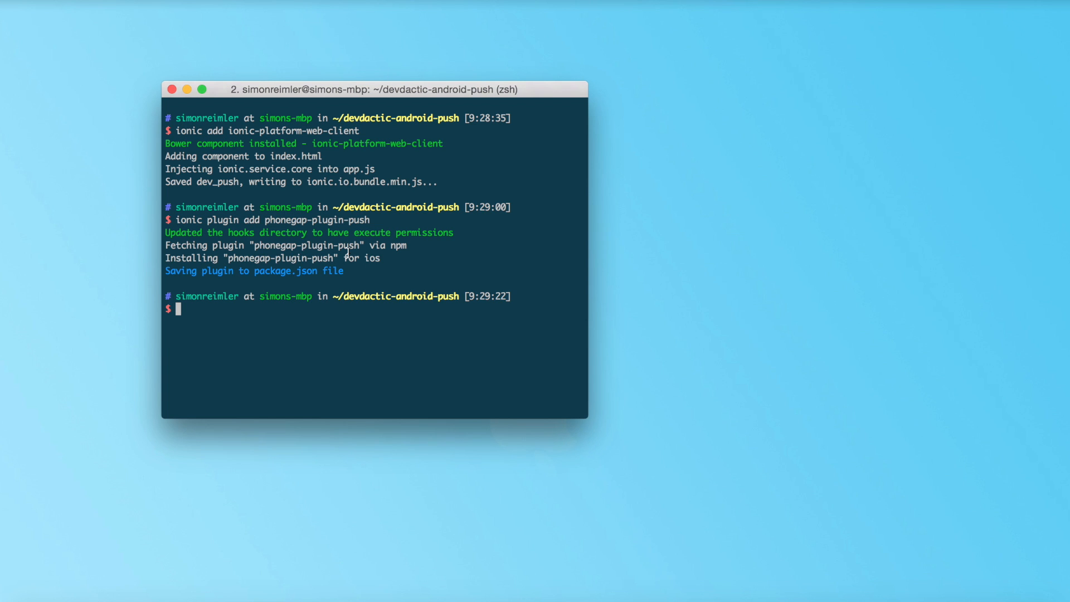
# Run 'ionic io init' to register the project with Ionic.io.
pyautogui.write('ionic')
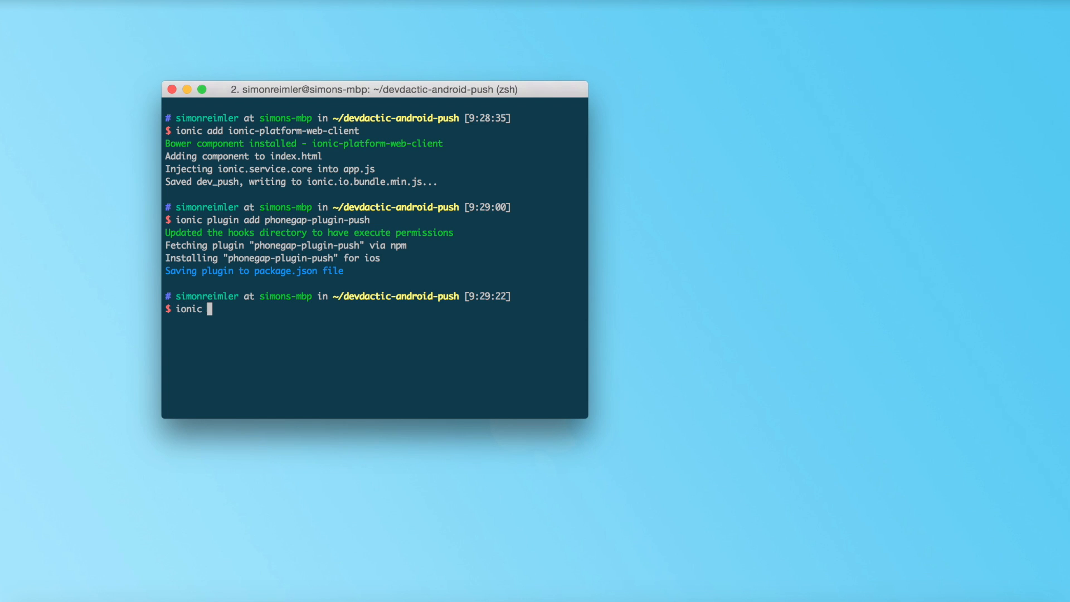
pyautogui.write('io init')
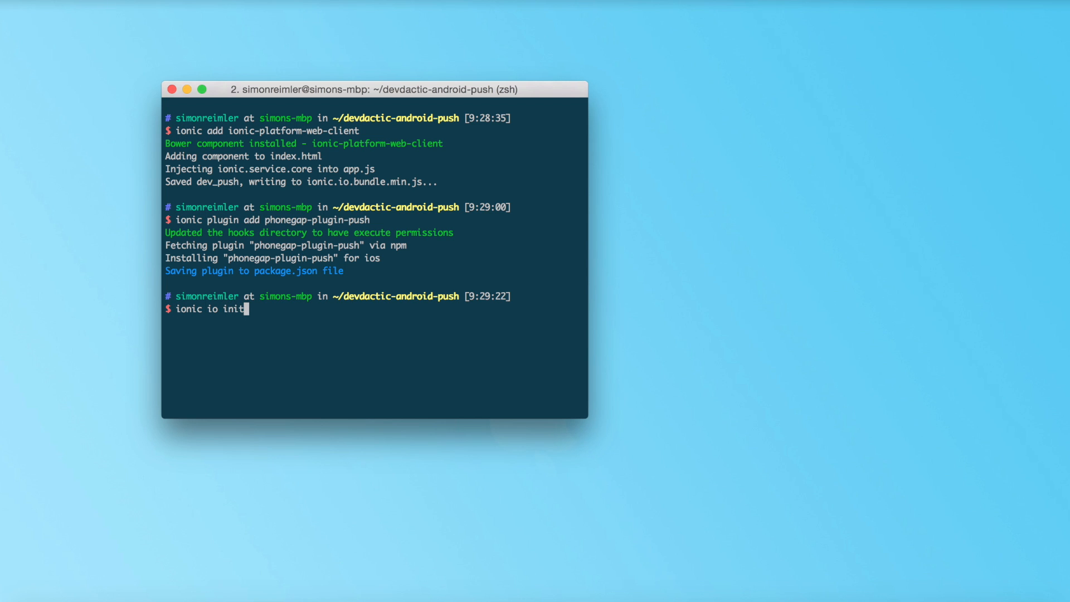
pyautogui.press('Return')
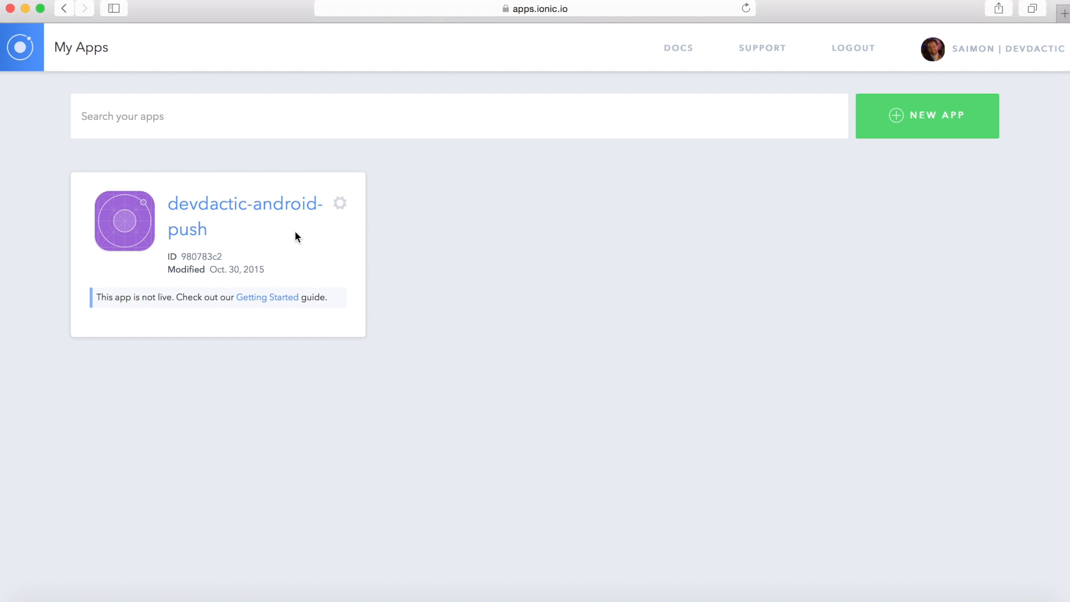
# Open the devdactic-android-push app card to reach its Push page.
pyautogui.click(245, 204)
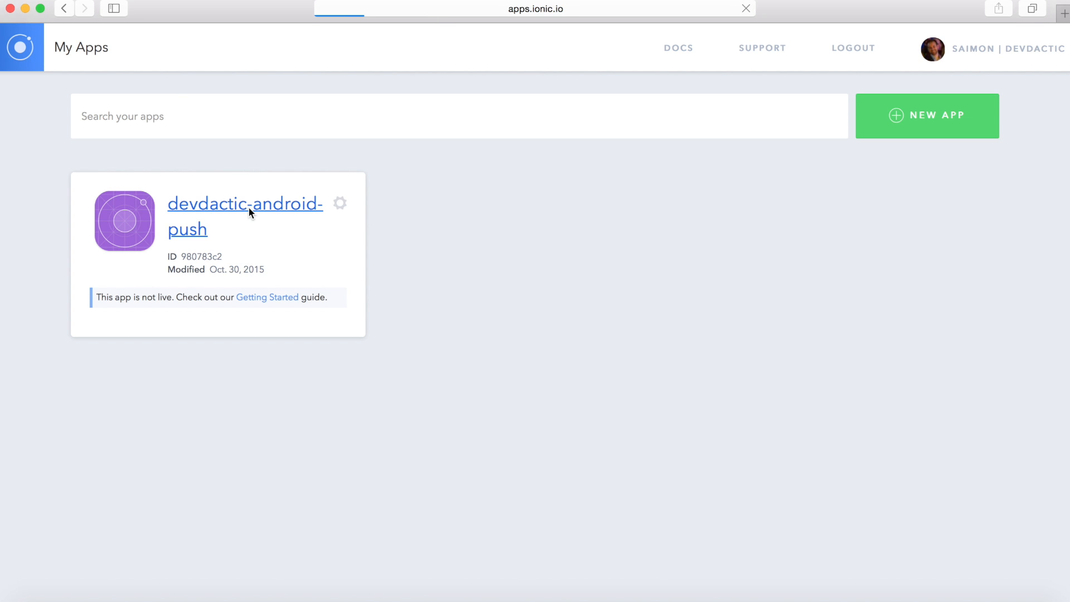
pyautogui.click(244, 203)
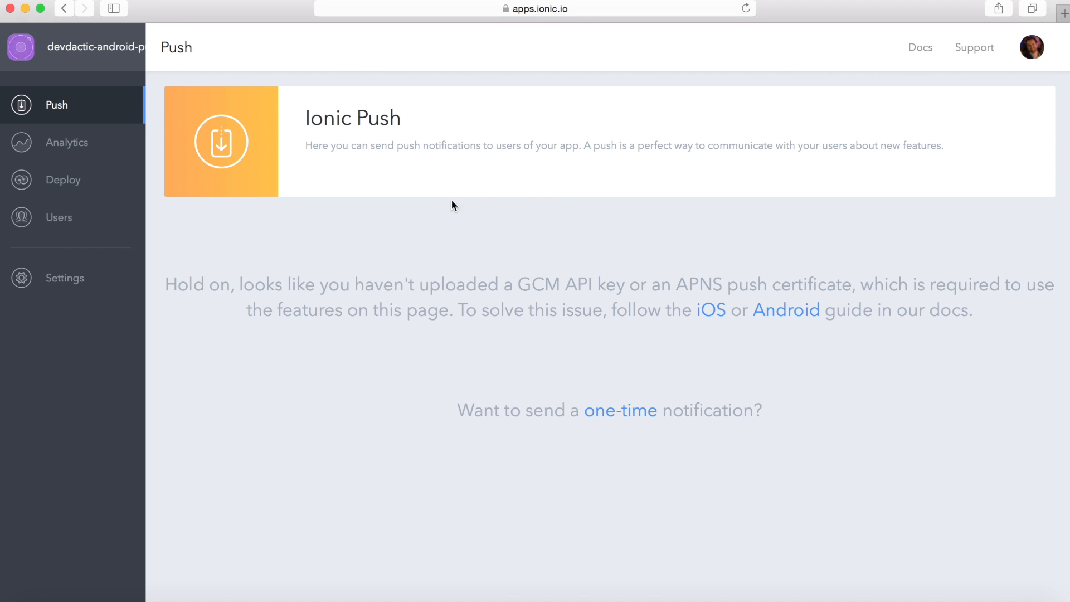
pyautogui.moveTo(585, 300)
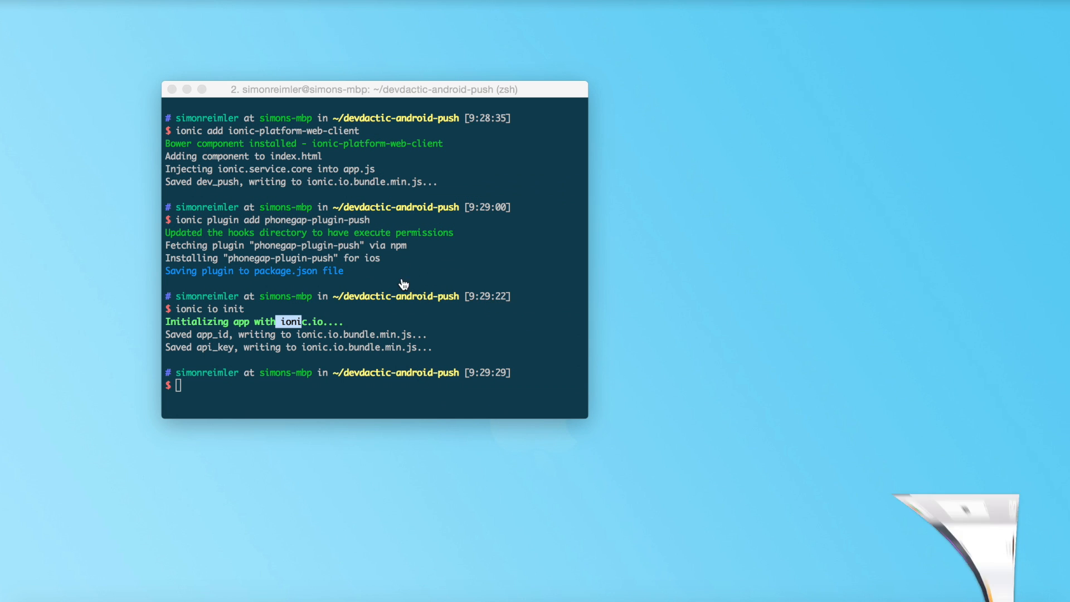
# Run 'atom .' to open the project folder in Atom.
pyautogui.write('atom .')
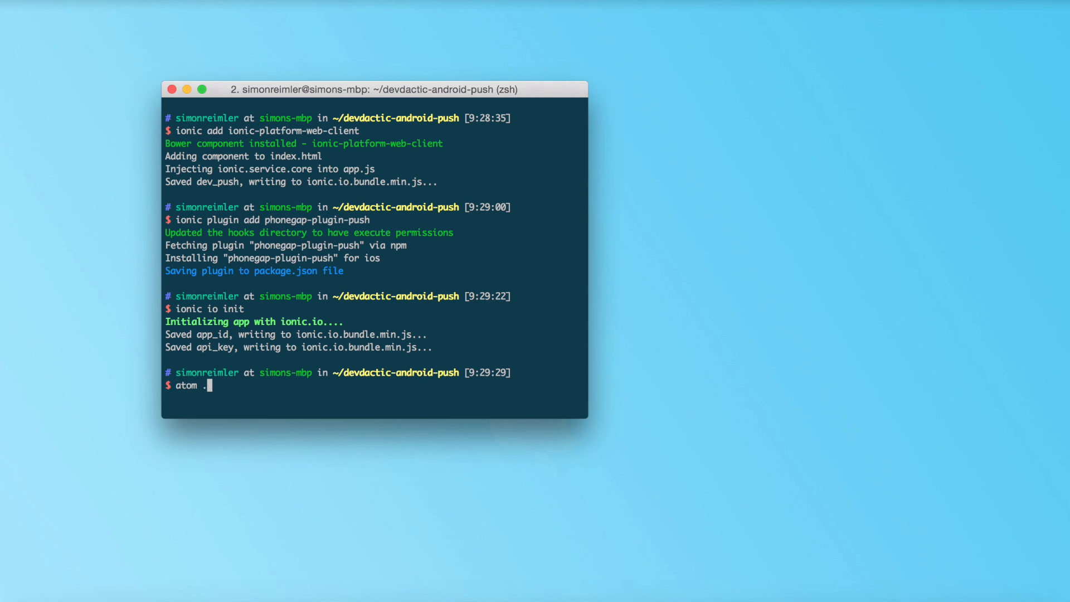
pyautogui.press('Return')
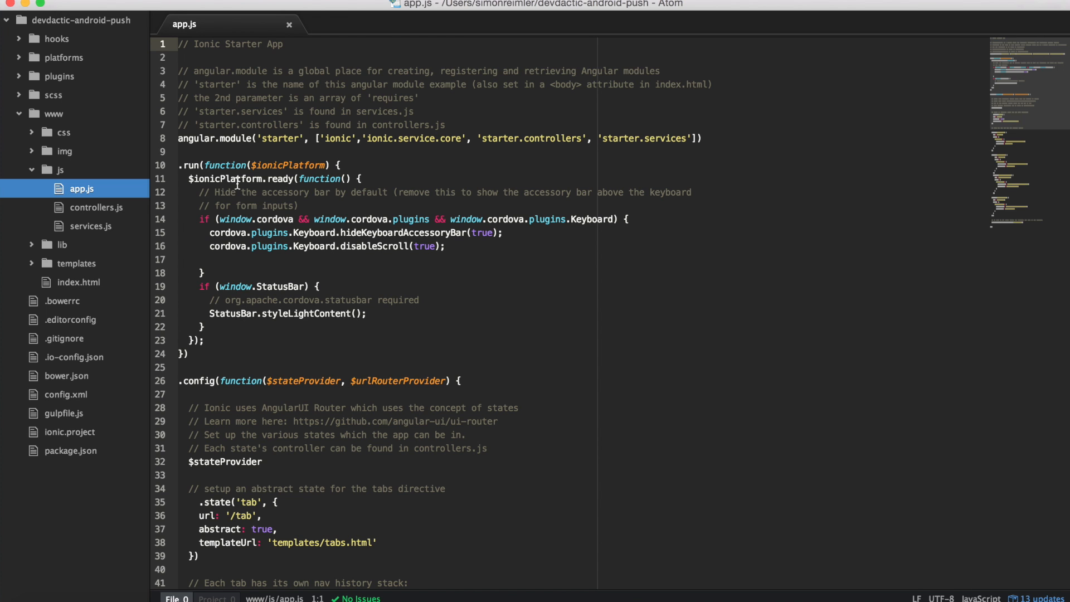
# Add 'var push = new Ionic.Push({"debug": true});' below the StatusBar block in app.js.
pyautogui.click(212, 327)
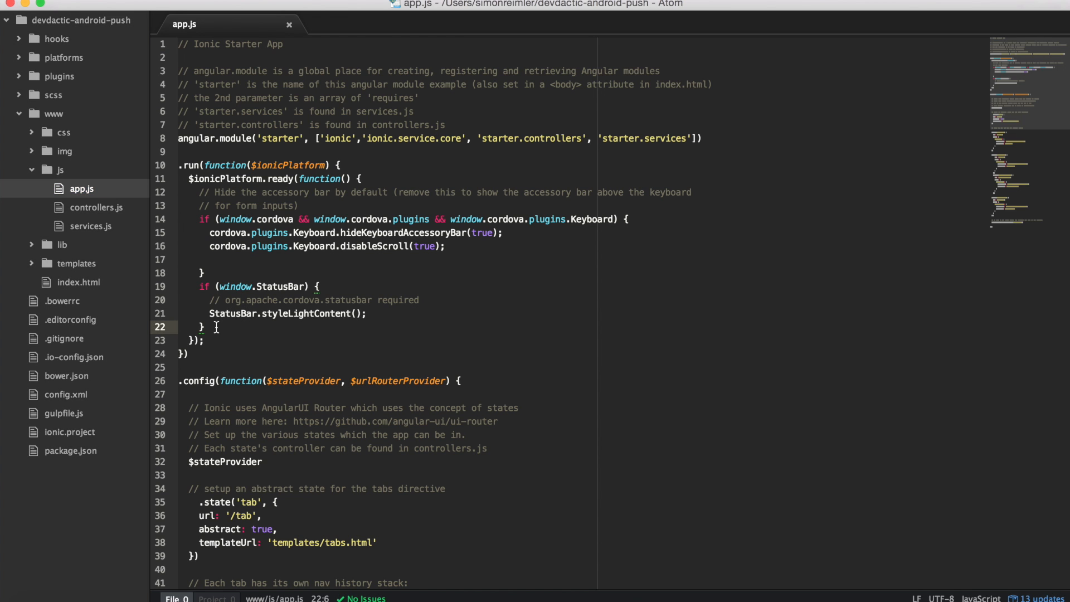
pyautogui.write('v')
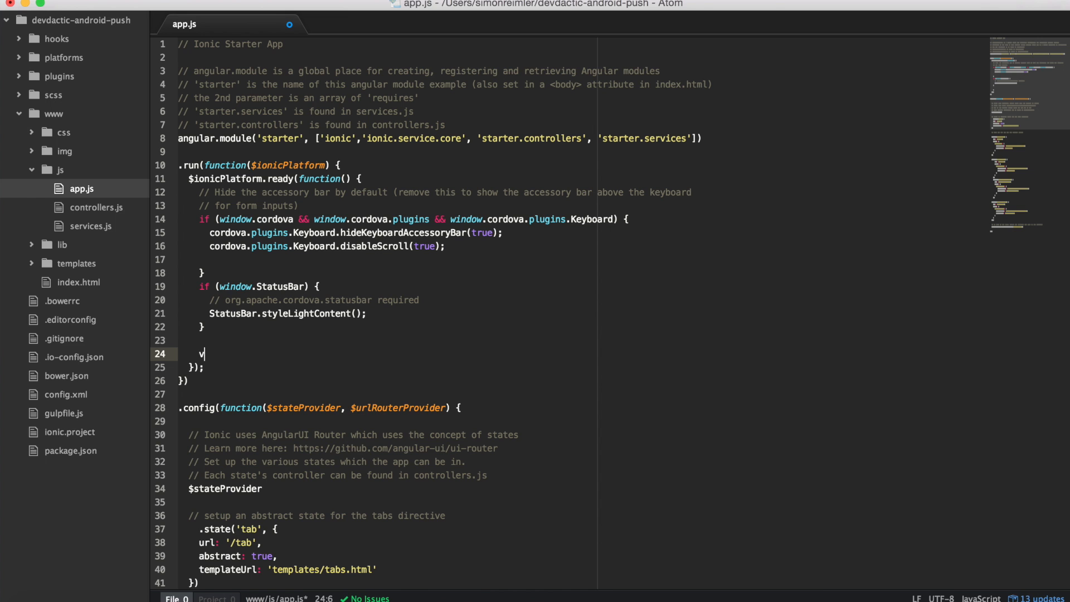
pyautogui.write('ar push =')
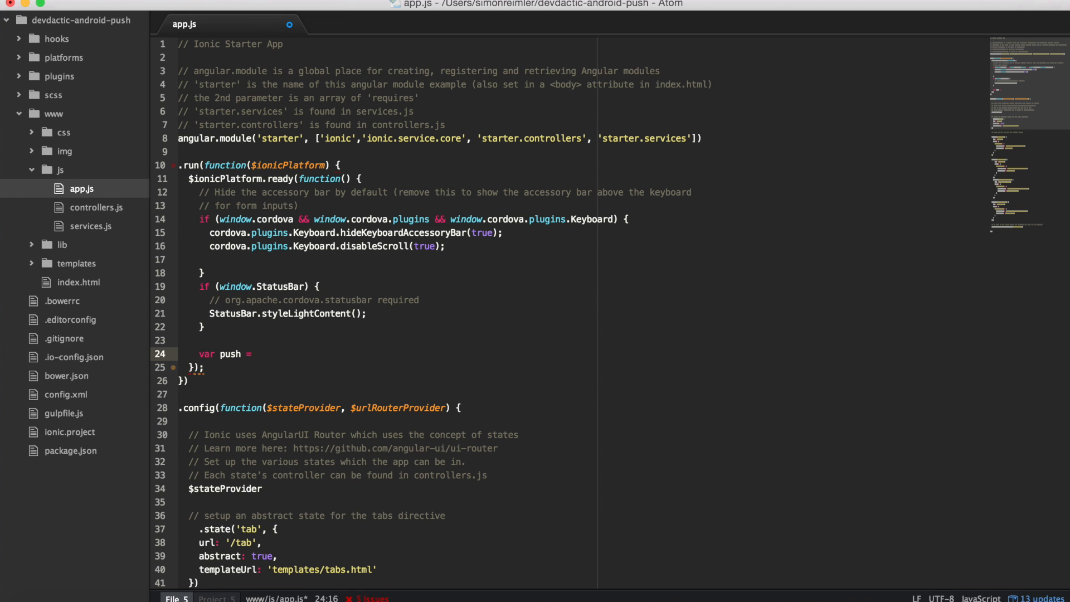
pyautogui.write('new Ionic.Push({')
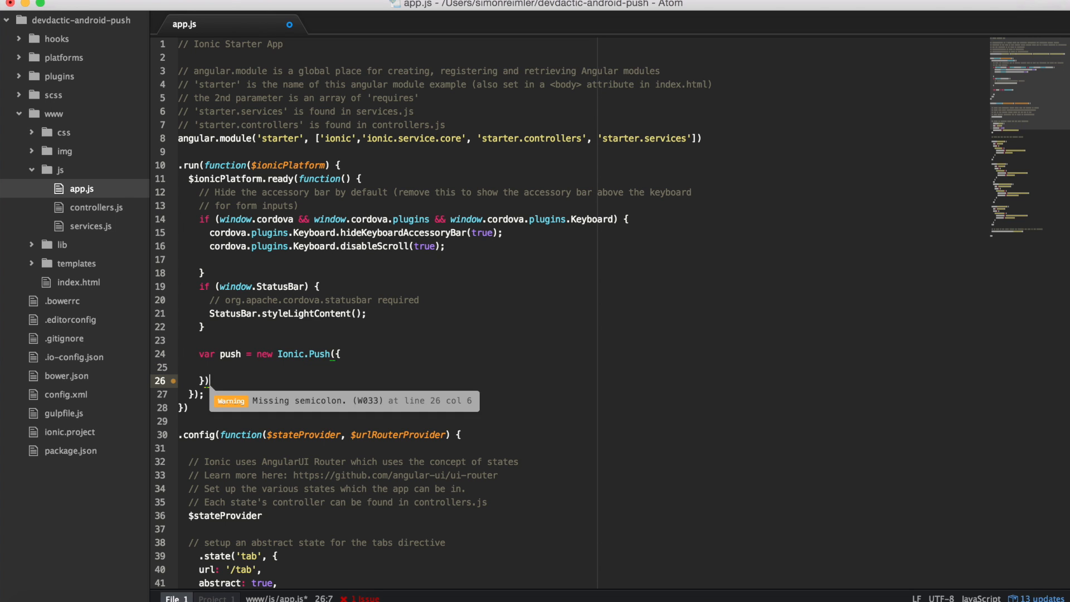
pyautogui.write(';')
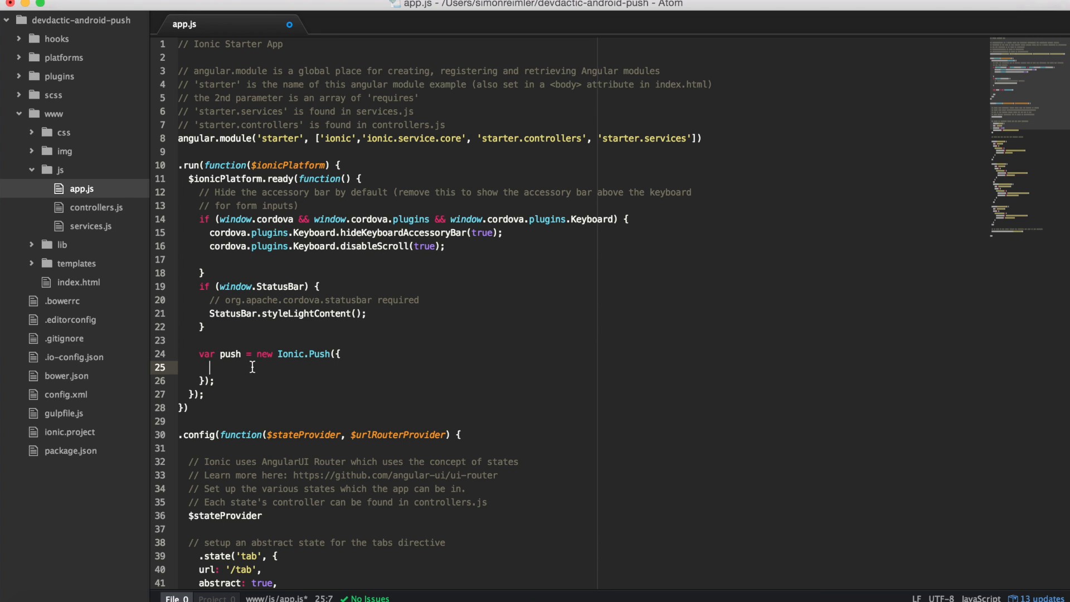
pyautogui.write('"debug":')
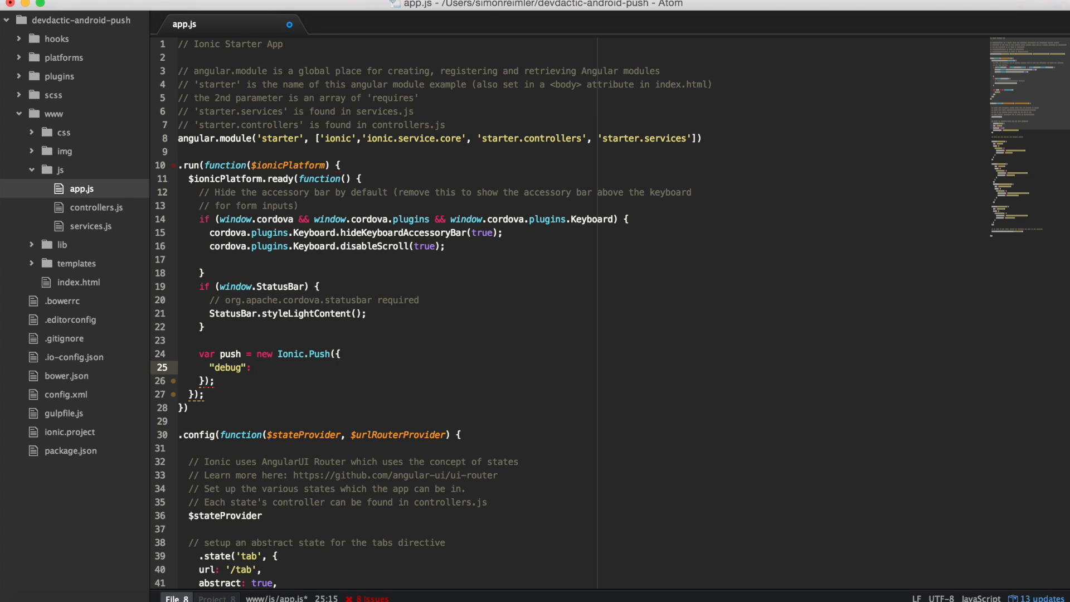
pyautogui.write('true')
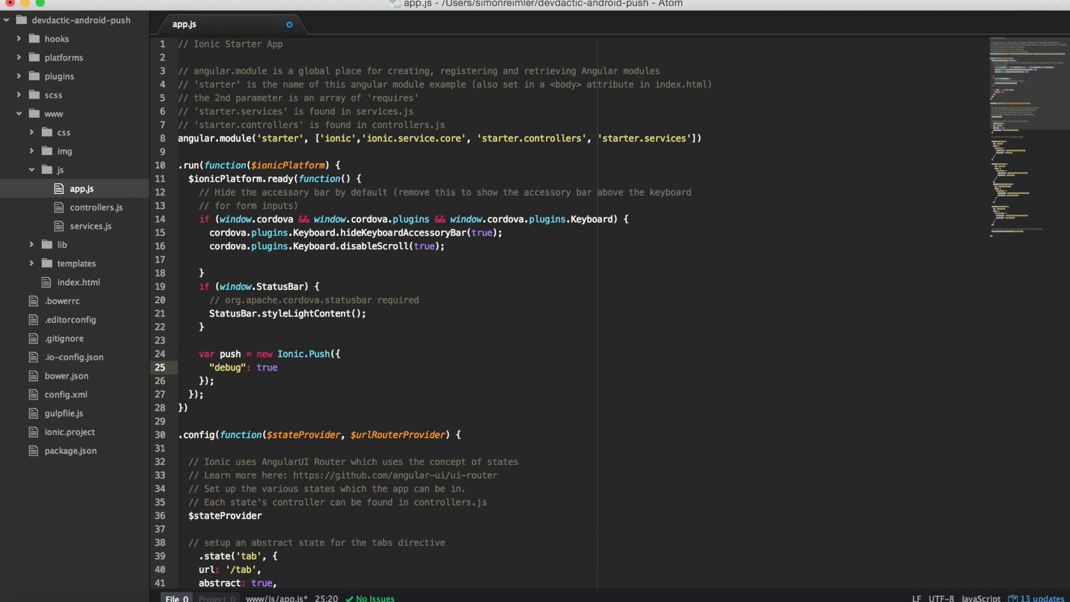
pyautogui.click(237, 380)
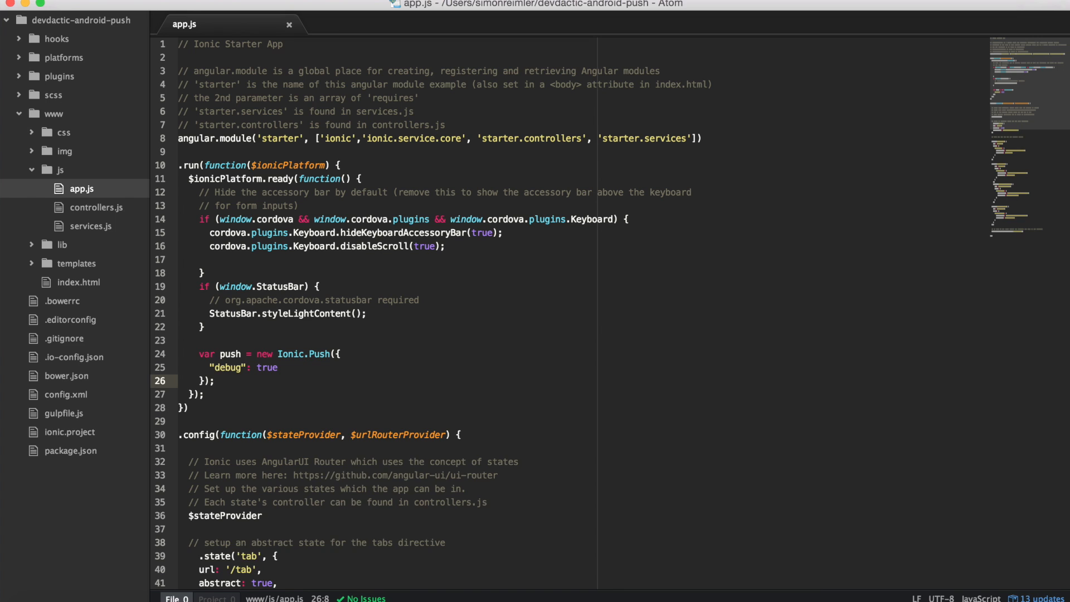
pyautogui.press('enter')
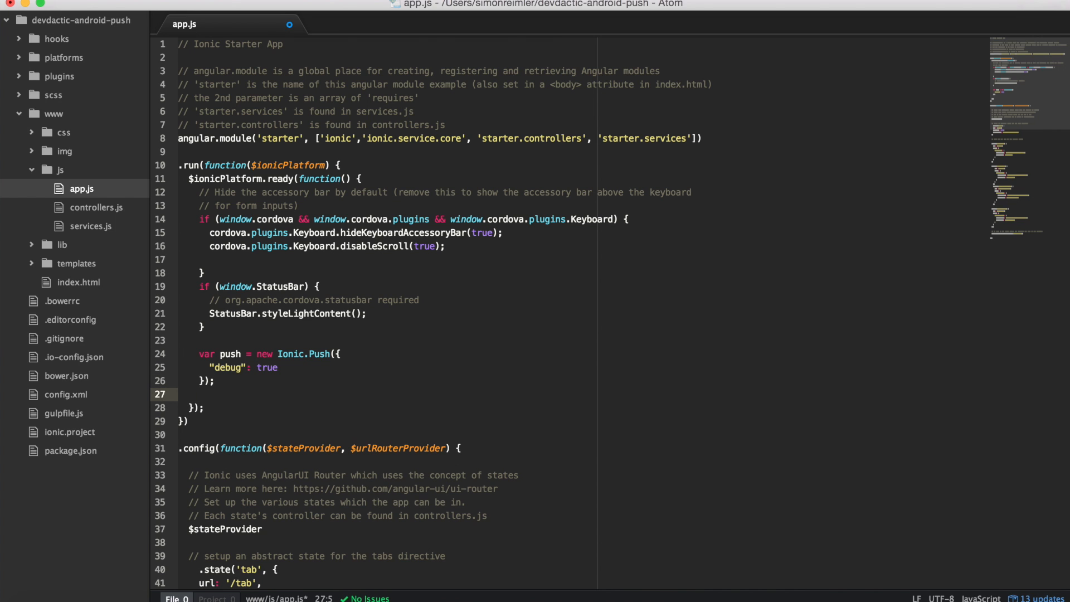
# Add push.register with a callback logging "Device token" and token.token in app.js.
pyautogui.write('push')
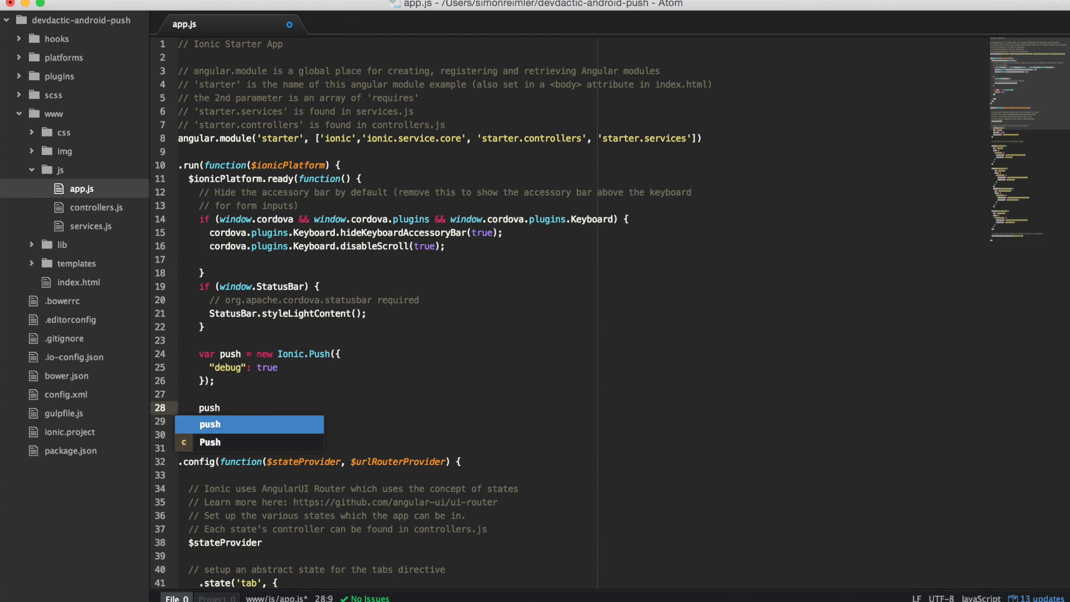
pyautogui.write('.register/')
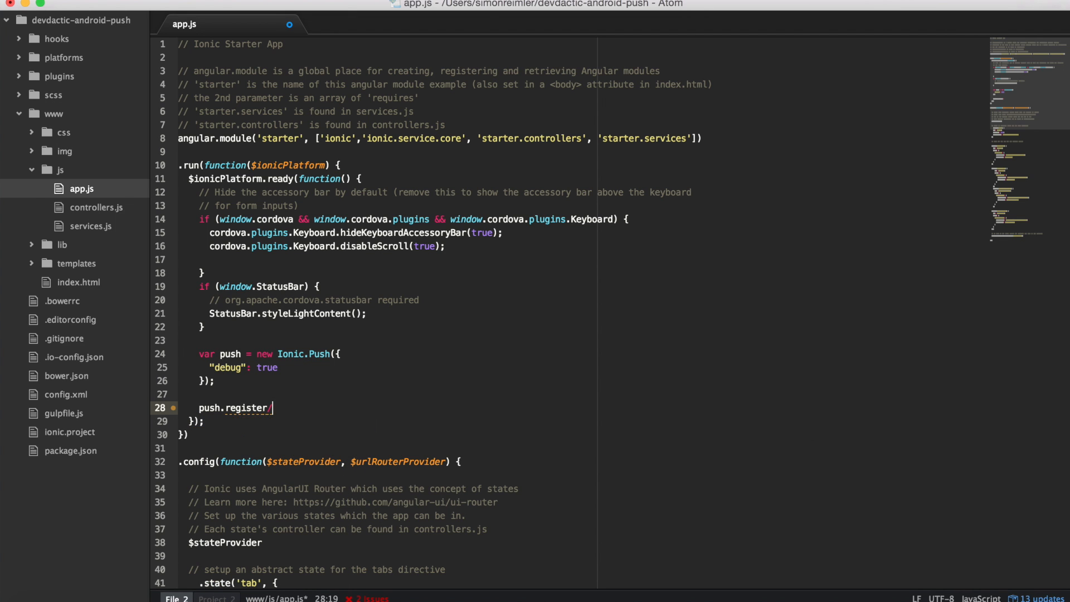
pyautogui.write('(function')
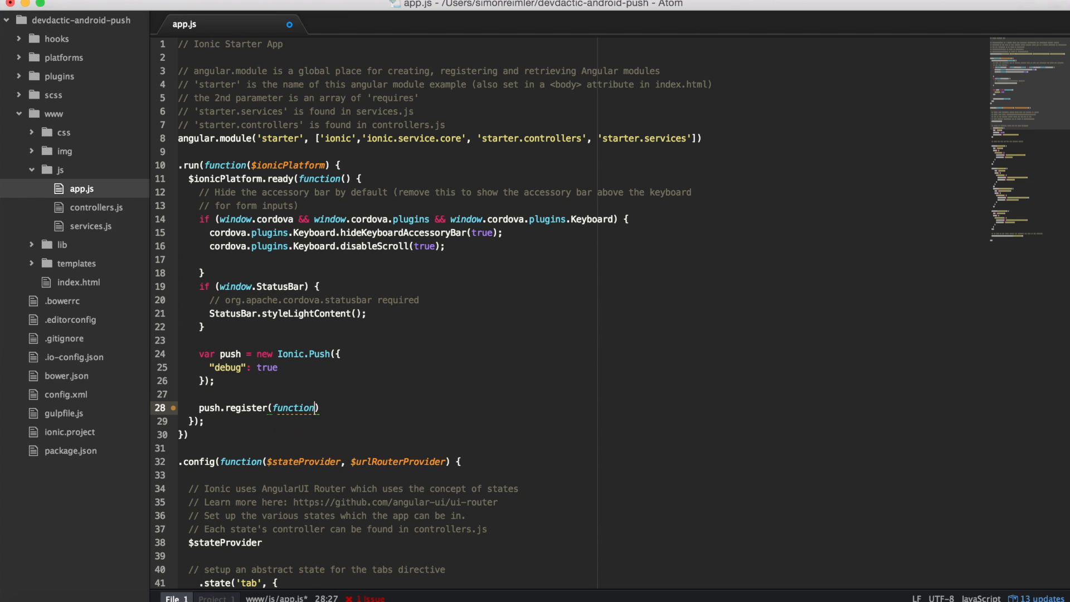
pyautogui.write('token')
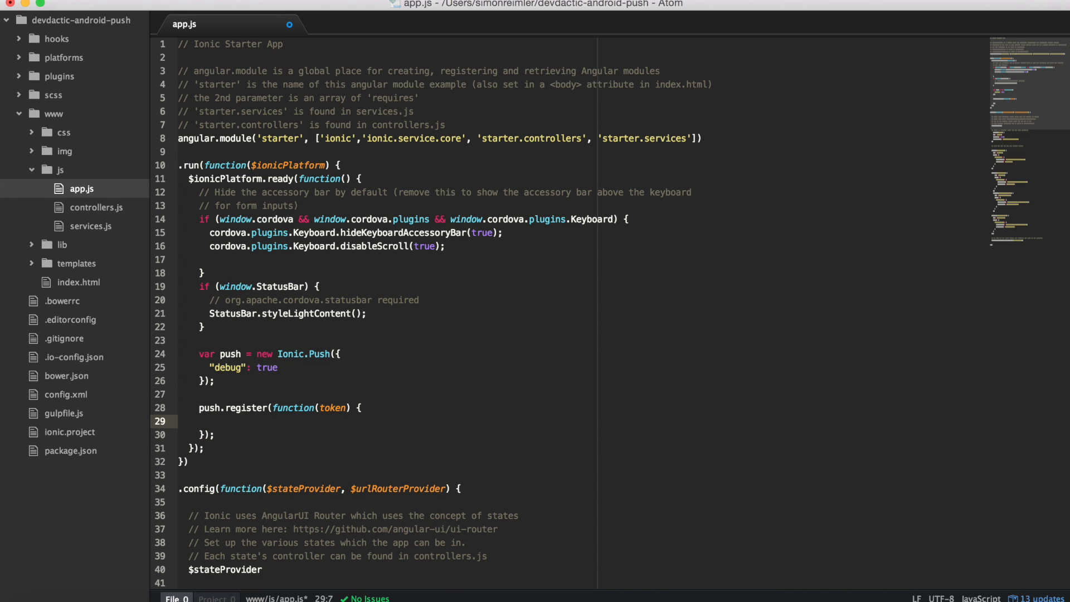
pyautogui.write('conso')
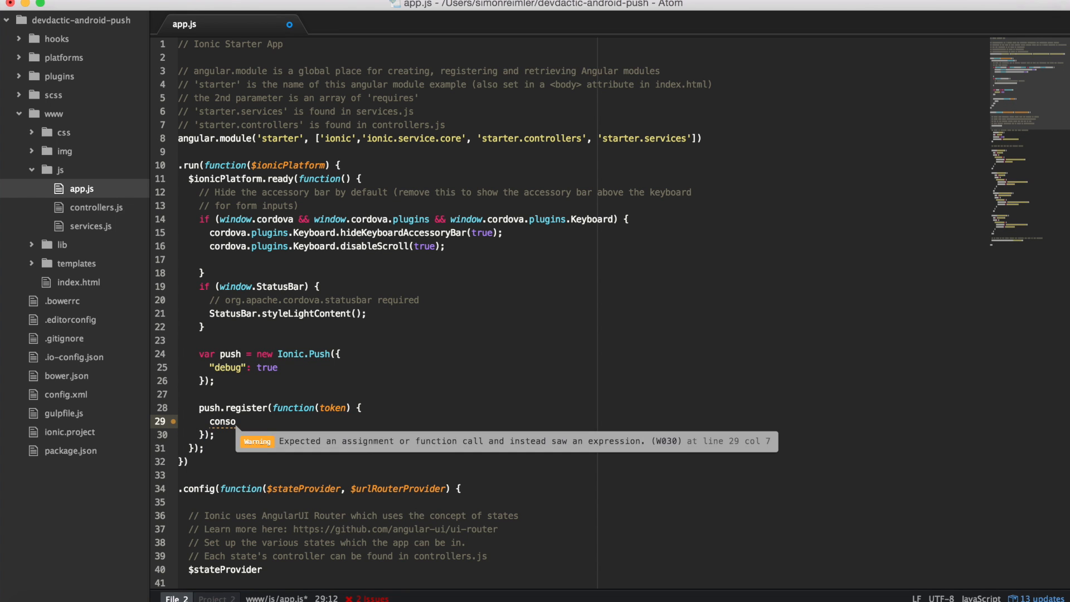
pyautogui.write('le.log')
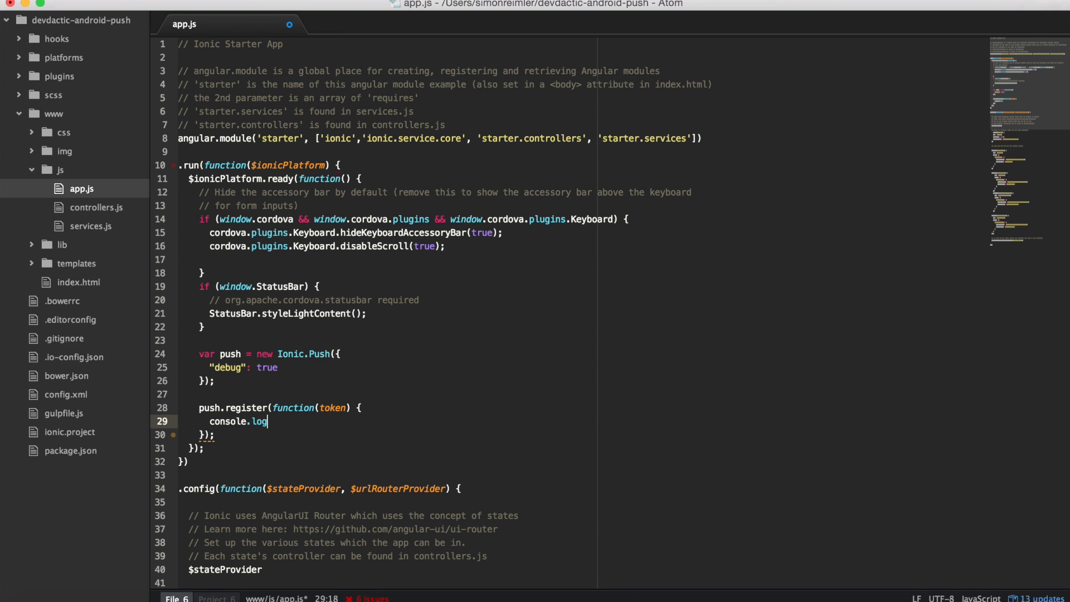
pyautogui.write('("Device")')
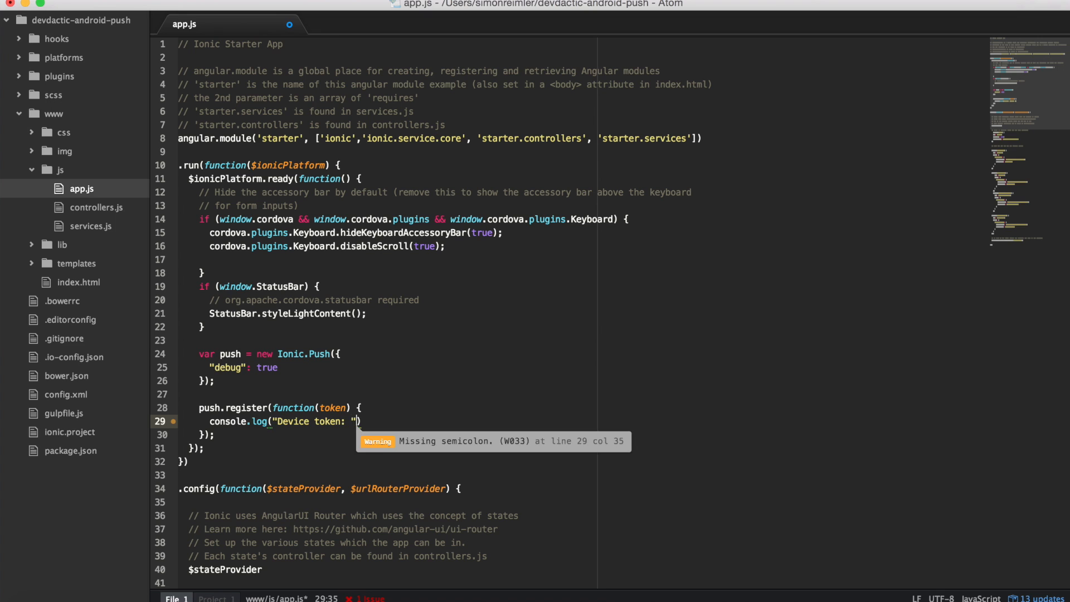
pyautogui.write(', token')
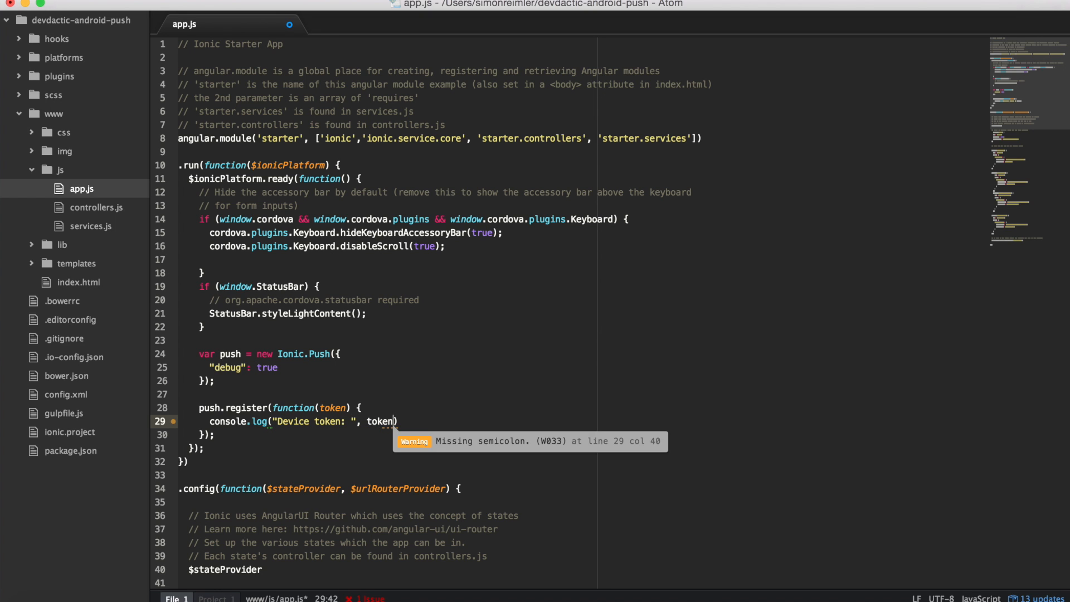
pyautogui.write('.token')
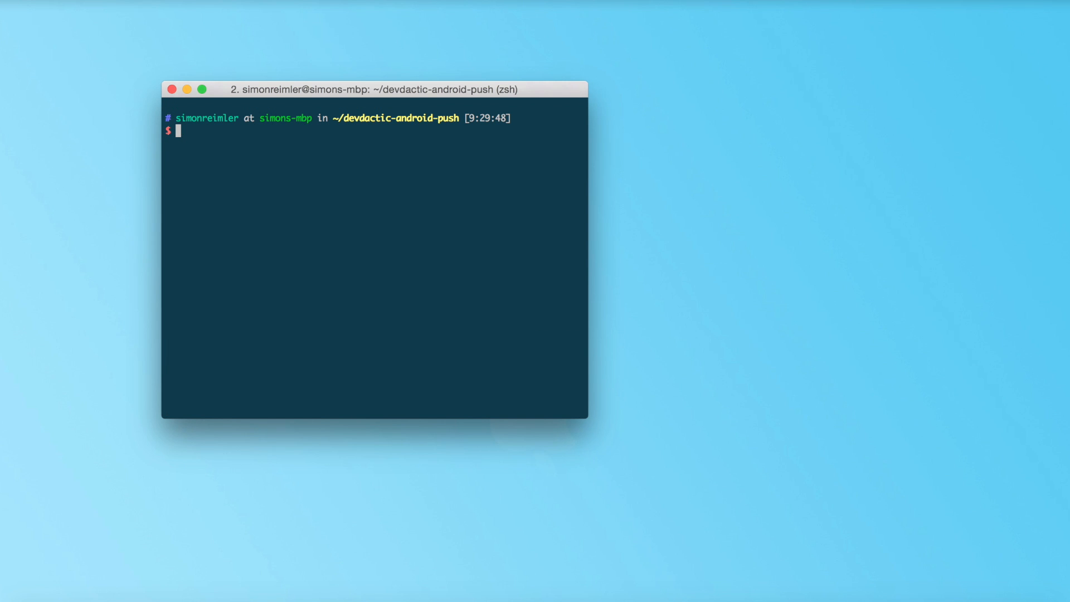
# Start the local development server with 'ionic serve'.
pyautogui.write('ionic s')
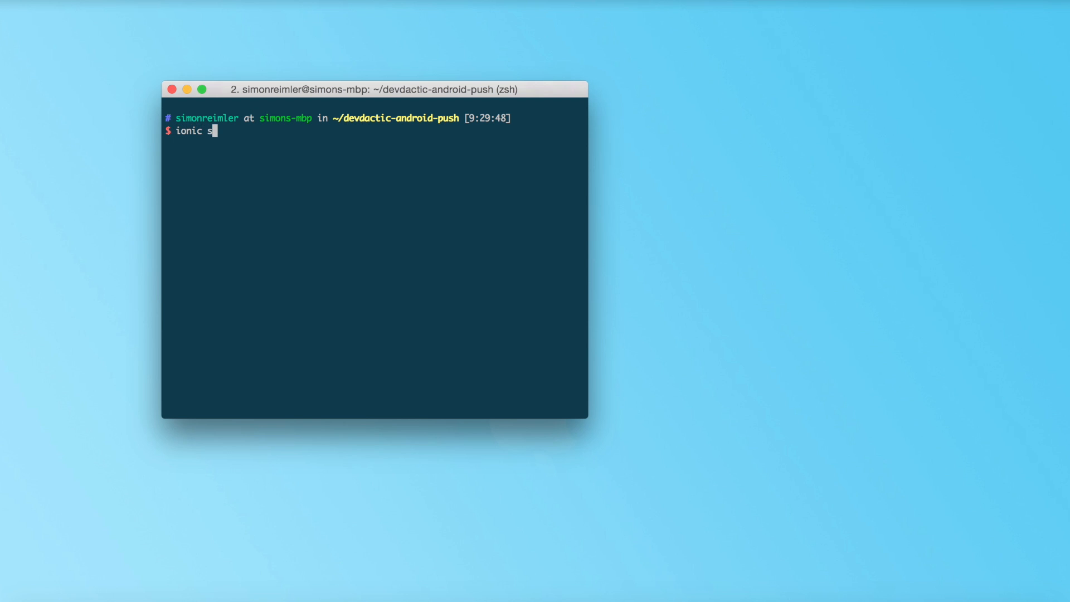
pyautogui.write('erve -w sa')
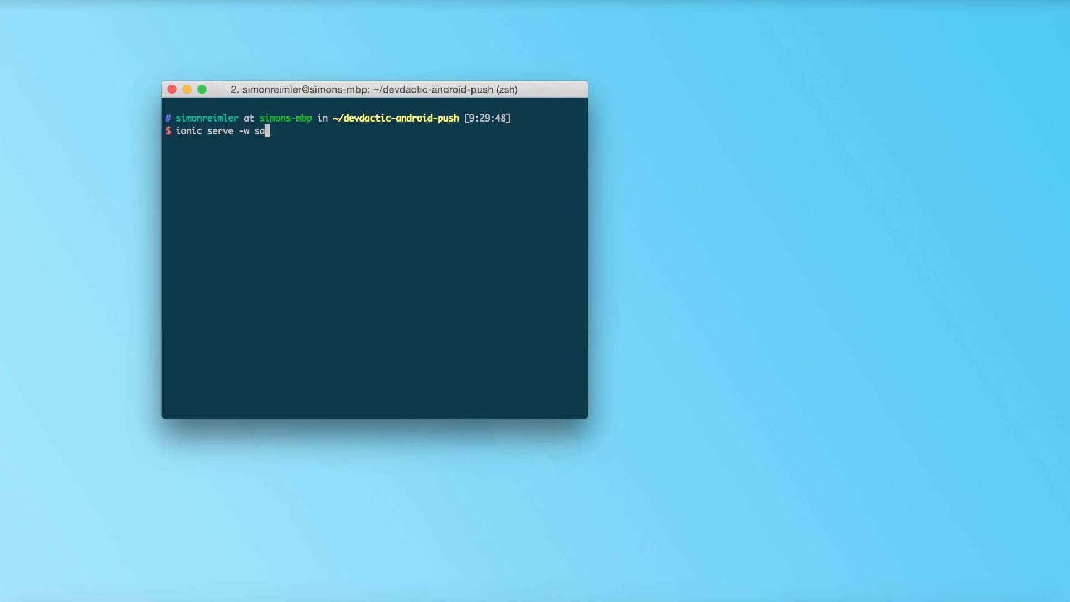
pyautogui.press('Return')
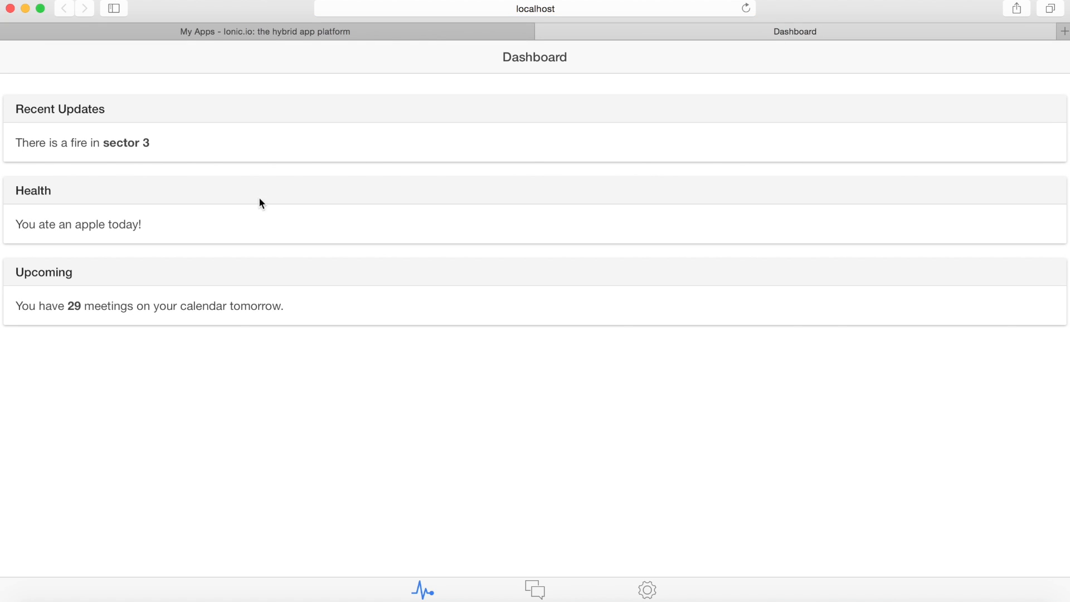
pyautogui.moveTo(370, 373)
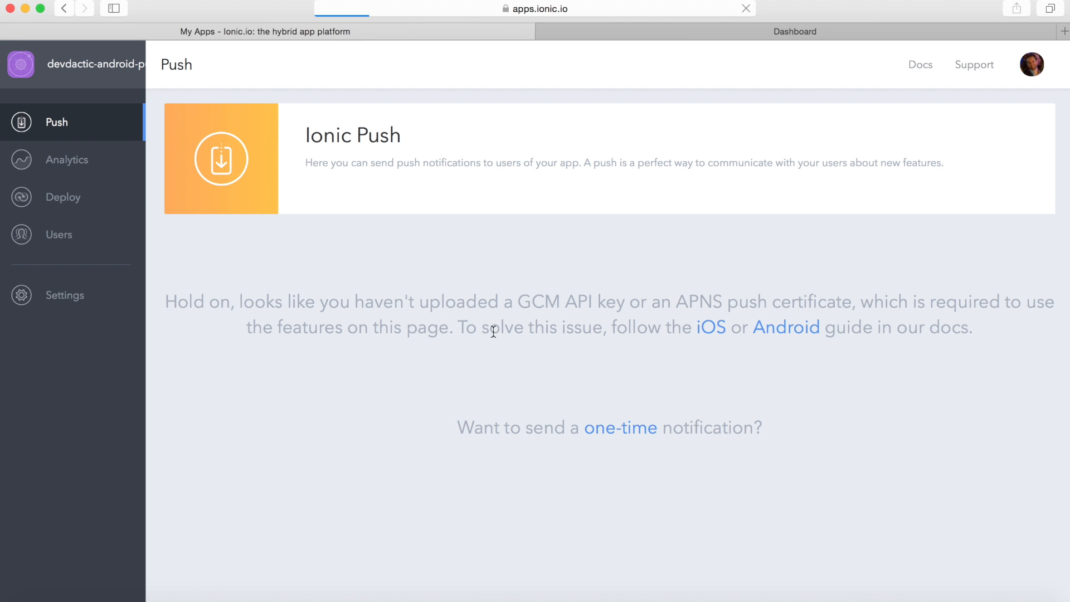
pyautogui.moveTo(562, 283)
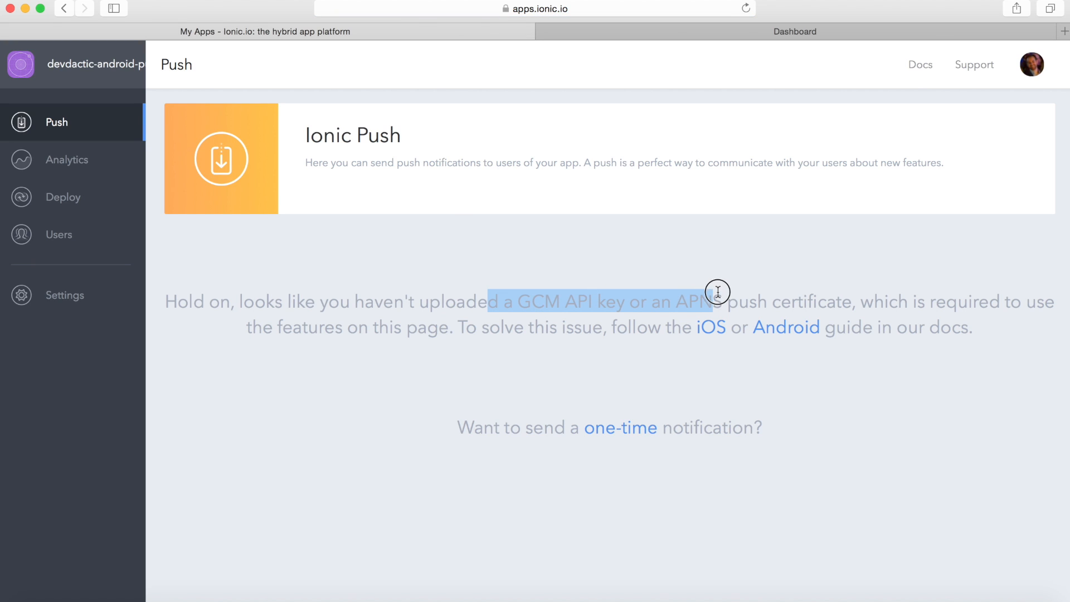
pyautogui.moveTo(603, 317)
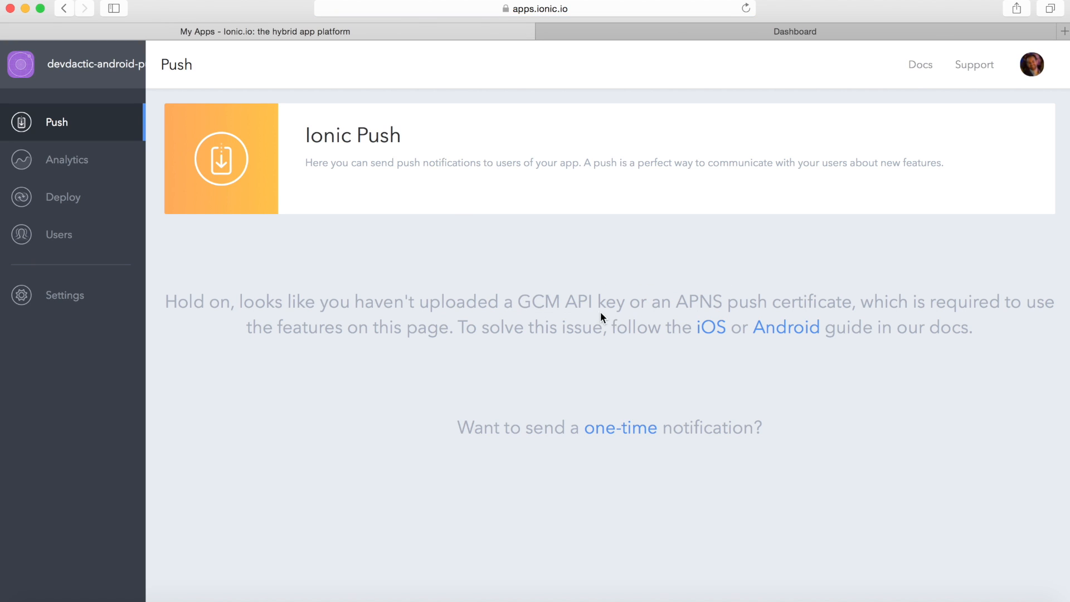
# Follow the 'one-time' link on the Push page to open the notification form.
pyautogui.doubleClick(576, 302)
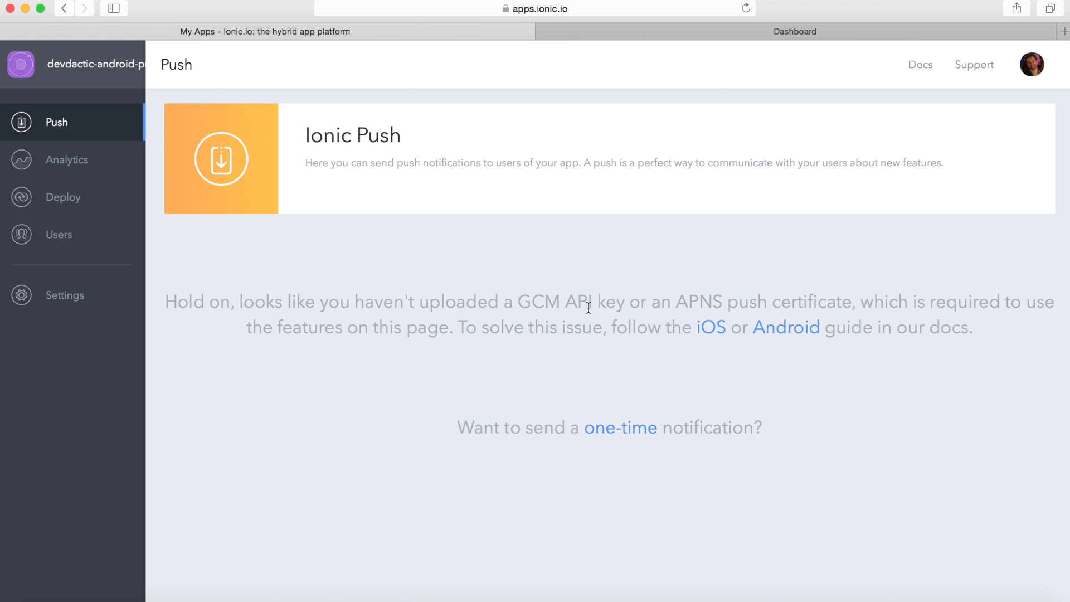
pyautogui.click(620, 428)
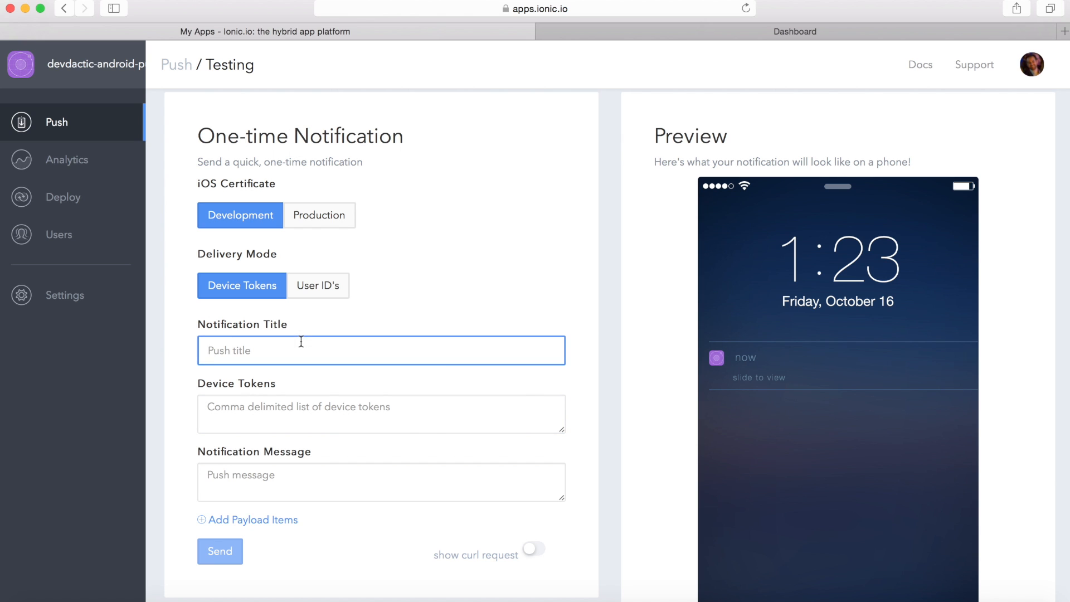
pyautogui.write('Hello Push')
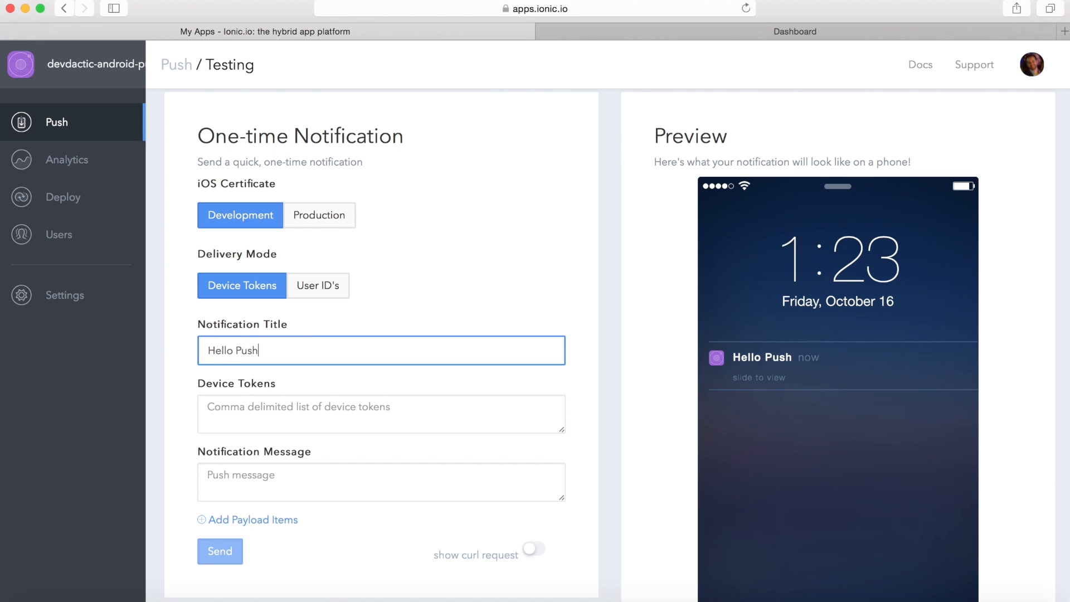
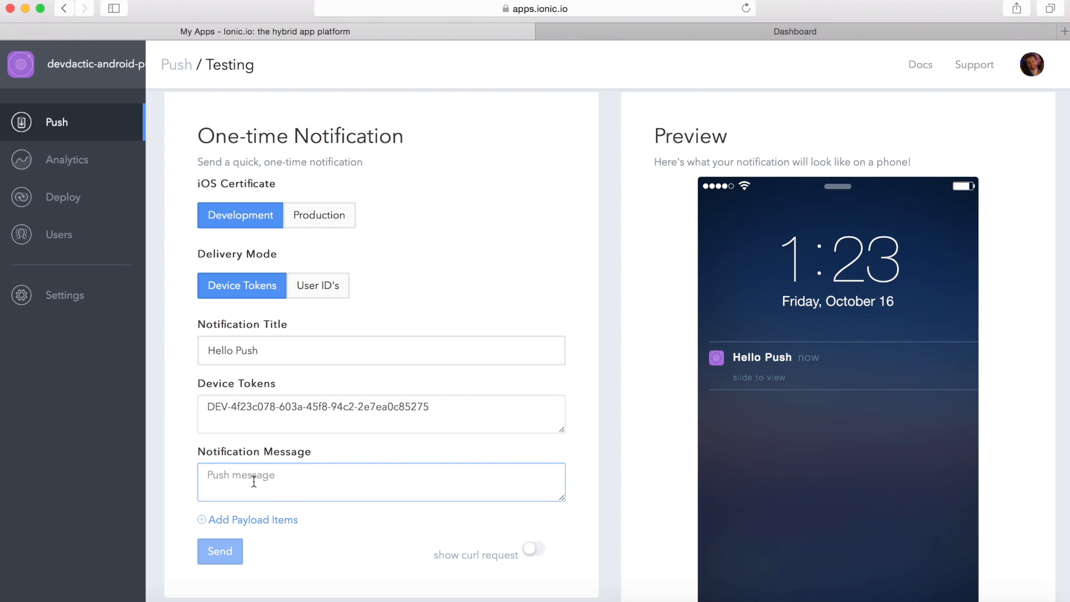
pyautogui.write('This is my')
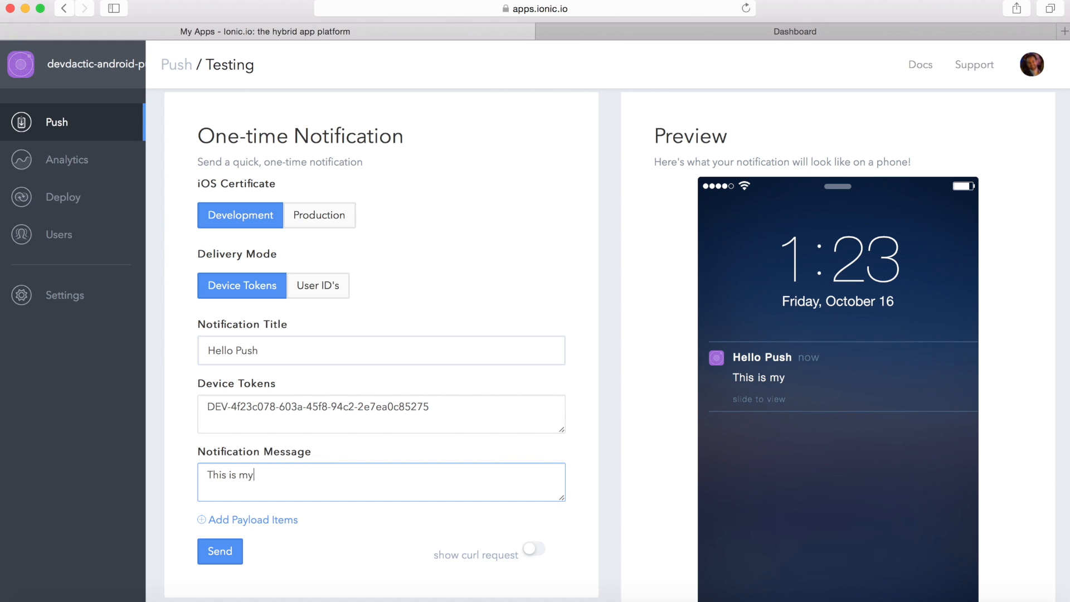
pyautogui.write('awesome me')
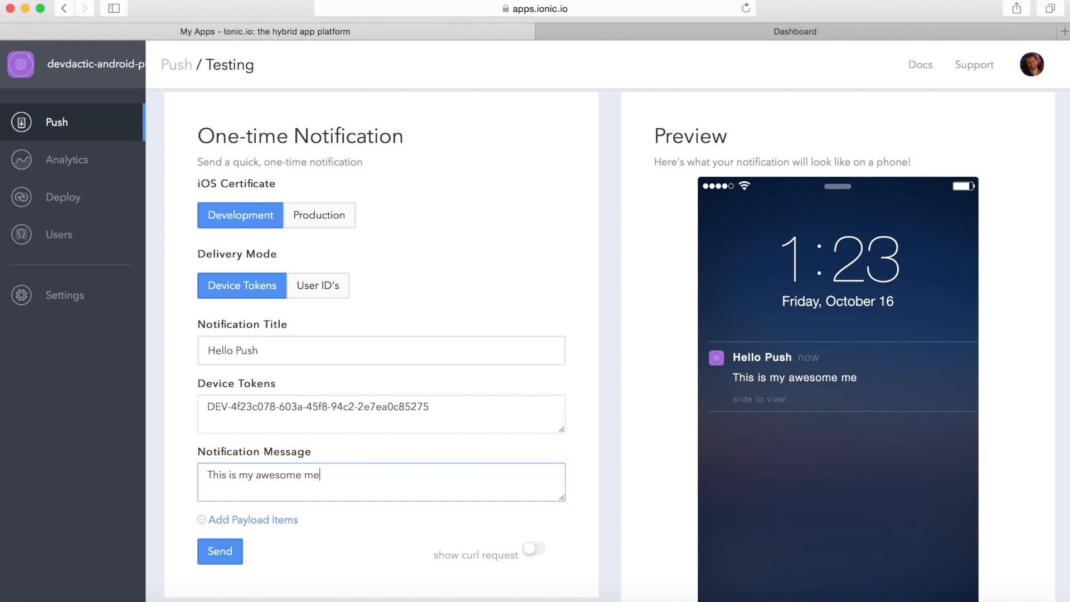
pyautogui.write('ssage')
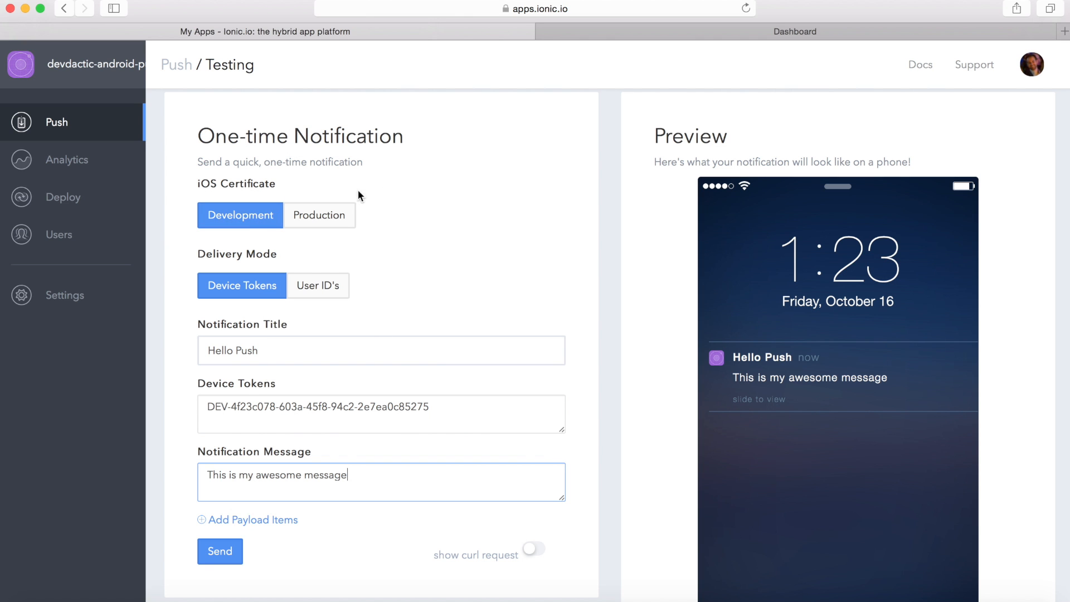
pyautogui.moveTo(474, 238)
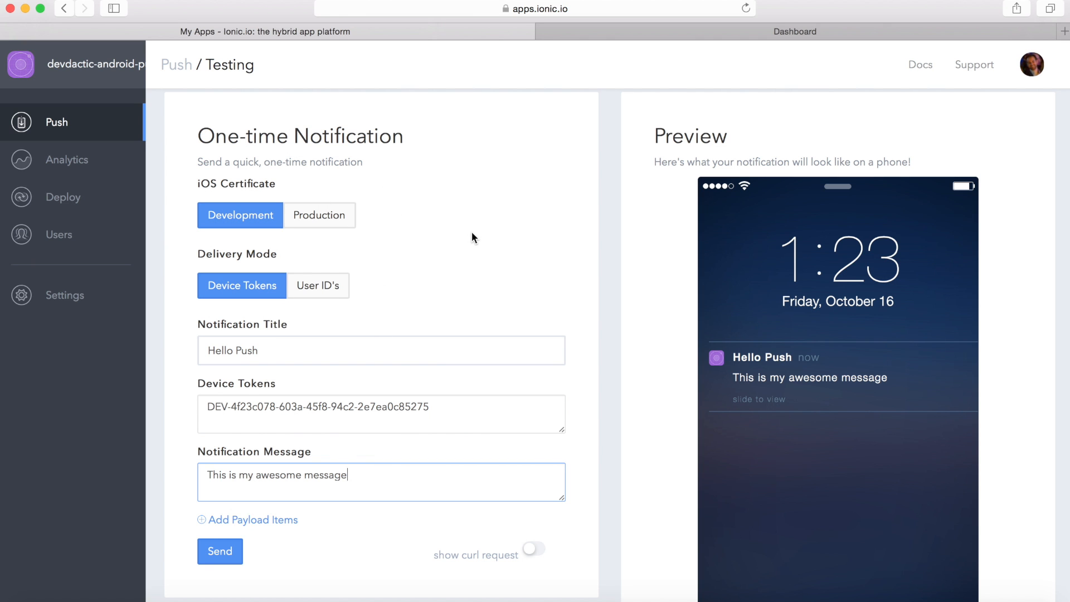
pyautogui.scroll(-3)
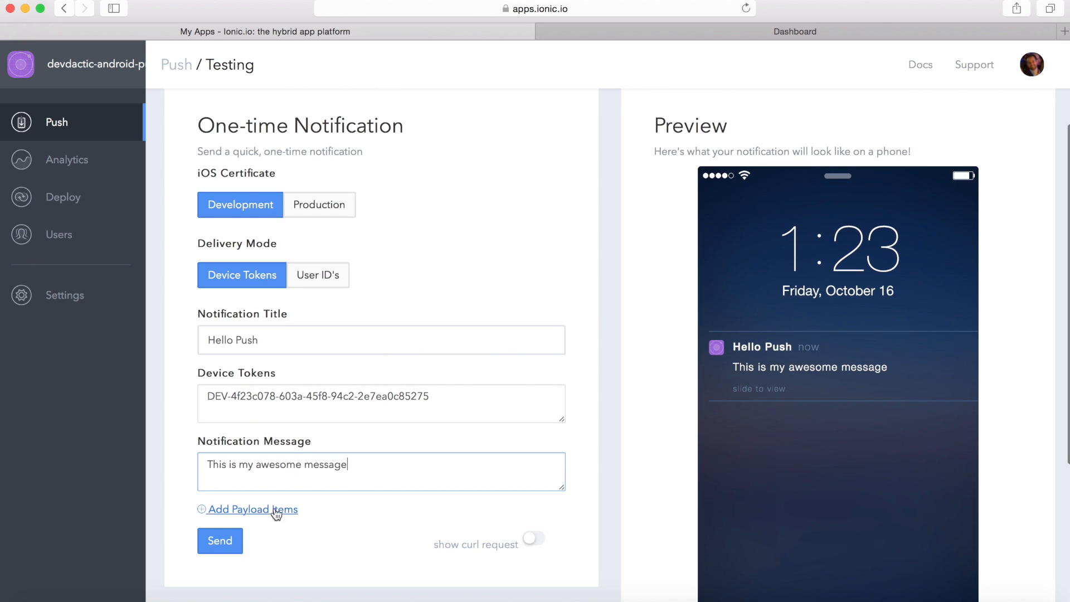
pyautogui.click(220, 540)
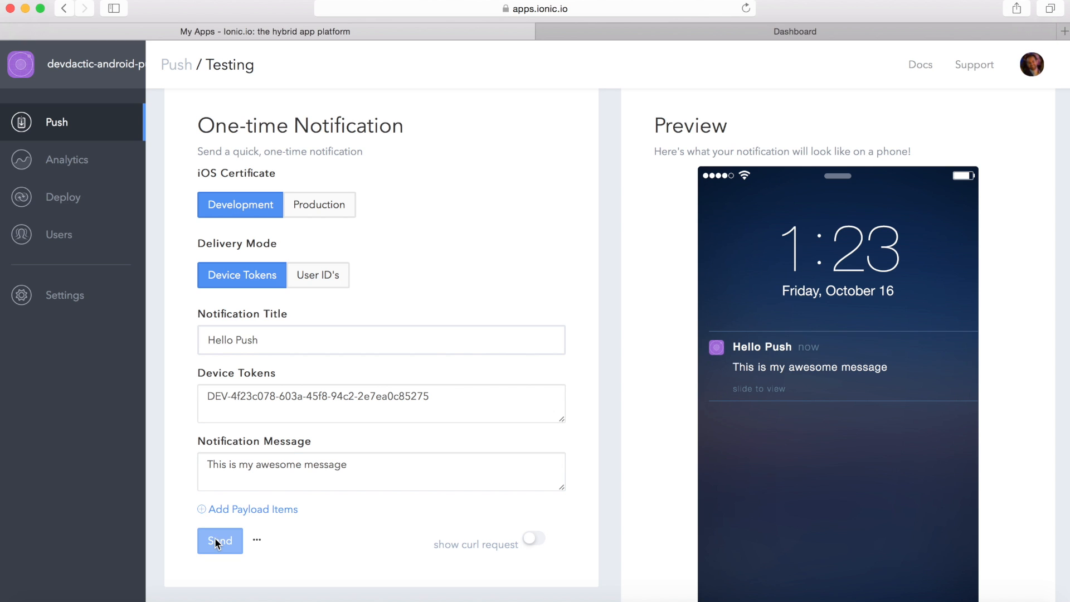
pyautogui.click(219, 541)
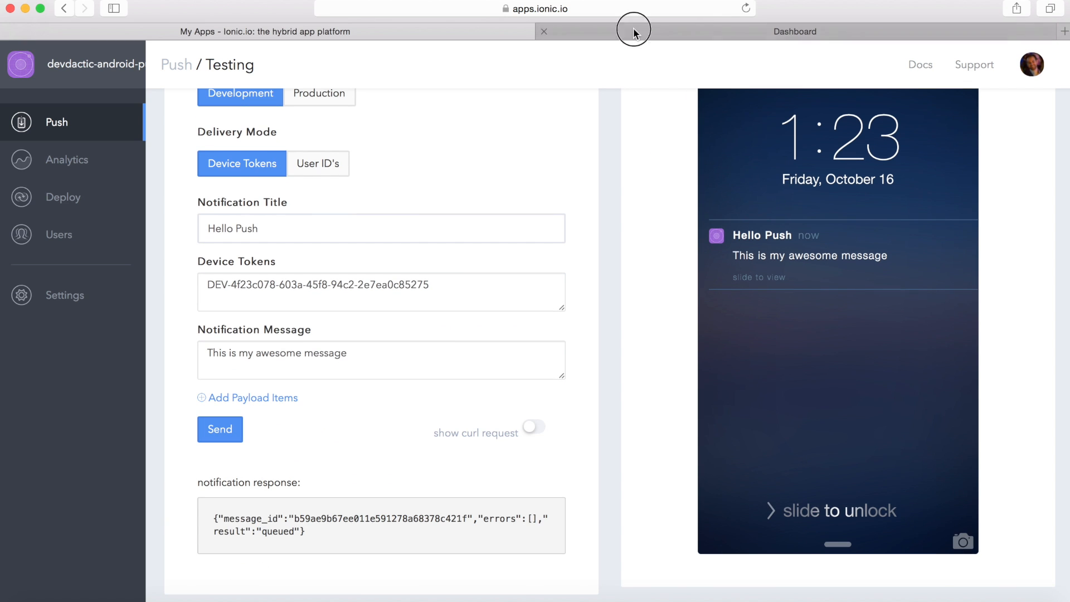
# Return to the served app and dismiss the 'This is my awesome message' alert.
pyautogui.click(794, 31)
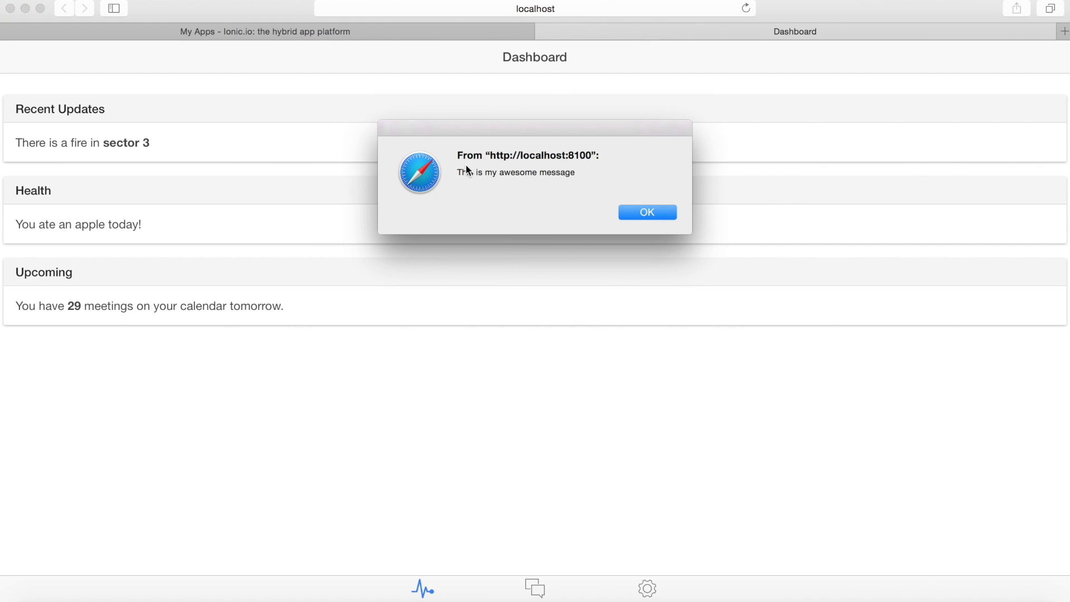
pyautogui.moveTo(576, 171)
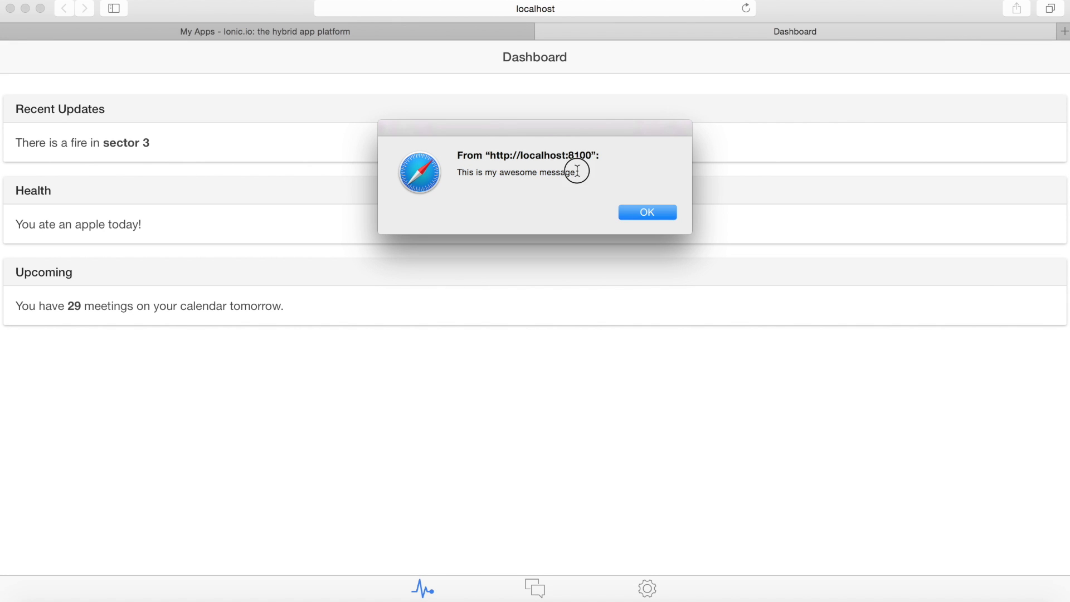
pyautogui.moveTo(478, 173)
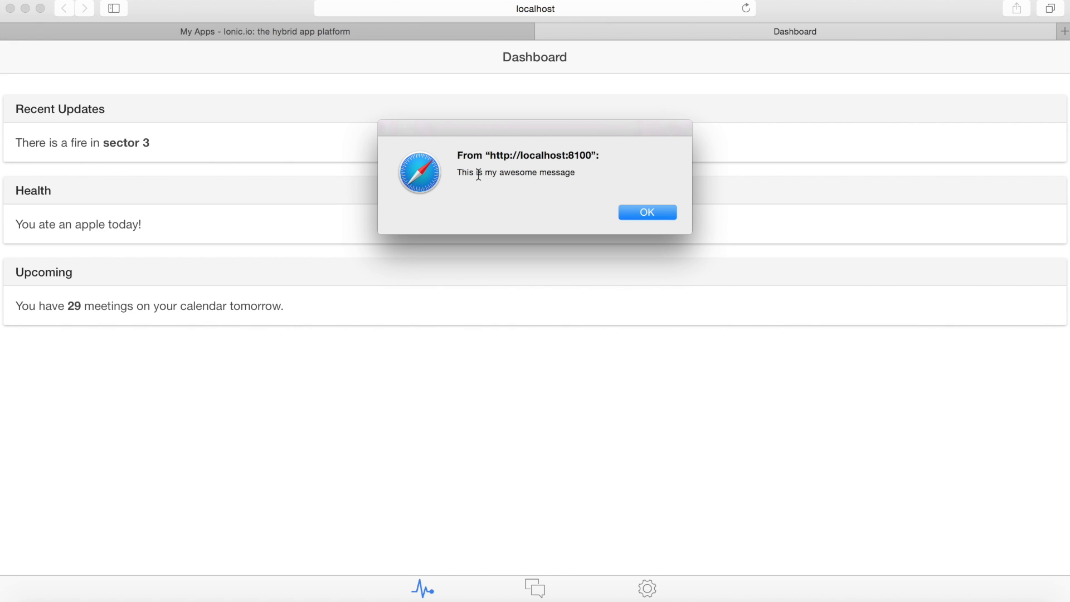
pyautogui.moveTo(675, 167)
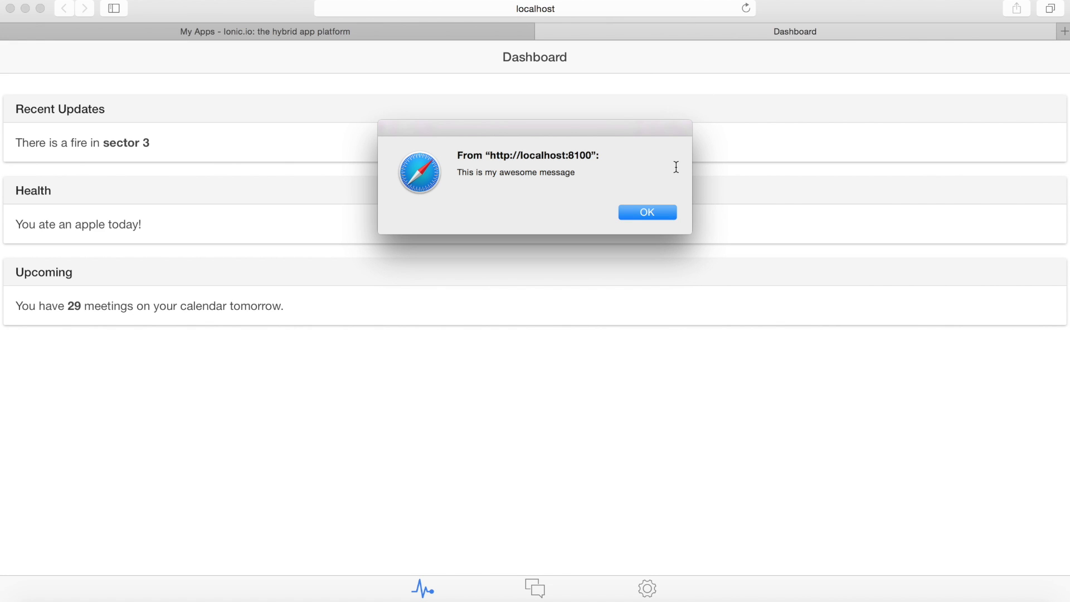
pyautogui.moveTo(632, 225)
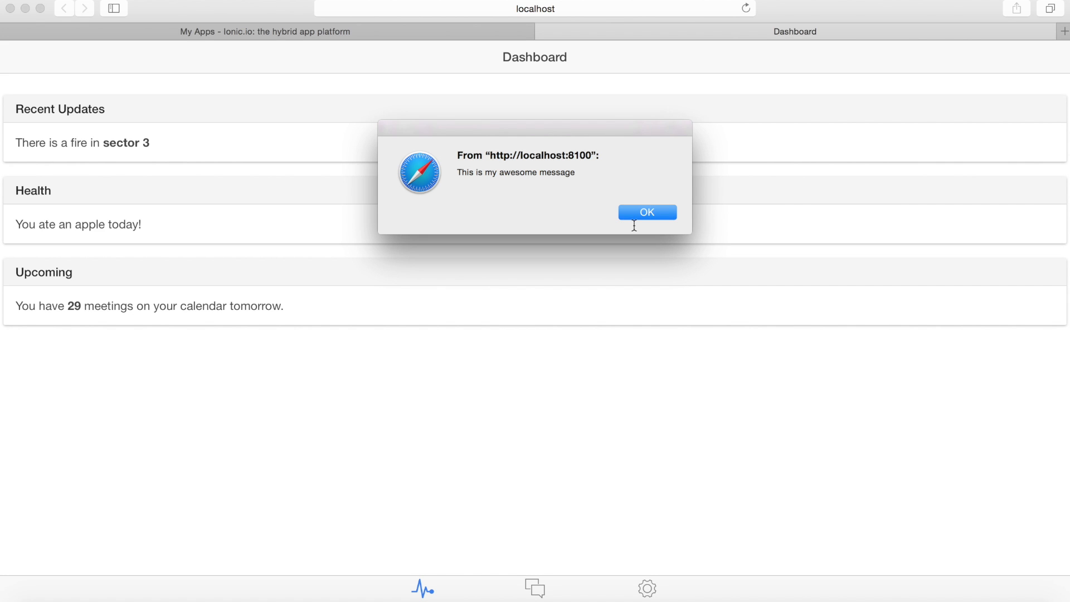
pyautogui.moveTo(629, 234)
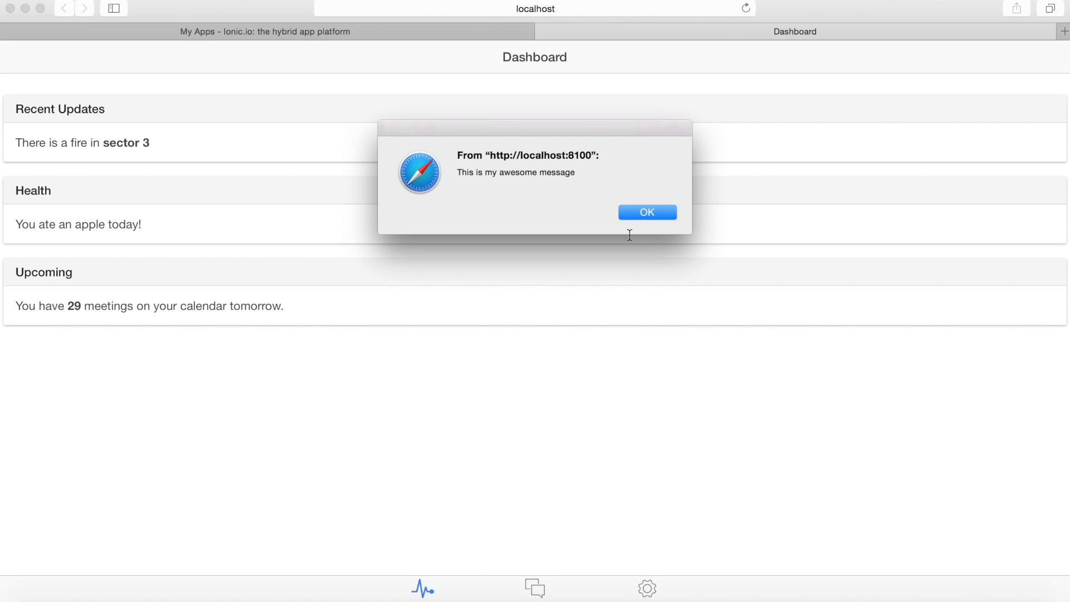
pyautogui.click(645, 212)
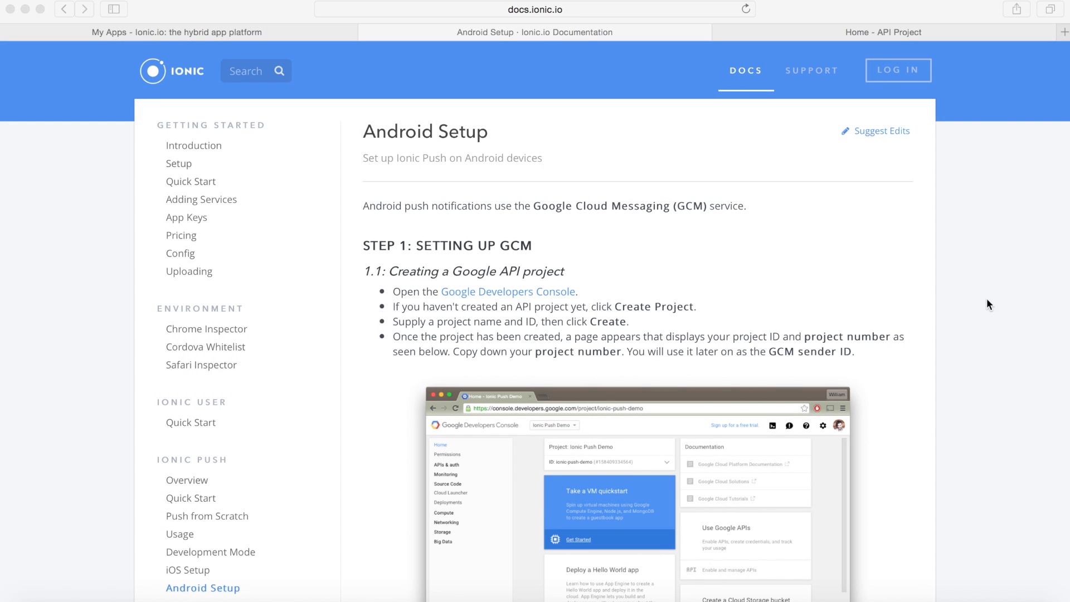
pyautogui.moveTo(835, 65)
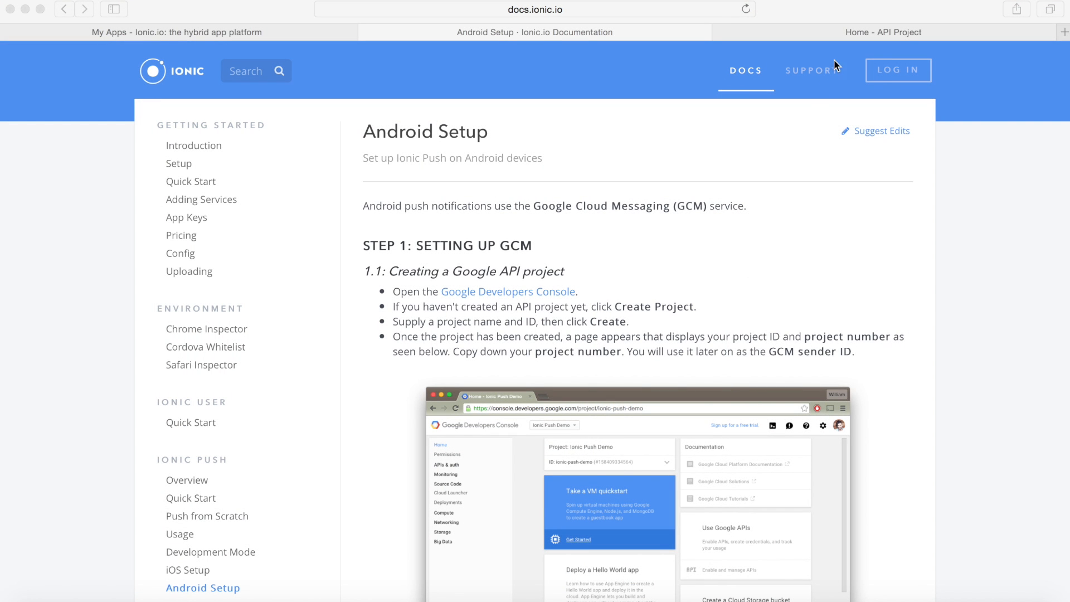
# Scroll through the Ionic Android Setup guide to review its GCM setup steps.
pyautogui.scroll(-3)
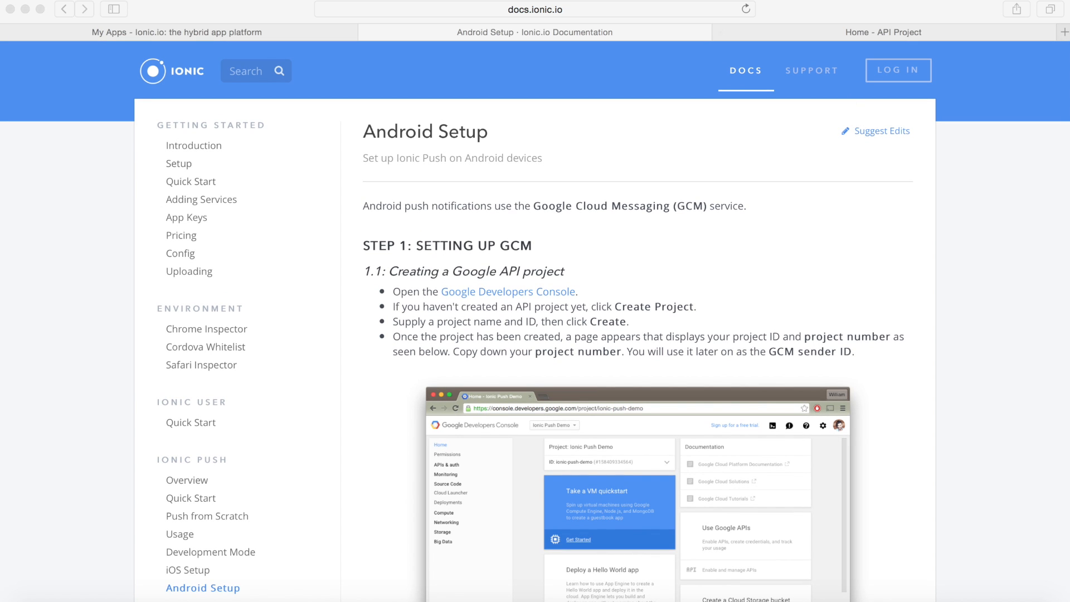
pyautogui.moveTo(887, 226)
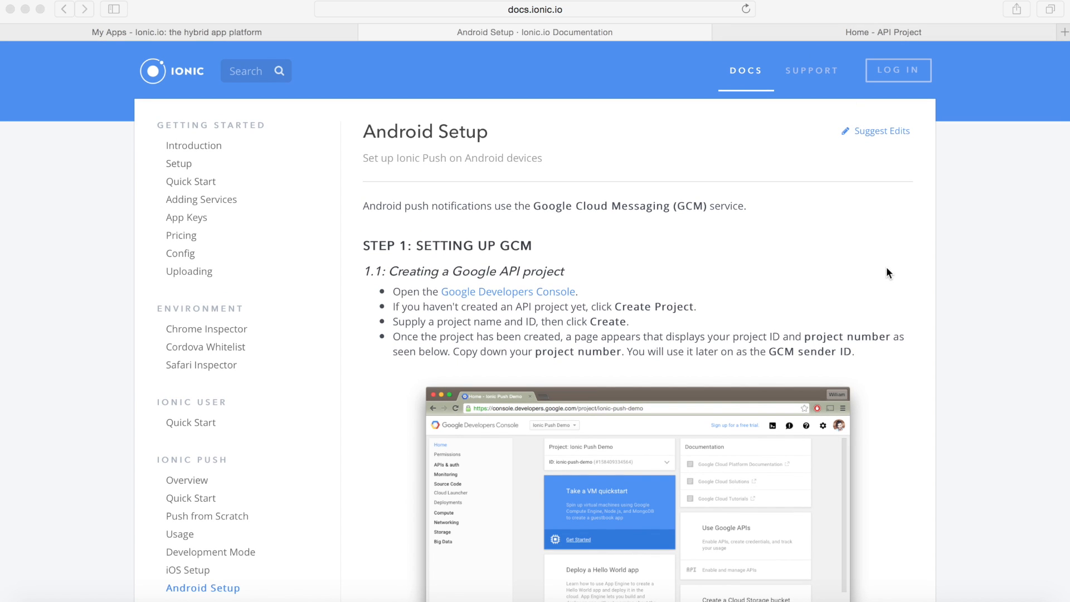
pyautogui.scroll(-3)
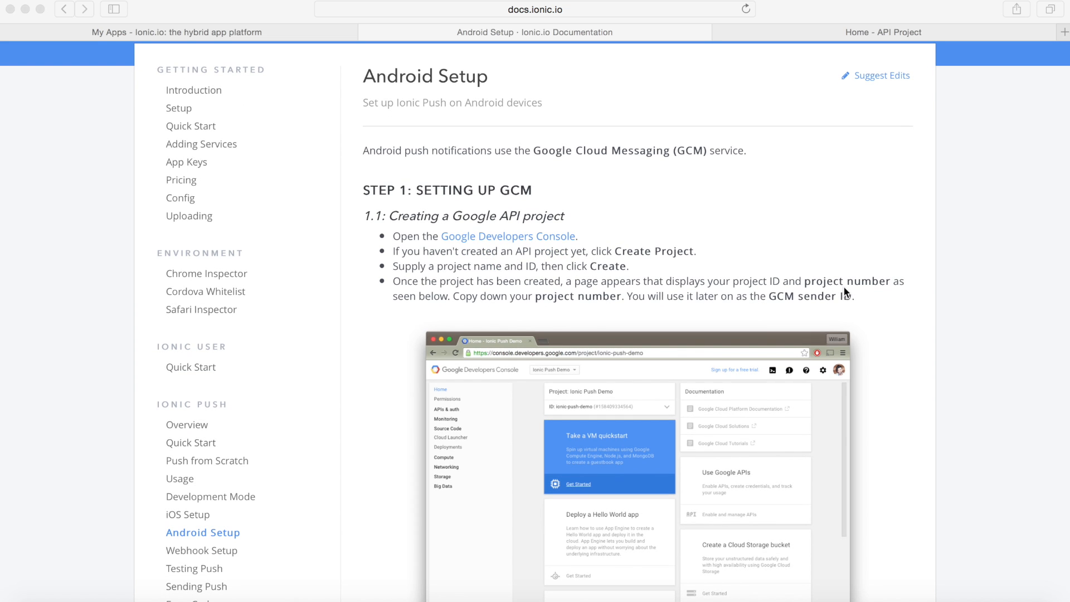
pyautogui.moveTo(860, 286)
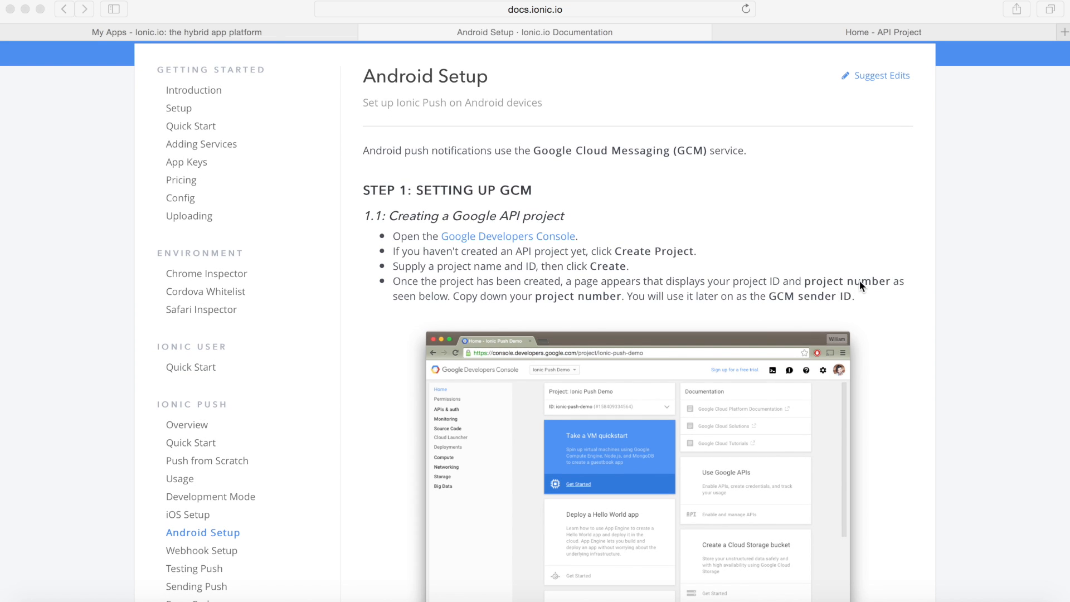
pyautogui.scroll(3)
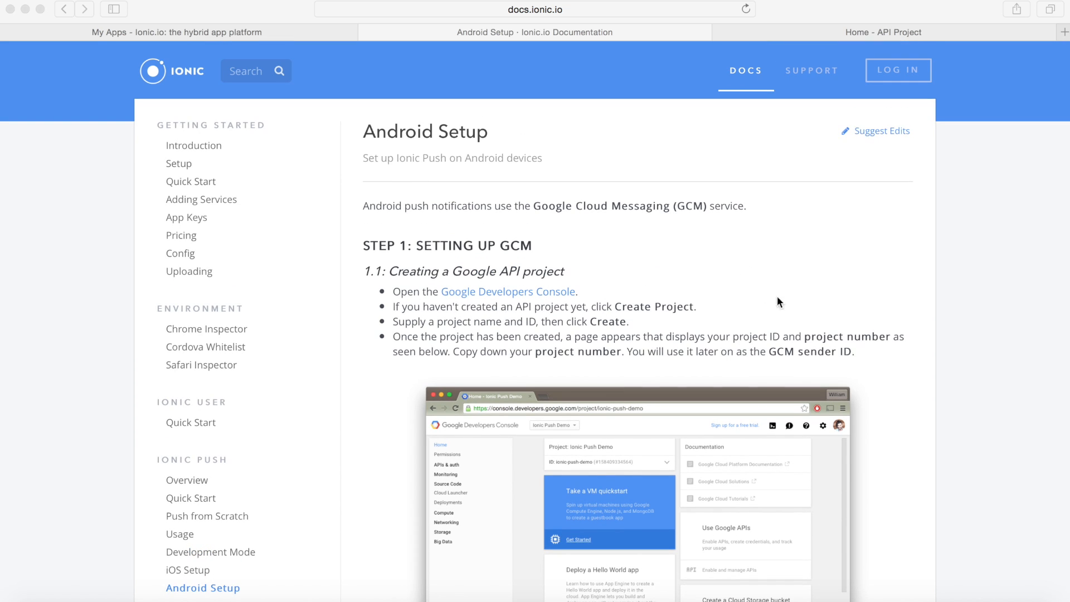
pyautogui.scroll(-3)
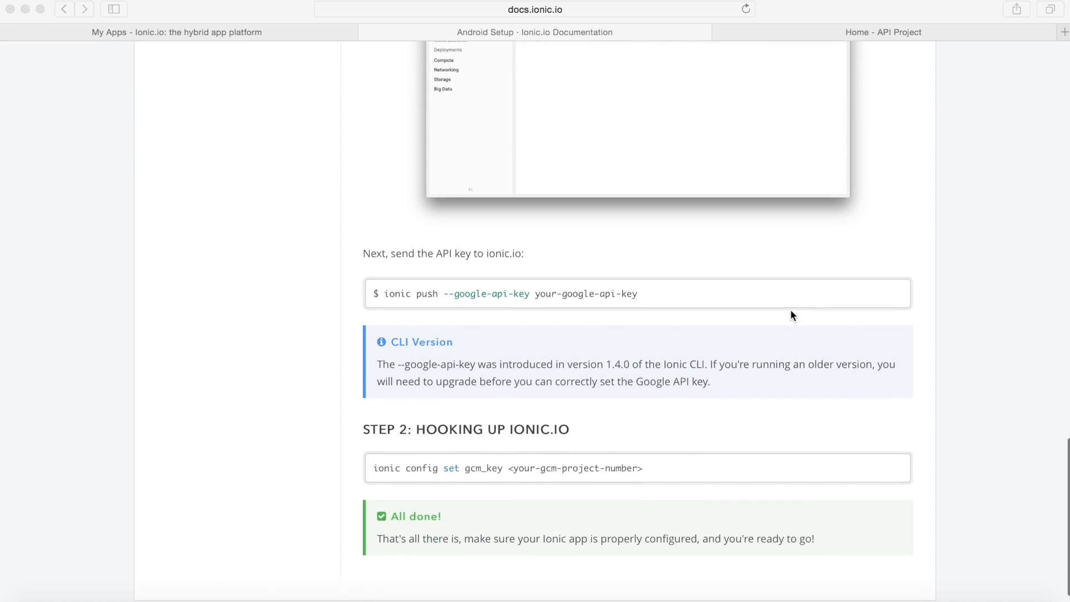
pyautogui.scroll(3)
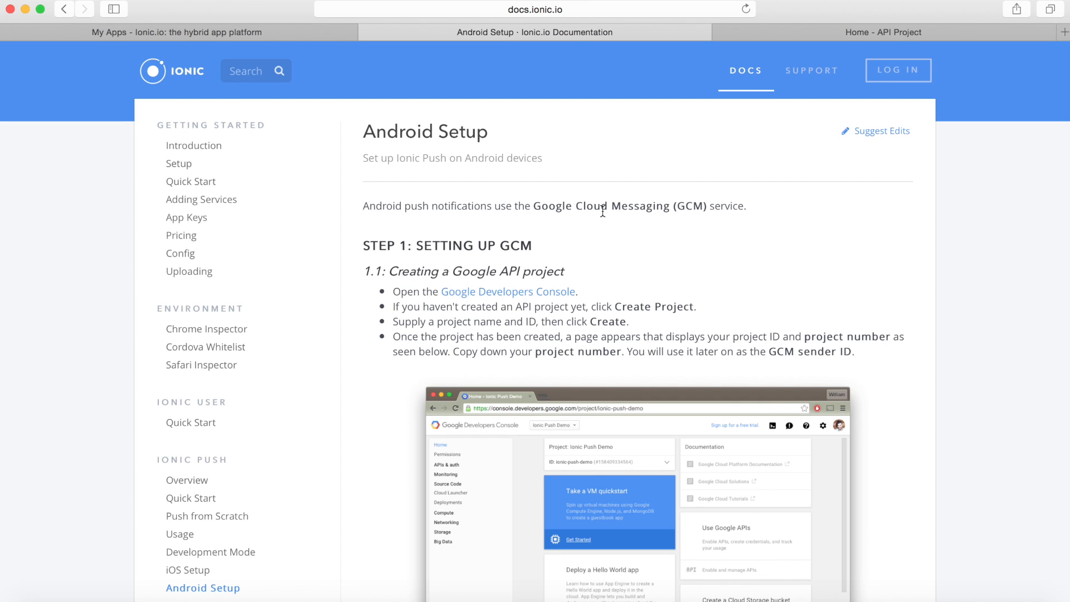
pyautogui.moveTo(500, 300)
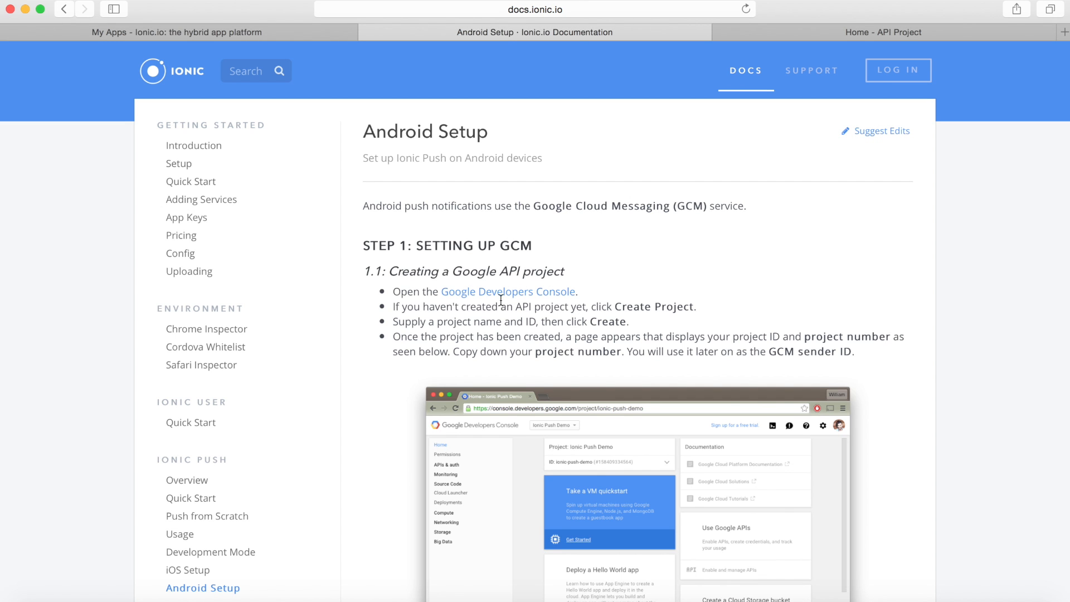
pyautogui.scroll(-3)
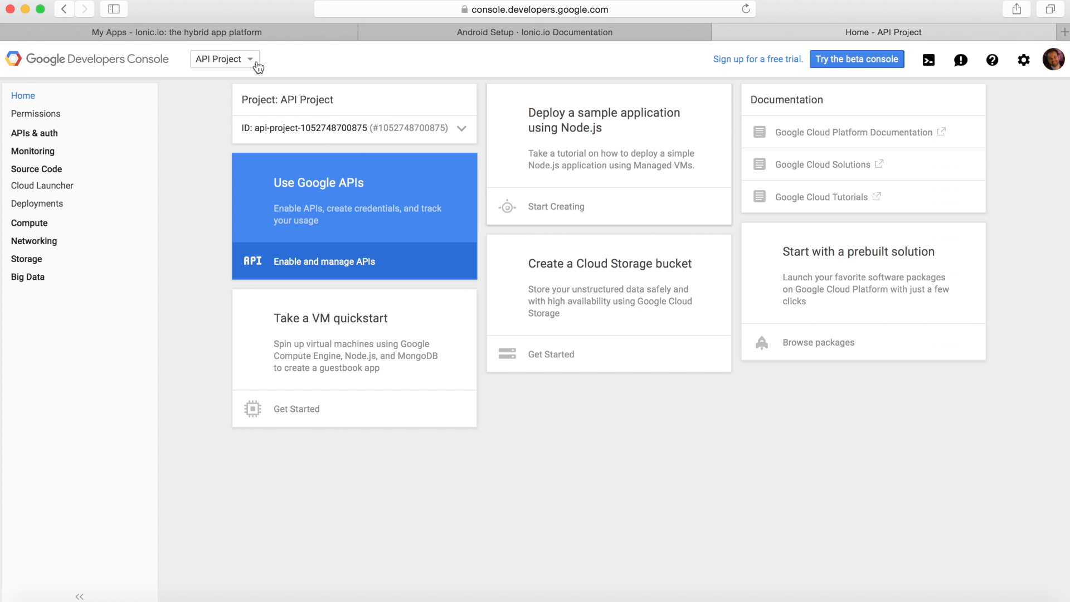
# Create the devdactic-push project from the Console's project list.
pyautogui.click(224, 59)
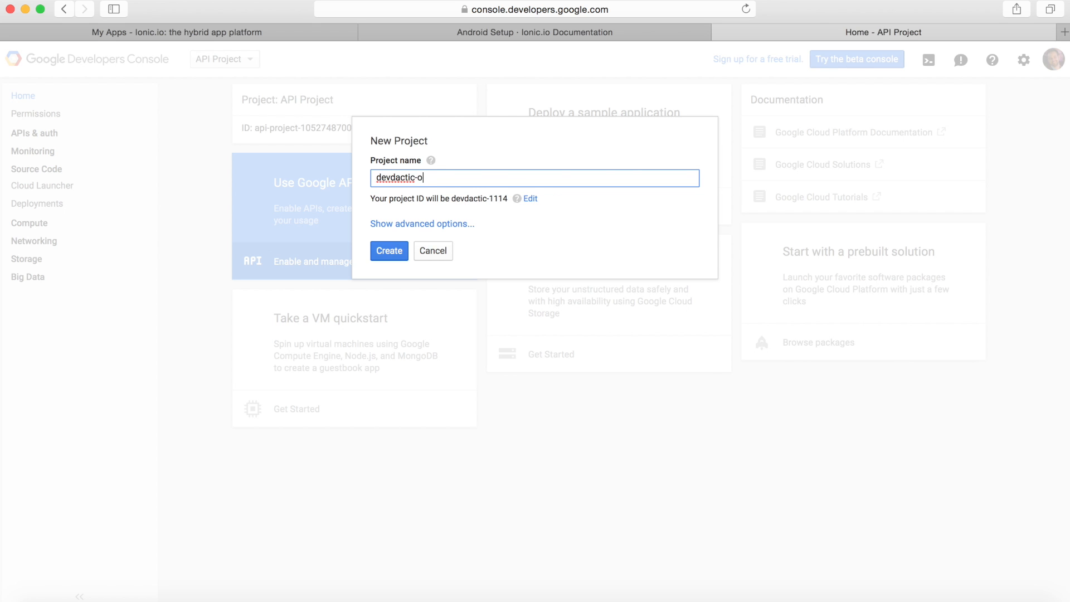
pyautogui.write('push')
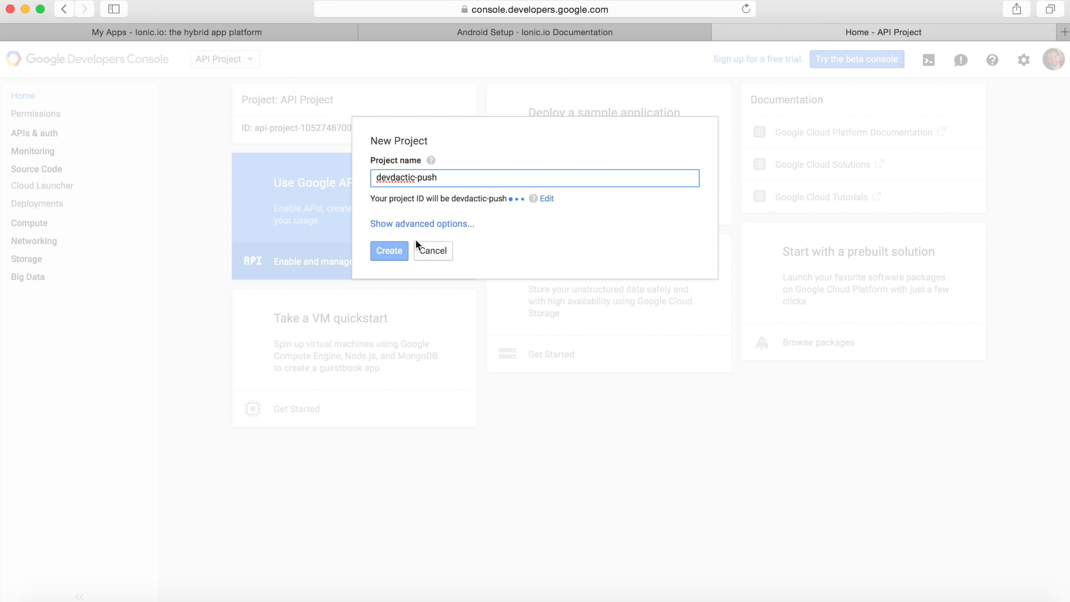
pyautogui.click(389, 250)
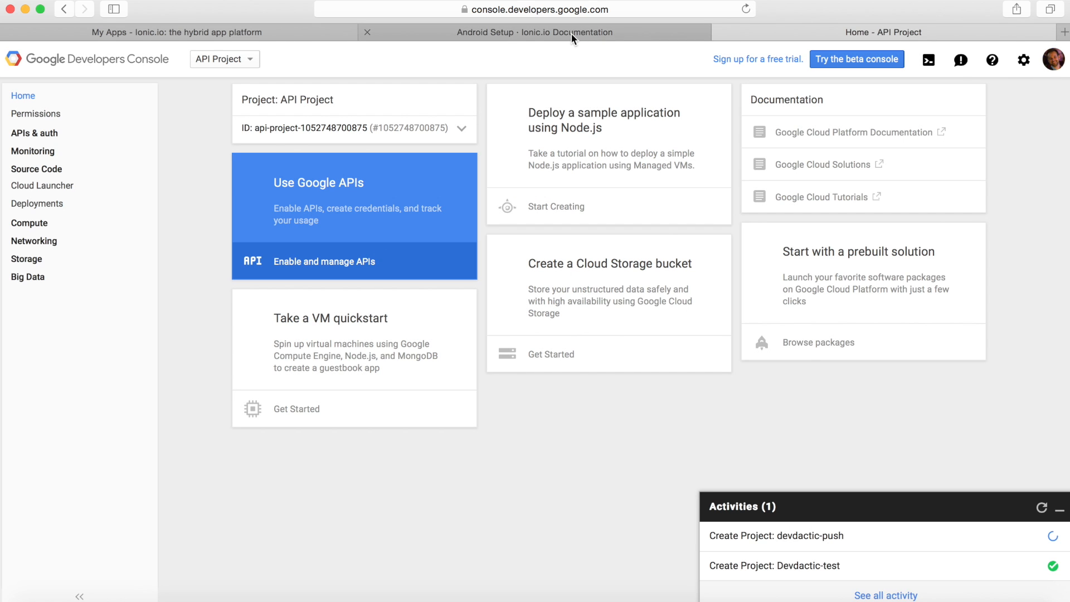
pyautogui.click(224, 59)
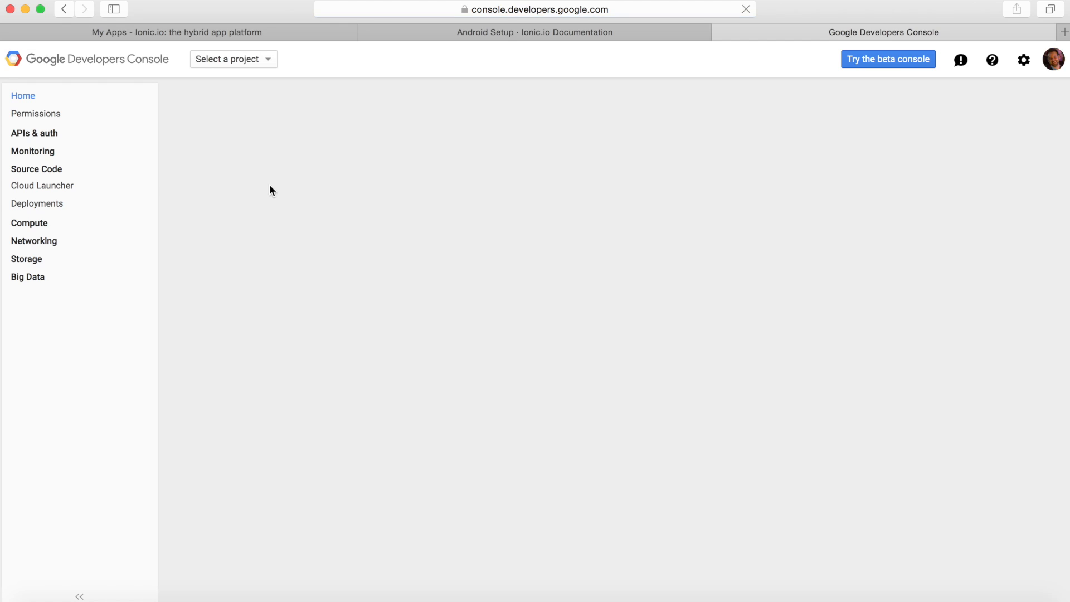
pyautogui.click(233, 59)
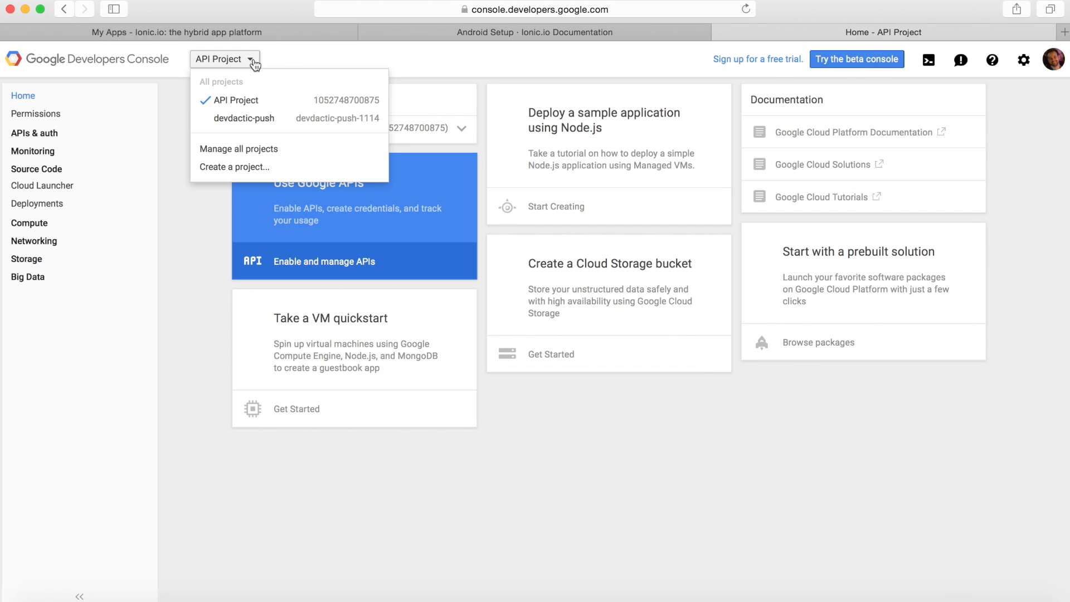
pyautogui.click(243, 118)
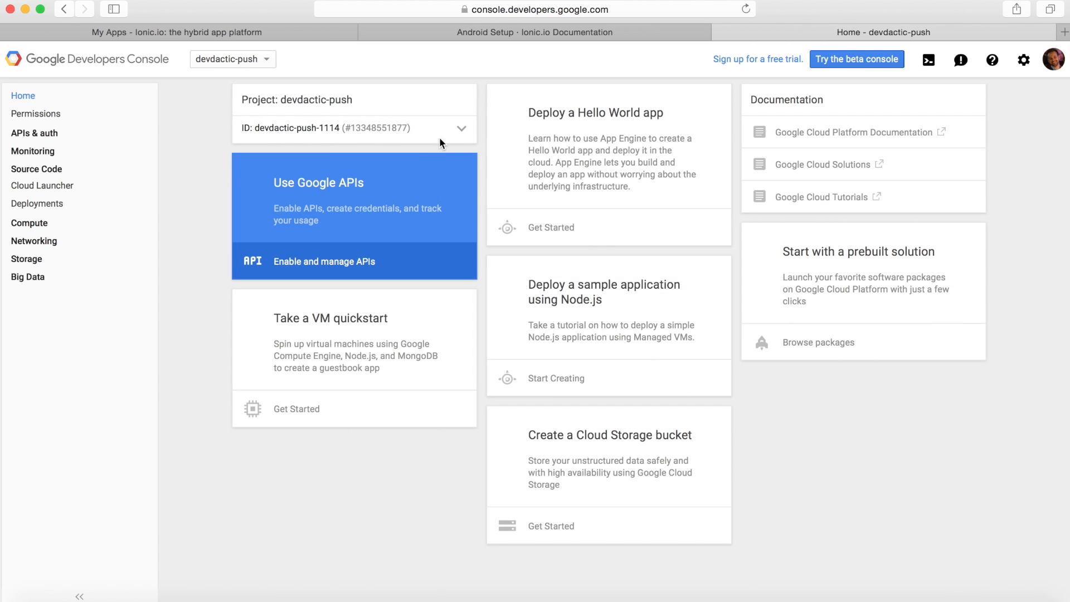
pyautogui.click(461, 128)
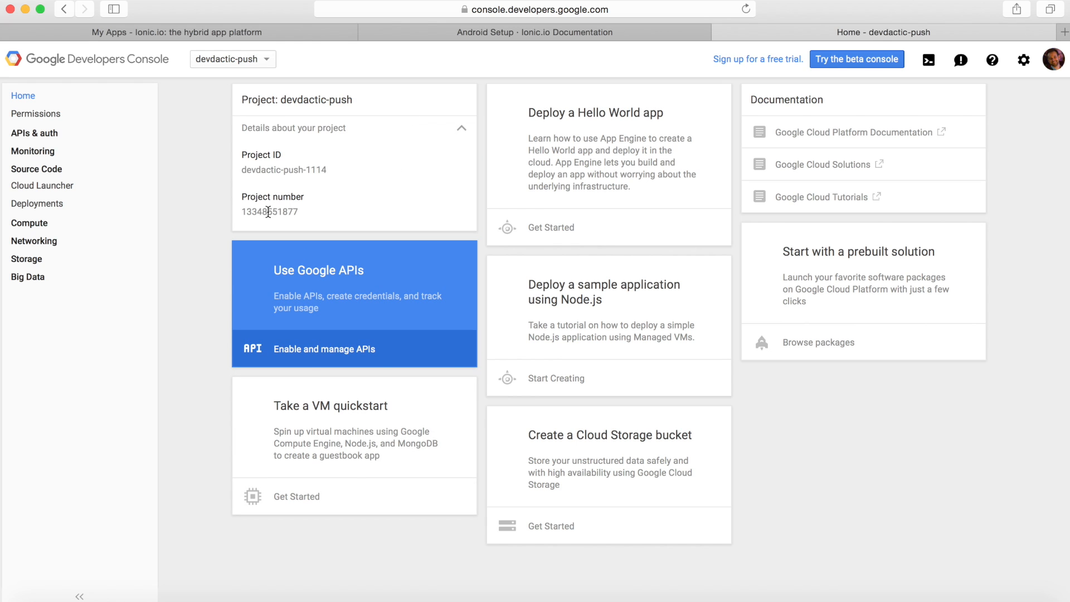
pyautogui.doubleClick(270, 211)
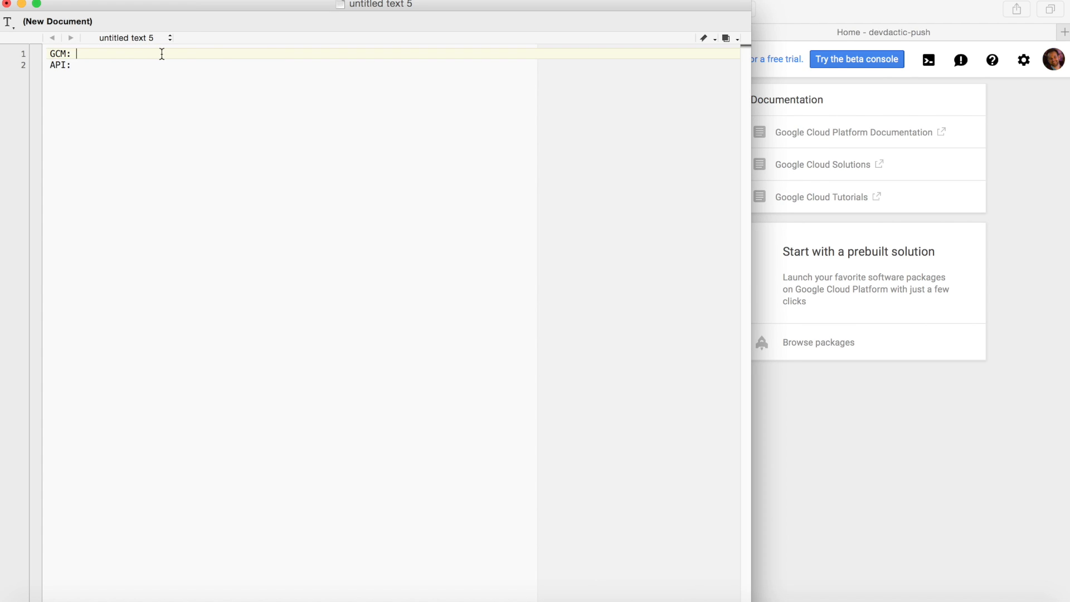
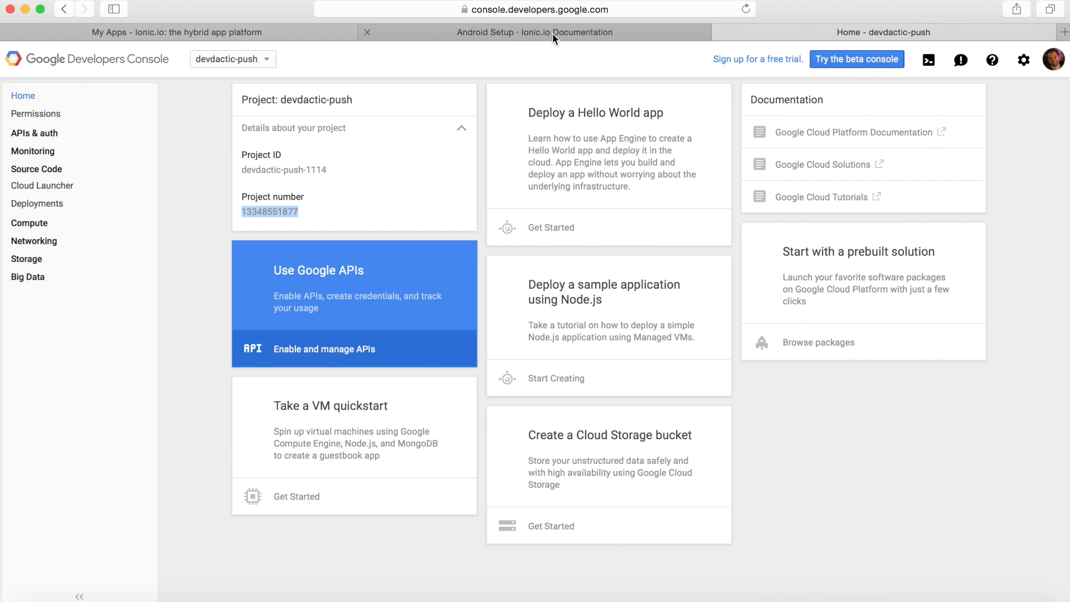
pyautogui.click(534, 32)
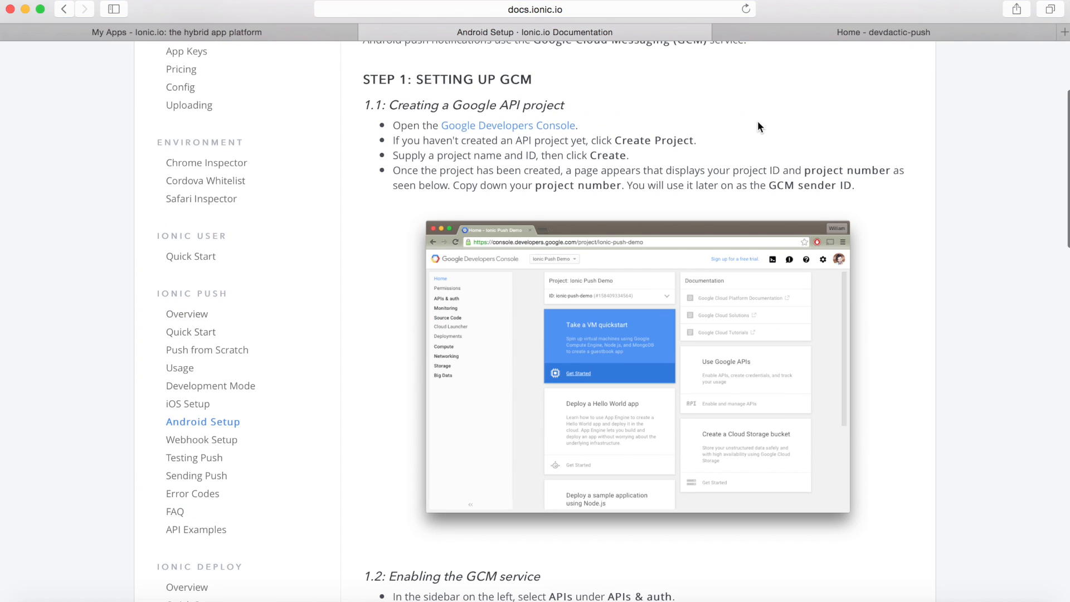
pyautogui.scroll(-3)
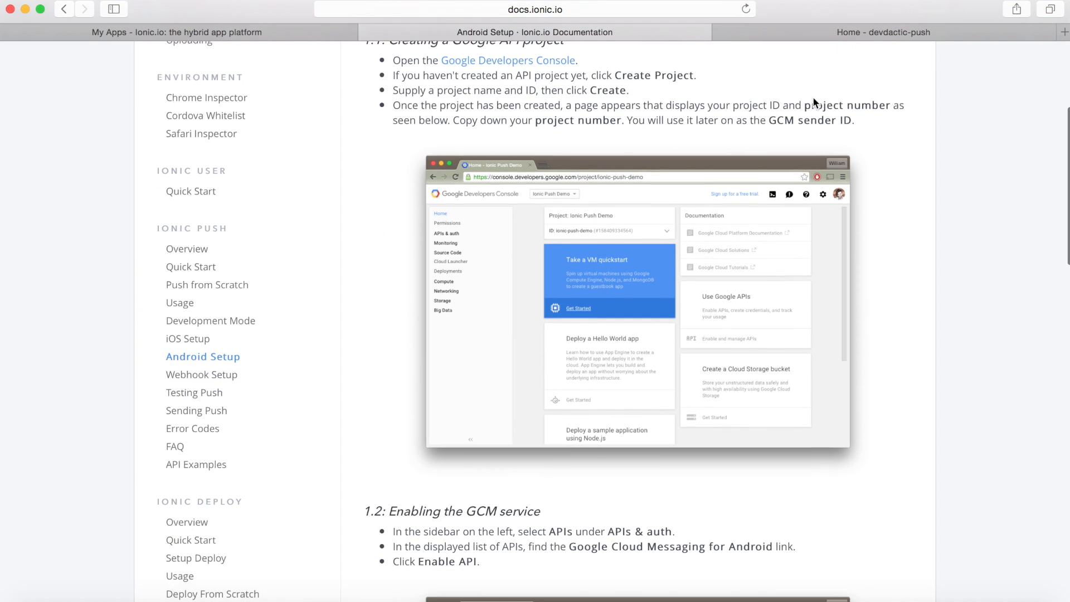
pyautogui.scroll(-3)
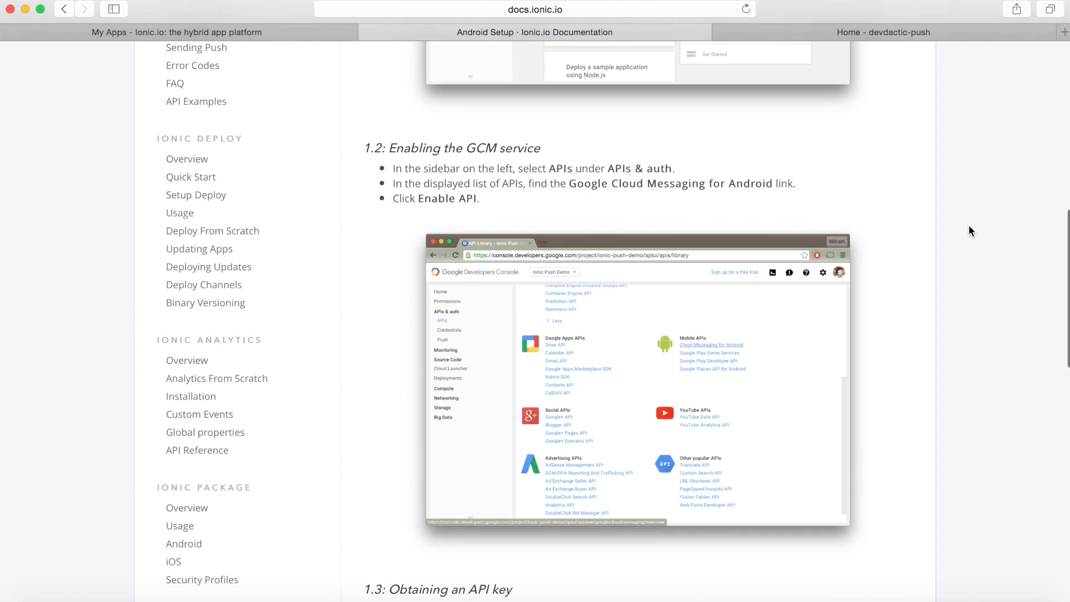
pyautogui.scroll(-3)
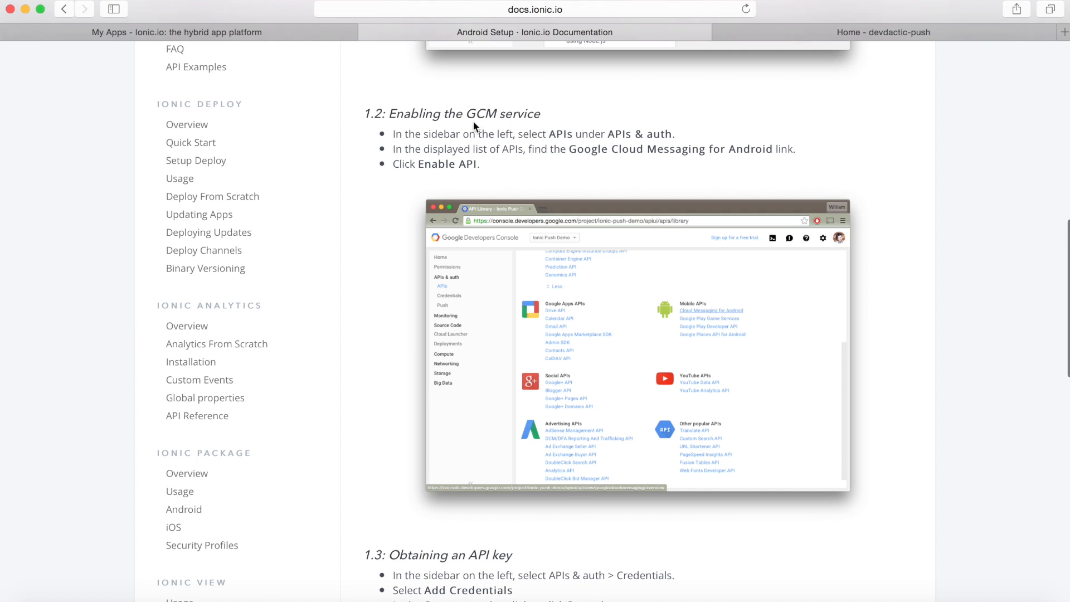
pyautogui.scroll(-3)
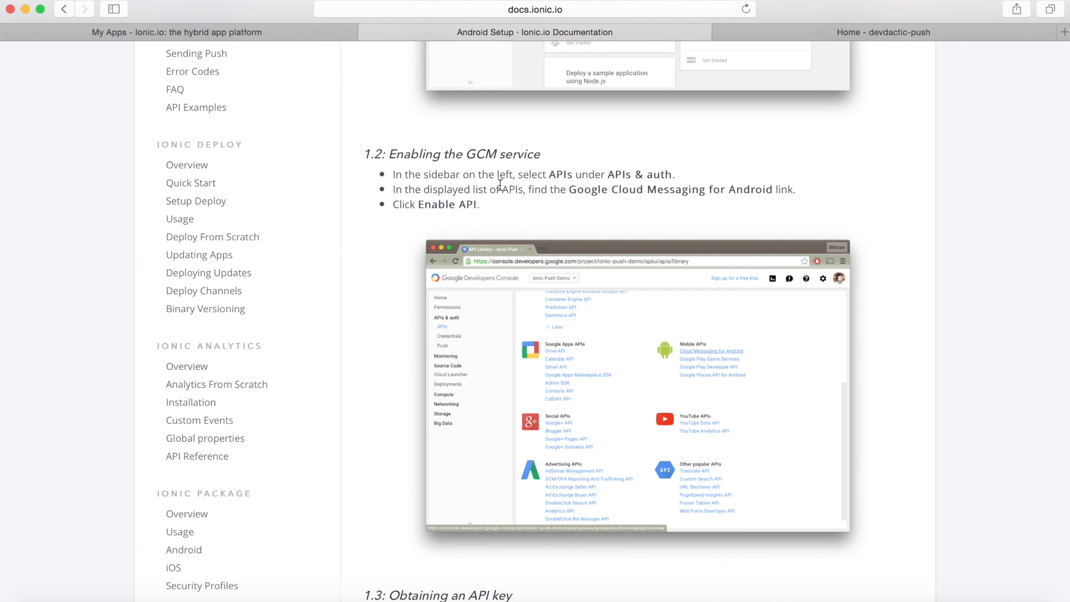
pyautogui.moveTo(815, 42)
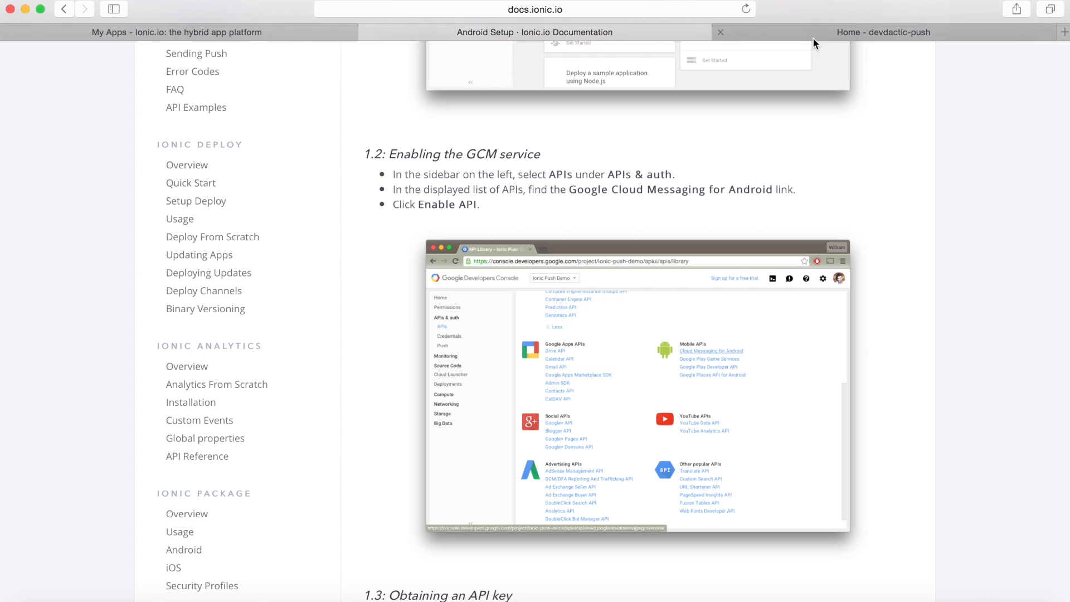
pyautogui.click(883, 32)
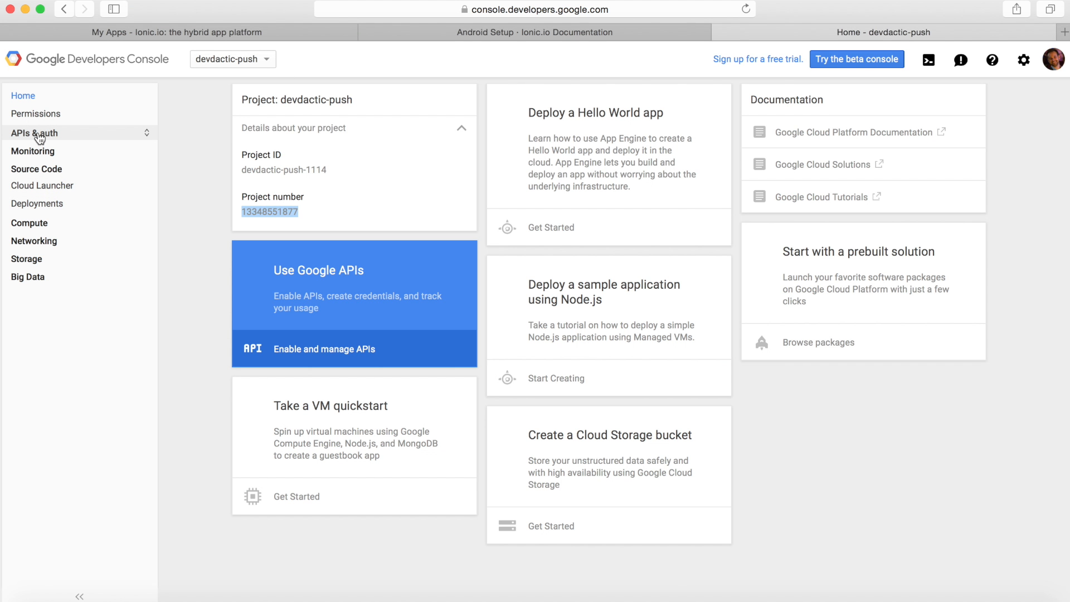
# Enable Cloud Messaging for Android under APIs & auth > APIs for devdactic-push.
pyautogui.click(34, 133)
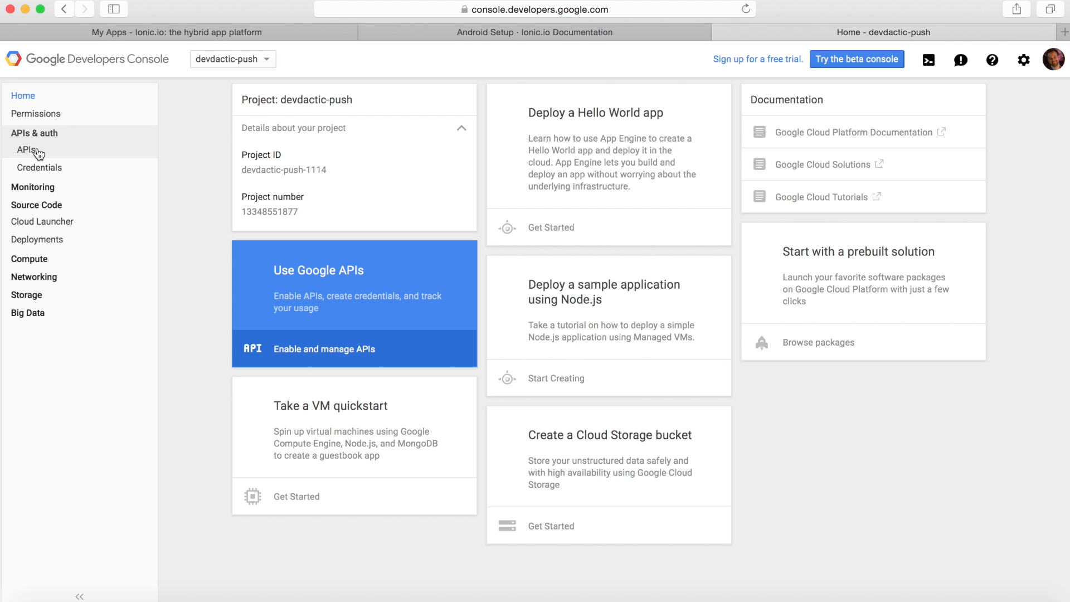
pyautogui.click(27, 149)
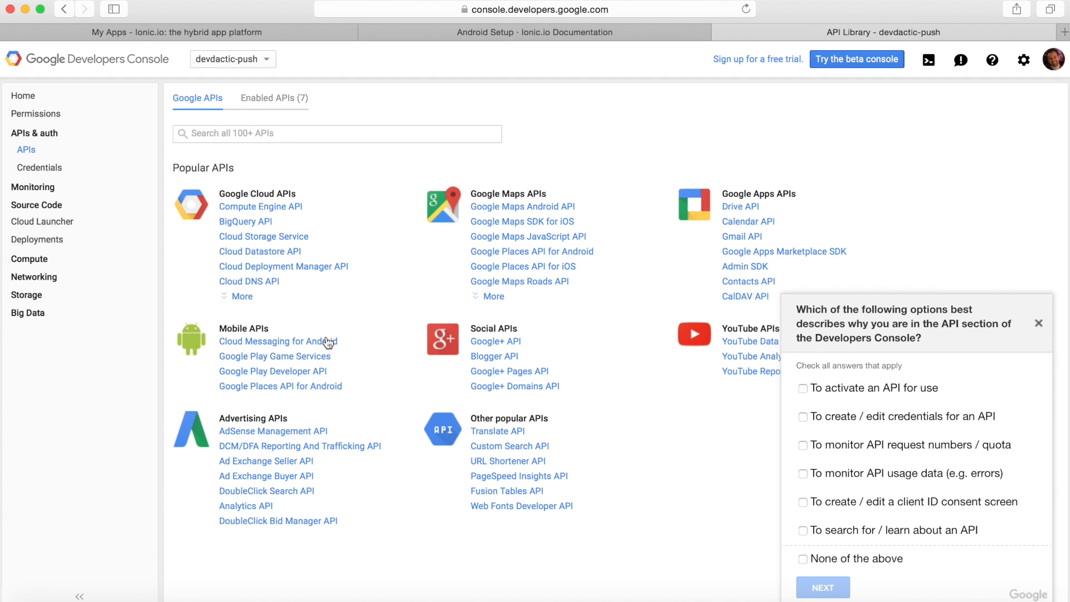
pyautogui.click(276, 341)
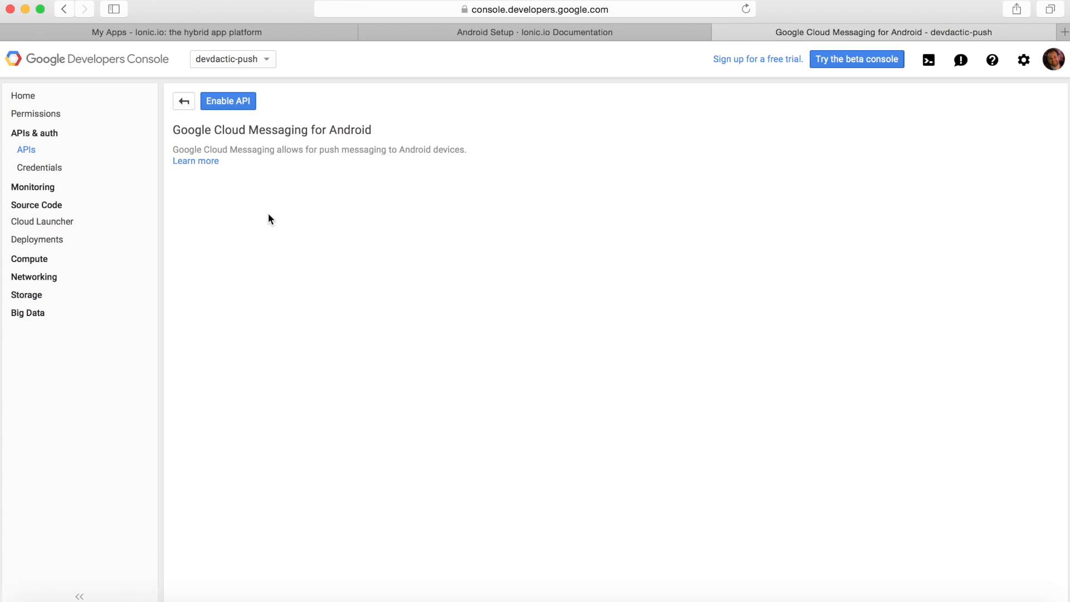
pyautogui.click(228, 101)
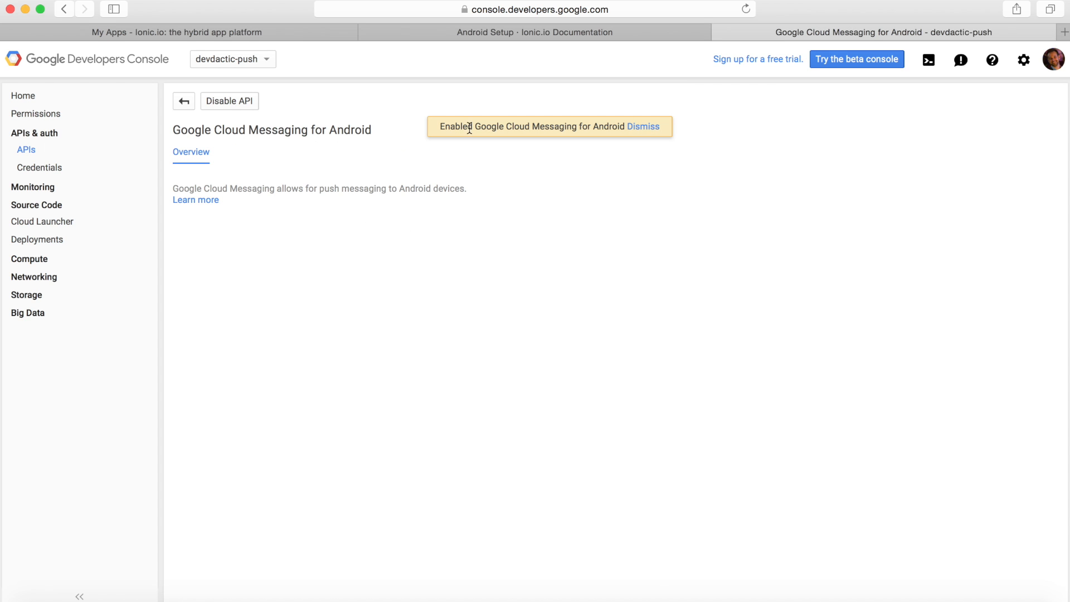
pyautogui.click(534, 33)
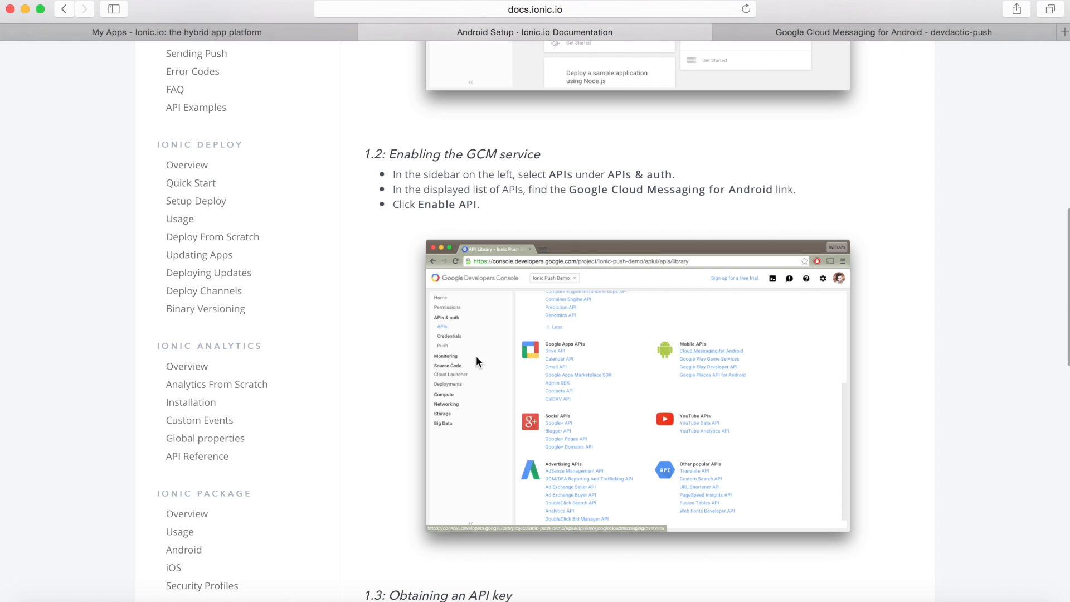
# Scroll the setup guide to section 1.3 Obtaining an API key, then return to the Console.
pyautogui.scroll(-3)
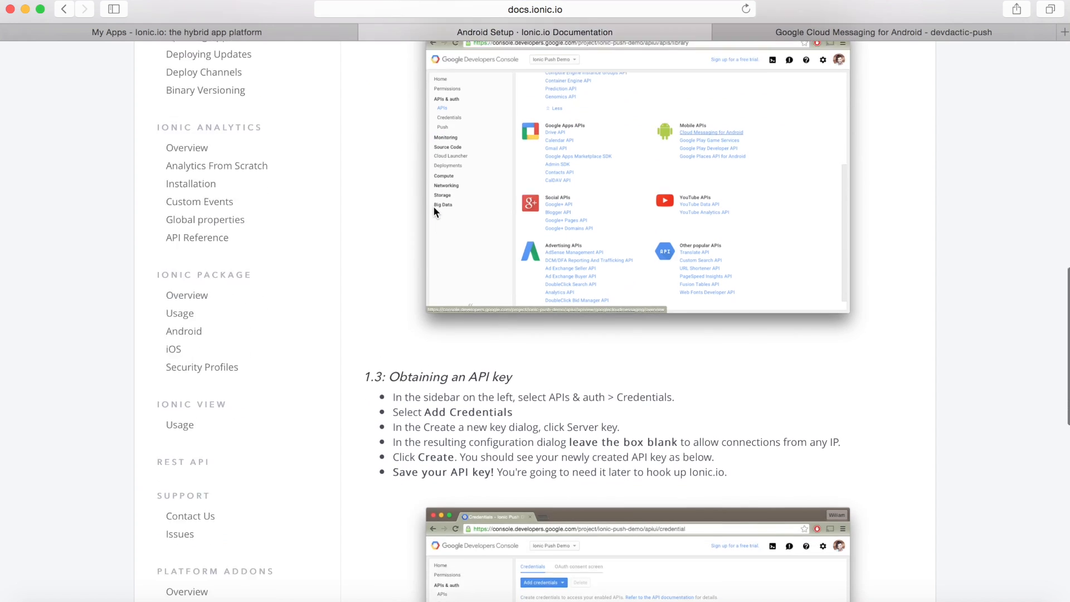
pyautogui.scroll(-3)
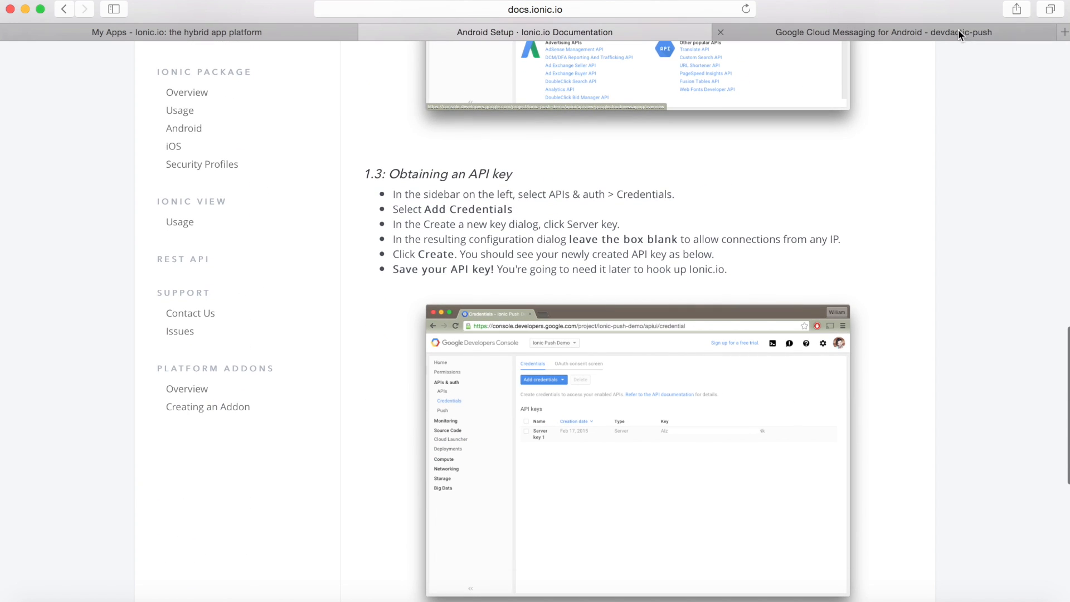
pyautogui.click(883, 32)
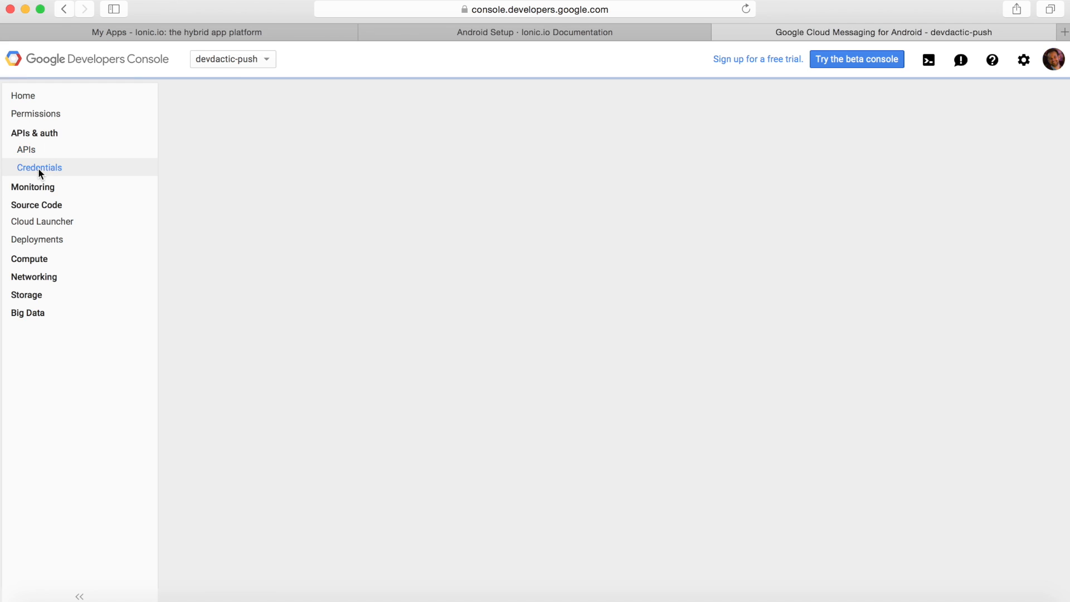
# Add a server API key, Server key 1, with no IP restriction under Credentials.
pyautogui.click(39, 167)
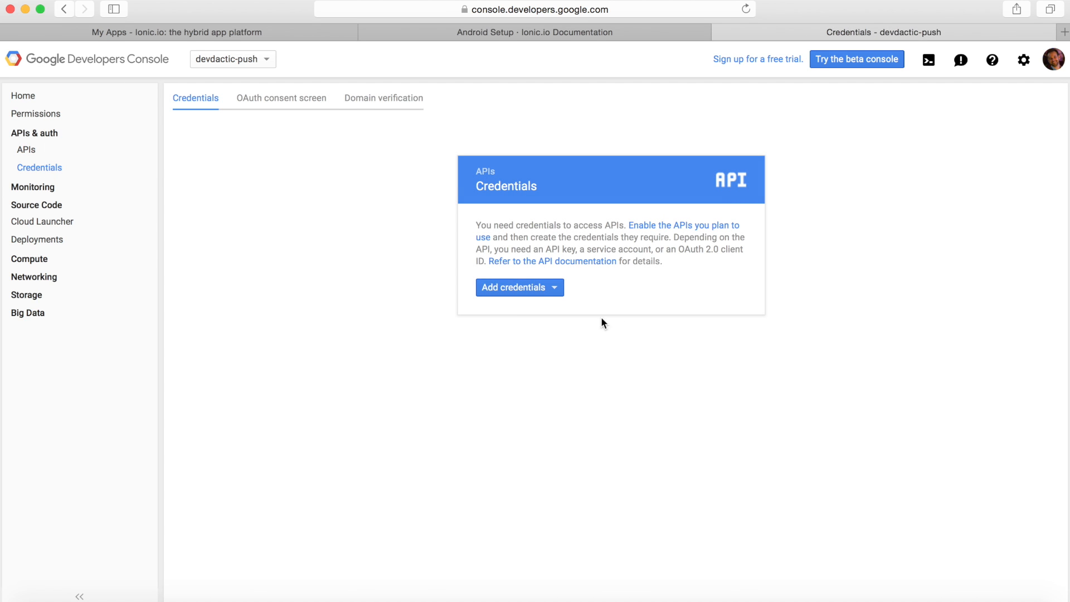
pyautogui.click(518, 286)
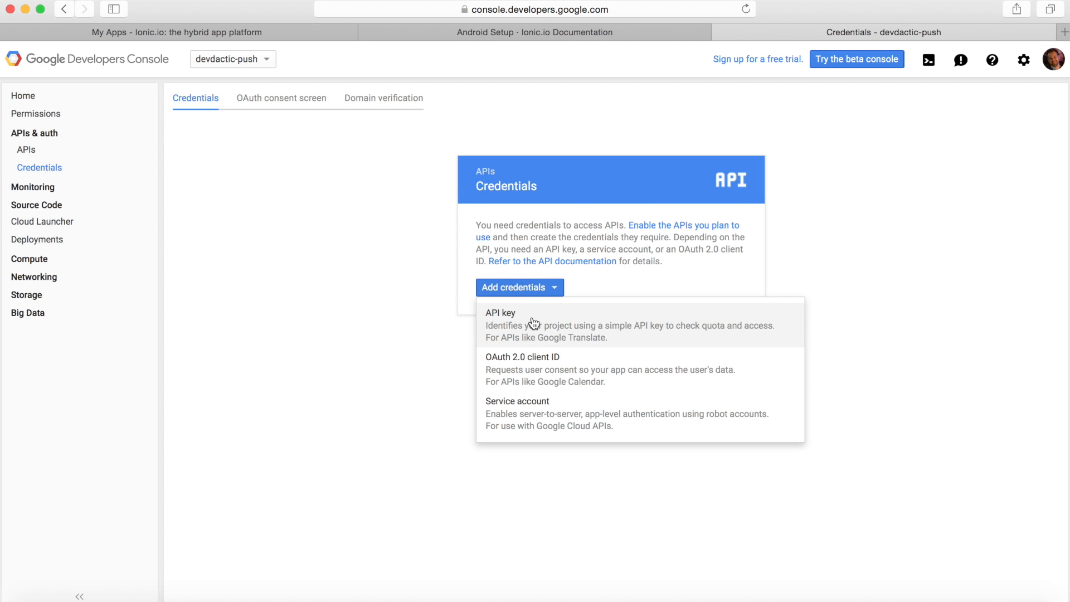
pyautogui.click(500, 313)
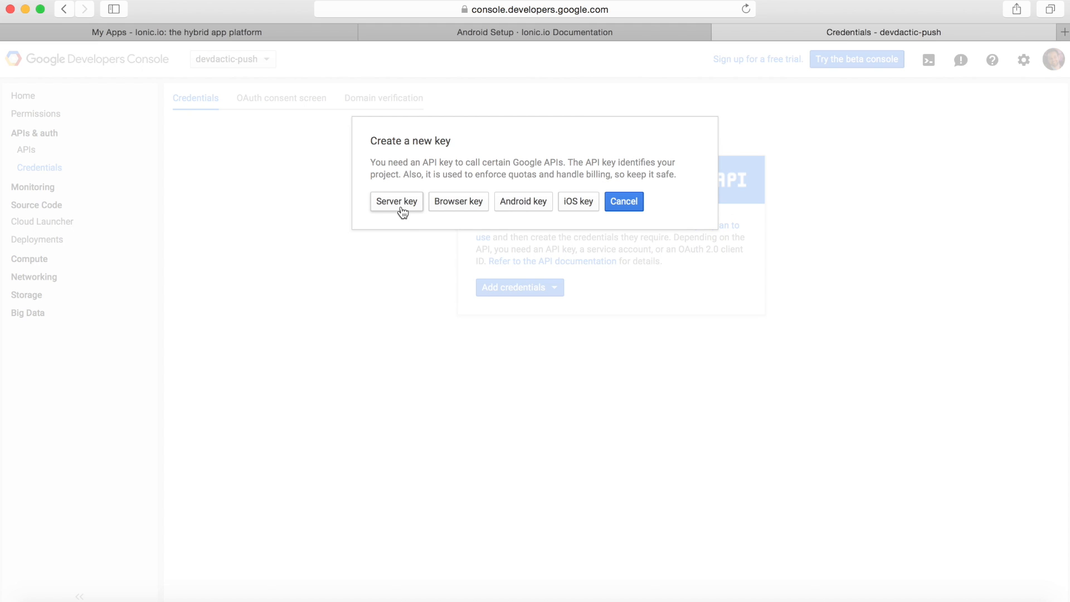
pyautogui.click(395, 201)
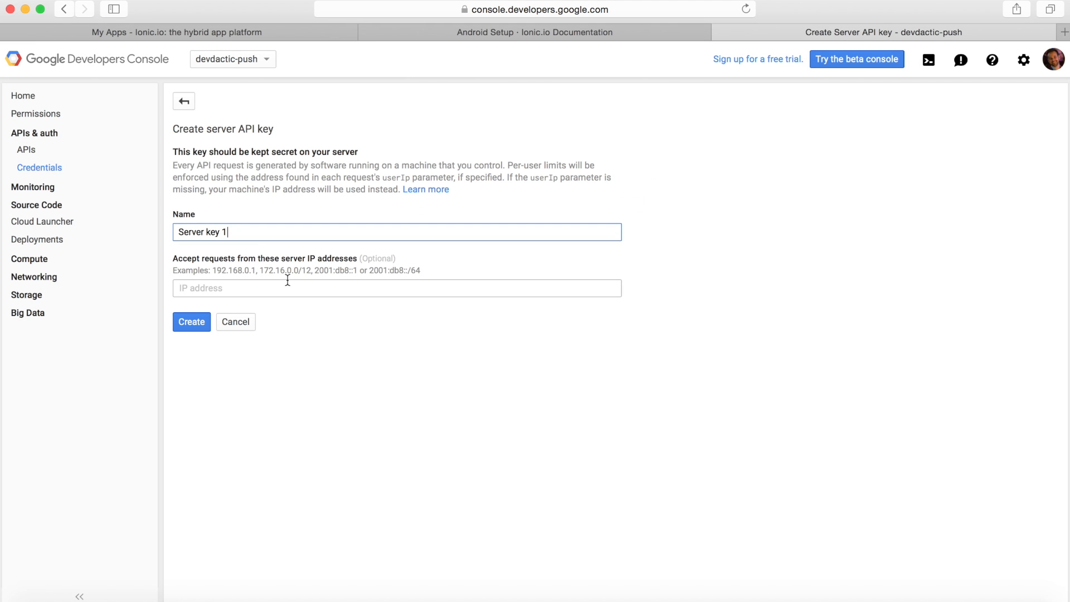
pyautogui.click(191, 322)
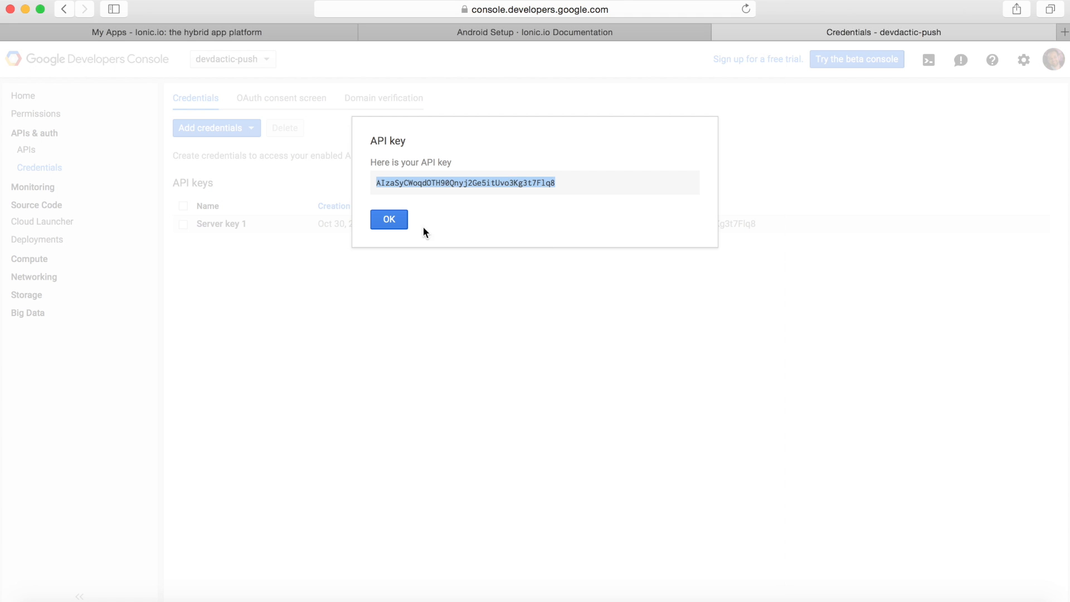
pyautogui.click(535, 33)
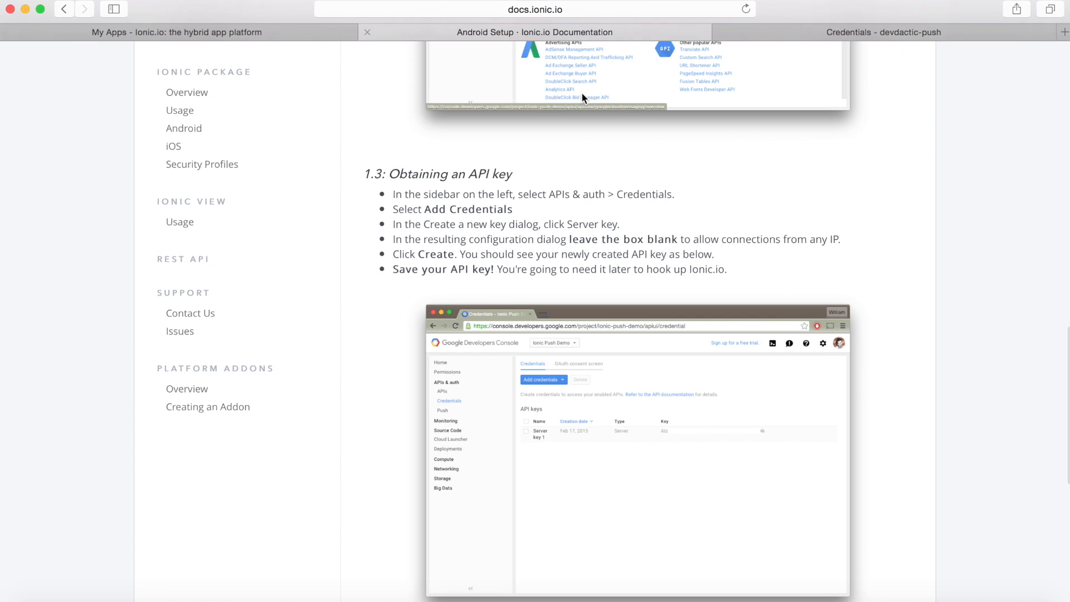
pyautogui.scroll(-3)
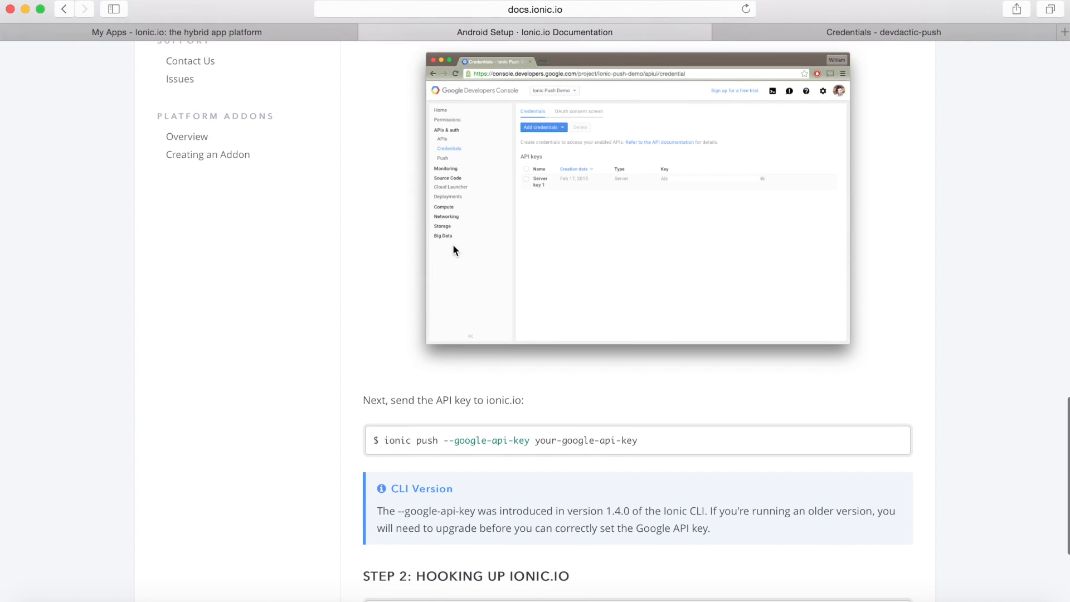
pyautogui.scroll(-3)
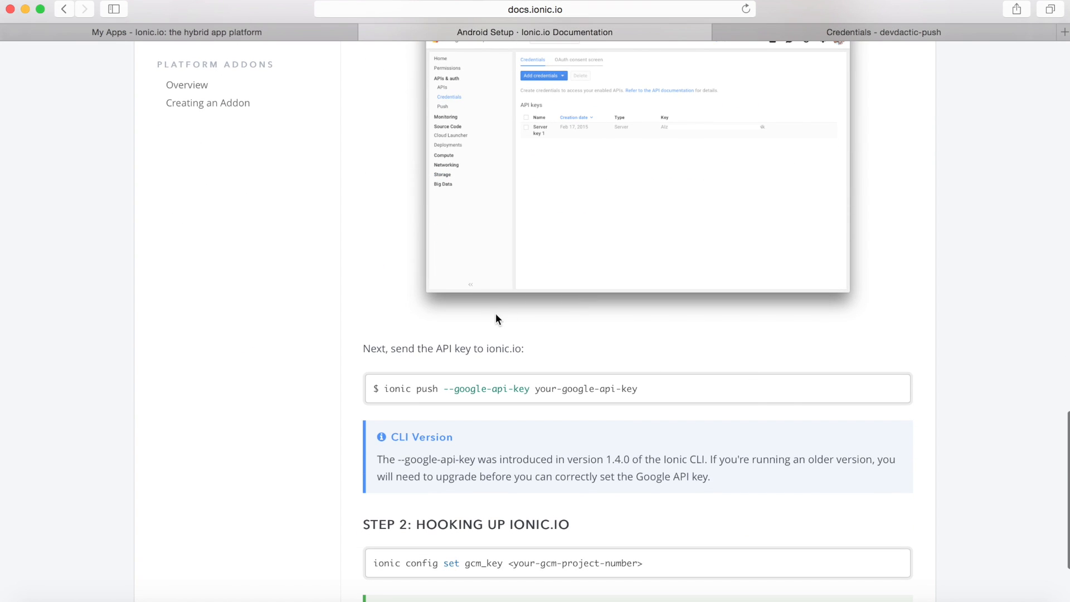
pyautogui.moveTo(755, 369)
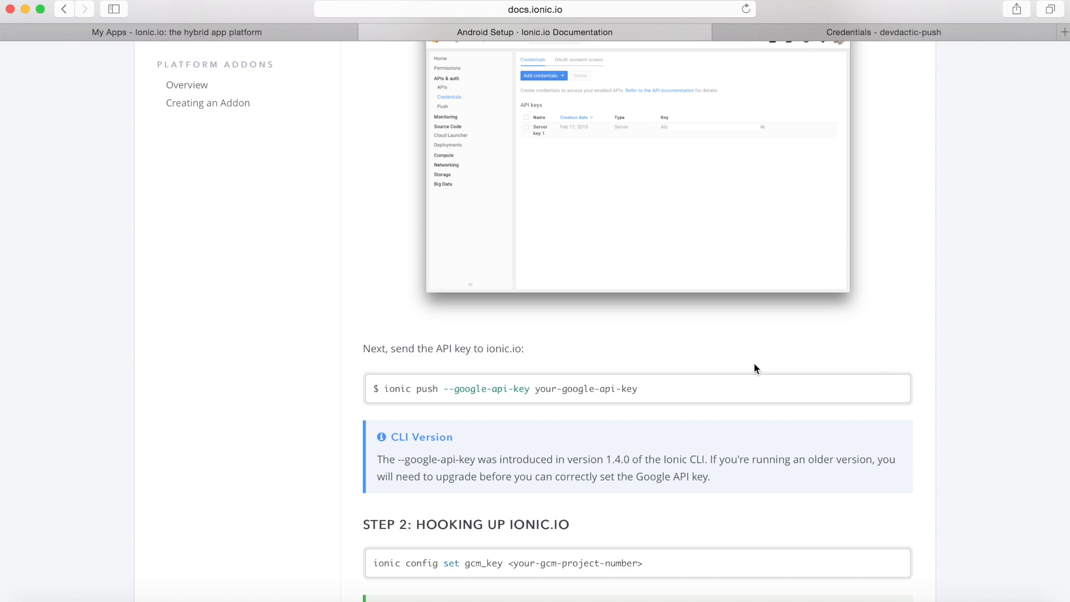
pyautogui.scroll(-3)
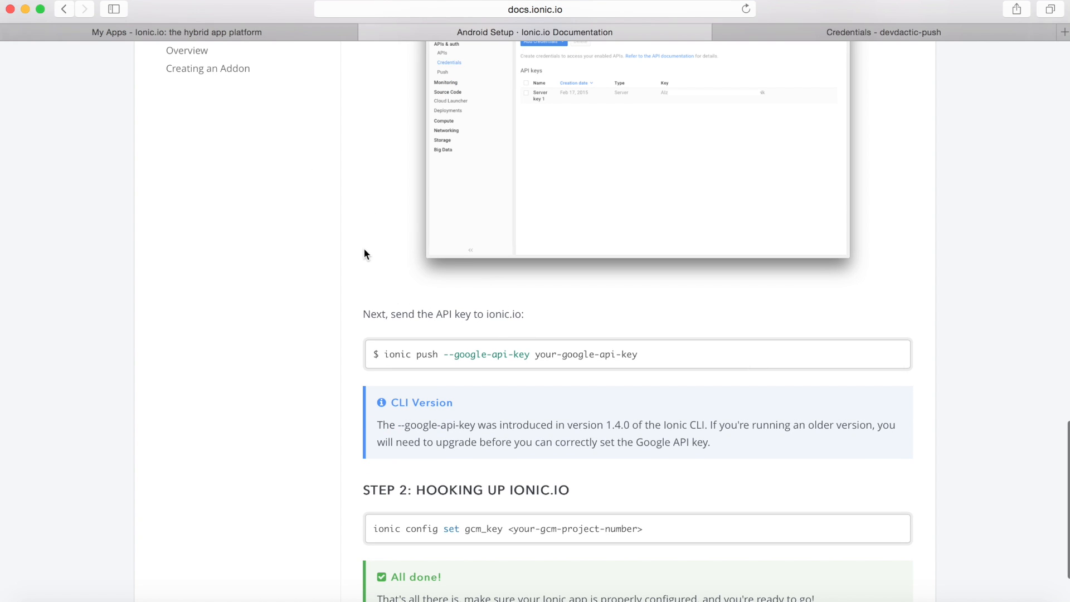
pyautogui.moveTo(24, 13)
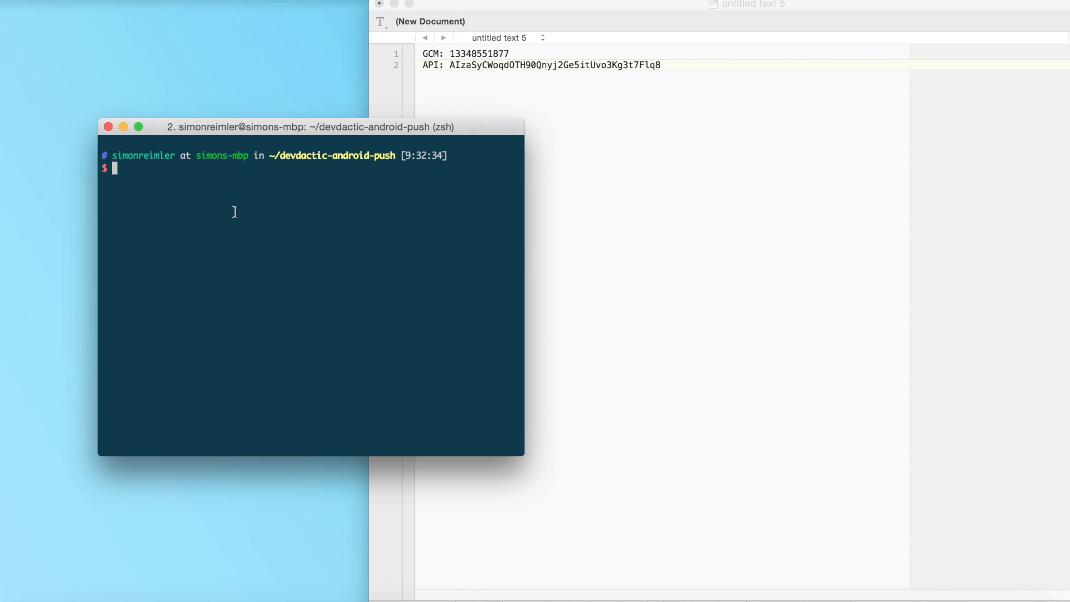
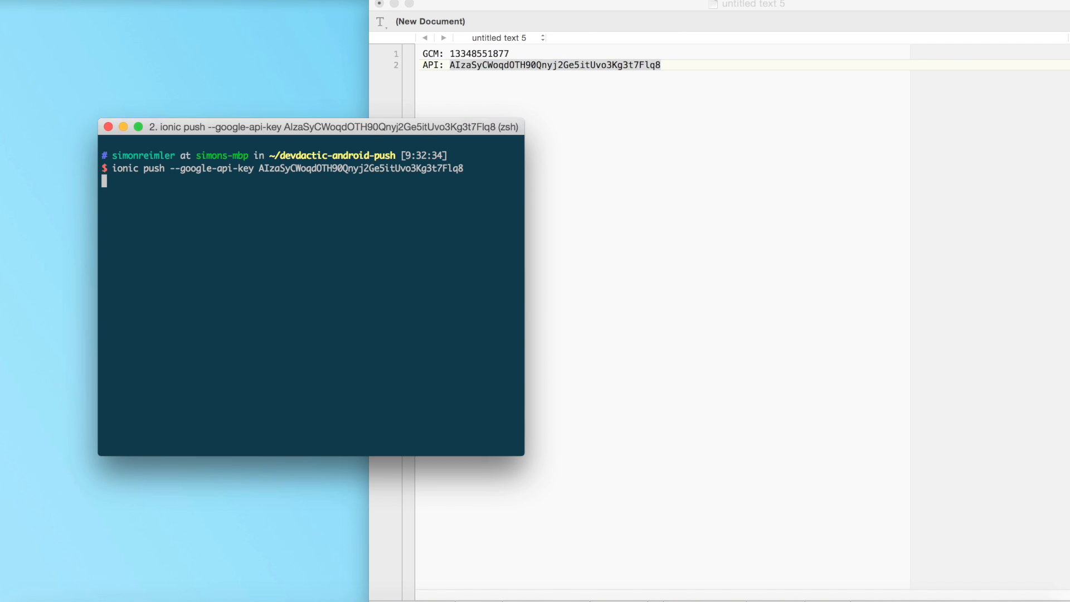
# Run 'ionic push --google-api-key' with the pasted key to save it.
pyautogui.press('Return')
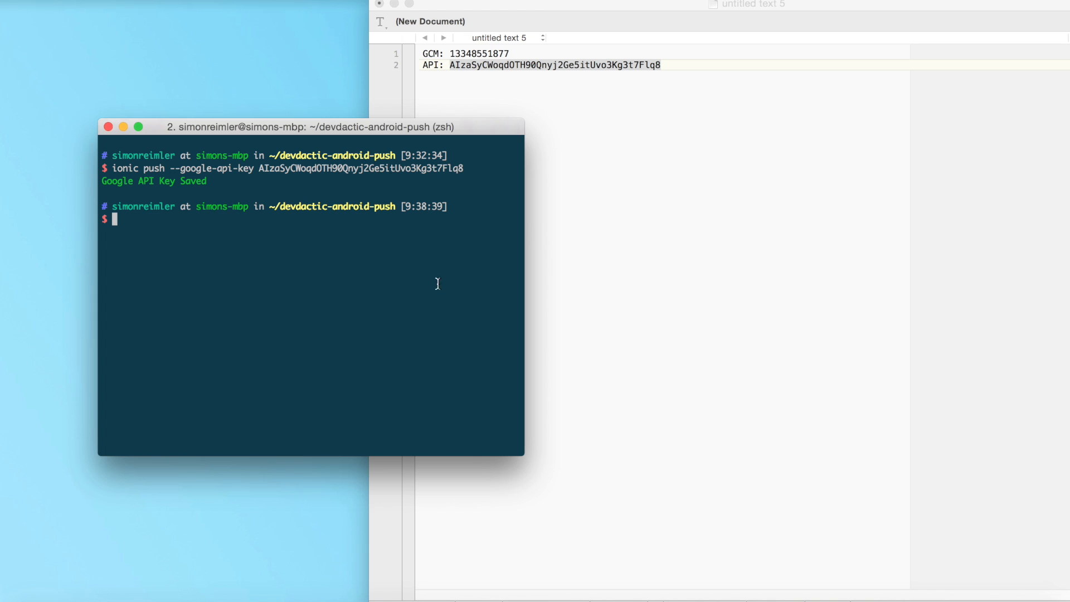
pyautogui.moveTo(314, 343)
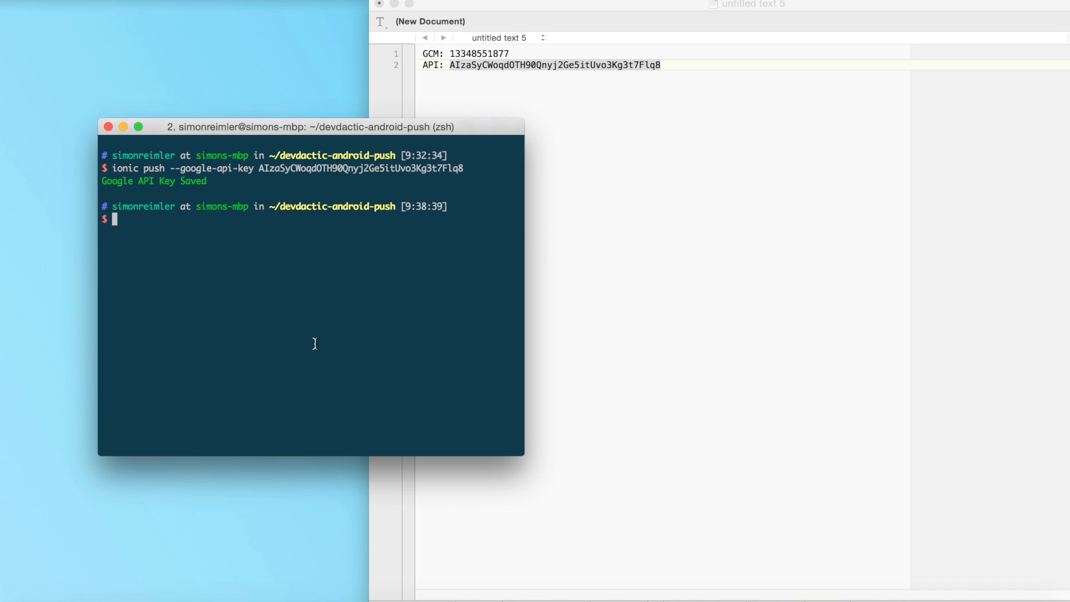
pyautogui.write('ionic')
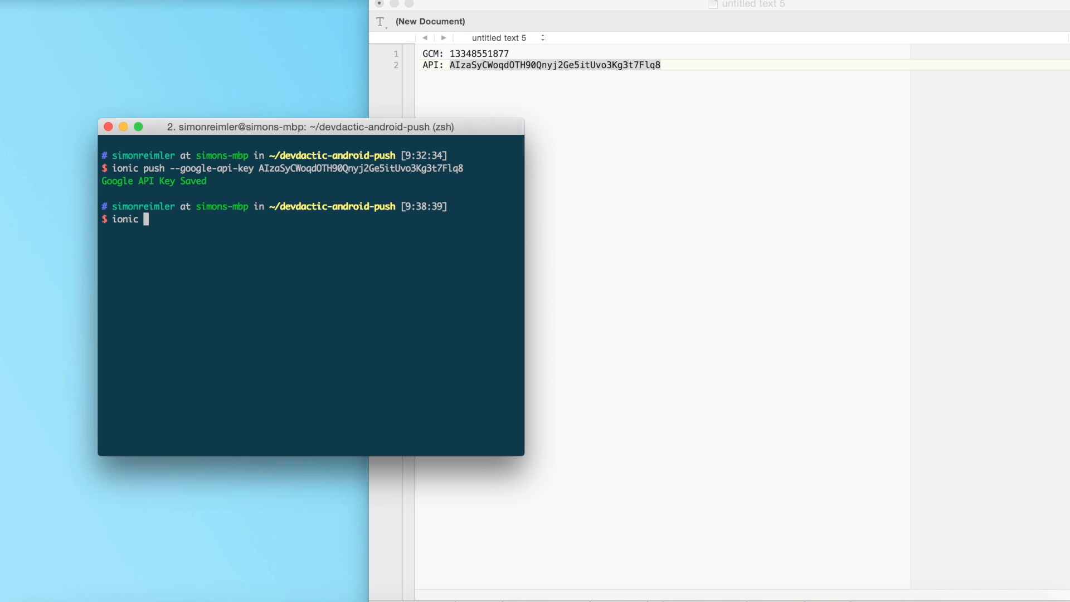
pyautogui.write('config s')
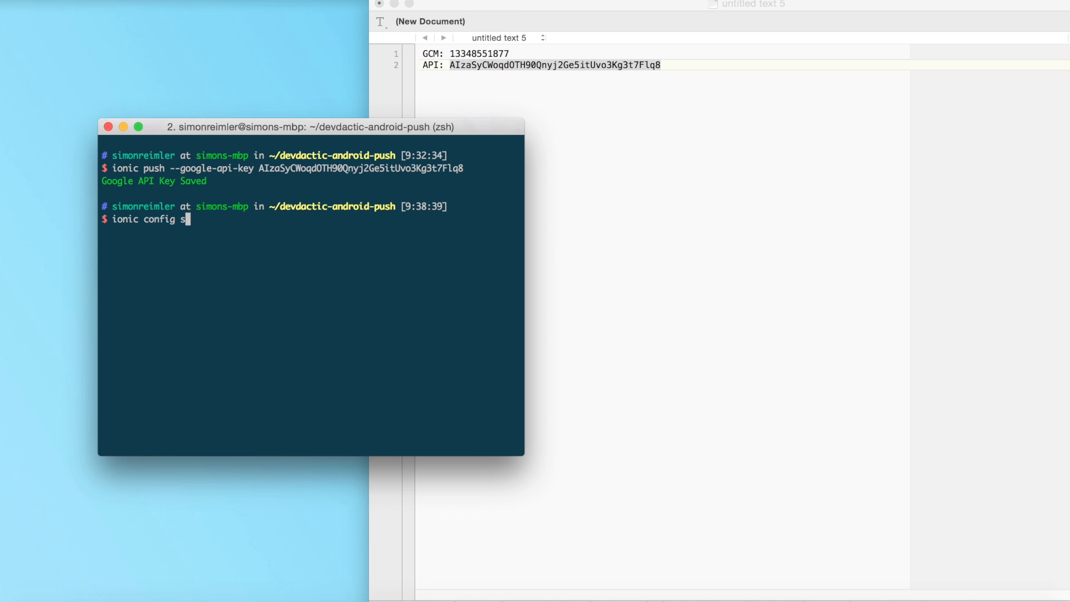
pyautogui.write('et gcm_key')
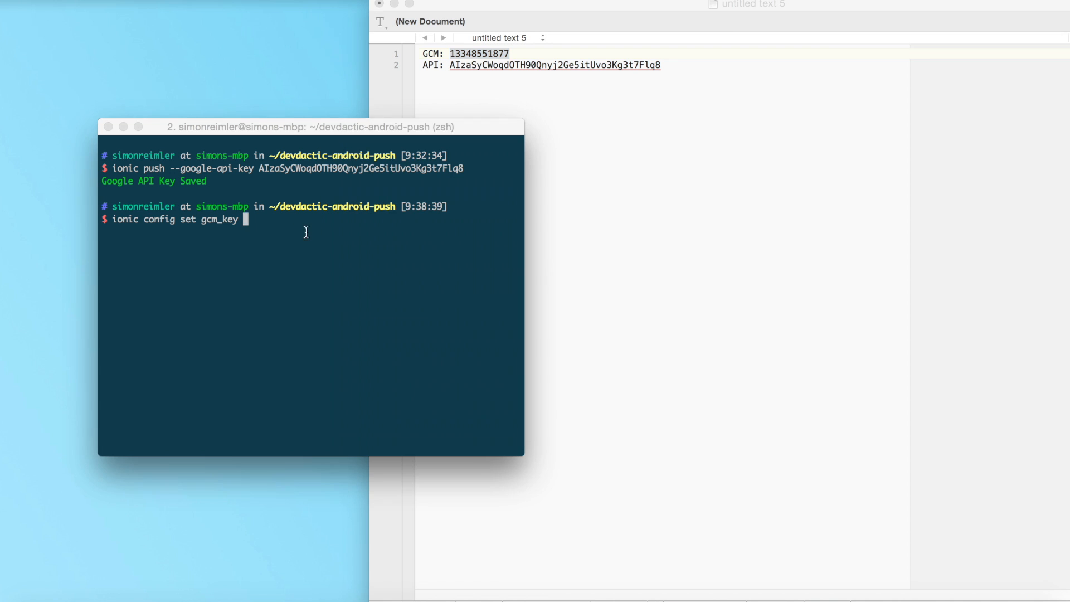
pyautogui.press('Return')
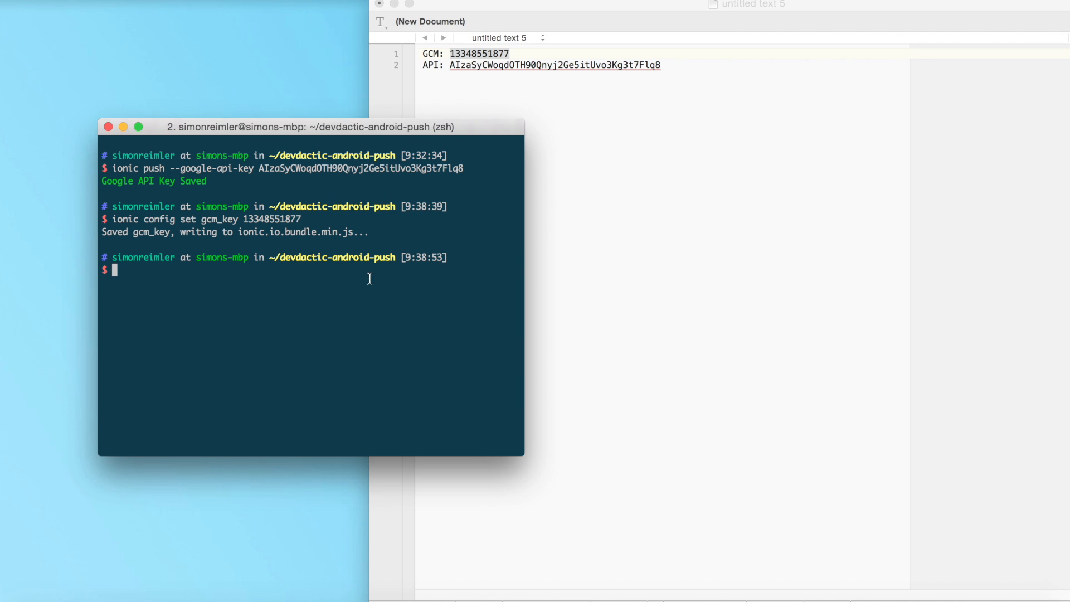
pyautogui.write('ionic config')
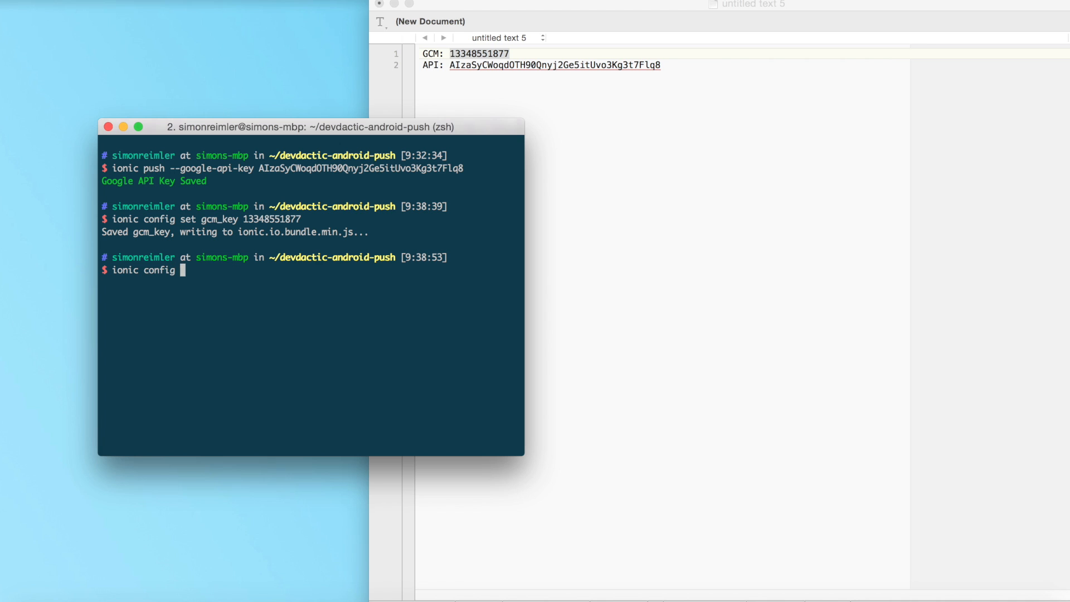
pyautogui.write('set dev_push false')
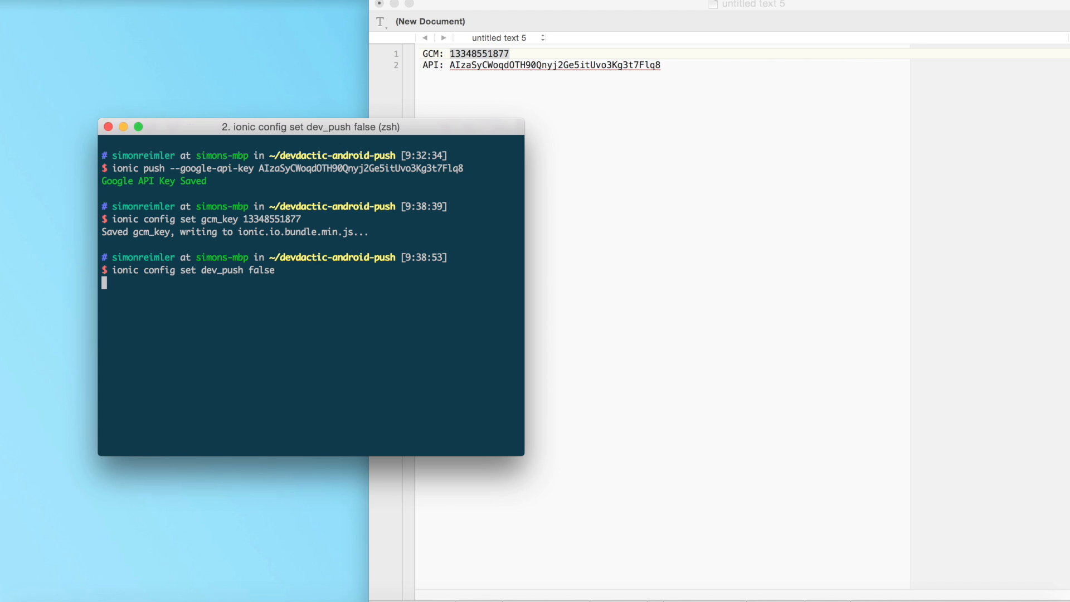
pyautogui.press('Return')
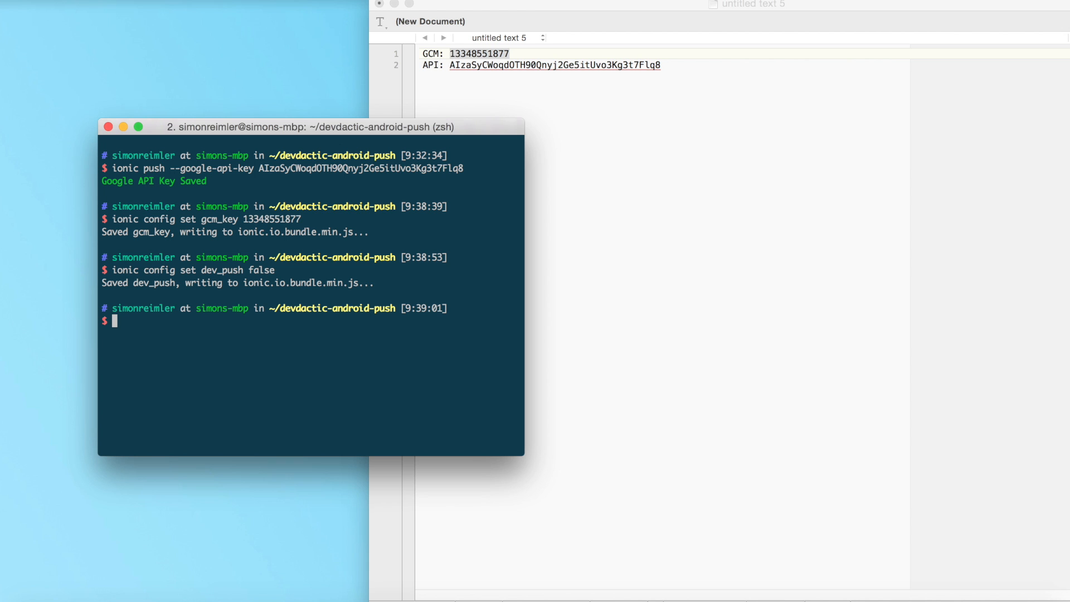
pyautogui.write('atom .')
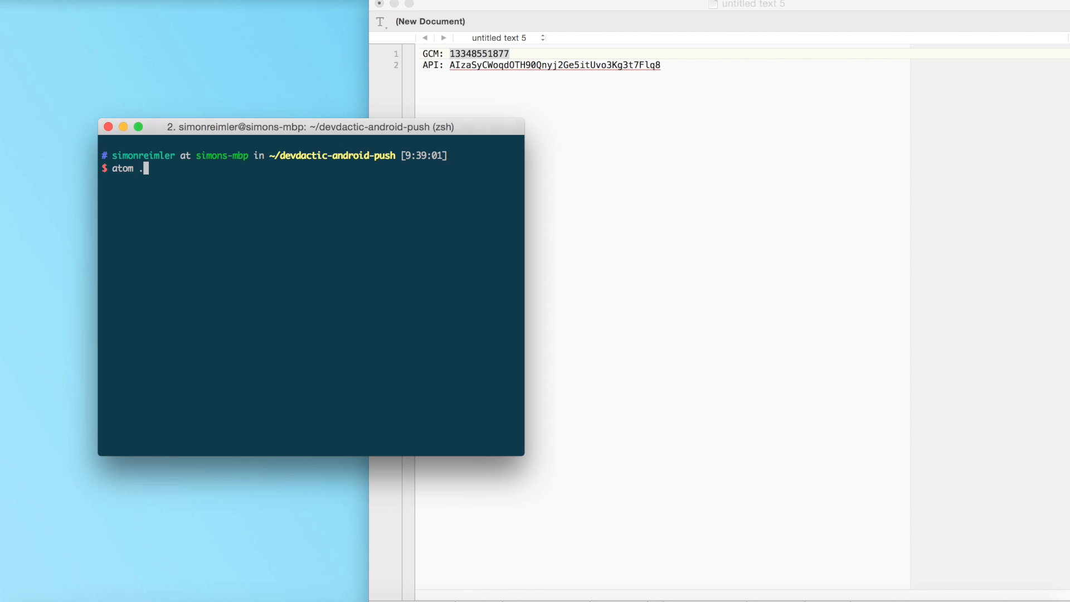
pyautogui.press('Return')
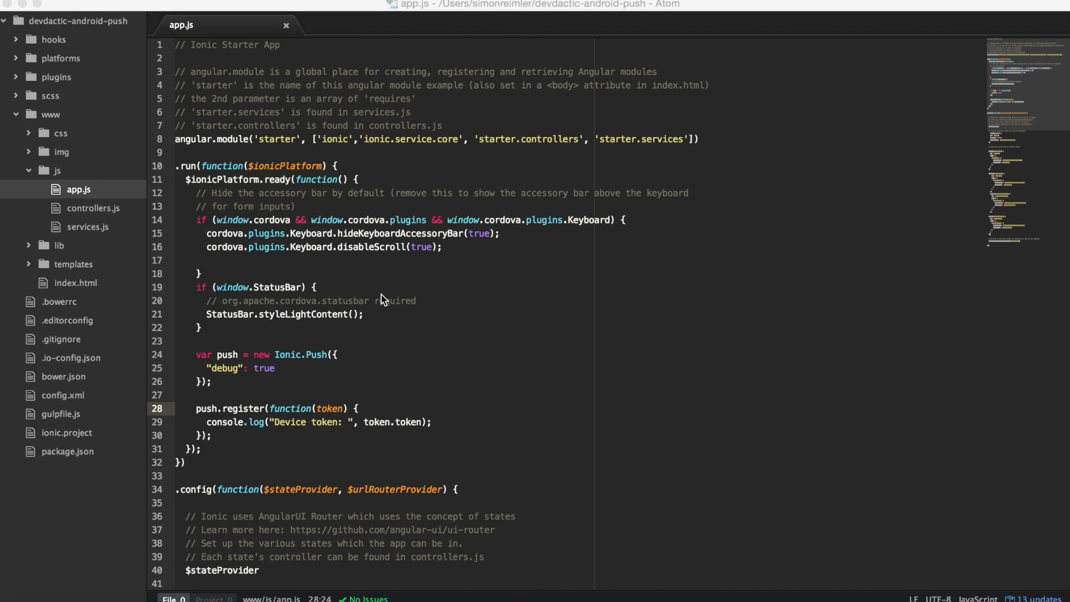
# Insert 'var io = Ionic.io();' above var push in app.js and select the debug option.
pyautogui.scroll(-3)
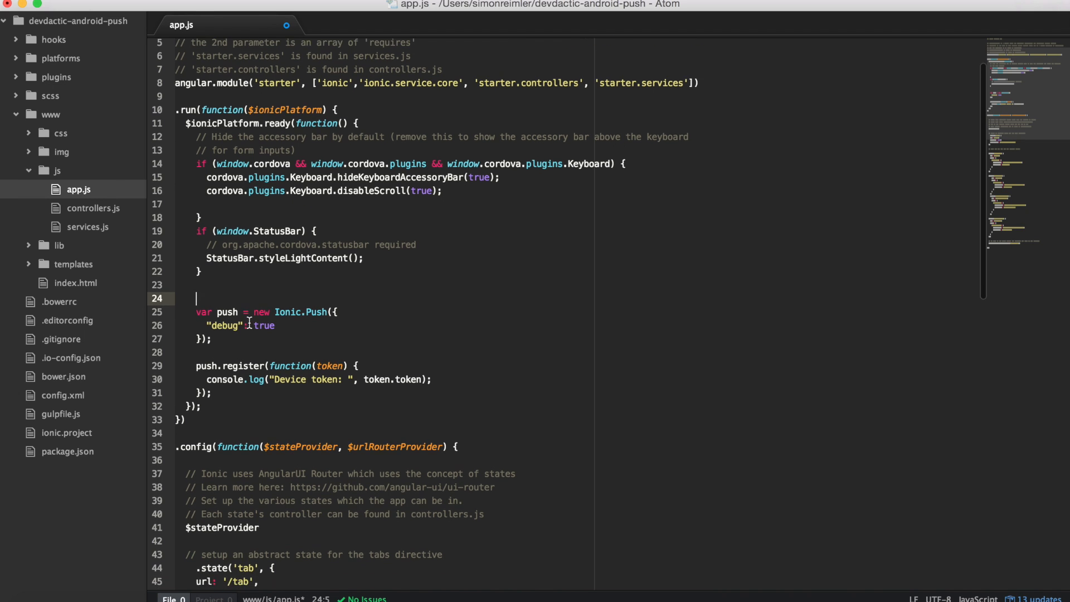
pyautogui.scroll(-3)
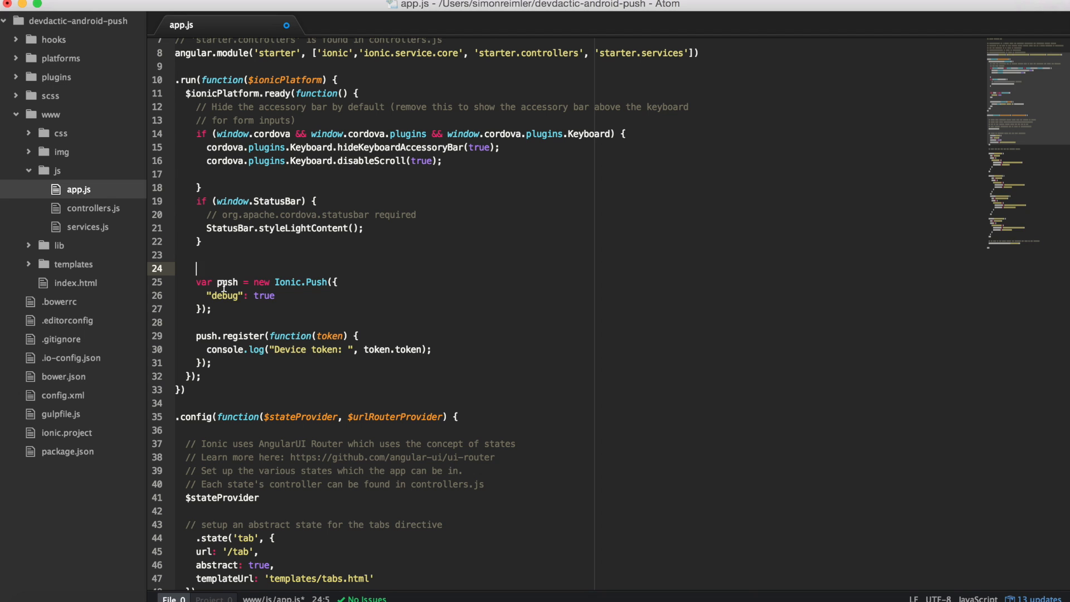
pyautogui.write('var')
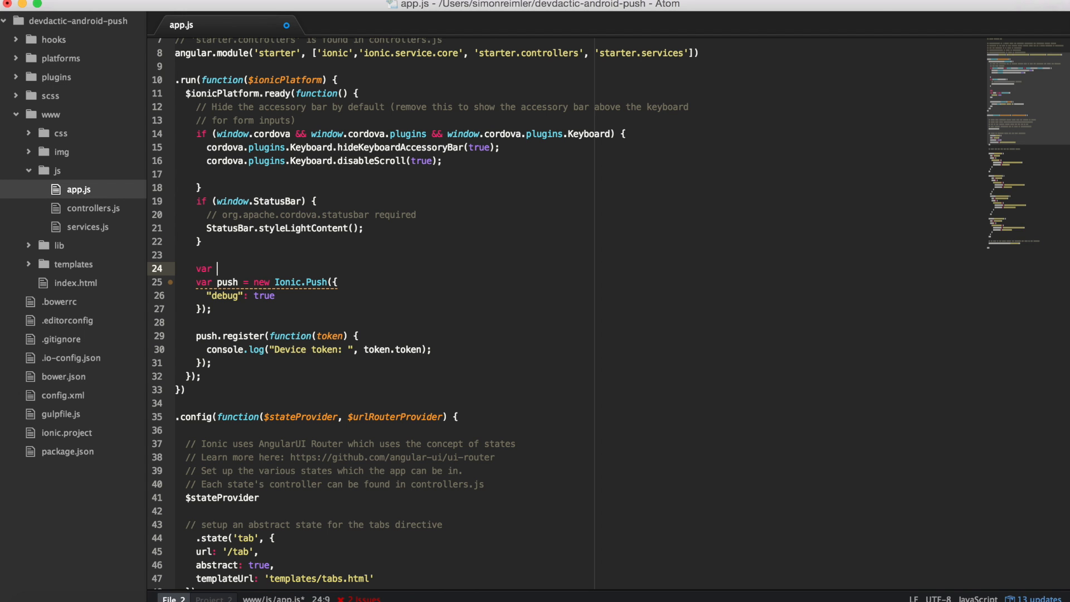
pyautogui.write('io = Ionic.io();')
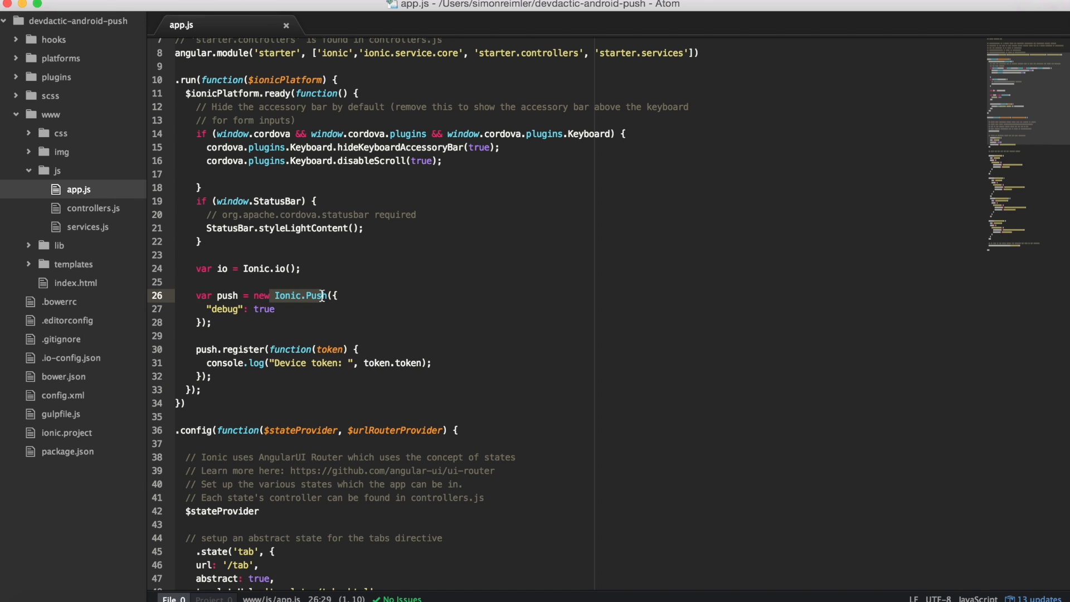
pyautogui.click(177, 282)
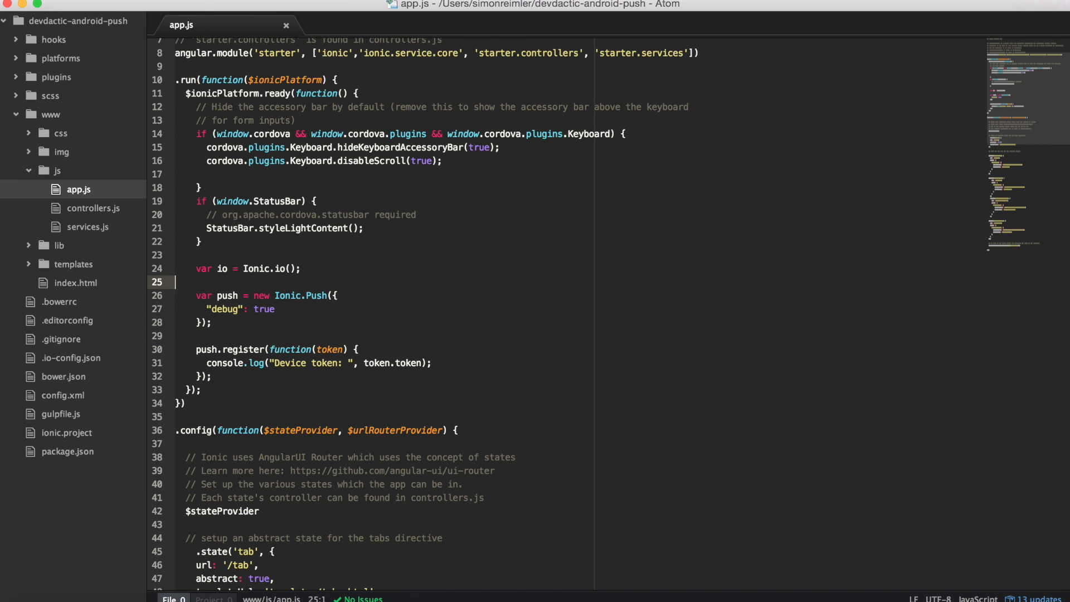
pyautogui.press('backspace')
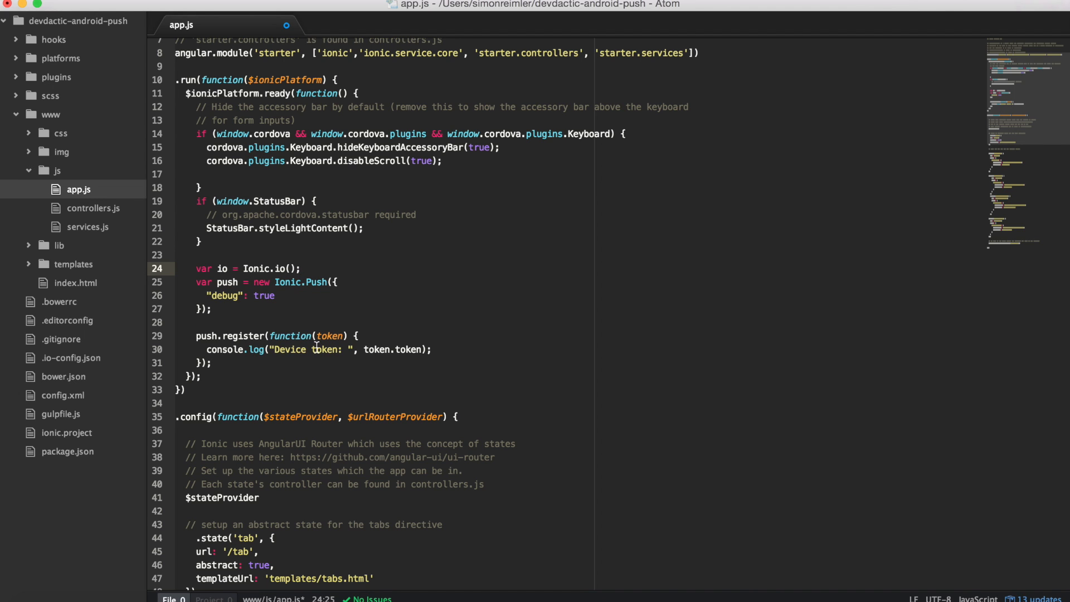
pyautogui.click(301, 268)
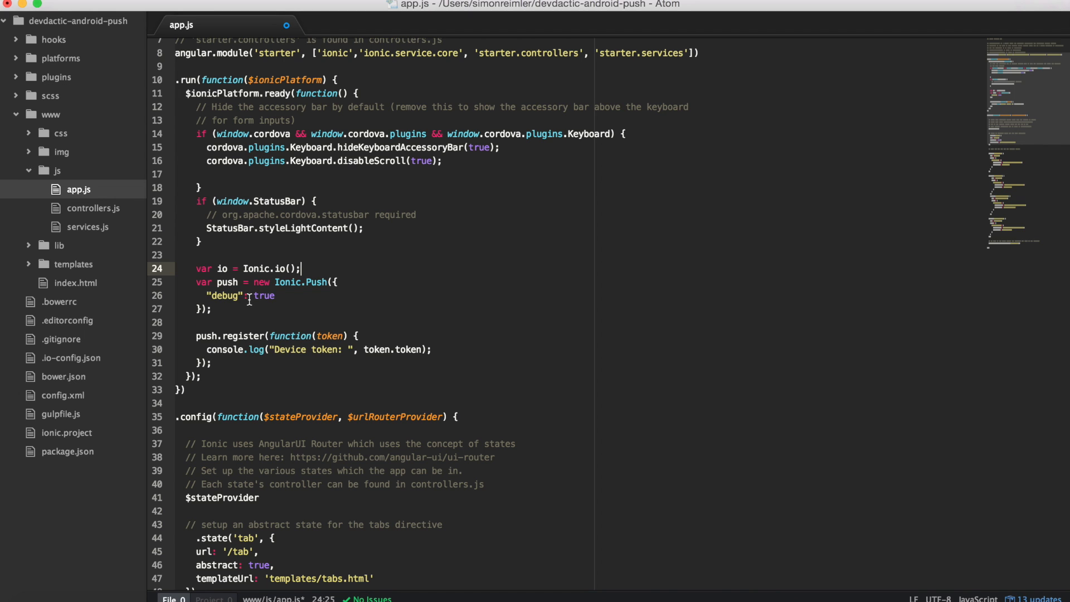
pyautogui.moveTo(274, 313)
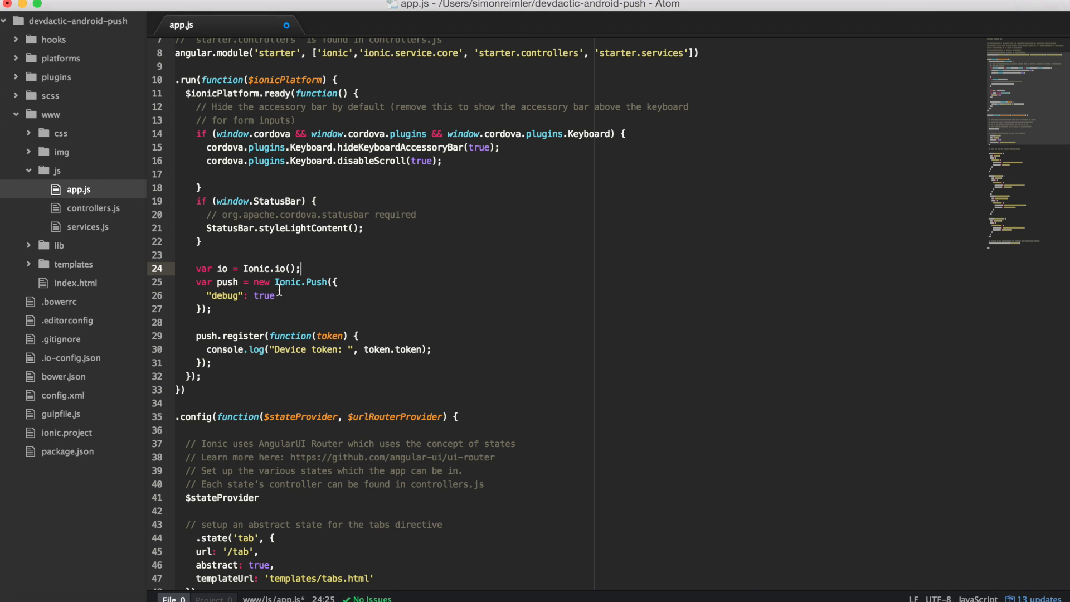
pyautogui.doubleClick(224, 295)
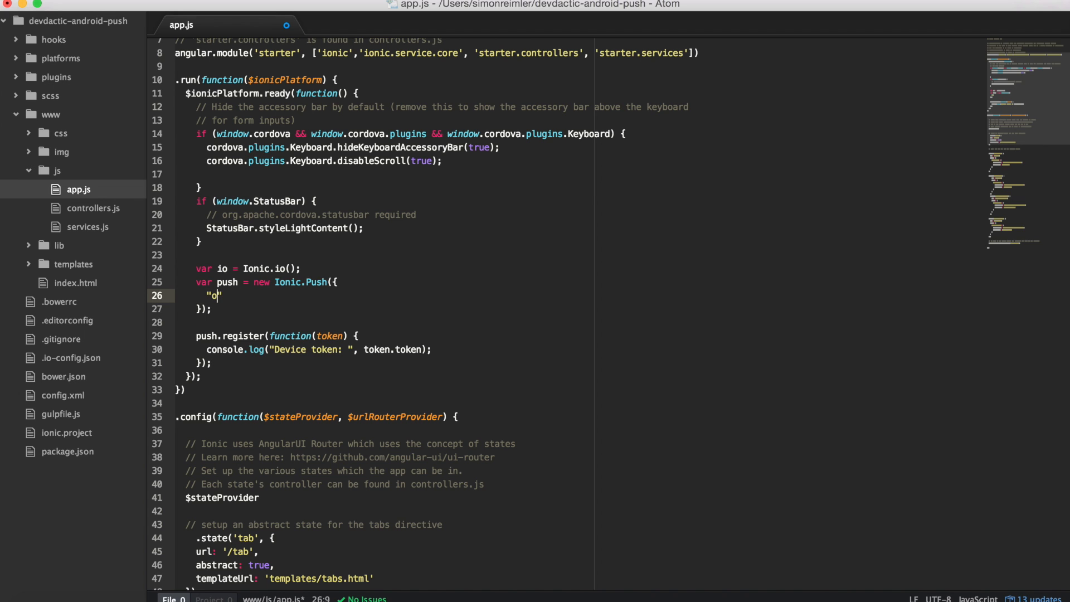
# Replace debug with an onNotification function that alerts 'Received Notification!'.
pyautogui.write('nNoti')
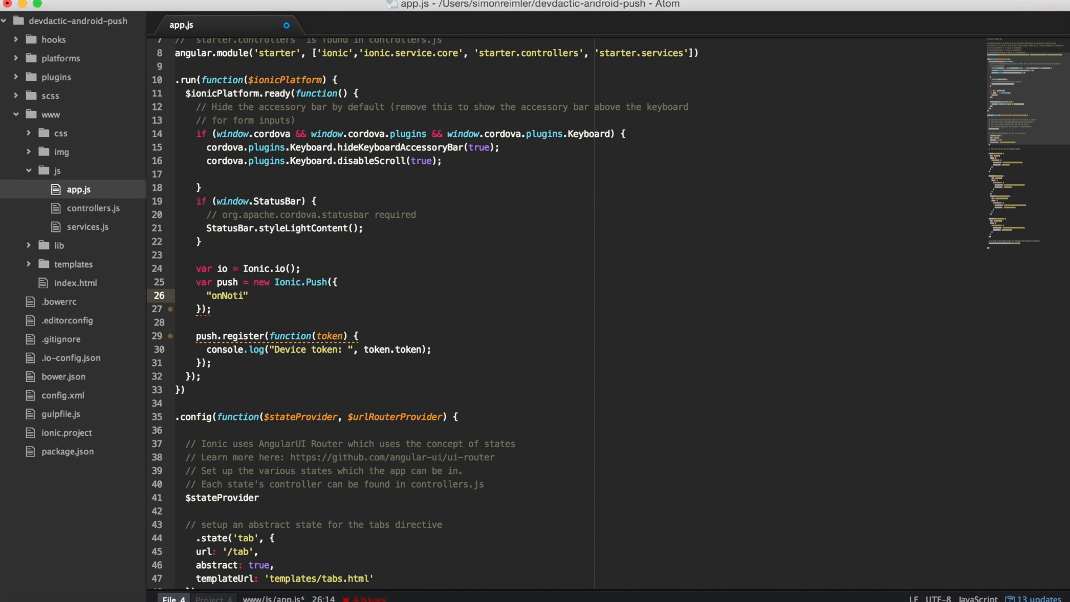
pyautogui.write('f')
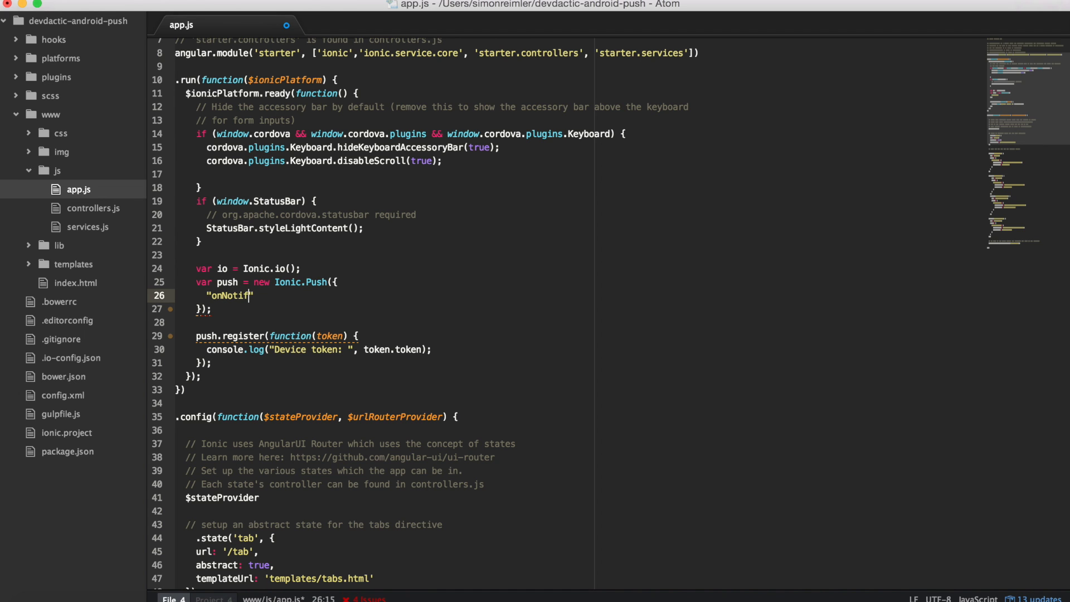
pyautogui.write('ication')
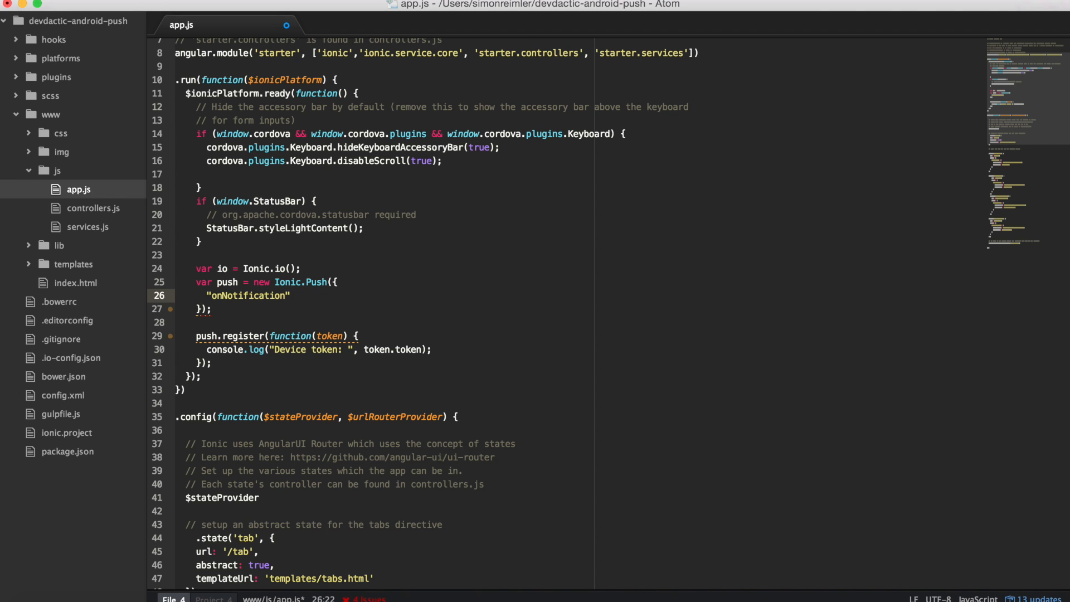
pyautogui.write(':')
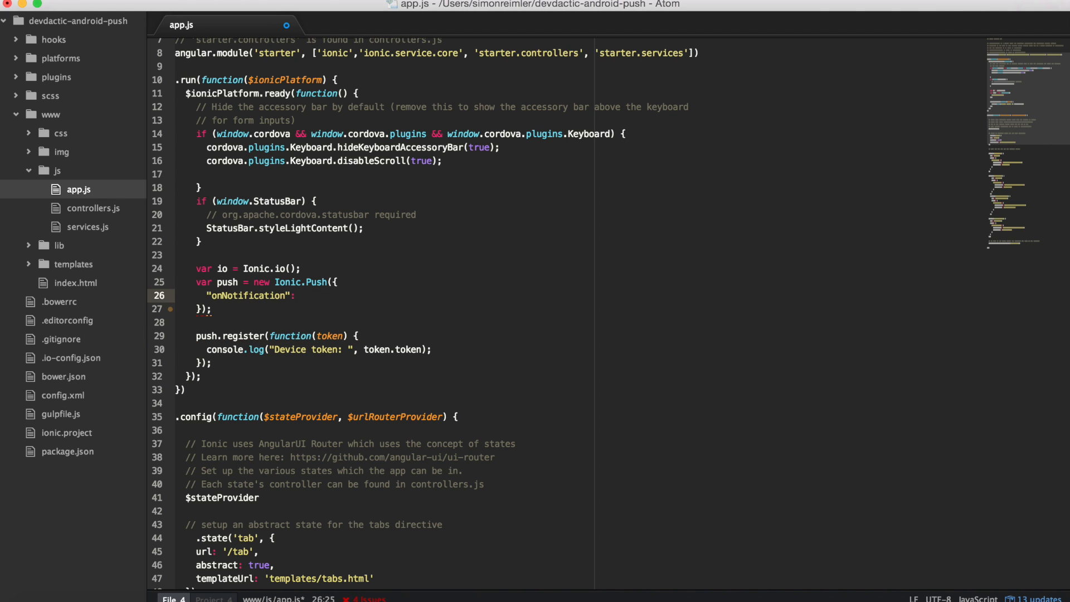
pyautogui.write('function(notification) {')
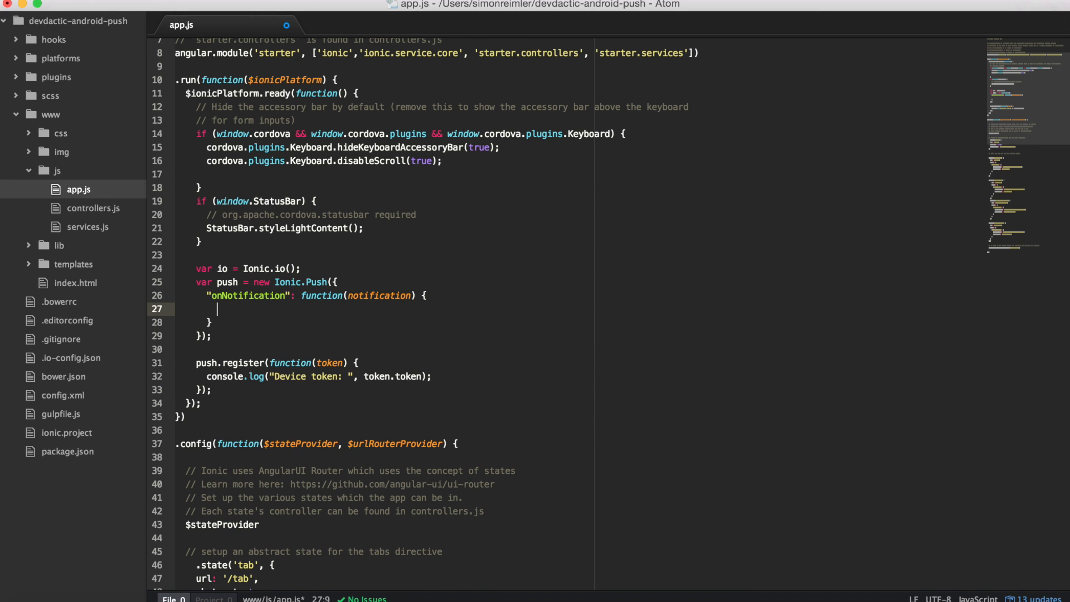
pyautogui.write('alert()')
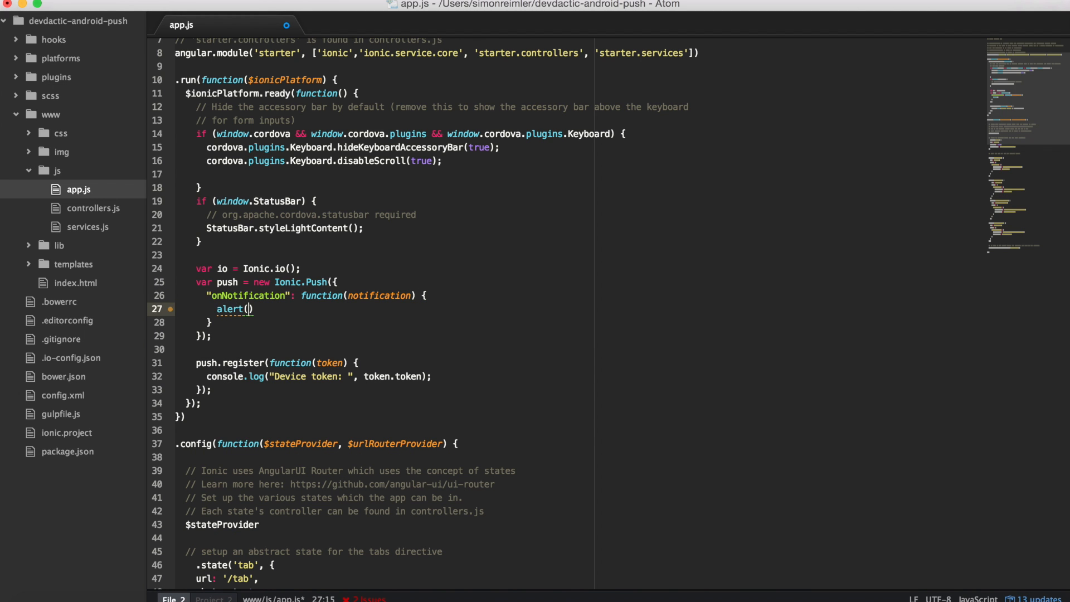
pyautogui.write("''")
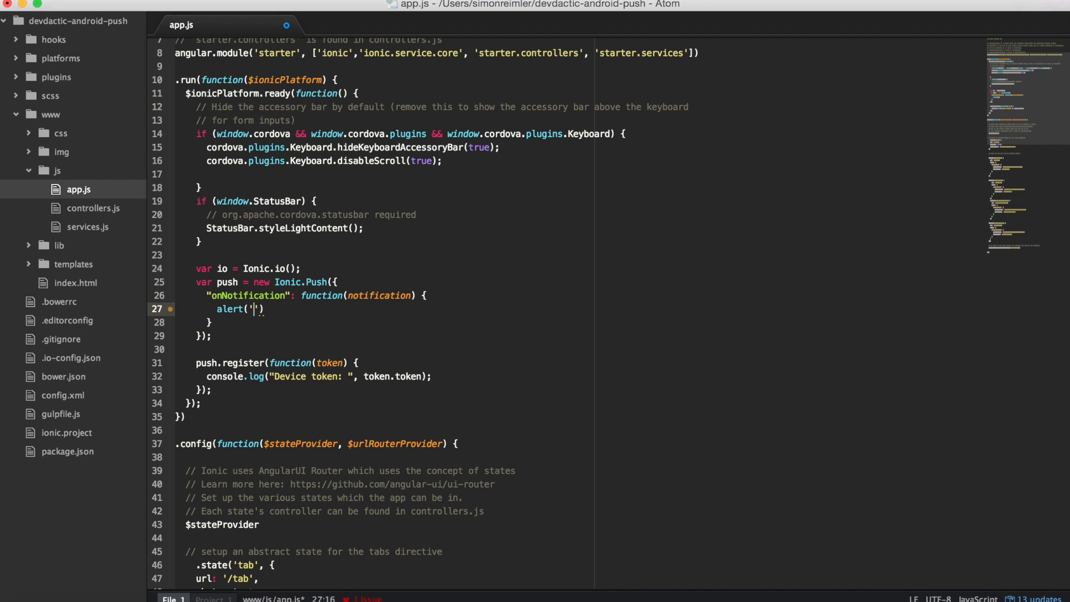
pyautogui.write('Received Notification!')
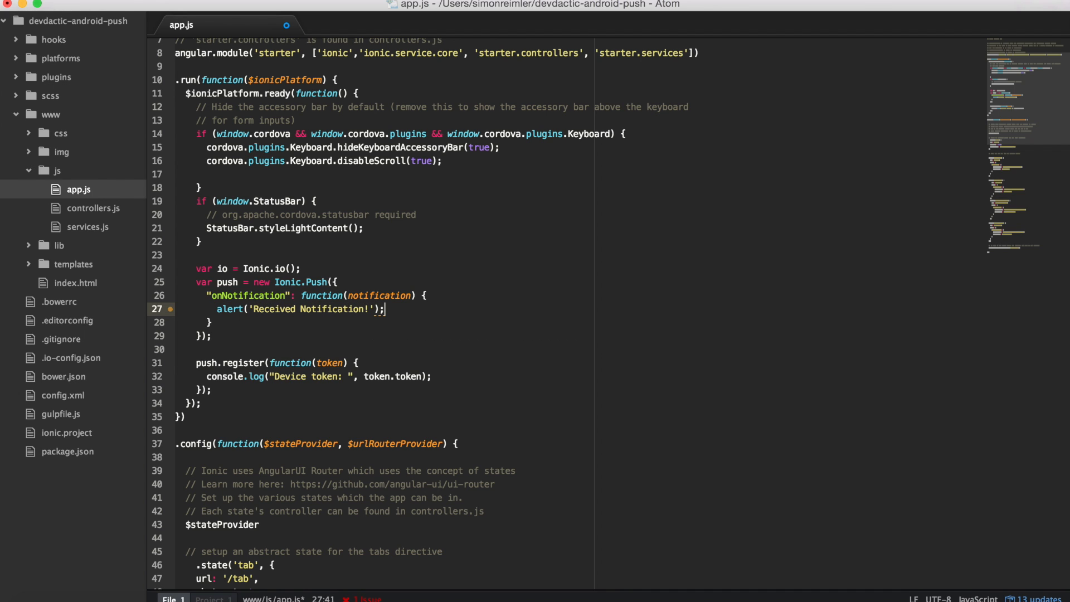
# Close the handler with a comma and add a new "pluginConfig" key below it.
pyautogui.click(381, 295)
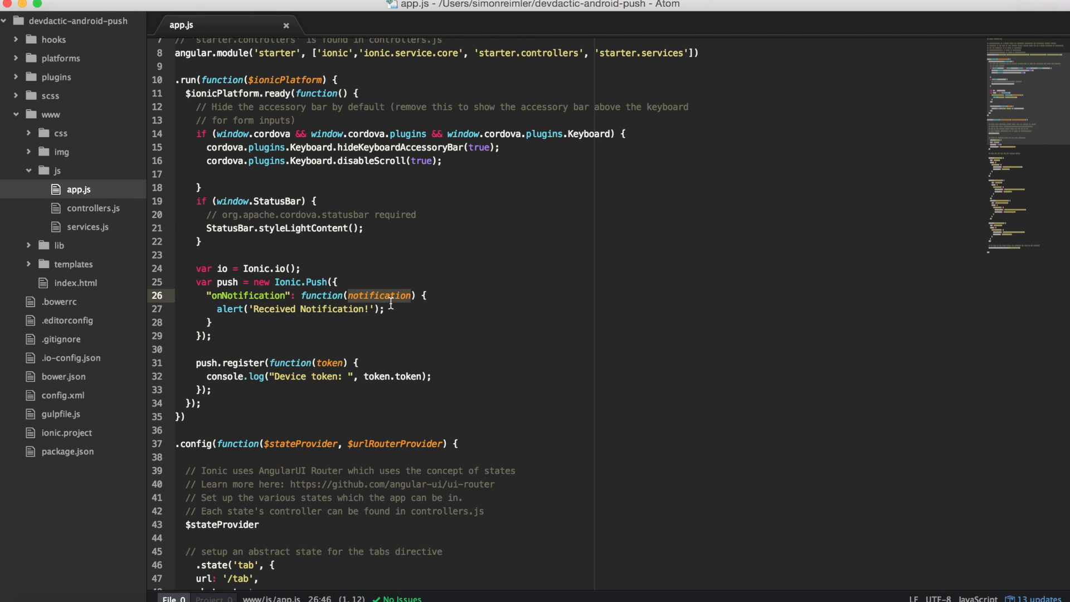
pyautogui.moveTo(448, 307)
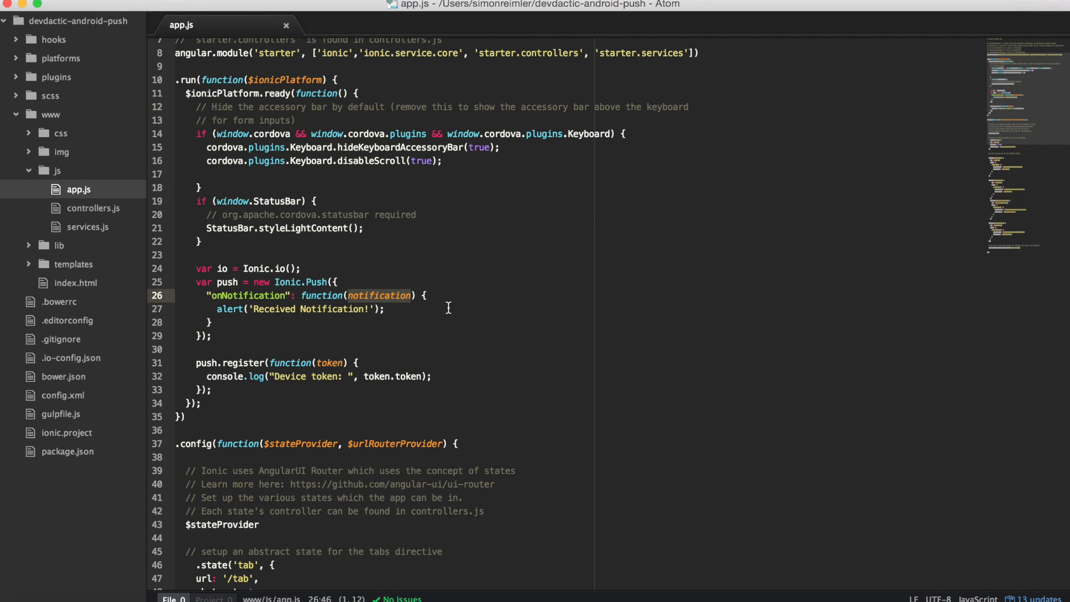
pyautogui.write(',')
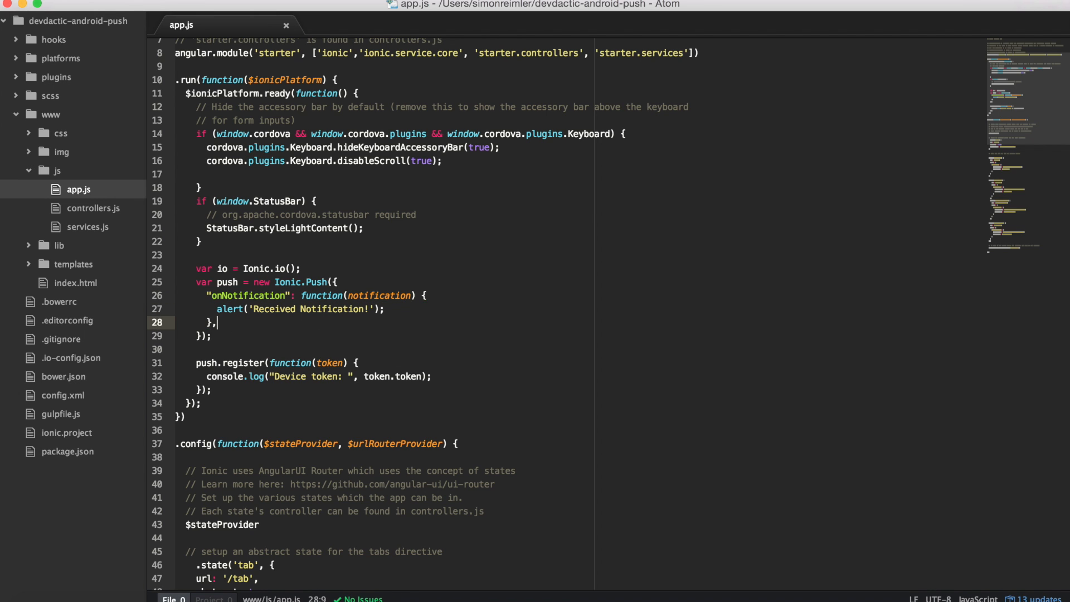
pyautogui.press('enter')
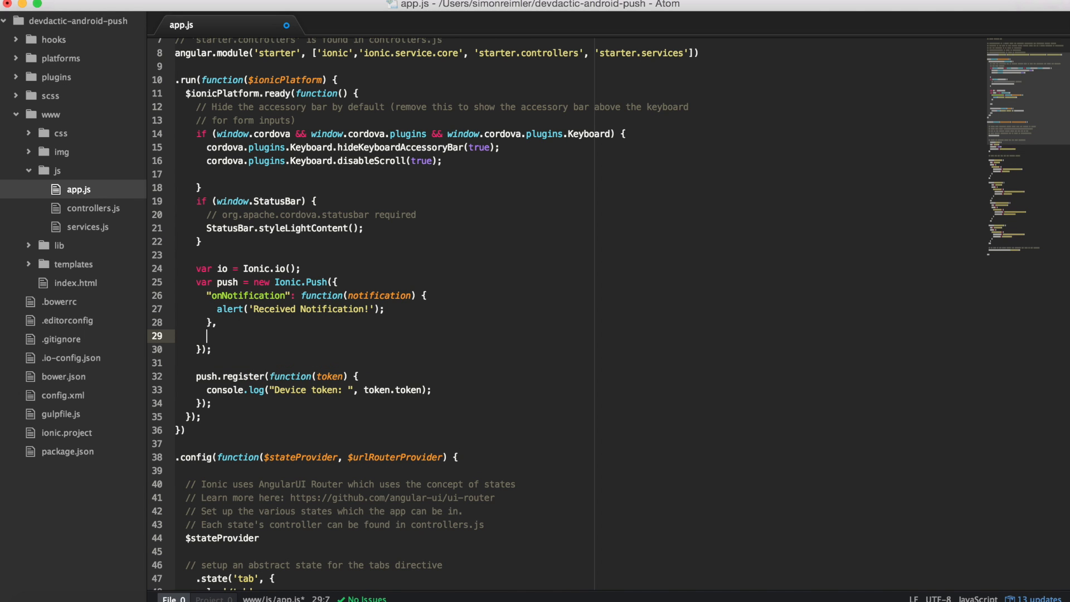
pyautogui.write('""')
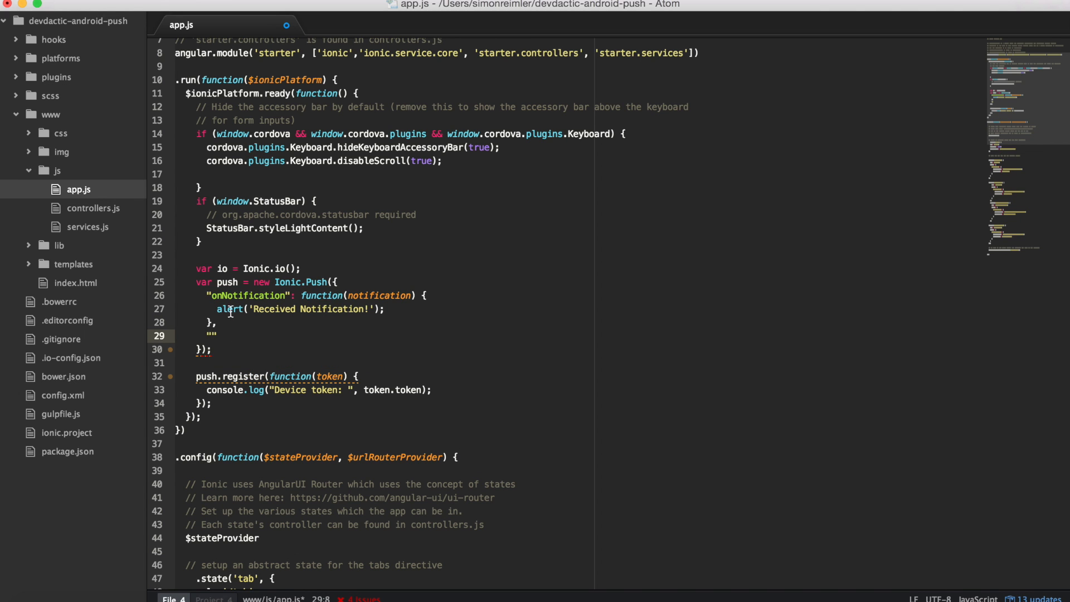
pyautogui.write('pluginC')
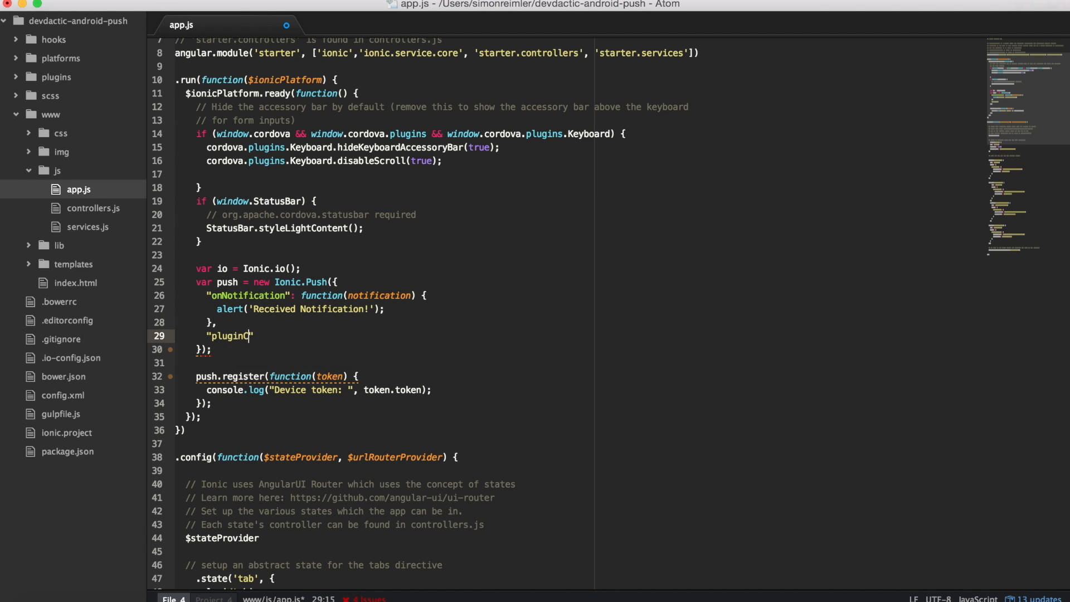
pyautogui.write('onfig"')
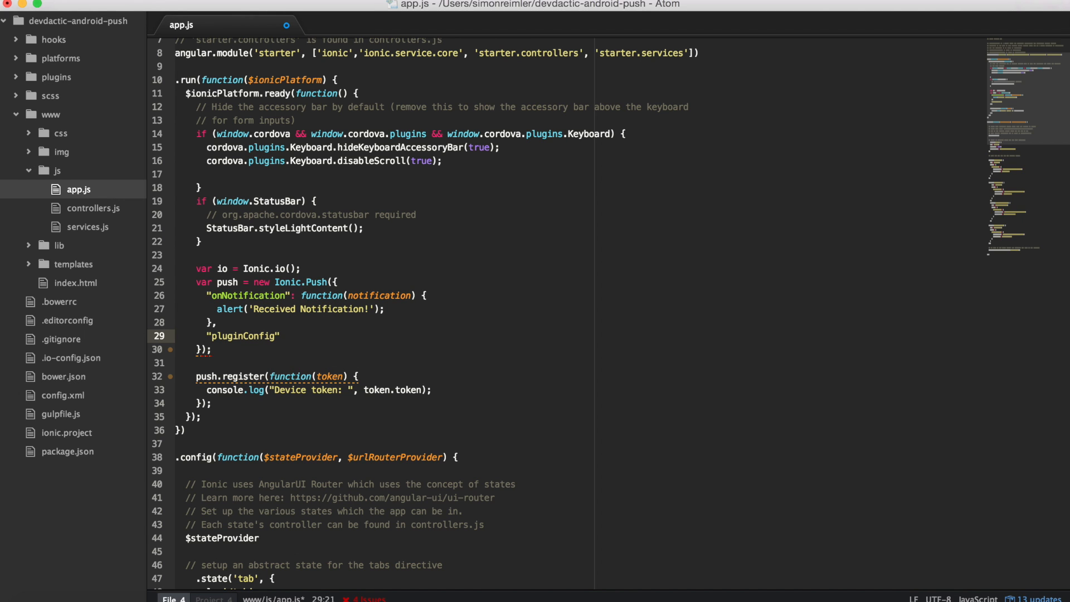
pyautogui.write(',')
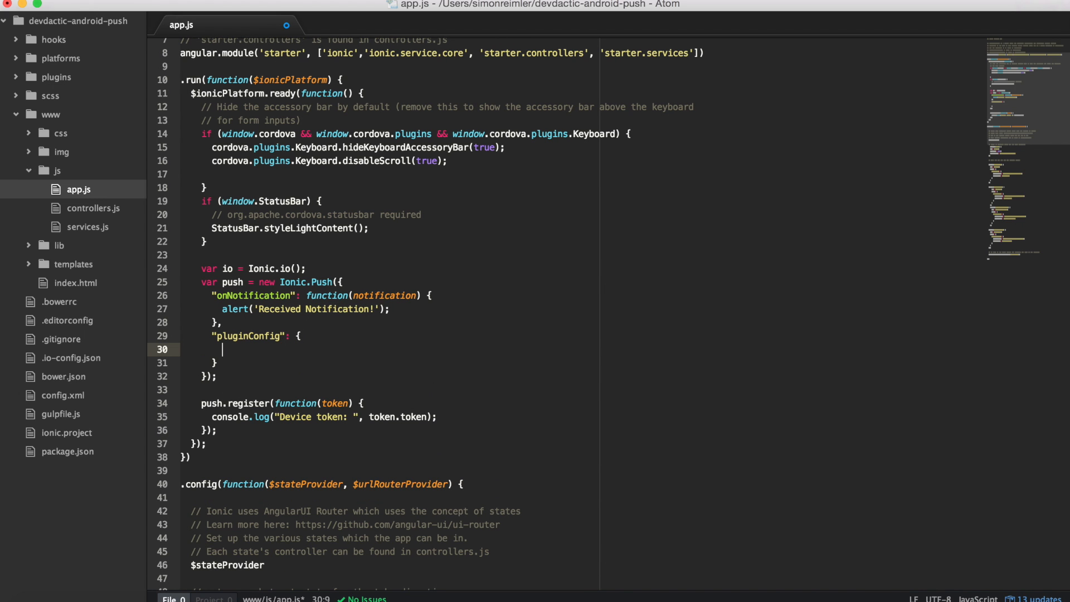
pyautogui.moveTo(316, 462)
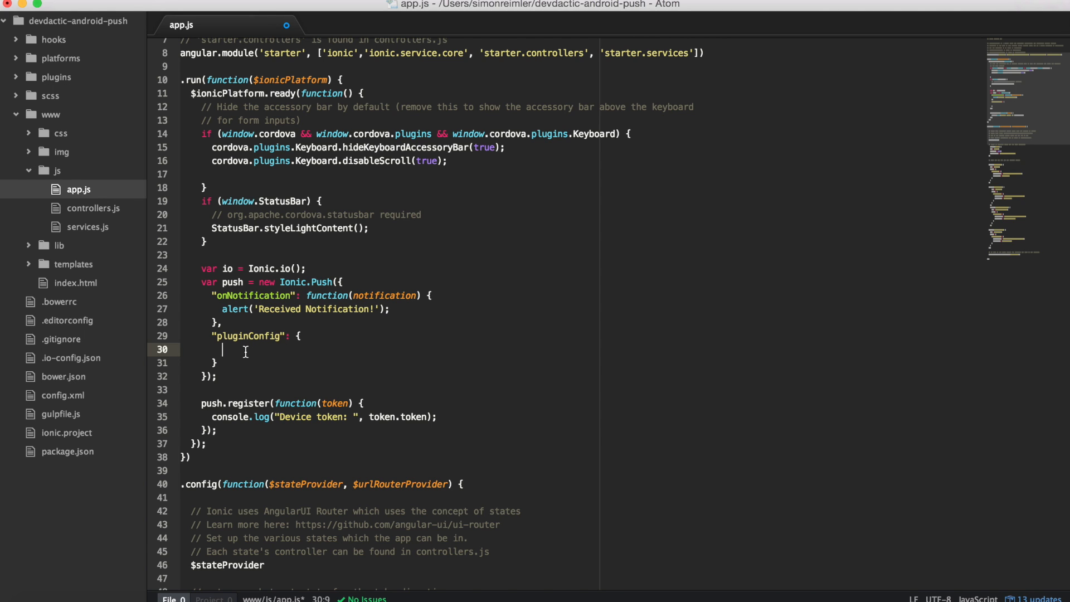
# Add an android entry to pluginConfig with "iconColor": "#0000FF", then select the push.register code.
pyautogui.click(255, 335)
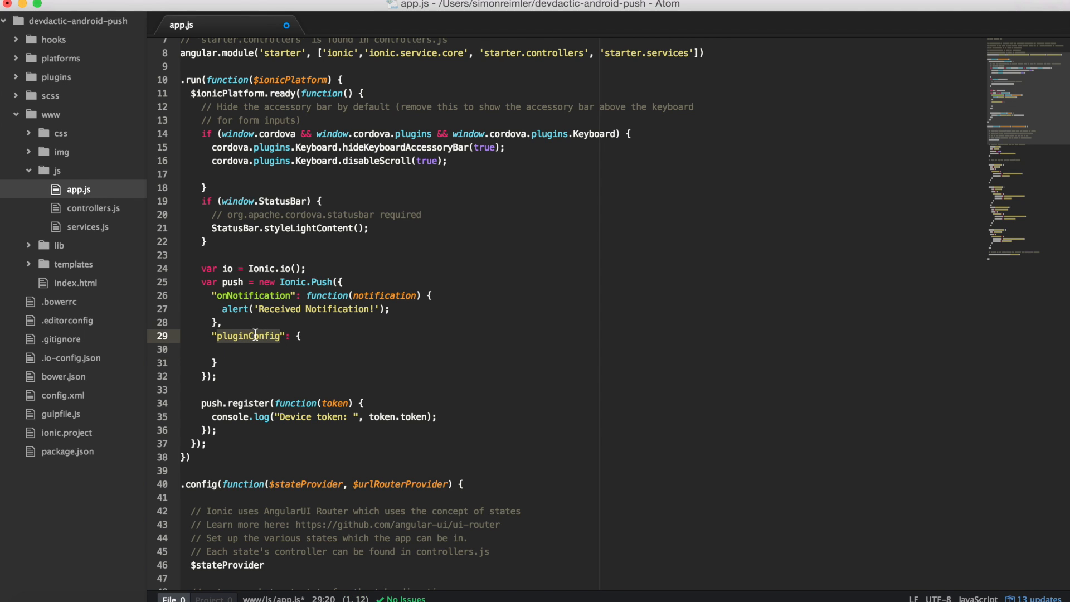
pyautogui.click(326, 350)
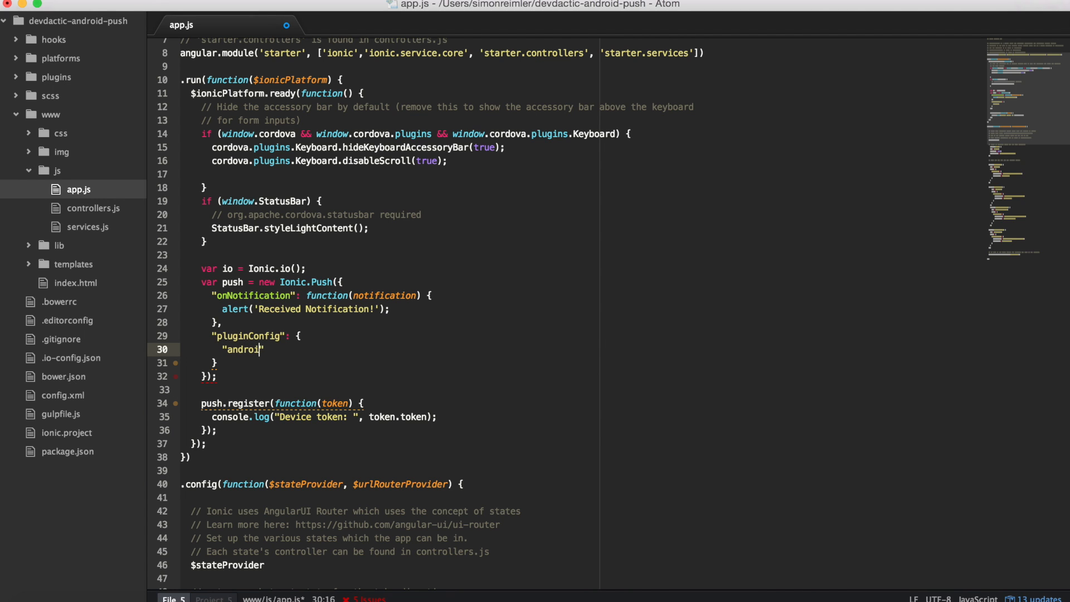
pyautogui.write('d"')
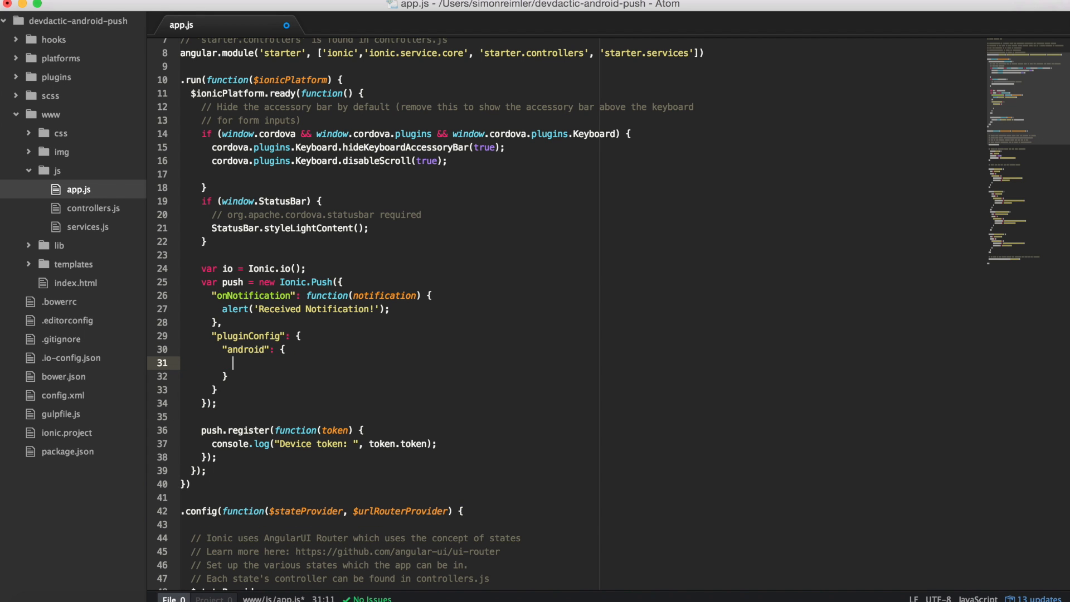
pyautogui.write('""')
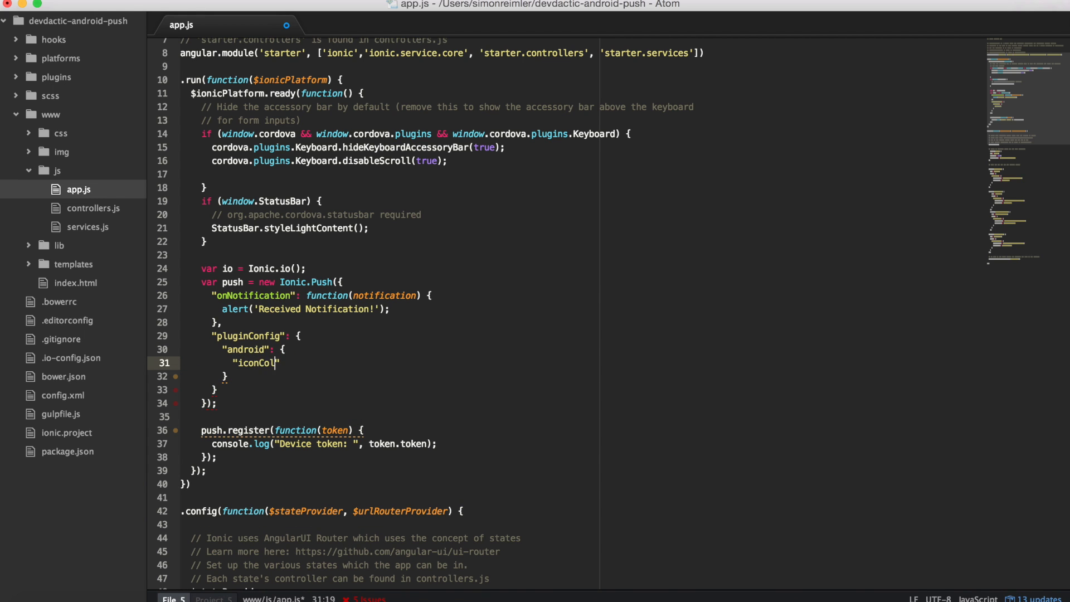
pyautogui.write('or":')
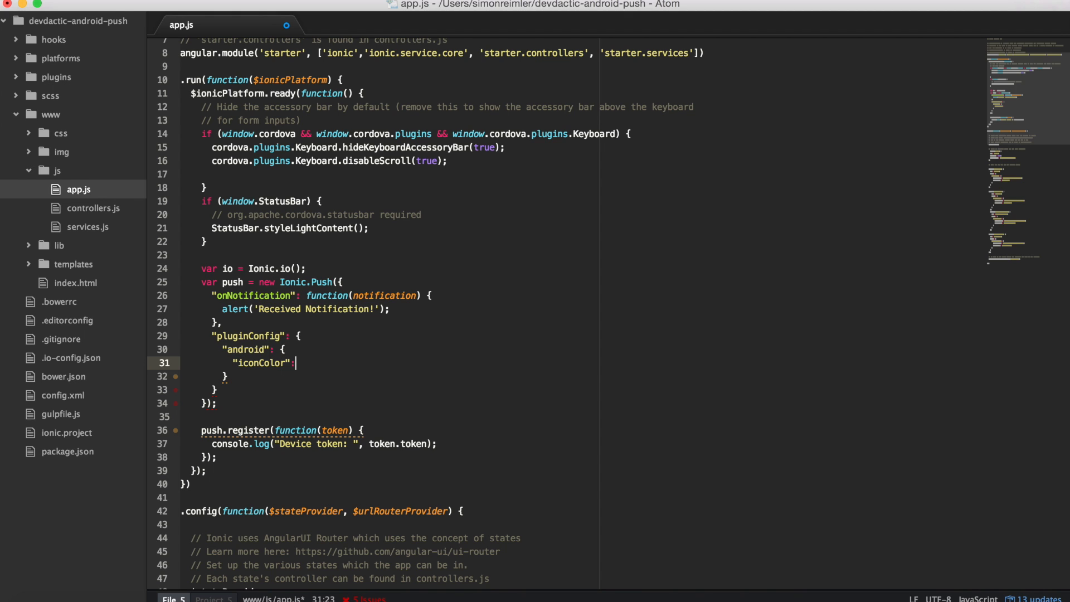
pyautogui.write(': ""')
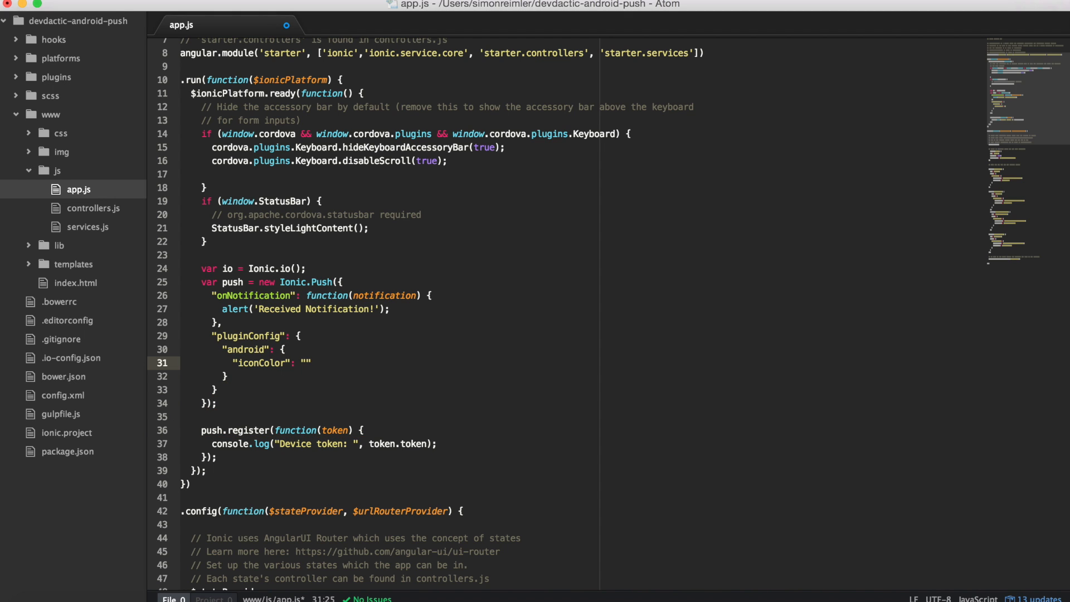
pyautogui.write('#0000FF')
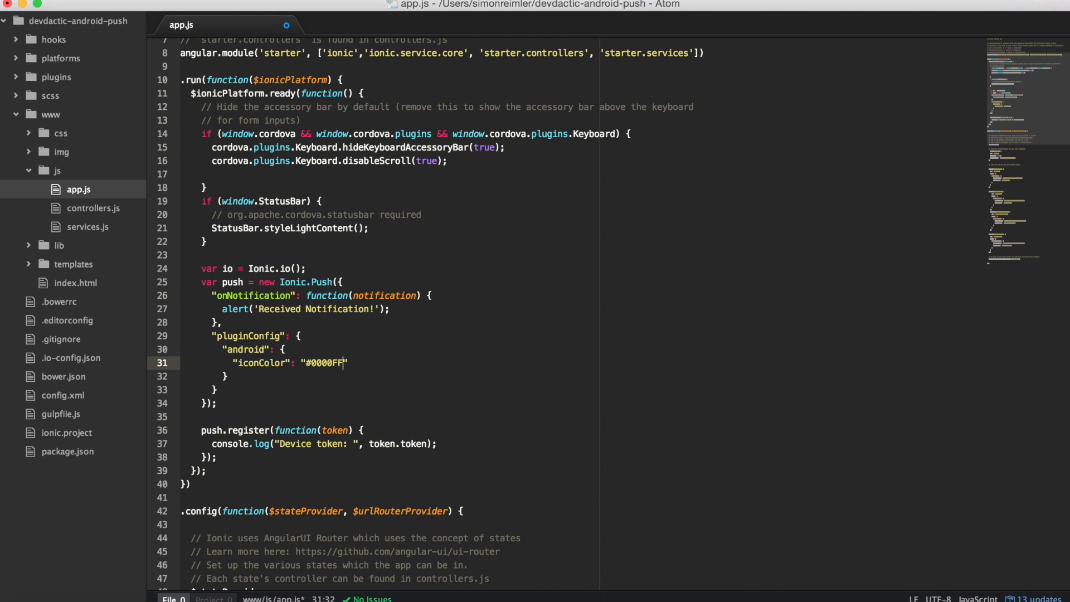
pyautogui.click(263, 375)
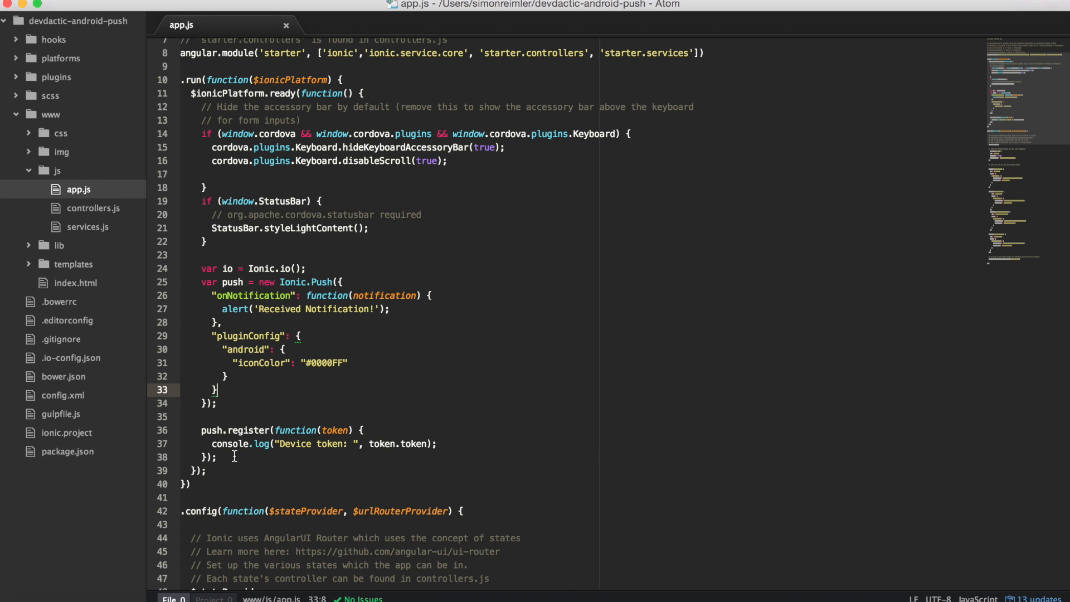
pyautogui.click(225, 456)
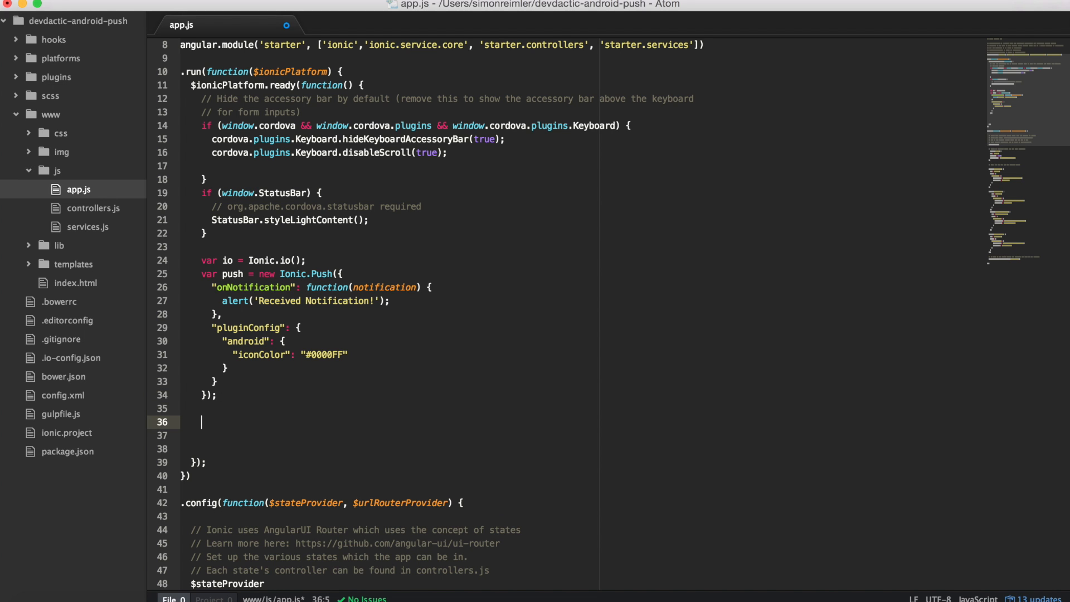
# Replace the registration code with var user = Ionic.User.current();.
pyautogui.scroll(-3)
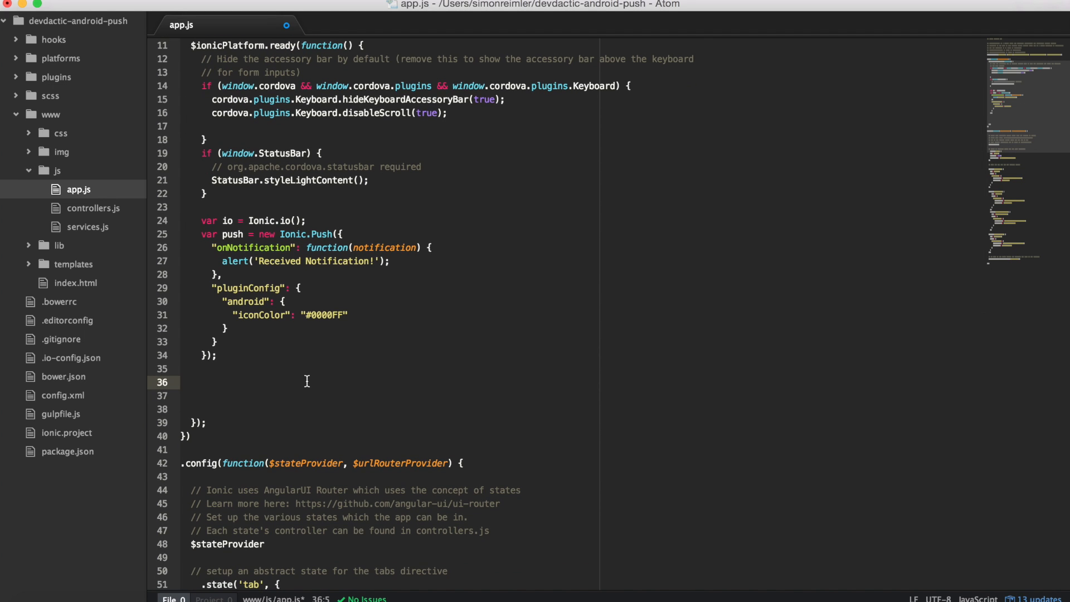
pyautogui.scroll(-3)
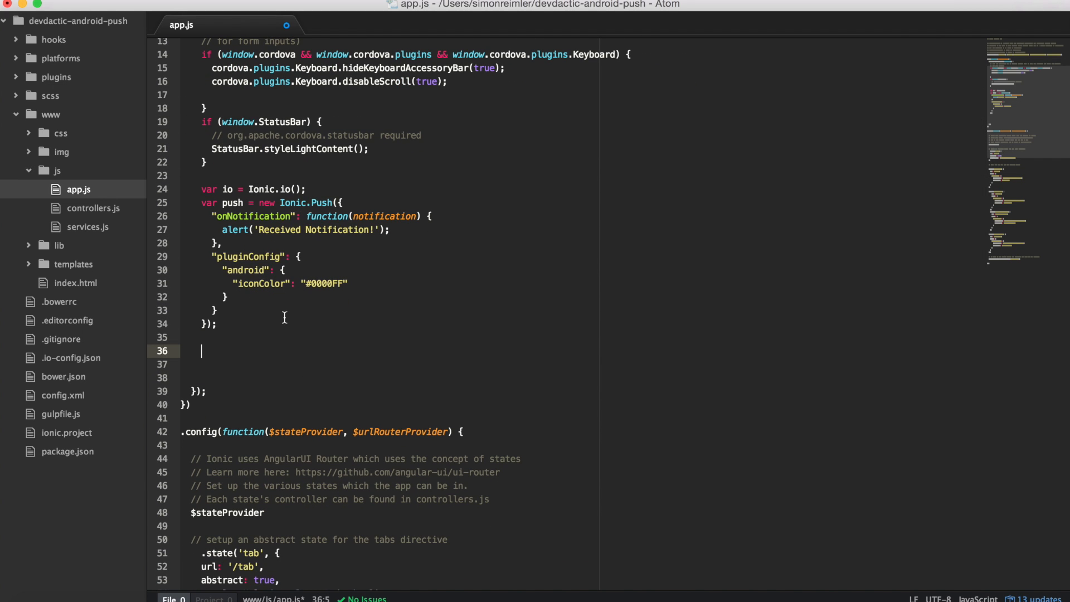
pyautogui.write('var user')
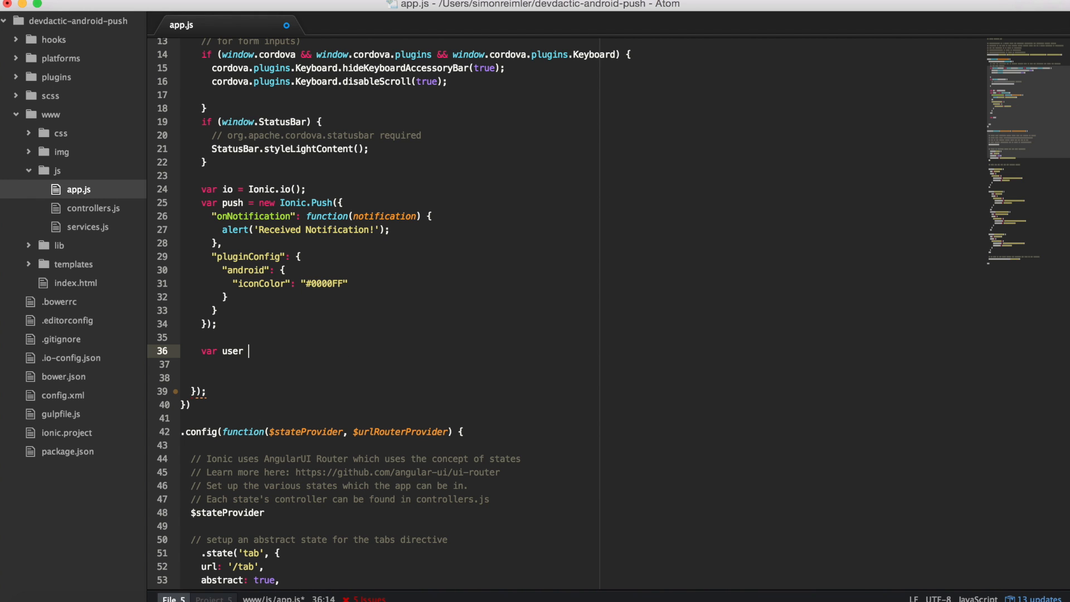
pyautogui.write('Ionic.')
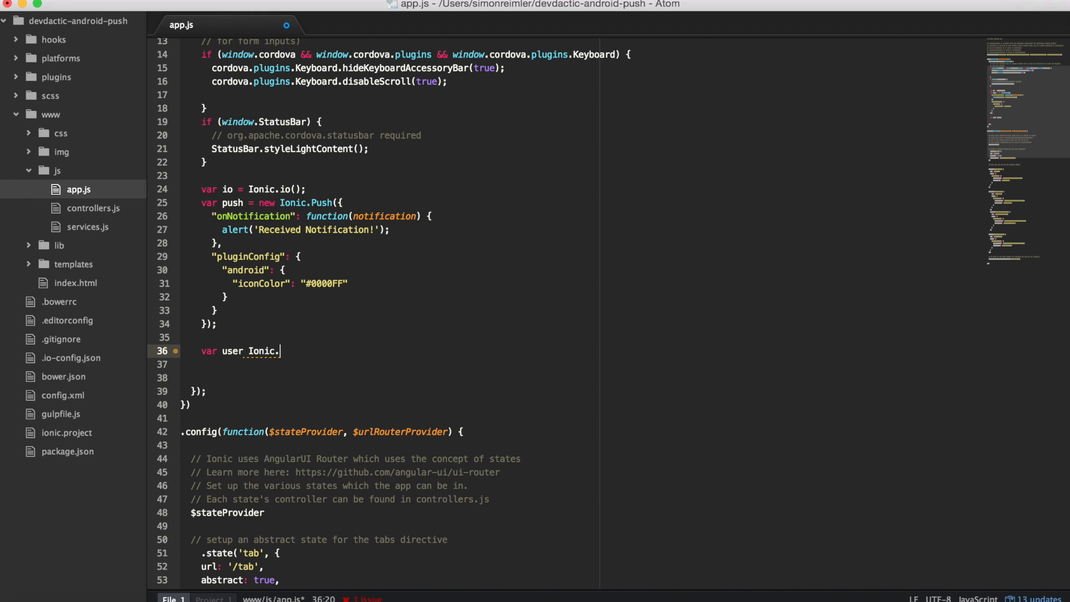
pyautogui.write('User.current();')
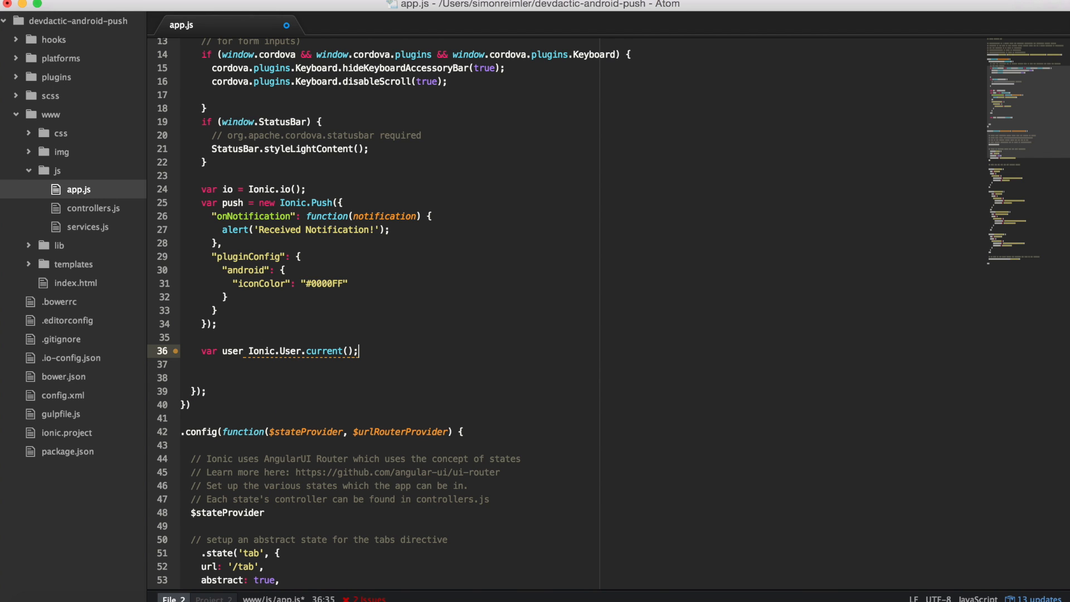
pyautogui.moveTo(341, 350)
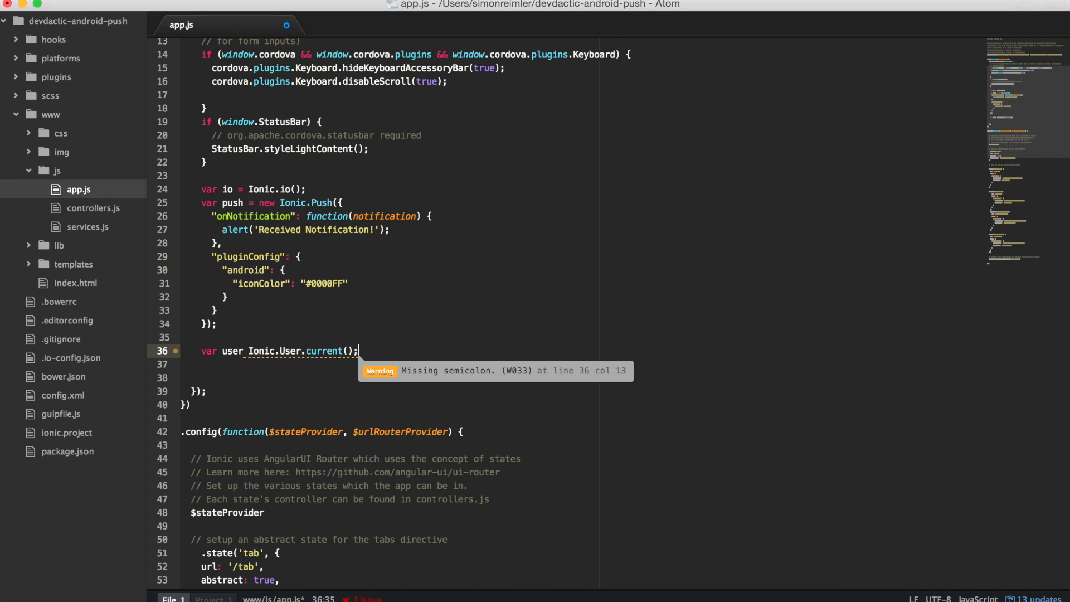
pyautogui.press('enter')
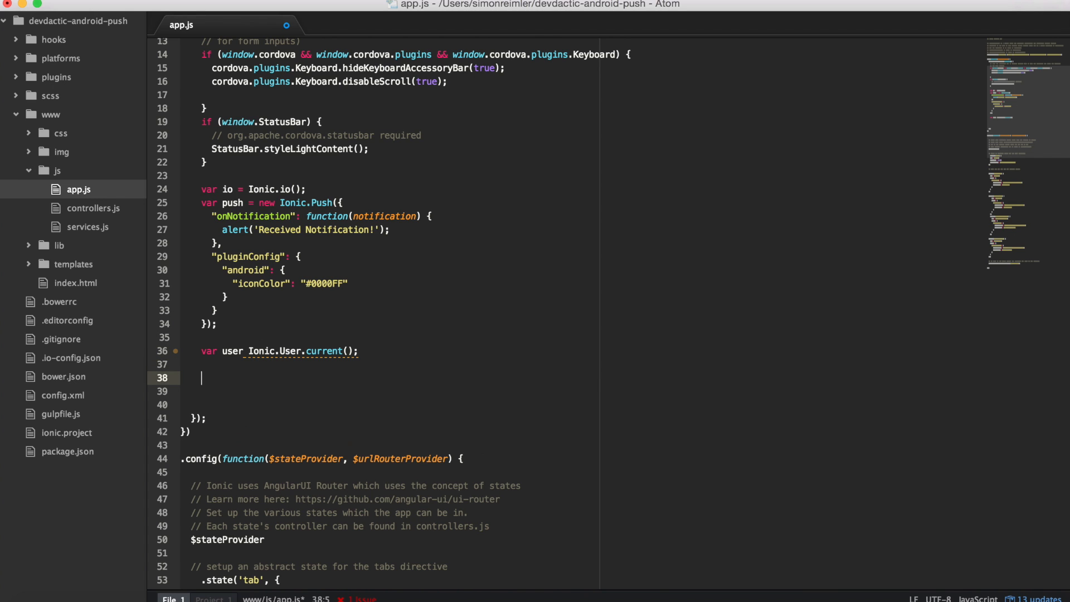
# Assign an anonymous id when !user.id, then view the app's Users page in Safari.
pyautogui.write('if ()')
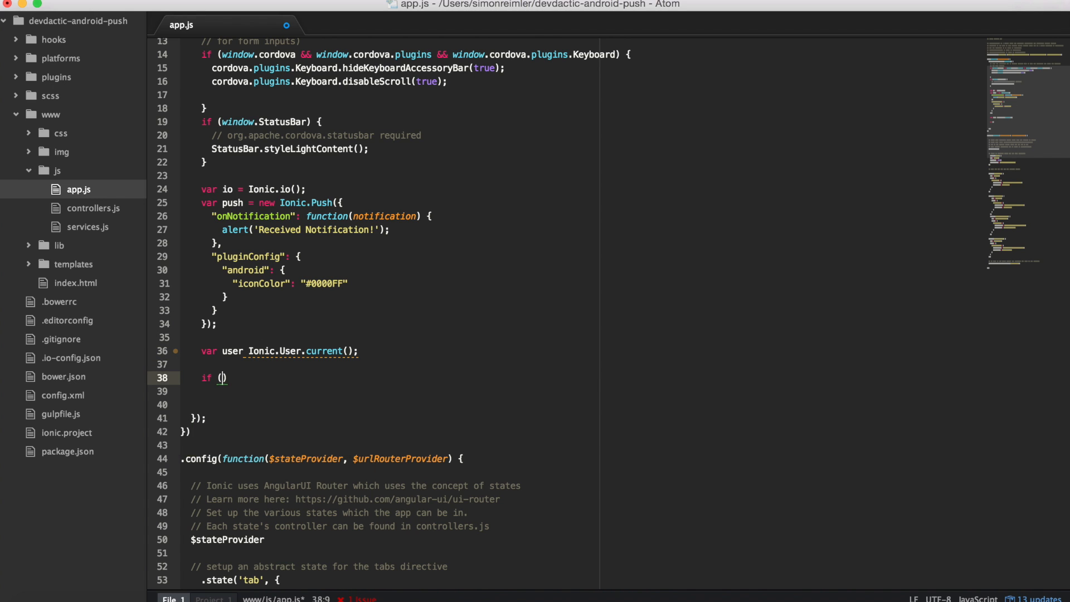
pyautogui.write('u')
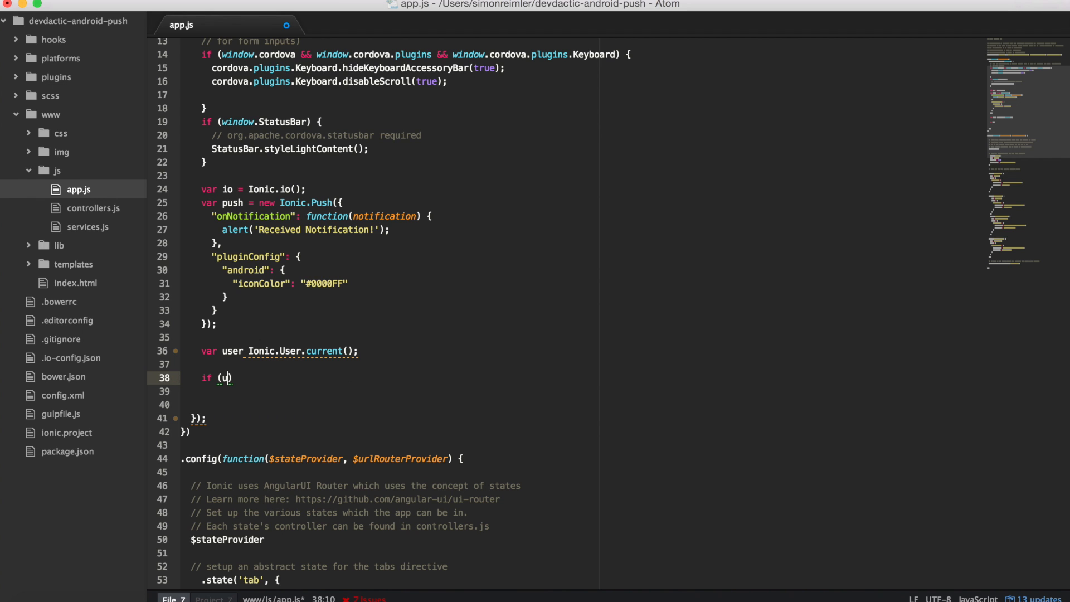
pyautogui.write('!user.id')
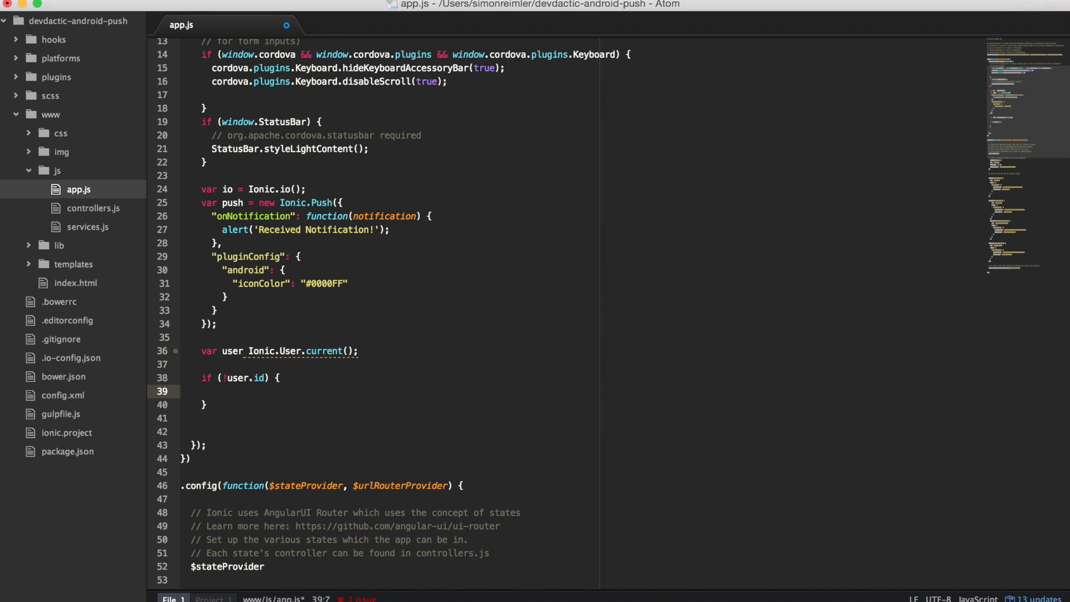
pyautogui.write('user.id =')
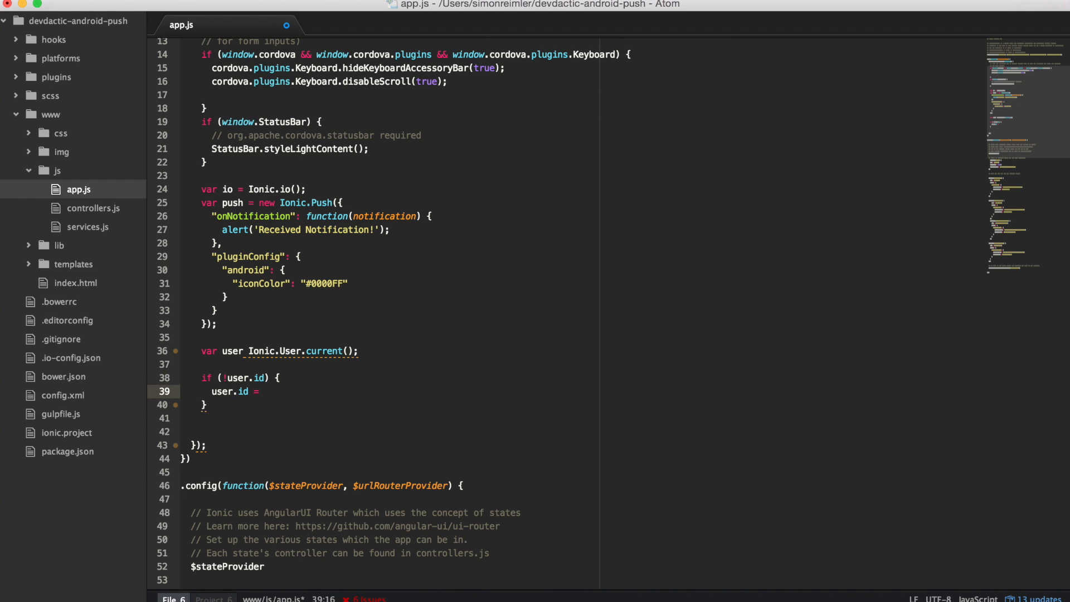
pyautogui.write('Ionic.User.')
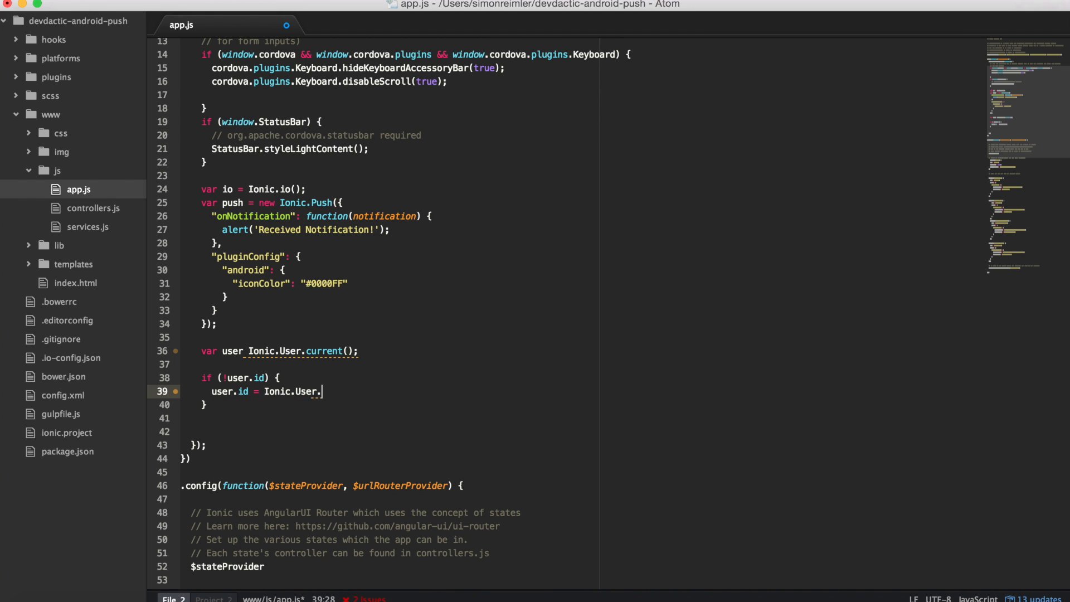
pyautogui.write('anonymousId')
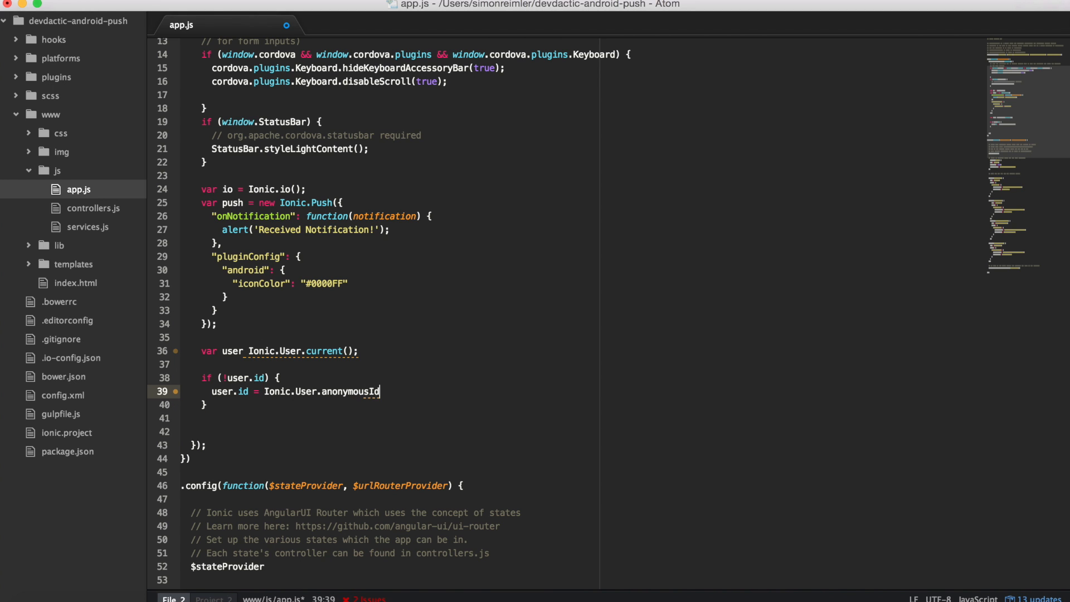
pyautogui.write('();')
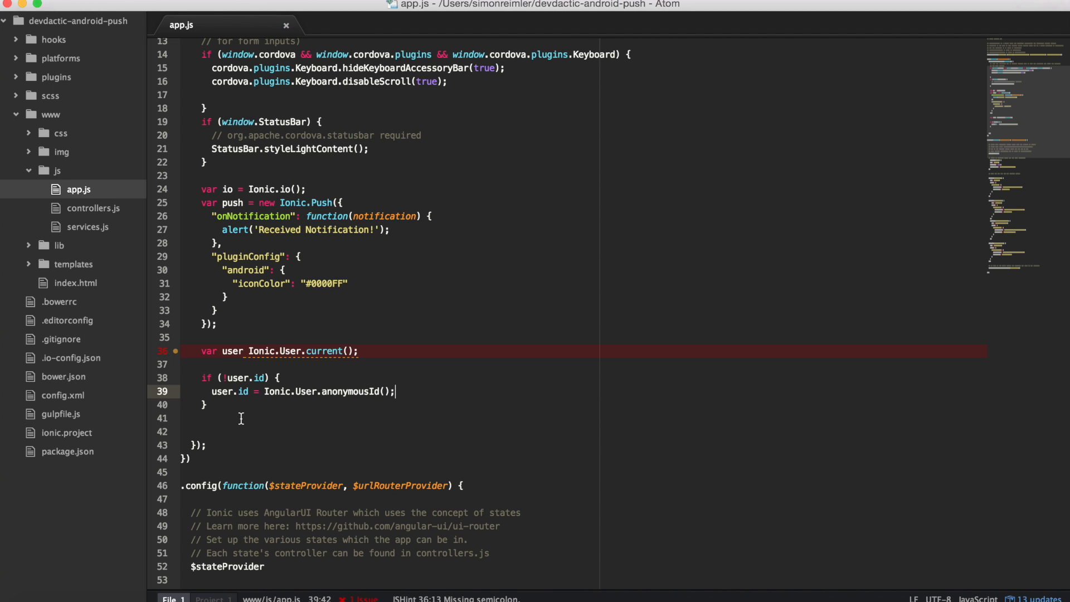
pyautogui.moveTo(247, 350)
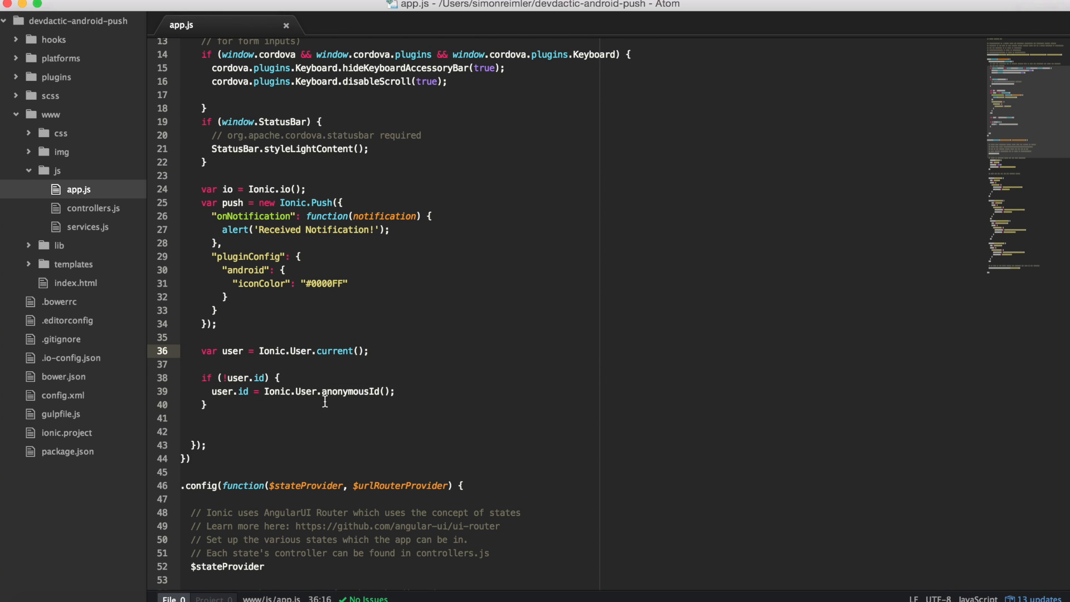
pyautogui.write('safari')
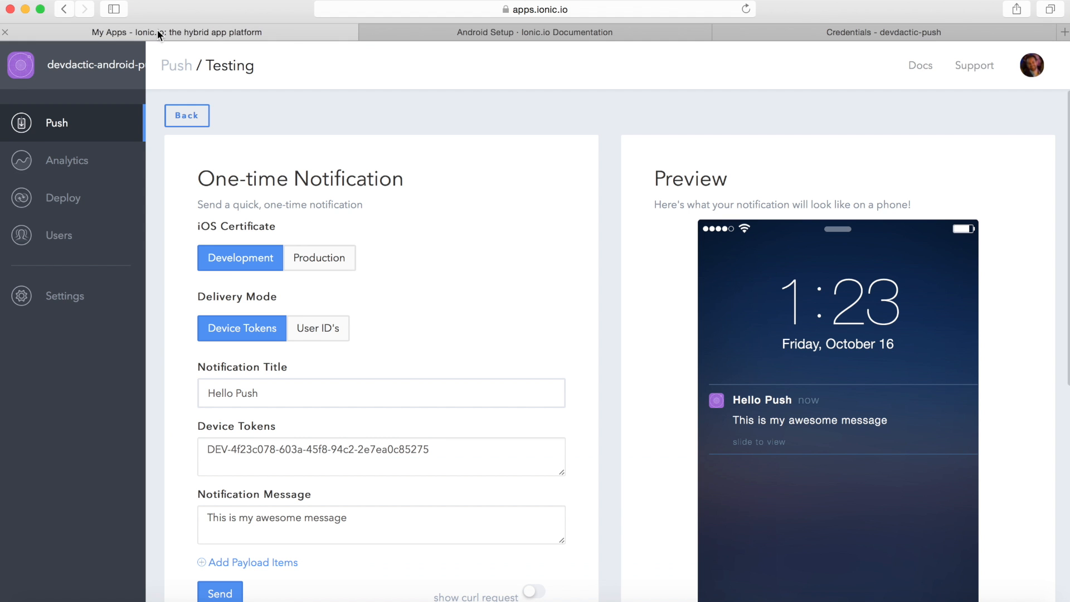
pyautogui.click(60, 234)
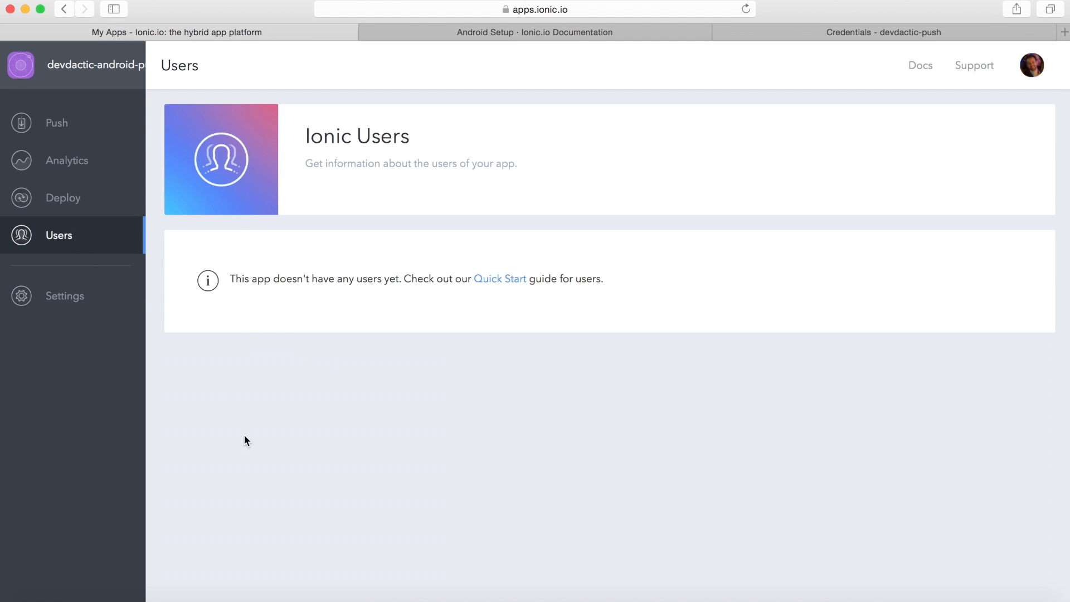
pyautogui.moveTo(26, 9)
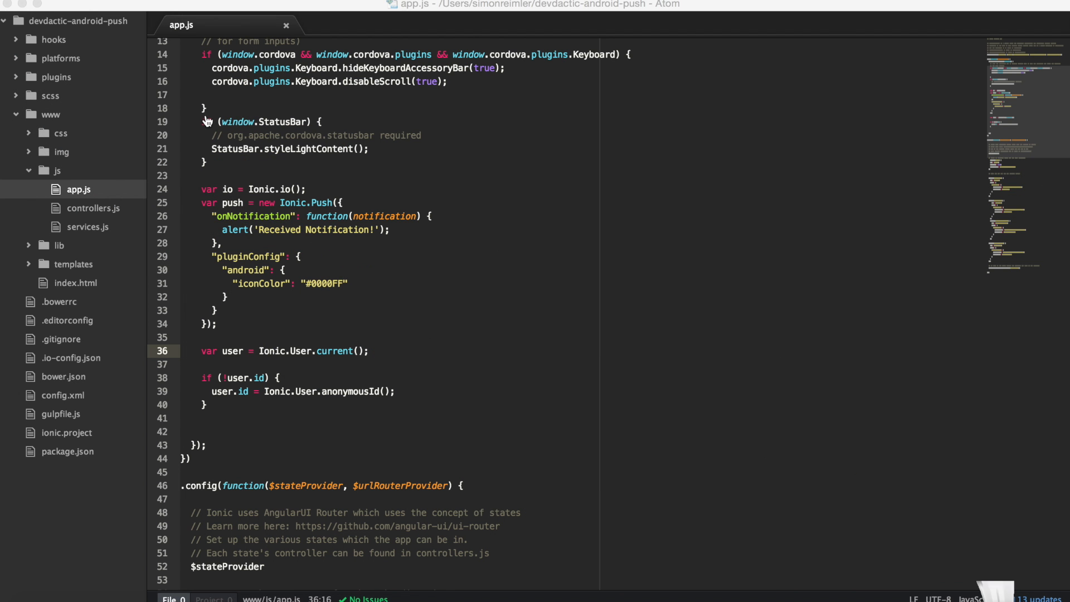
# Below the anonymous id check, set the user's name to 'Simon'.
pyautogui.scroll(-3)
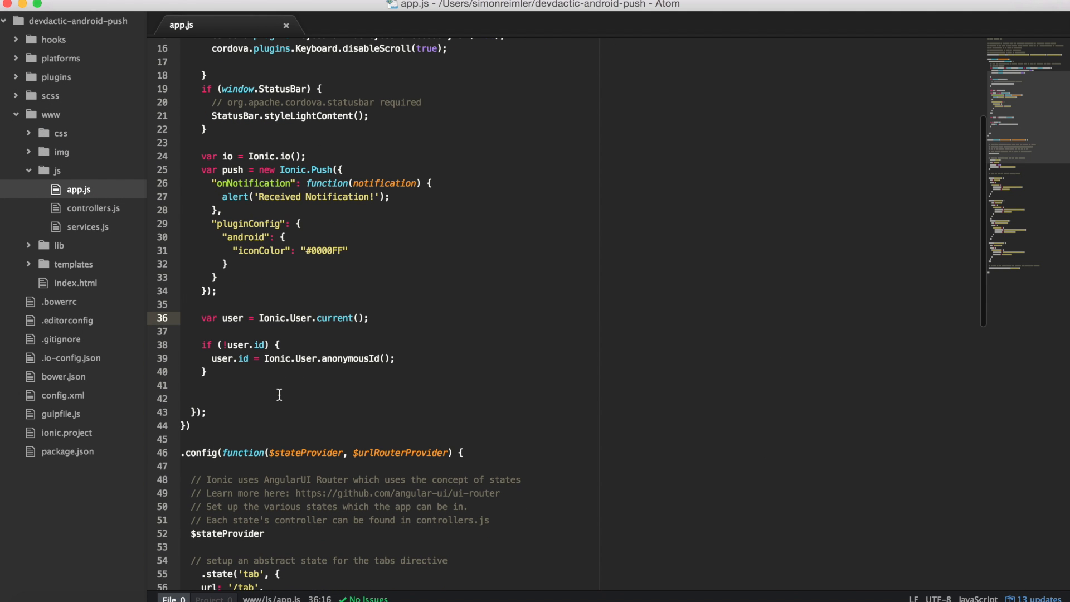
pyautogui.click(207, 371)
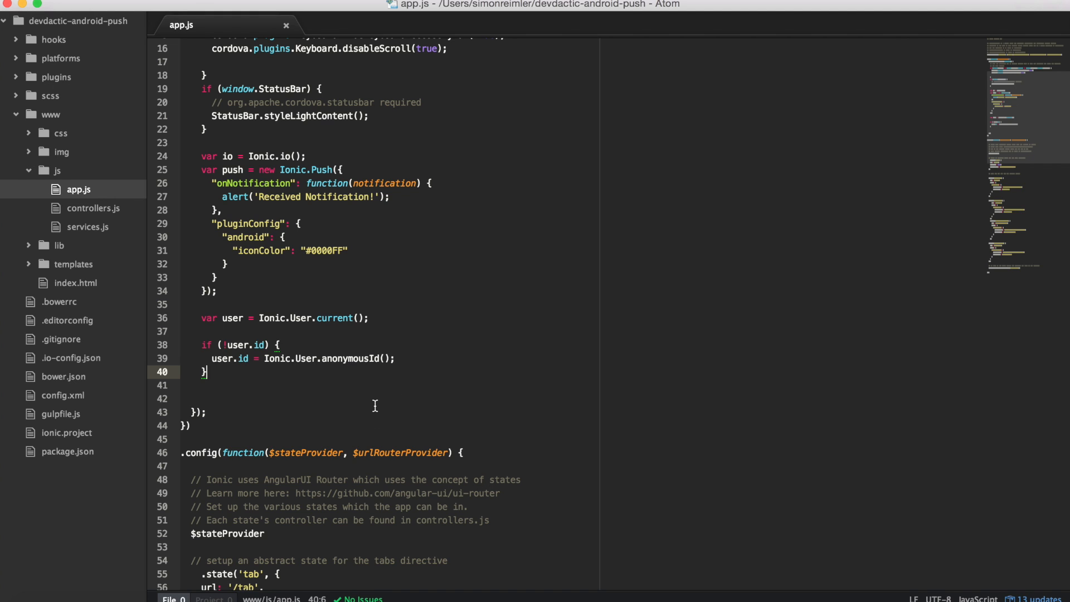
pyautogui.moveTo(258, 374)
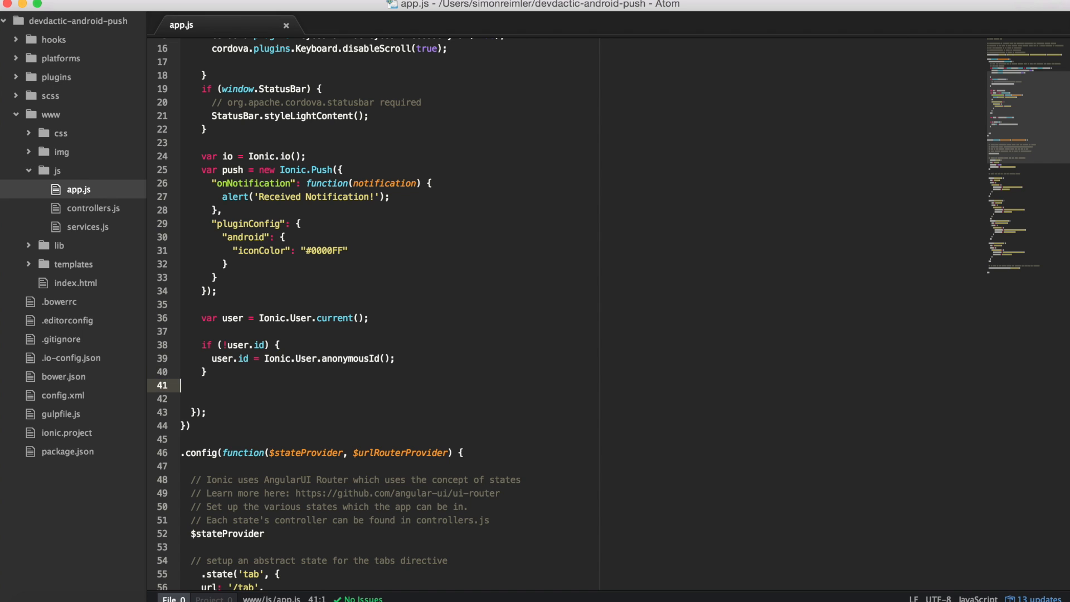
pyautogui.write('us')
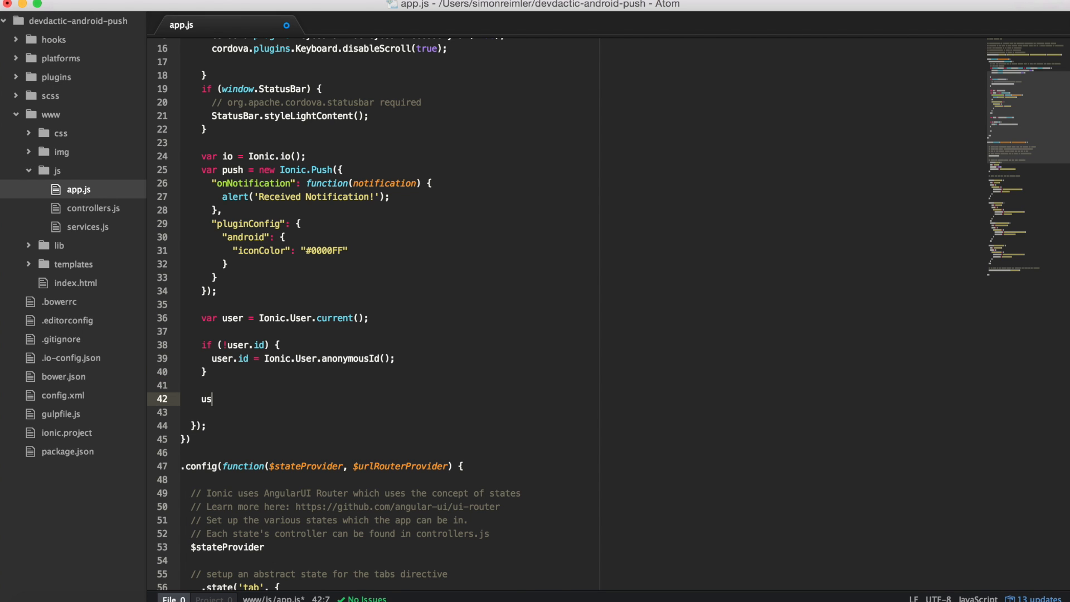
pyautogui.write('er.set(')
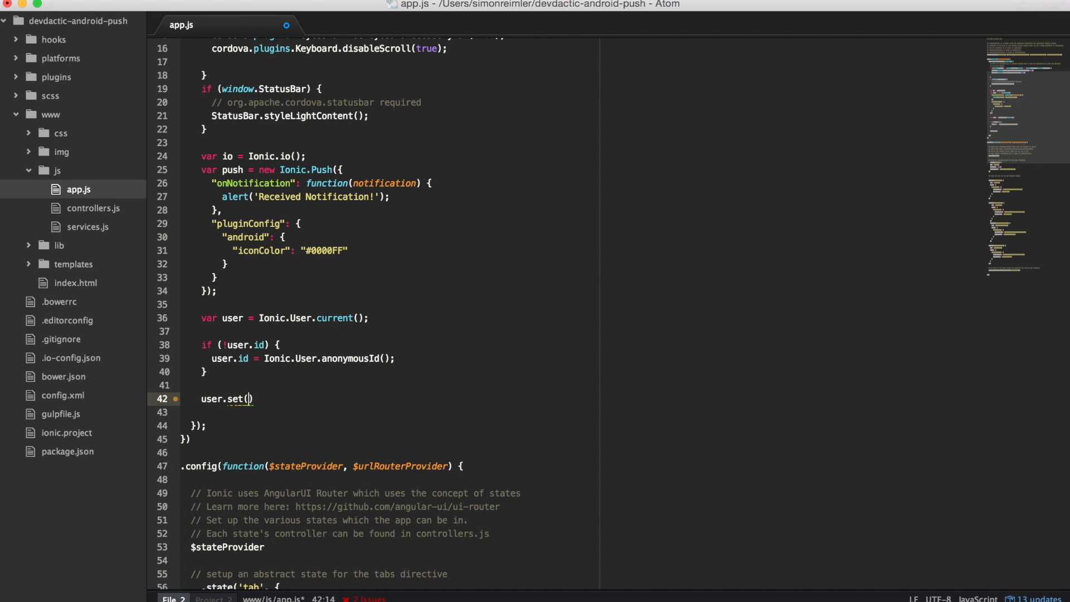
pyautogui.write("'name',")
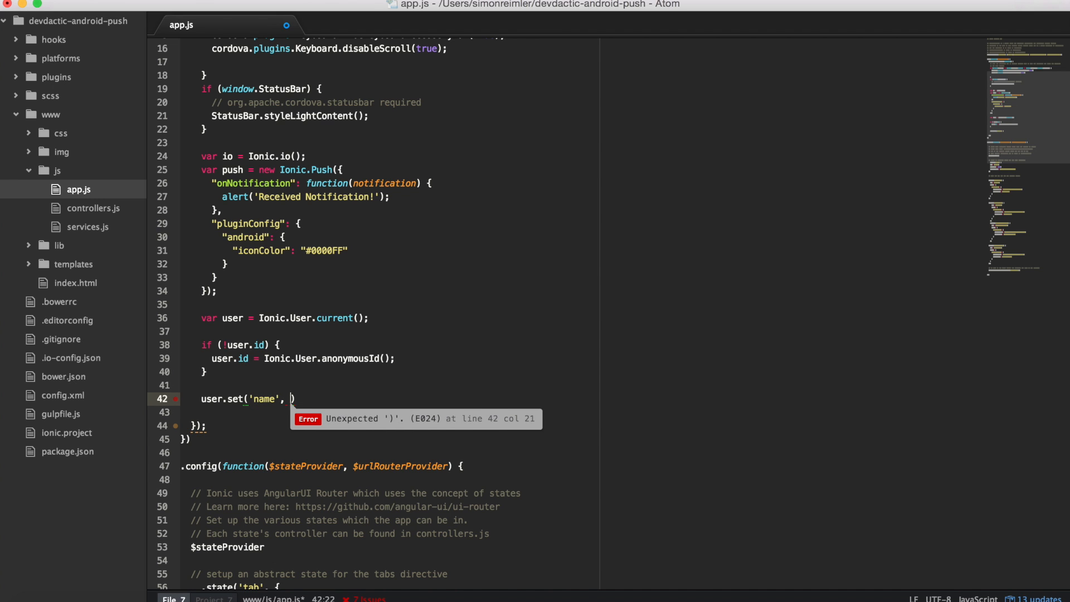
pyautogui.write("'Simon')")
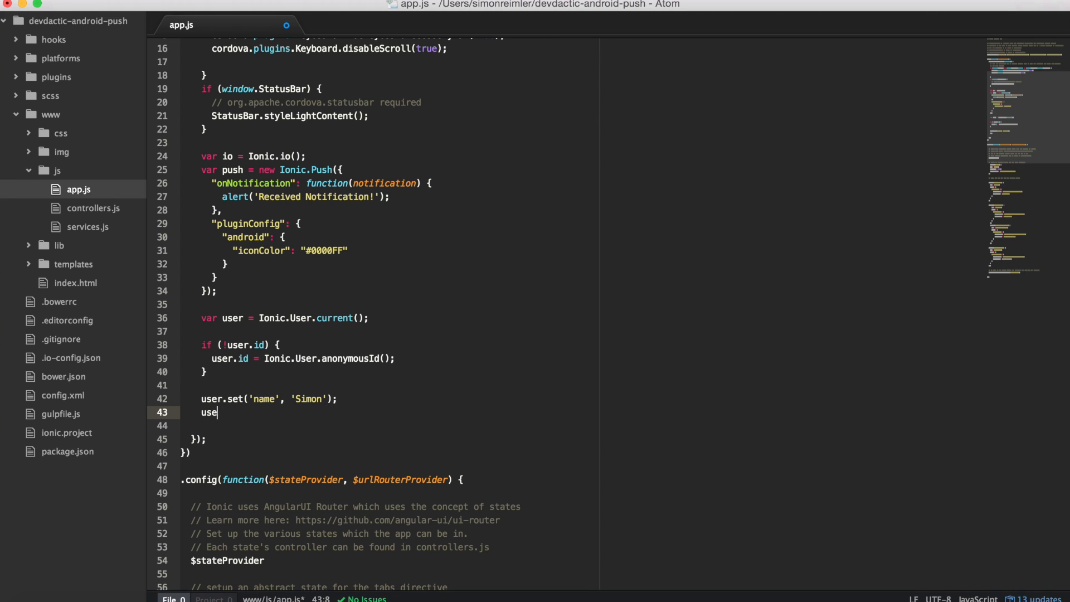
# Set the user's bio, add user.save();, and begin a callback variable.
pyautogui.write('r.set()')
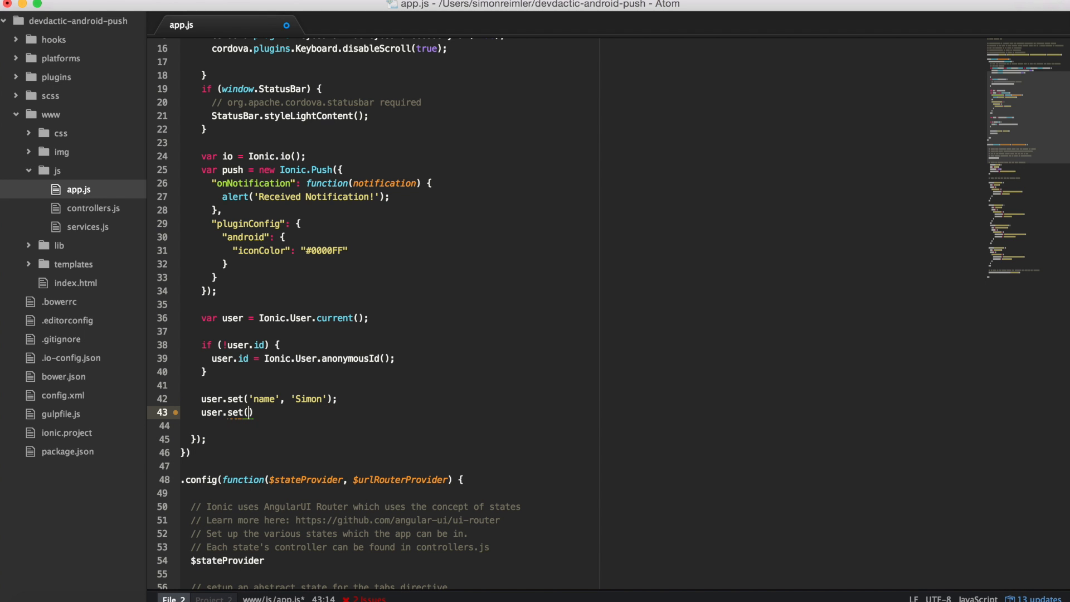
pyautogui.write("'bi'")
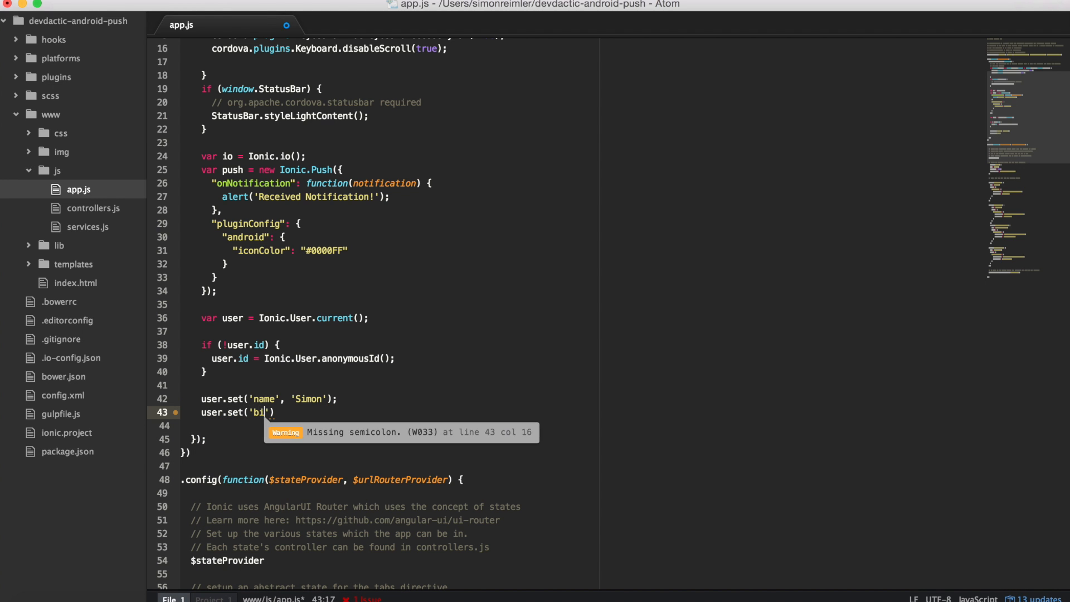
pyautogui.write("o', 'this is my little bio")
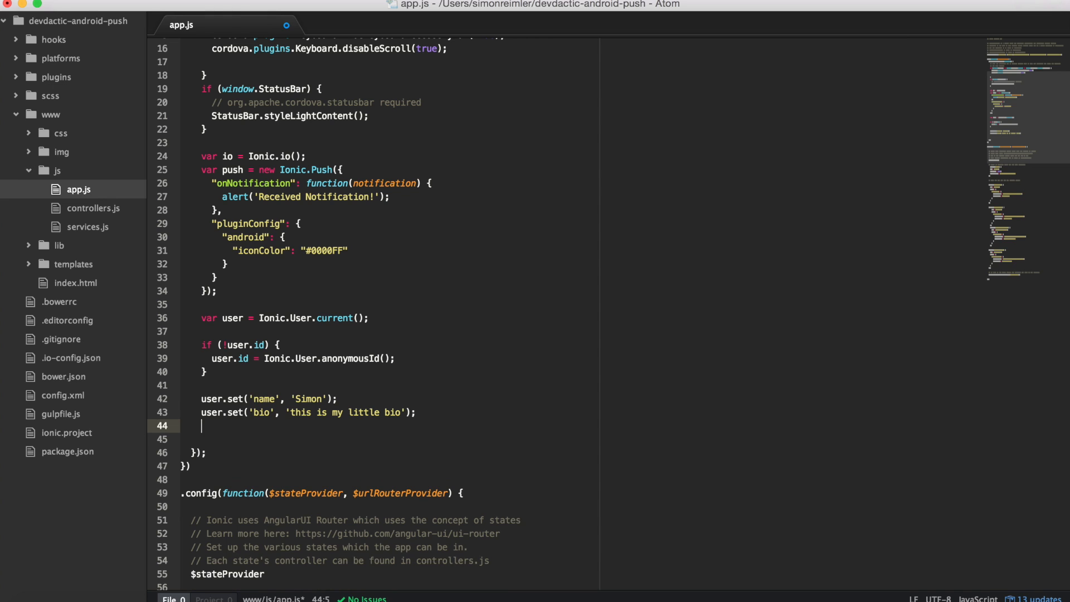
pyautogui.write('user.save')
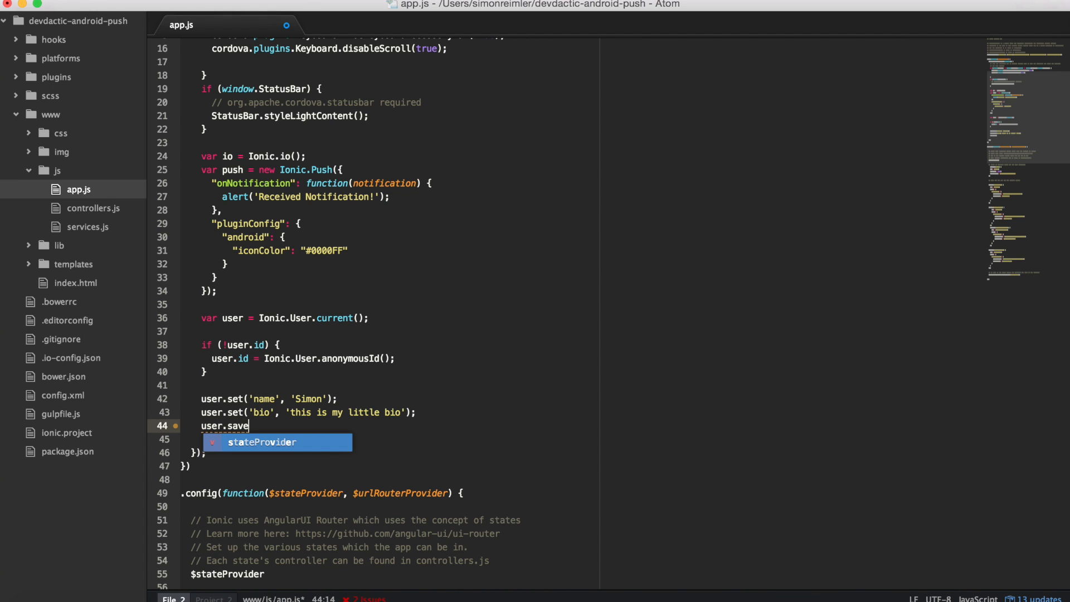
pyautogui.write('()')
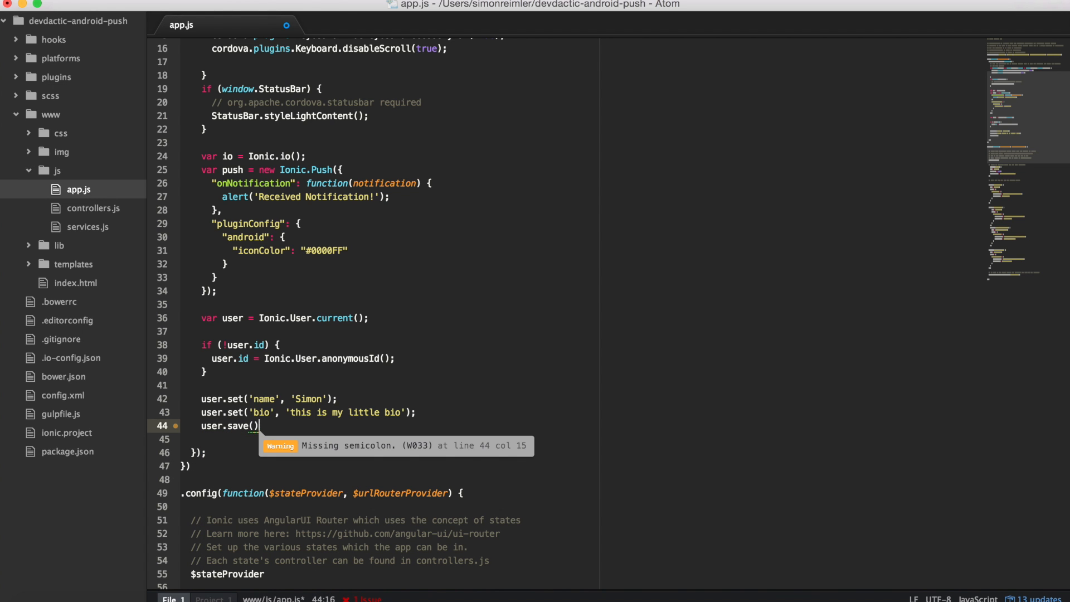
pyautogui.write(';')
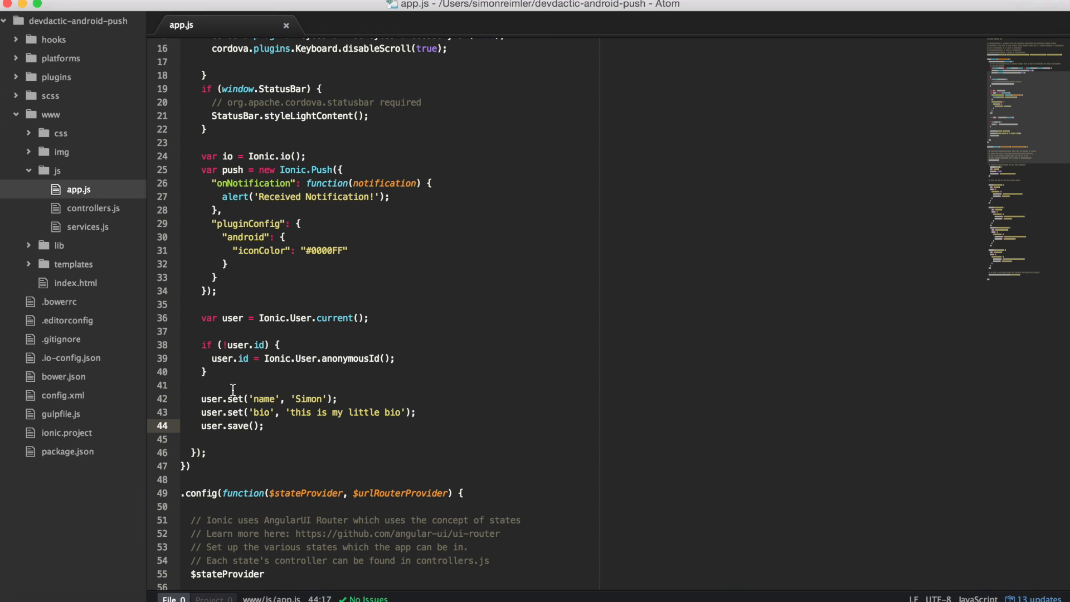
pyautogui.press('enter')
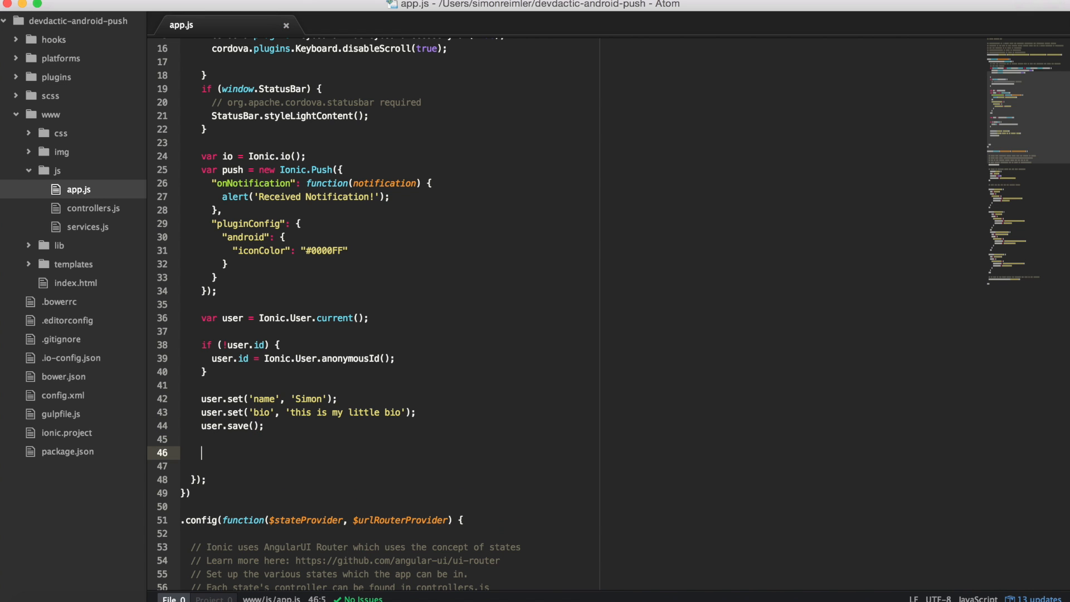
pyautogui.write('var callback =')
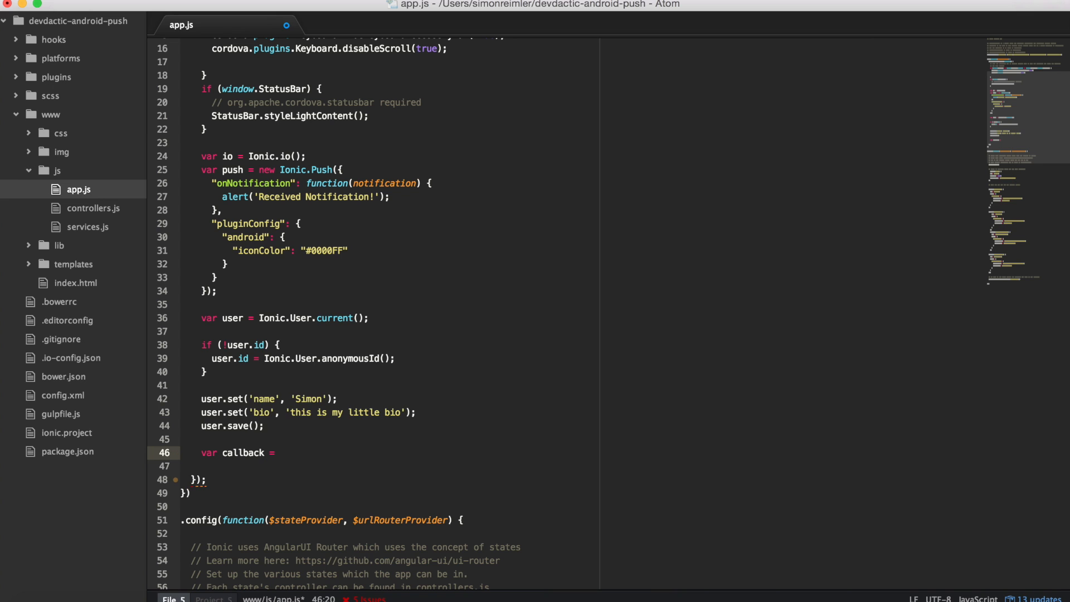
# Define var callback = function() {}; and call push.register(callback);.
pyautogui.write('function() {')
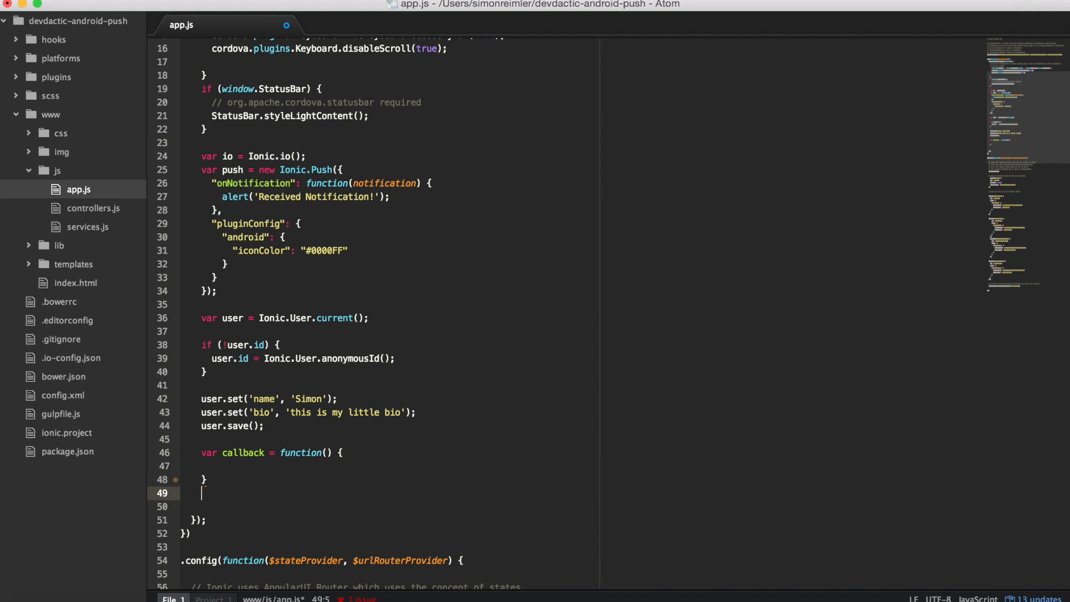
pyautogui.write('push.')
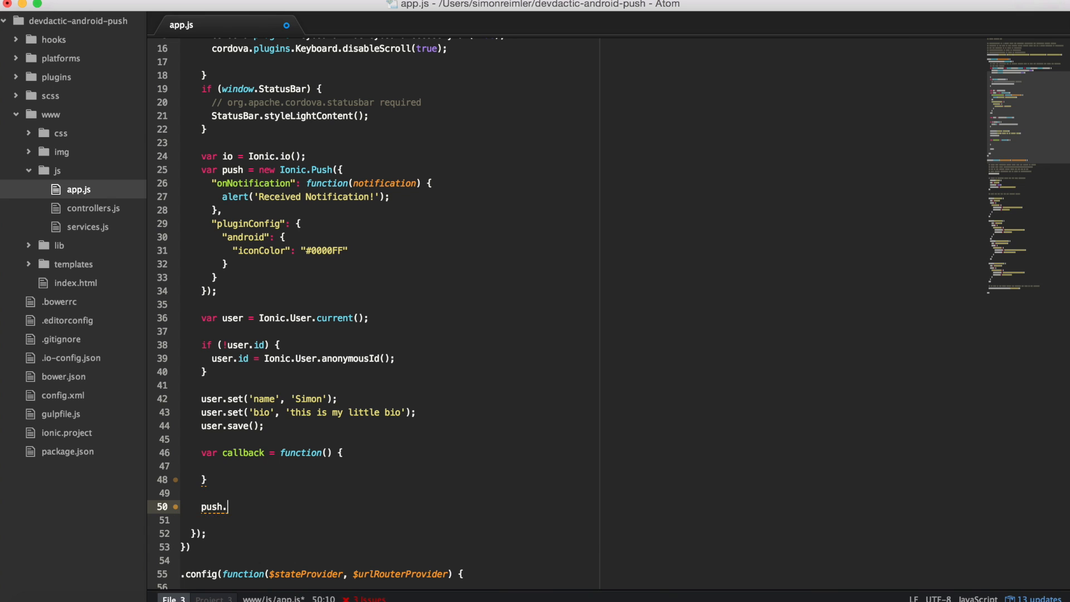
pyautogui.write('register()')
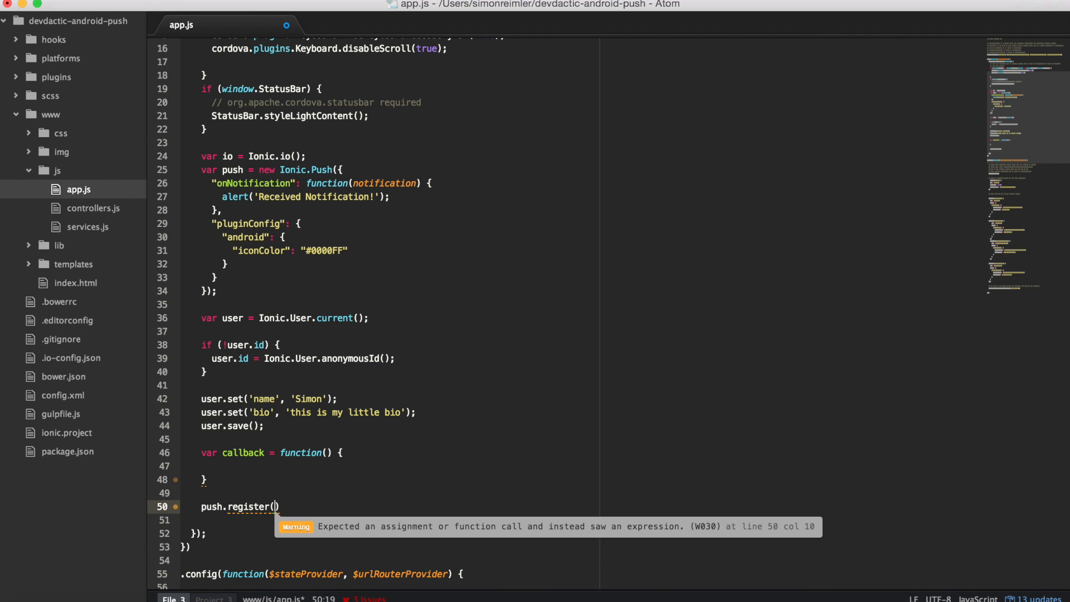
pyautogui.write('callback')
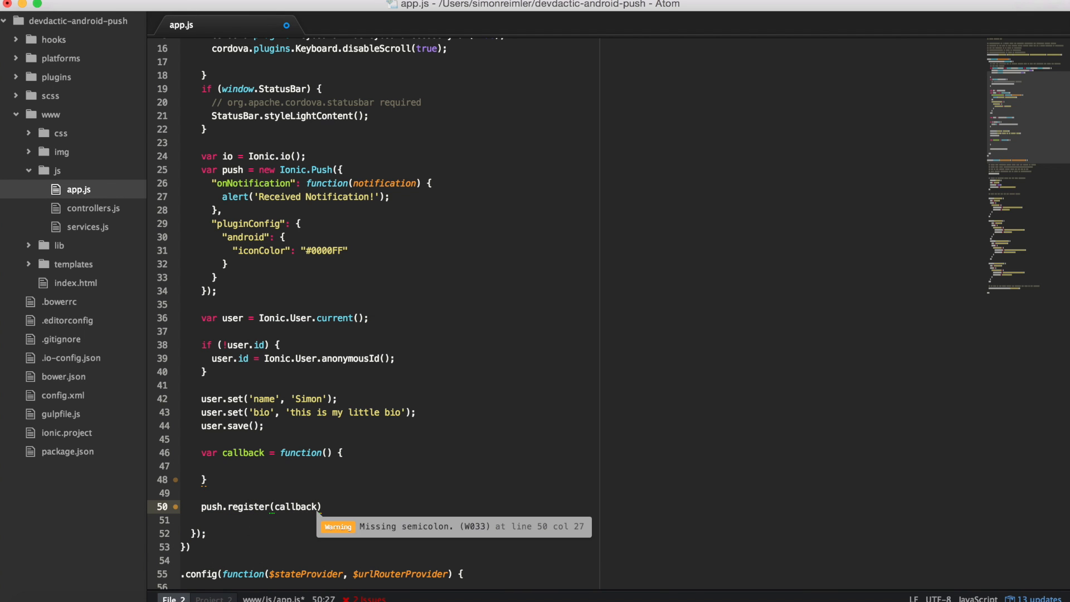
pyautogui.write(';')
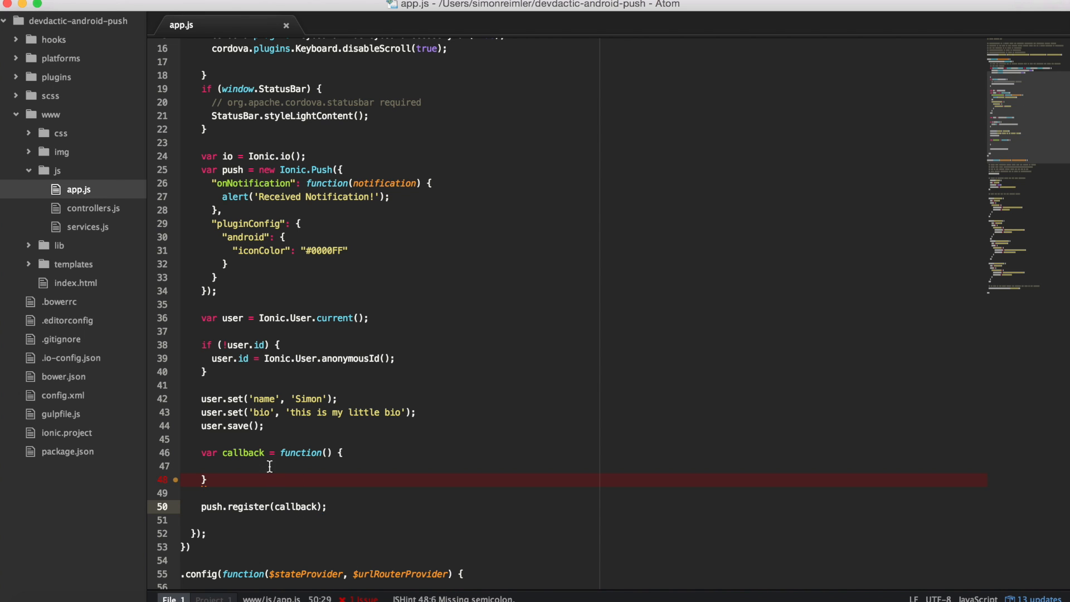
pyautogui.write(';')
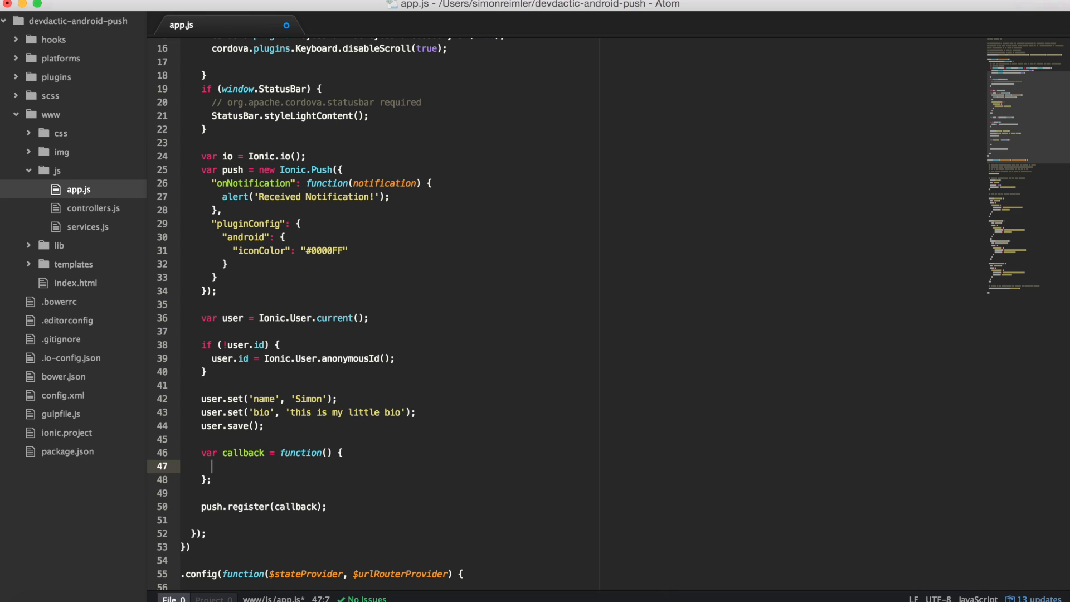
# Inside the callback, call push.addTokenToUser(user); followed by user.save().
pyautogui.write('push.addTok')
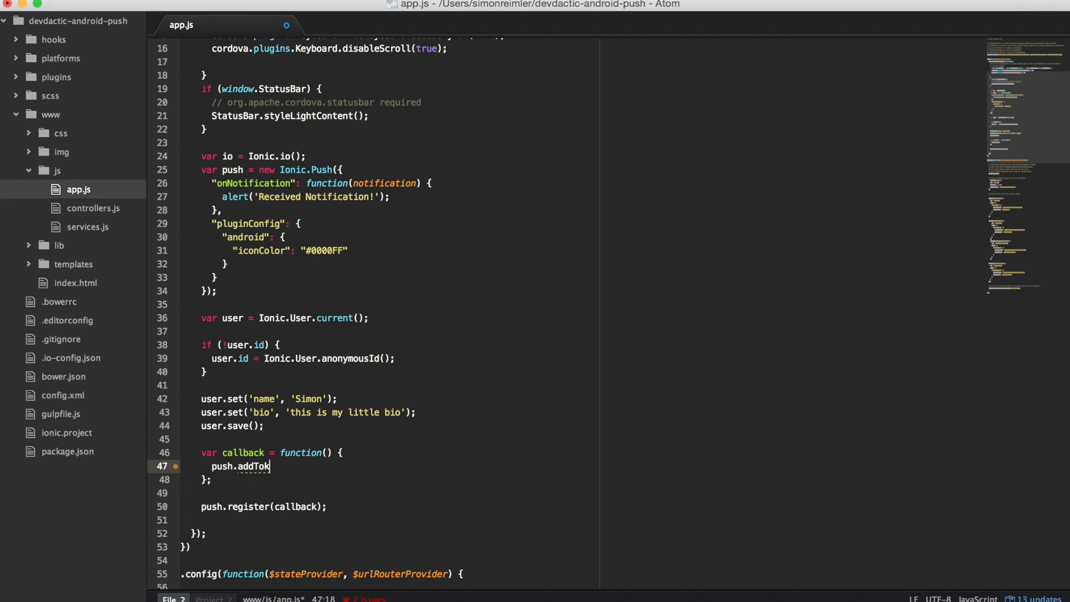
pyautogui.write('en')
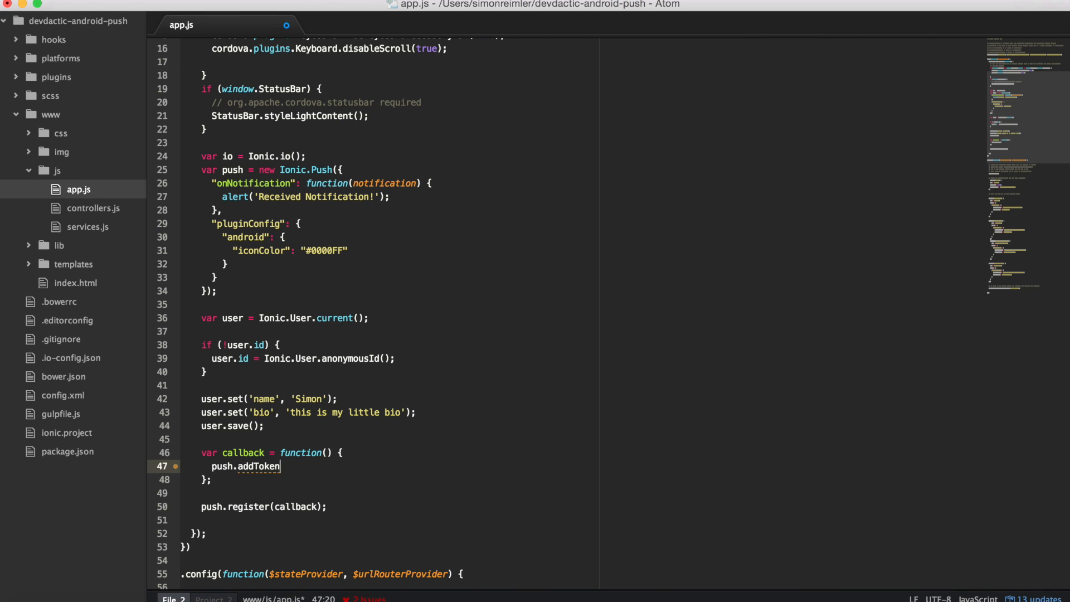
pyautogui.write('ToUser')
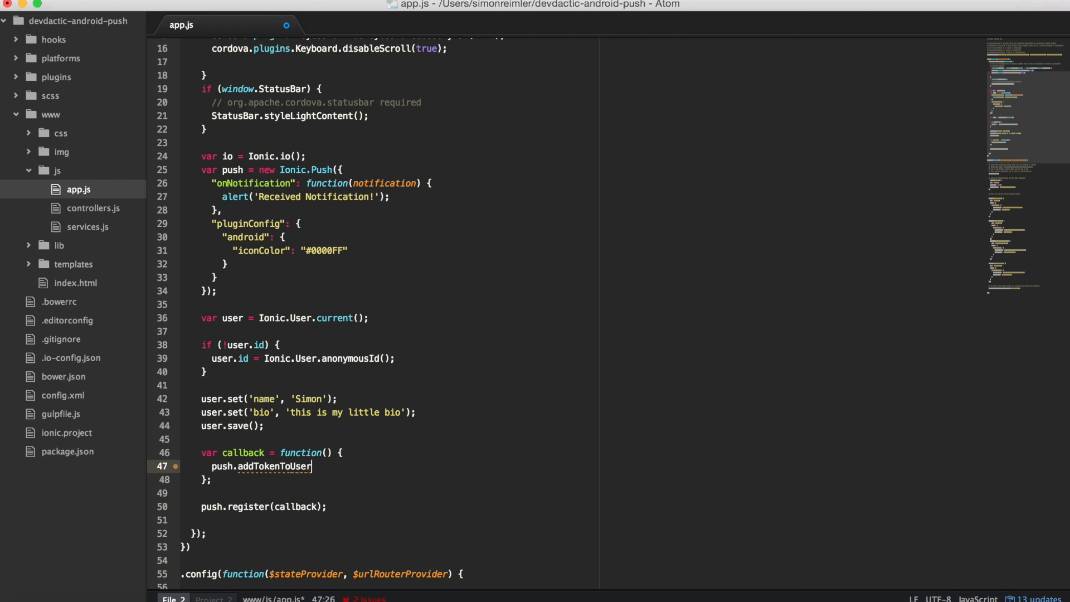
pyautogui.write('(user);')
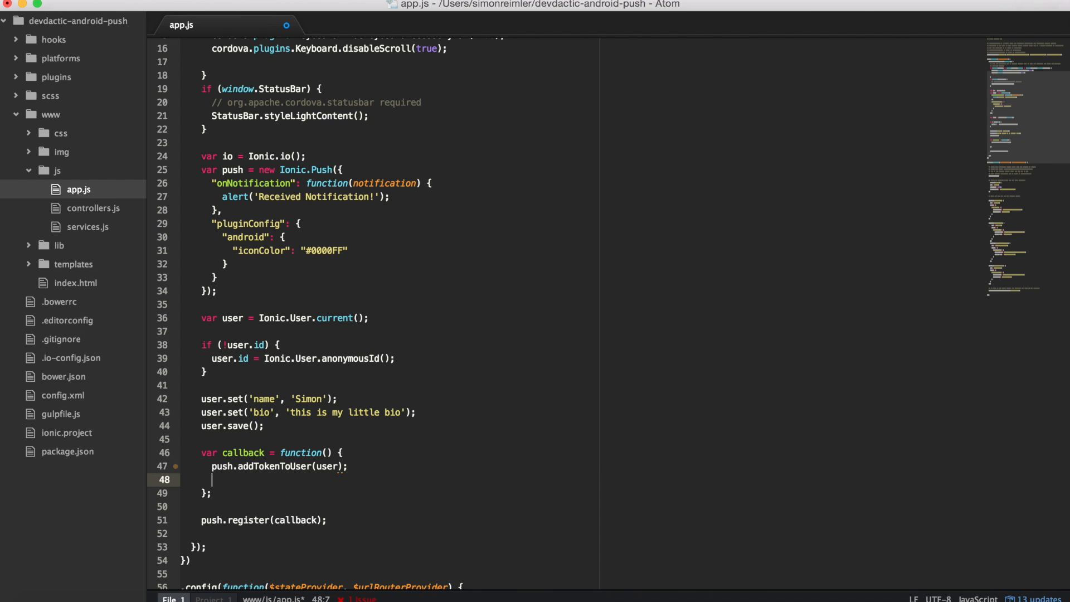
pyautogui.write('user.save();')
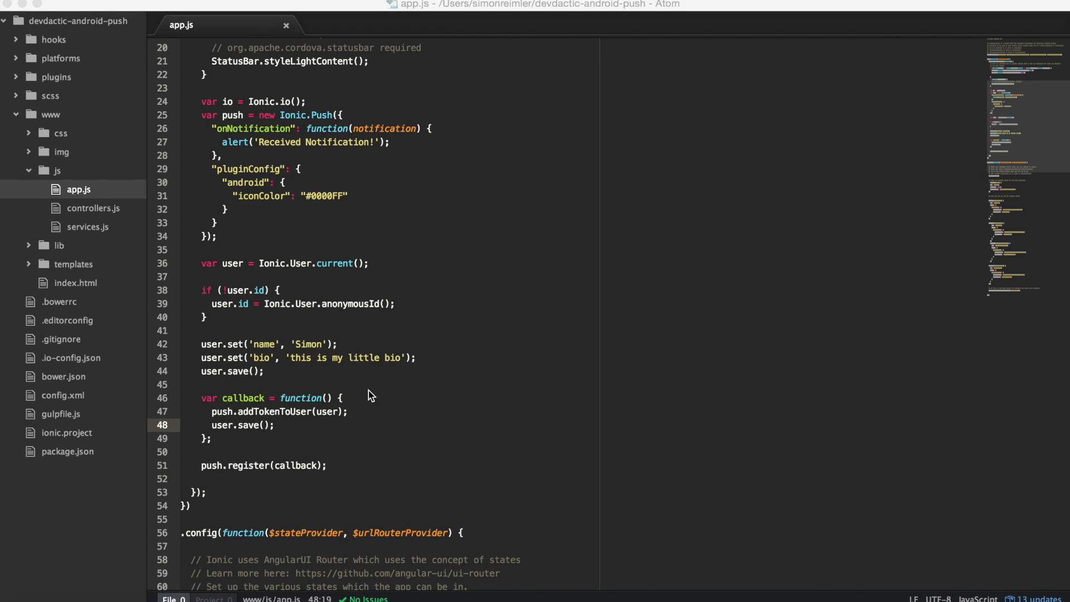
pyautogui.moveTo(381, 442)
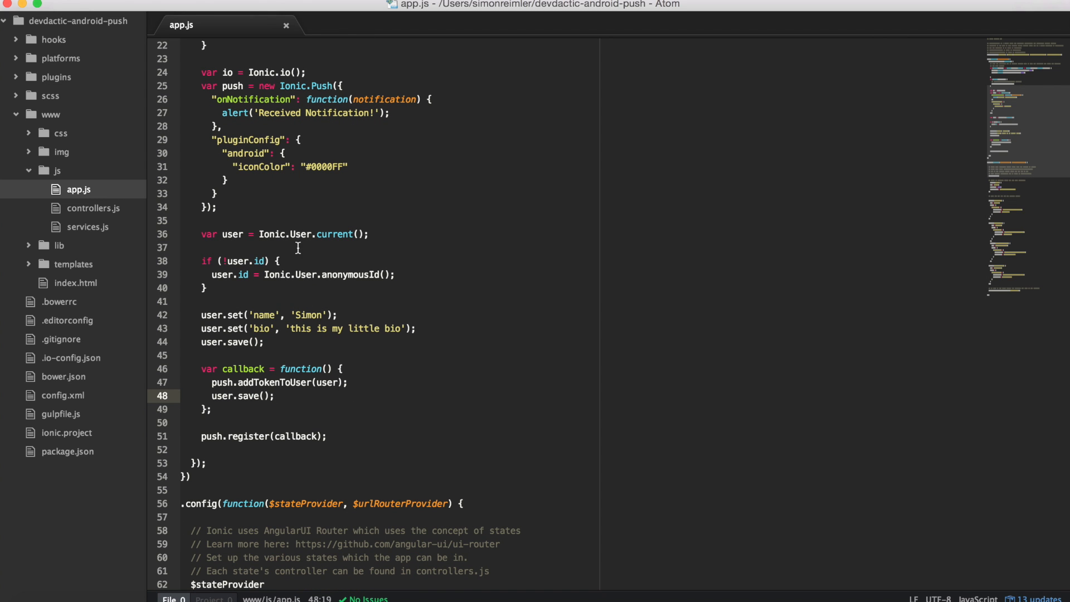
pyautogui.scroll(3)
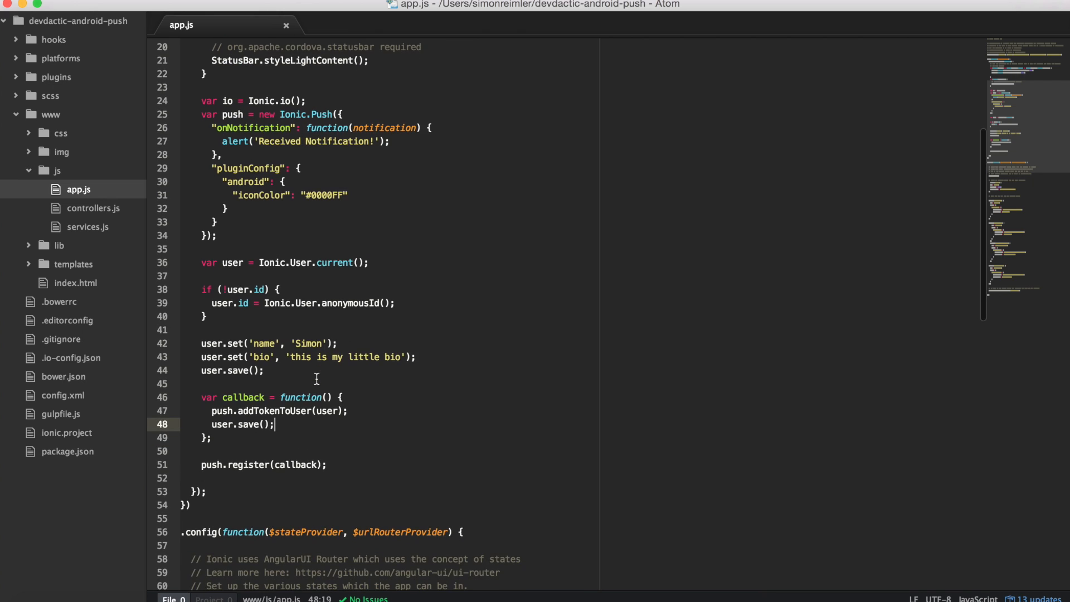
pyautogui.scroll(3)
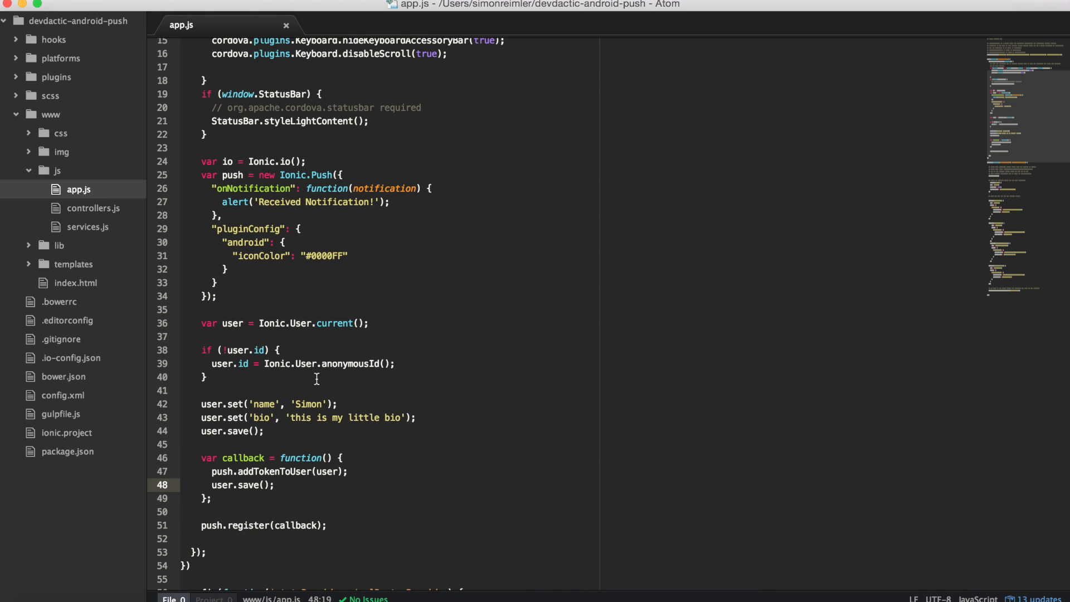
pyautogui.scroll(-3)
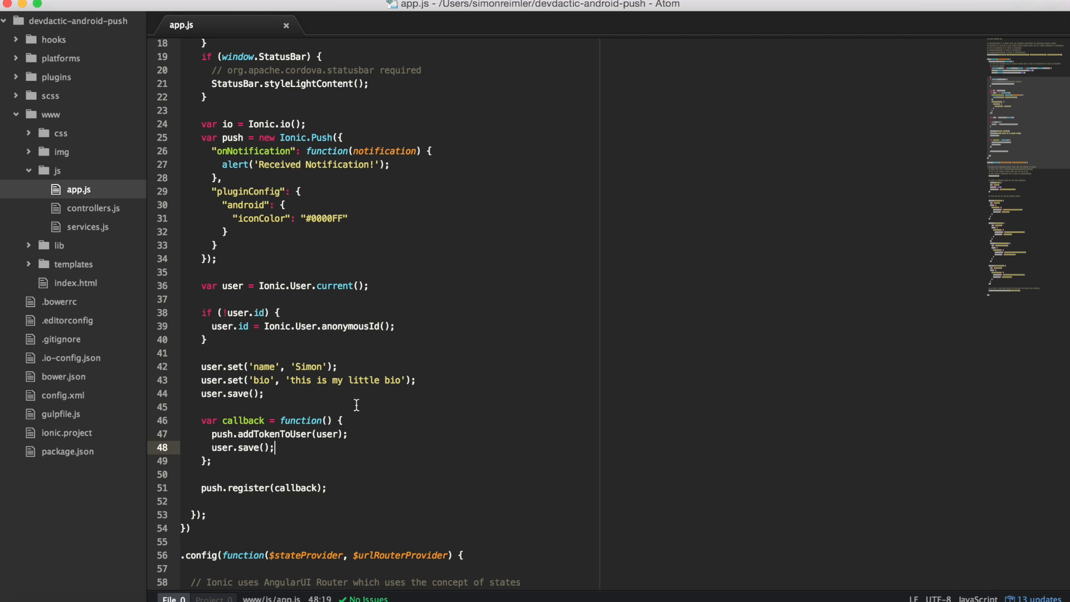
pyautogui.click(338, 326)
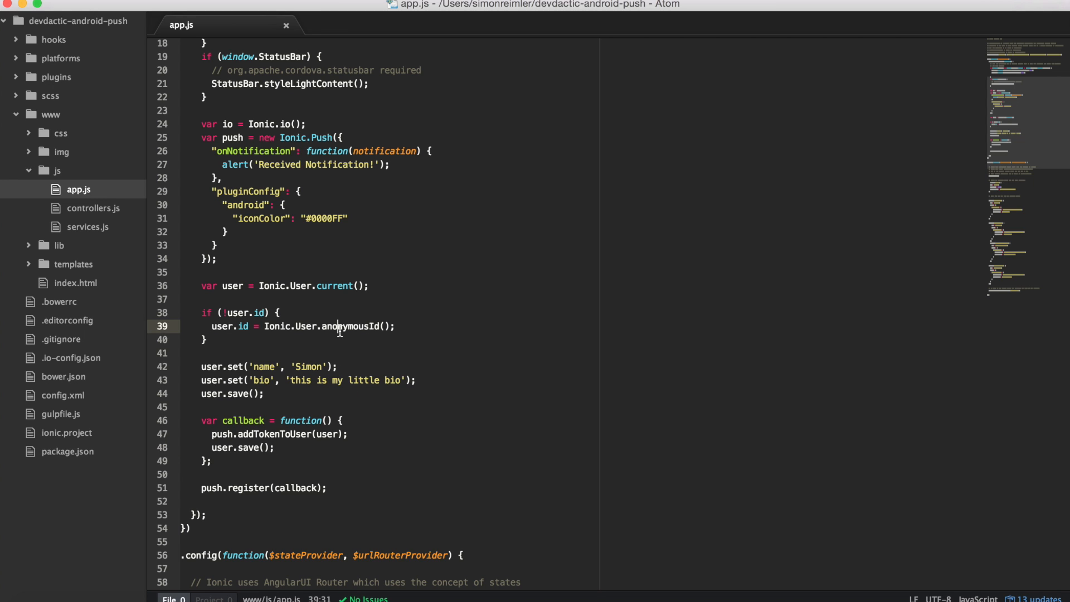
pyautogui.scroll(3)
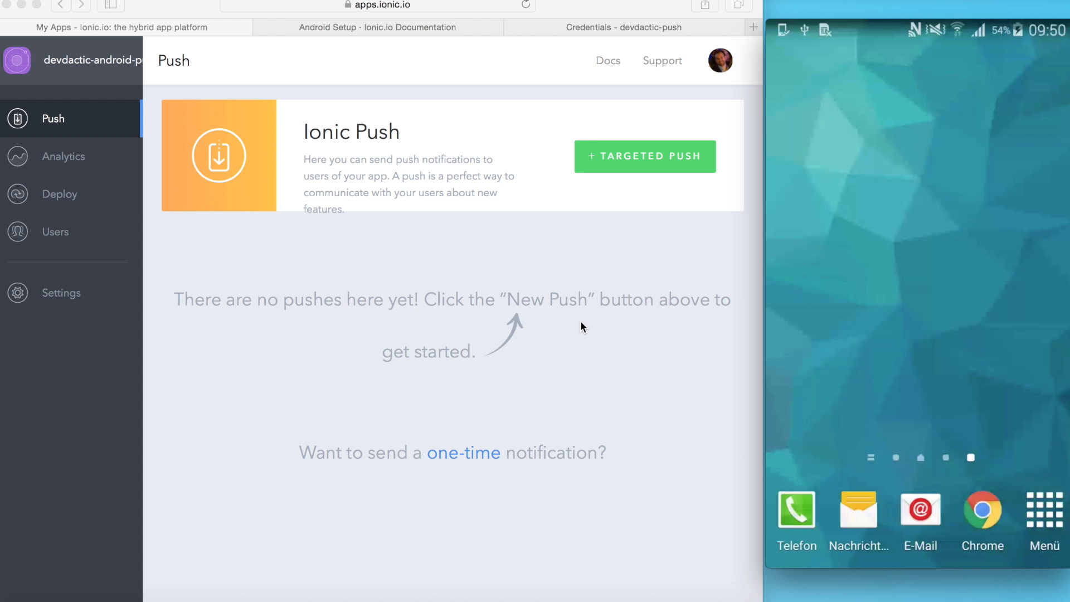
pyautogui.moveTo(418, 221)
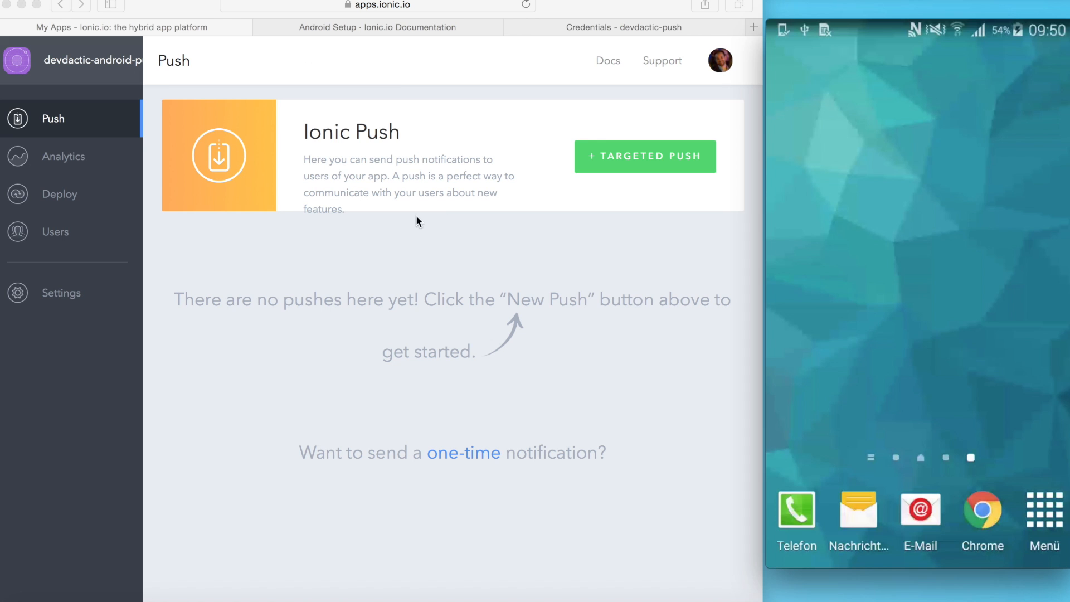
pyautogui.moveTo(432, 137)
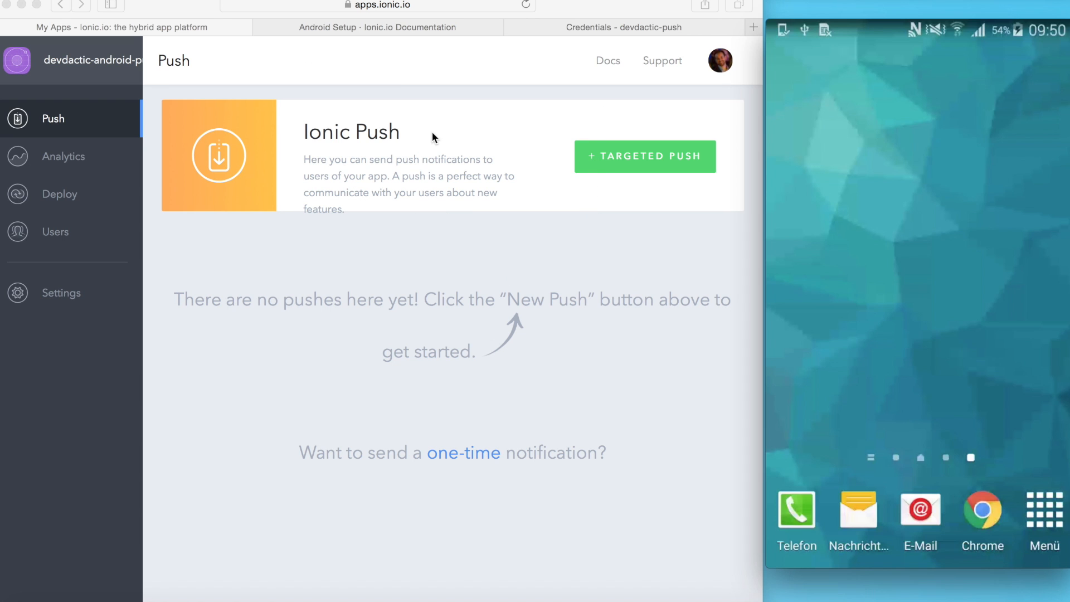
pyautogui.moveTo(437, 256)
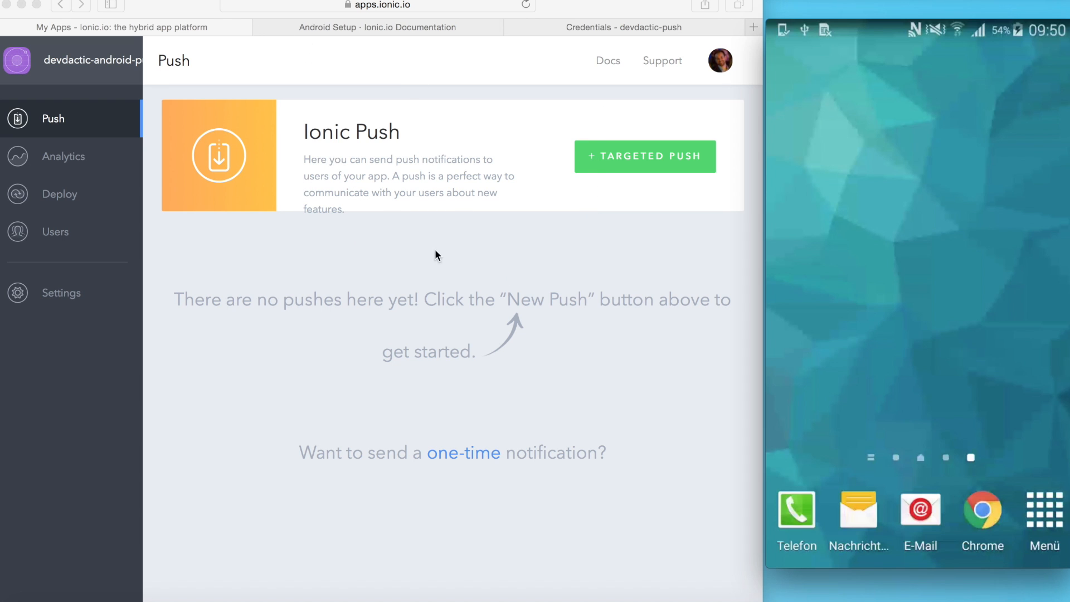
pyautogui.moveTo(481, 239)
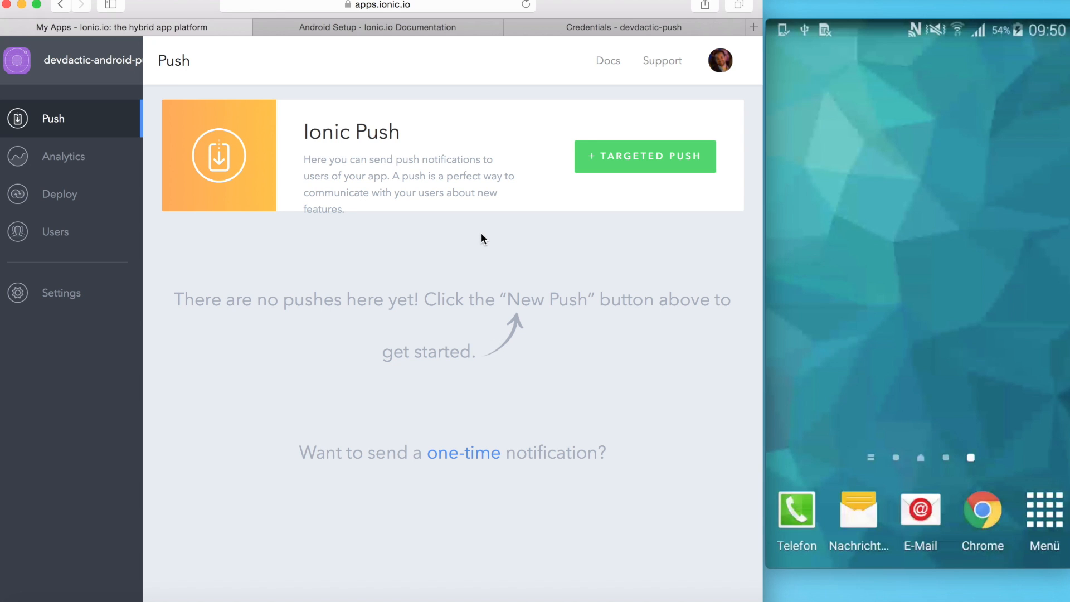
pyautogui.moveTo(532, 290)
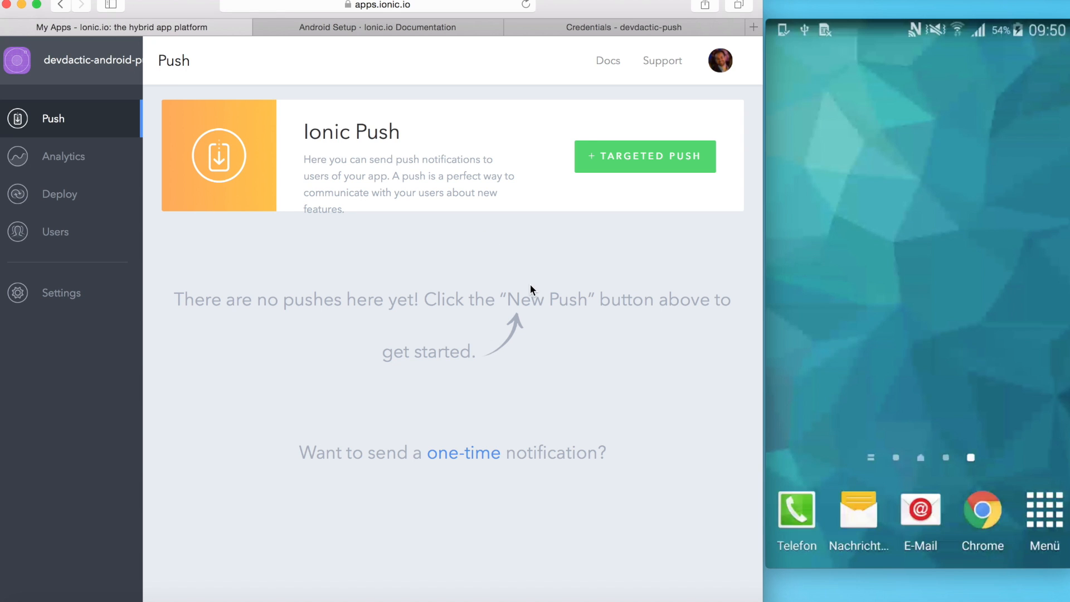
pyautogui.moveTo(411, 268)
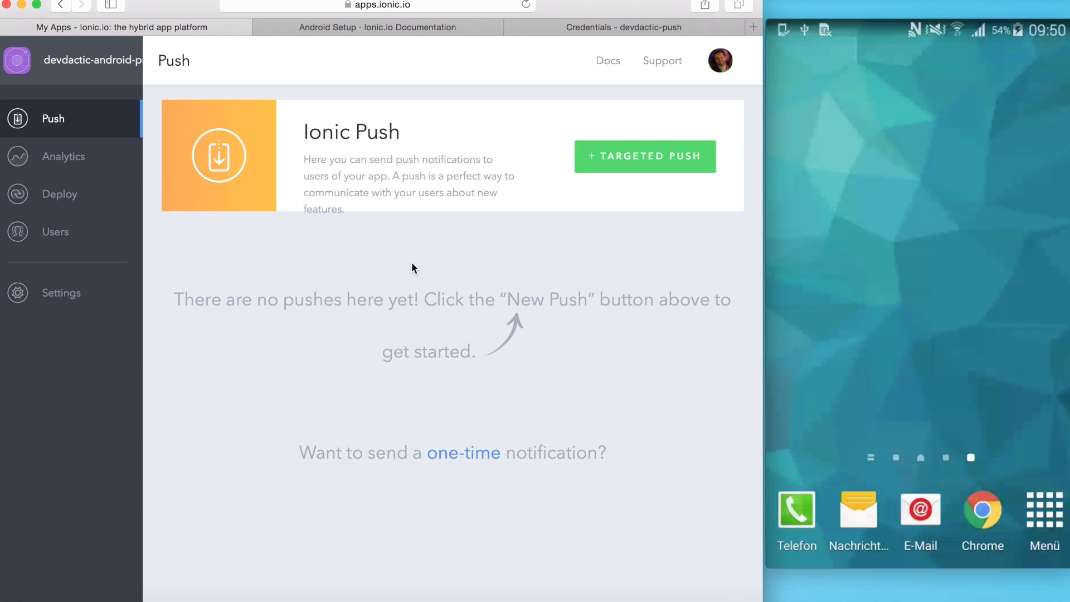
pyautogui.moveTo(247, 244)
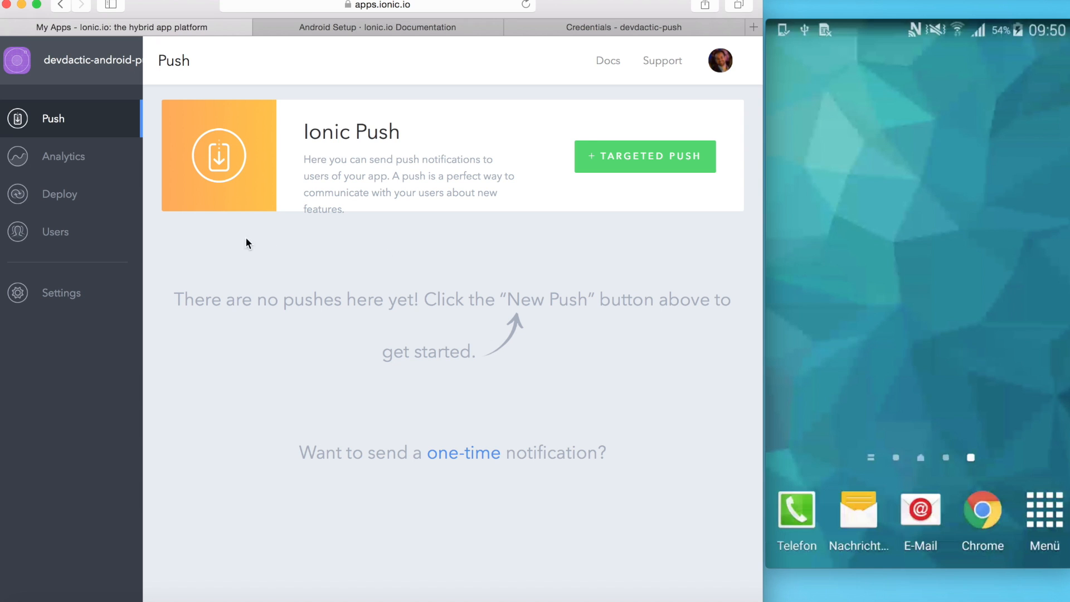
pyautogui.moveTo(77, 212)
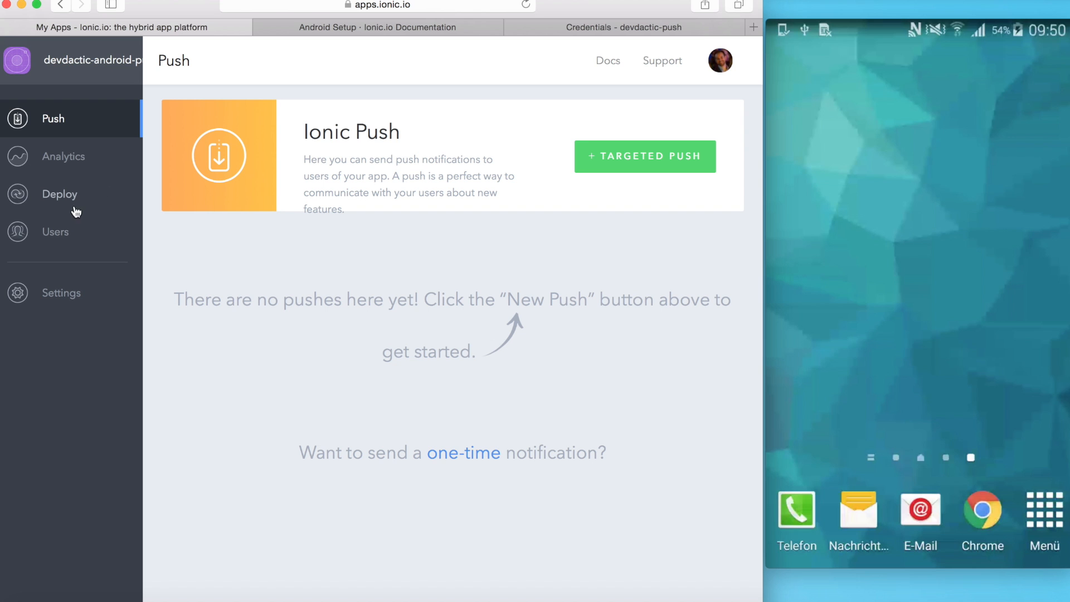
# Open Simon's user details, select the Android device token, and return to Push.
pyautogui.click(55, 232)
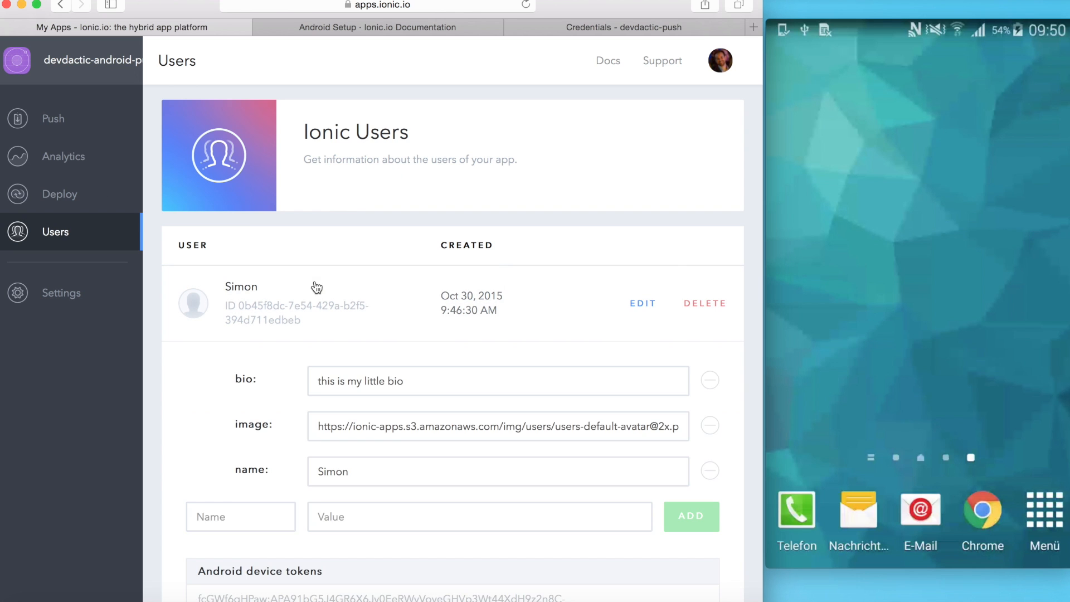
pyautogui.scroll(-3)
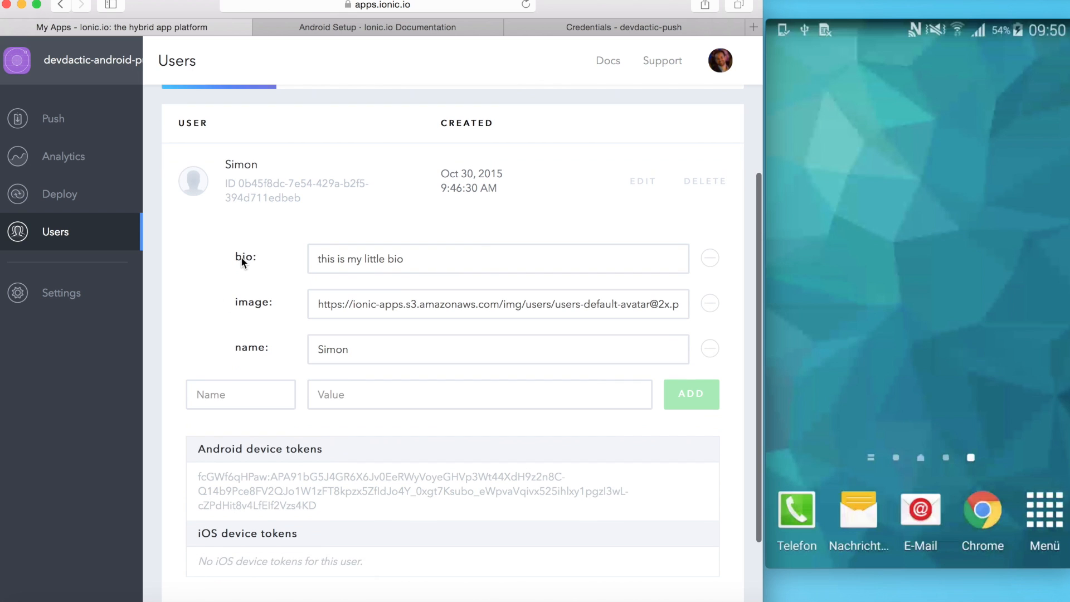
pyautogui.click(497, 349)
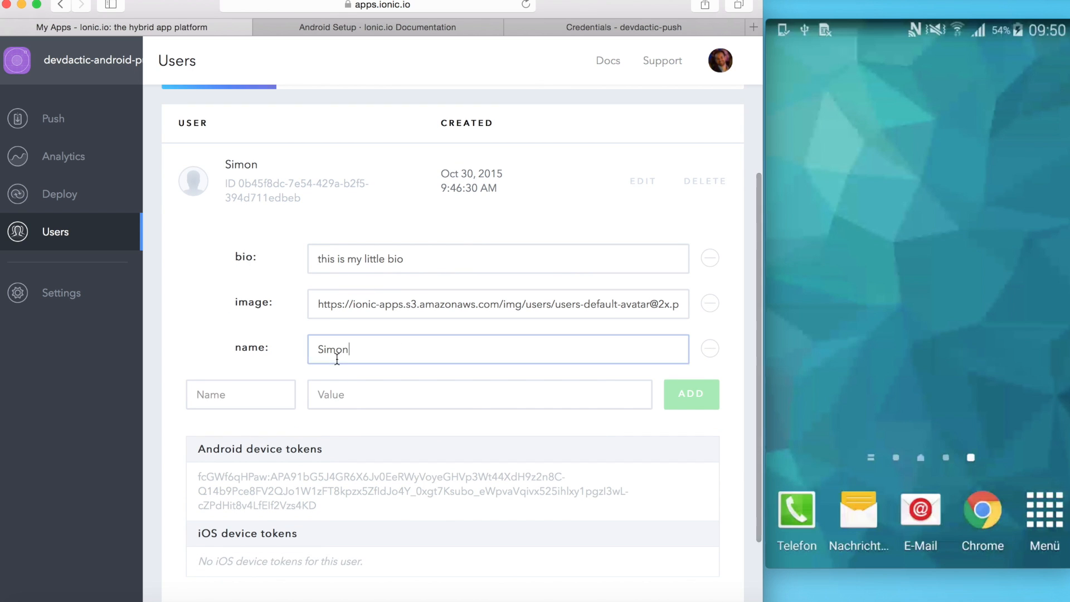
pyautogui.scroll(-3)
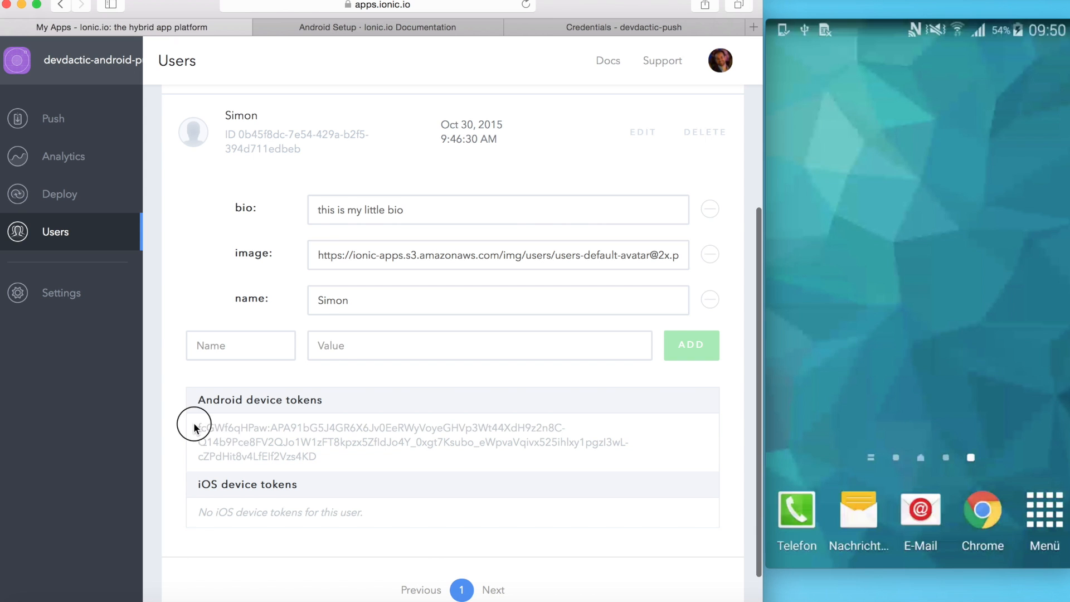
pyautogui.moveTo(321, 460)
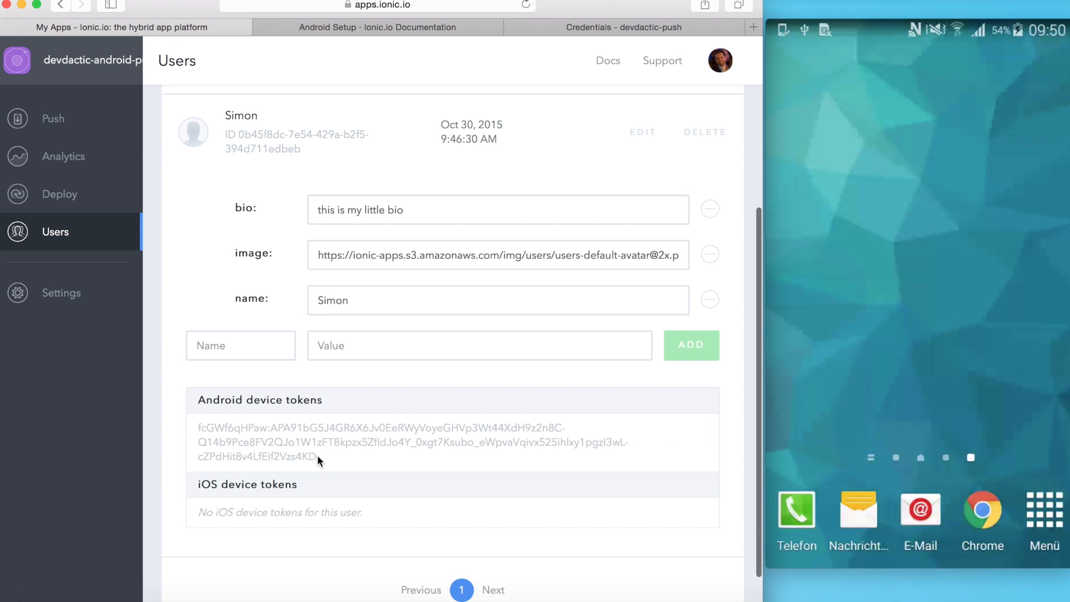
pyautogui.tripleClick(382, 442)
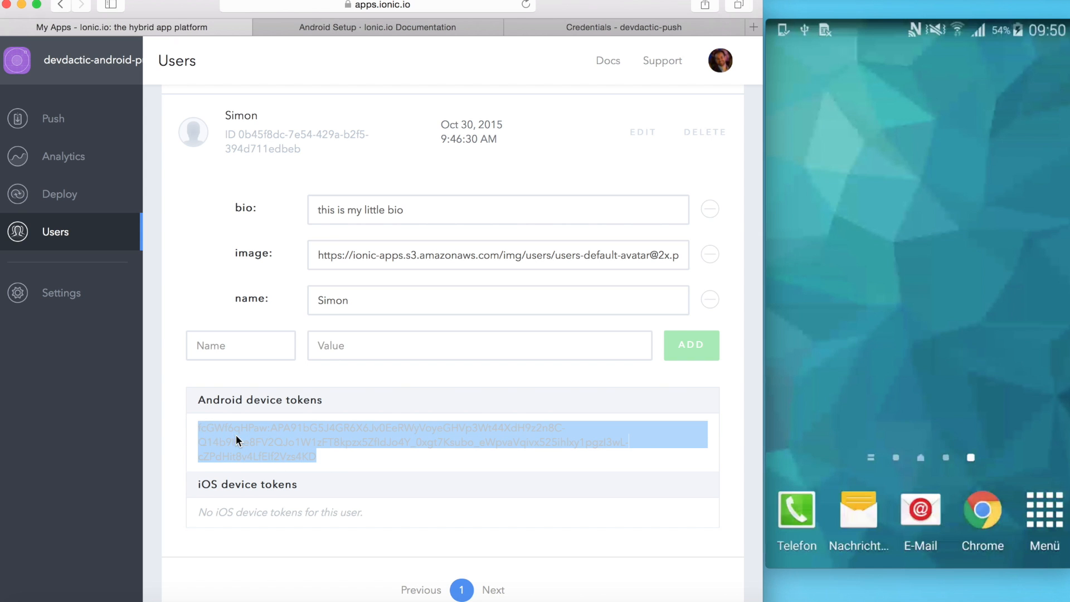
pyautogui.click(53, 118)
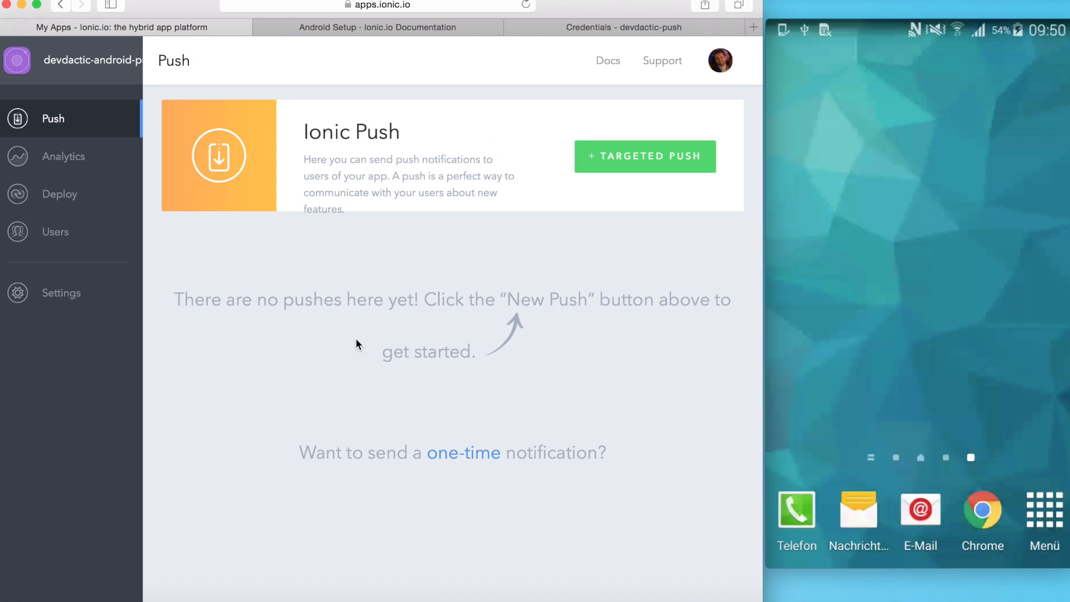
pyautogui.moveTo(644, 164)
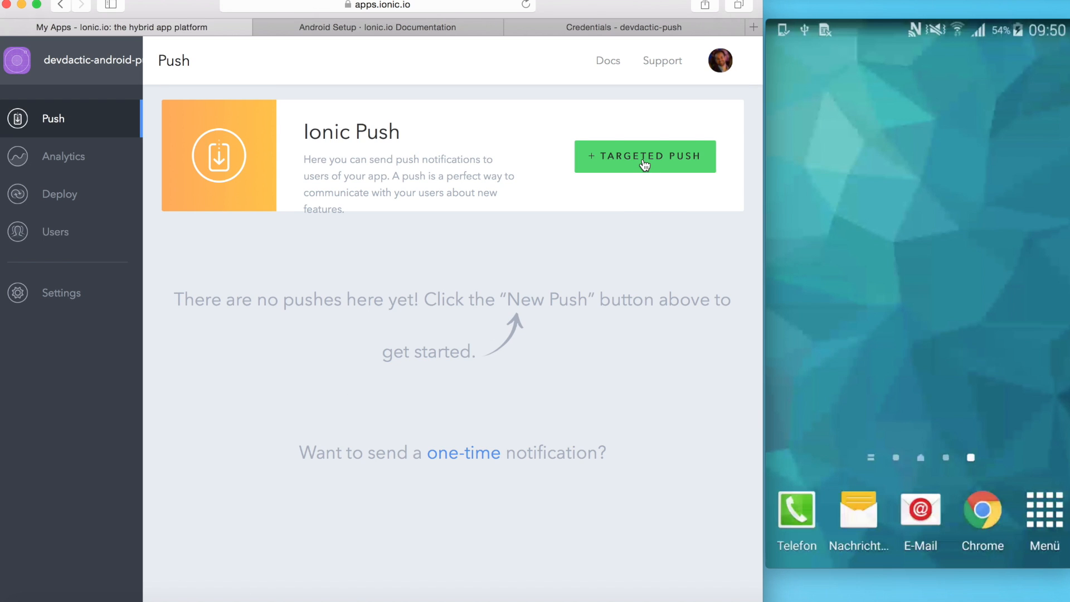
# Create a targeted push draft, then delete the untitled draft from the list.
pyautogui.click(645, 156)
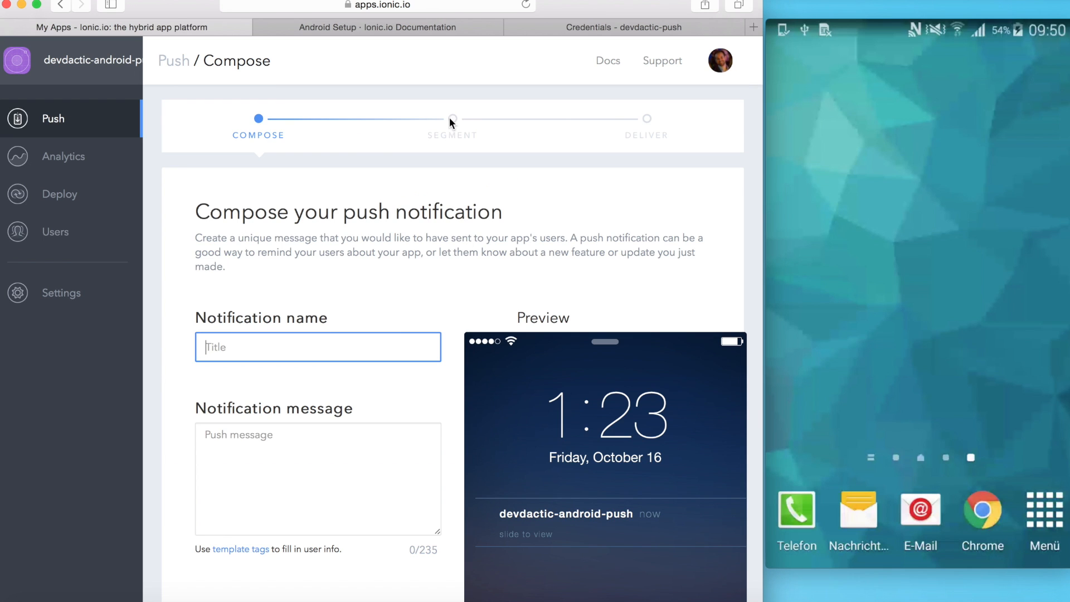
pyautogui.scroll(-3)
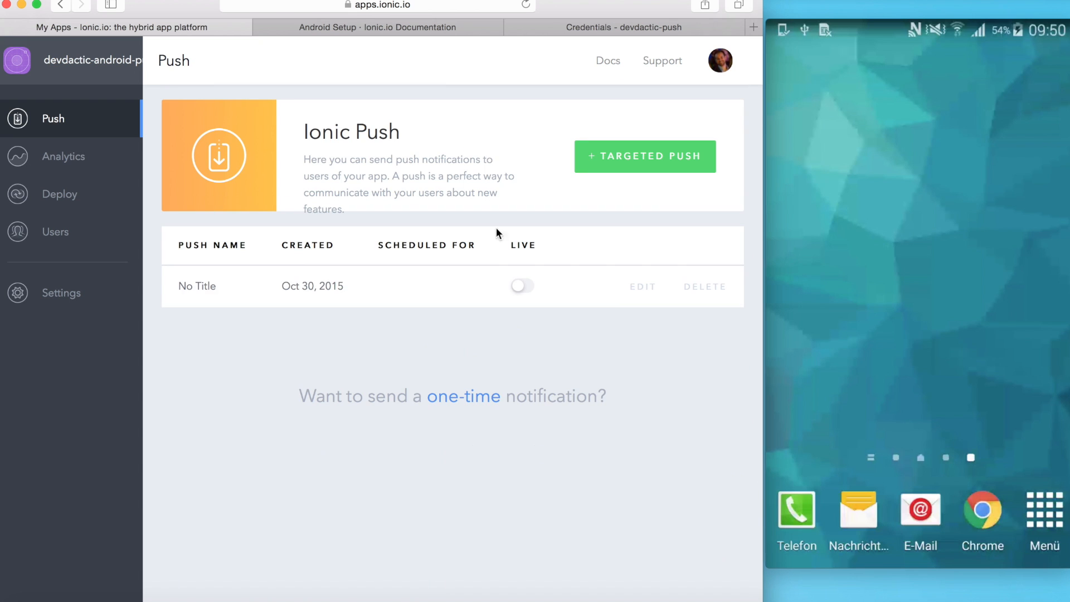
pyautogui.click(704, 285)
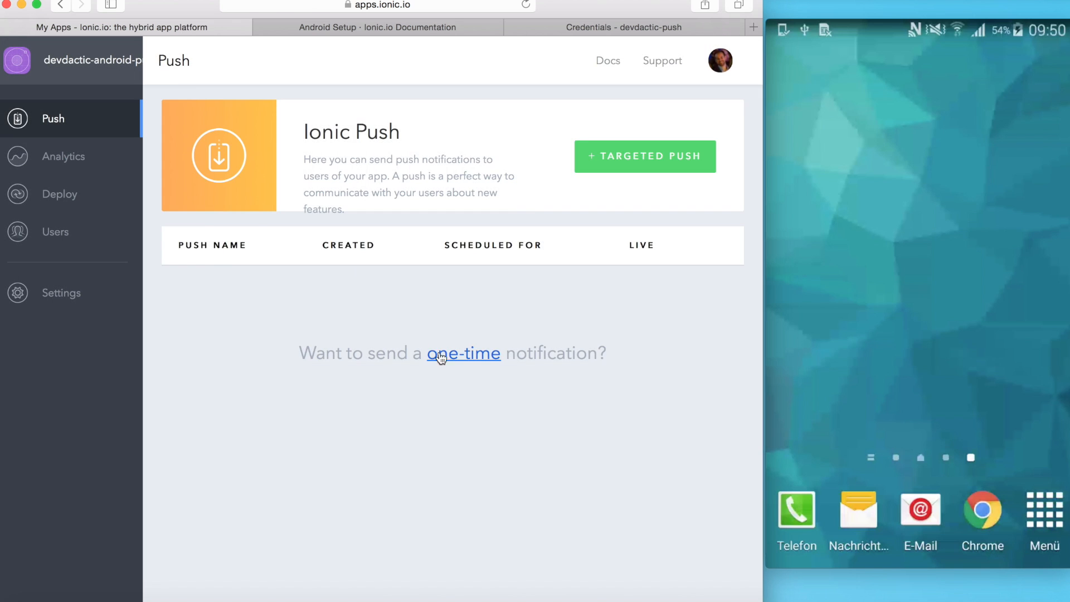
pyautogui.click(463, 353)
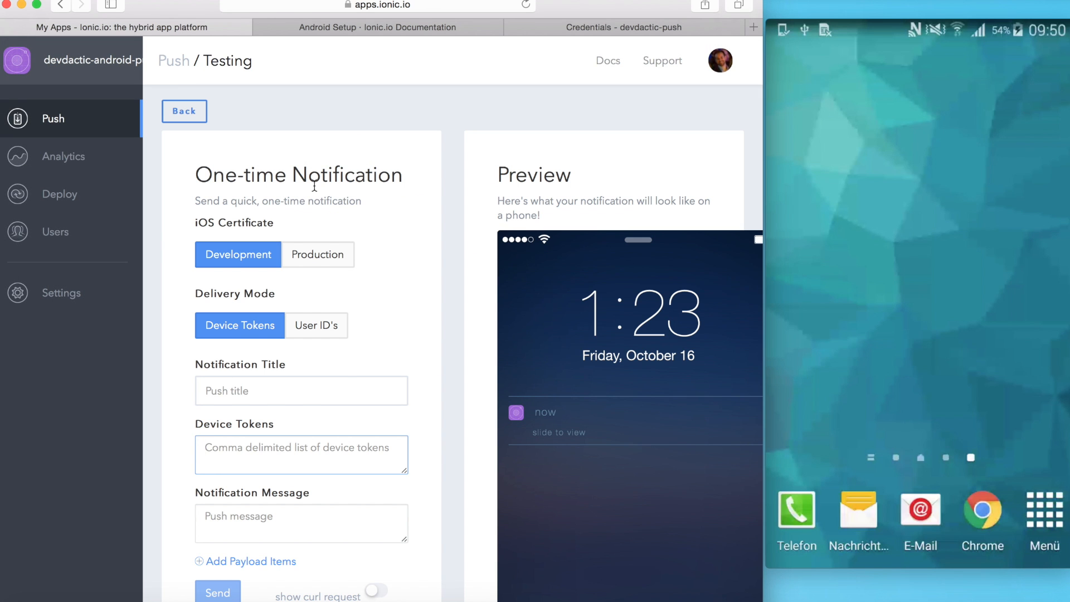
pyautogui.scroll(-3)
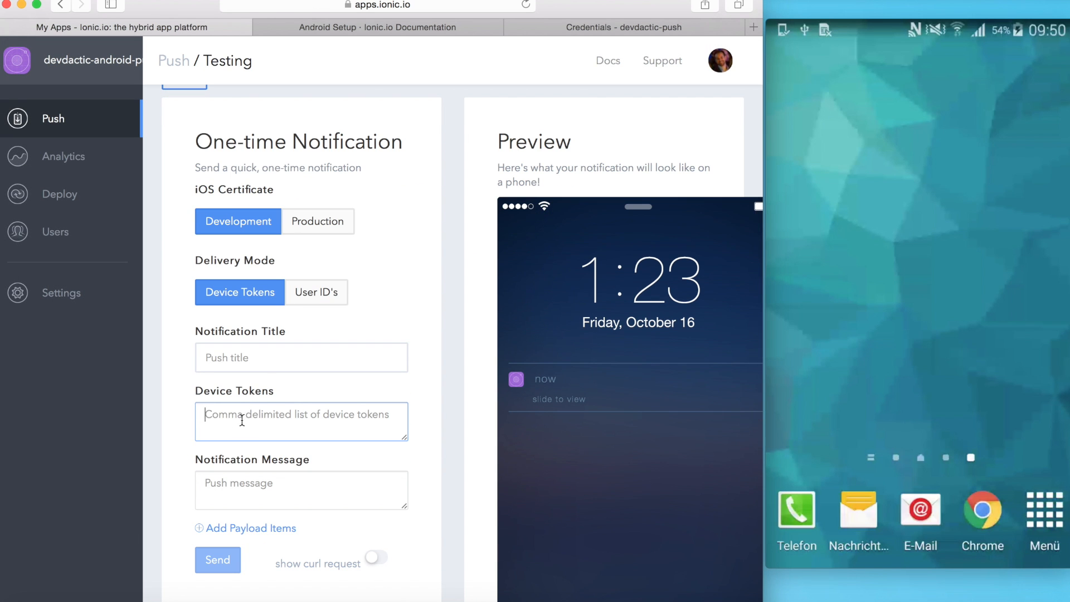
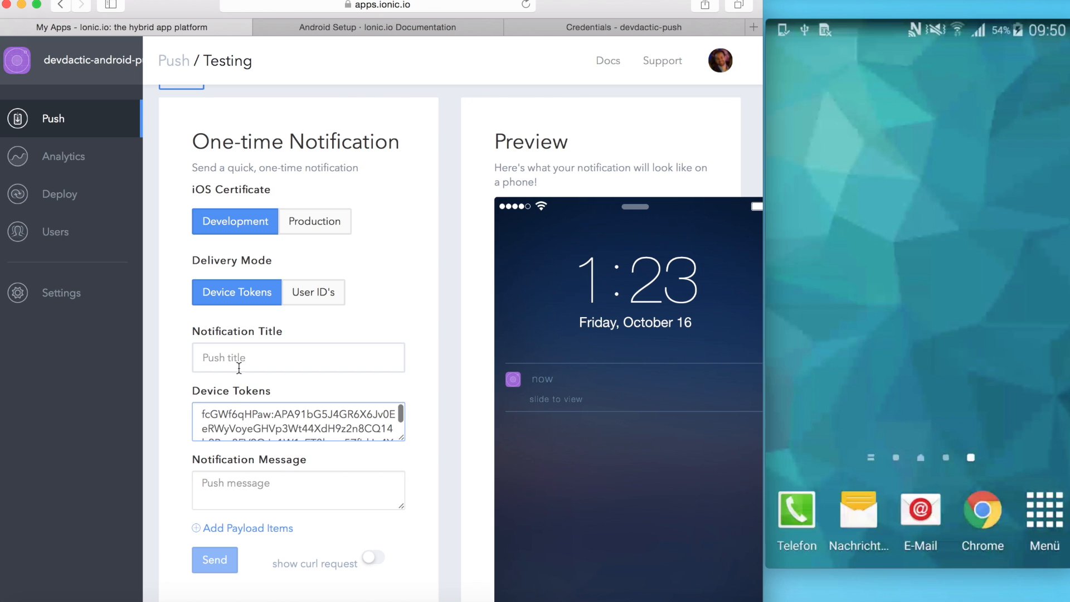
pyautogui.scroll(-3)
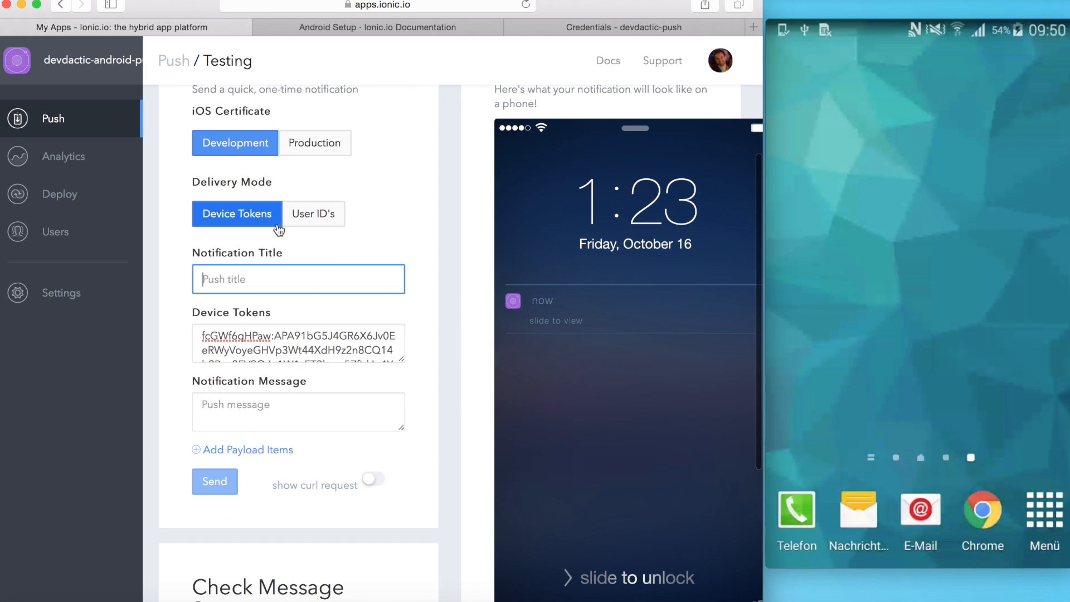
pyautogui.moveTo(302, 414)
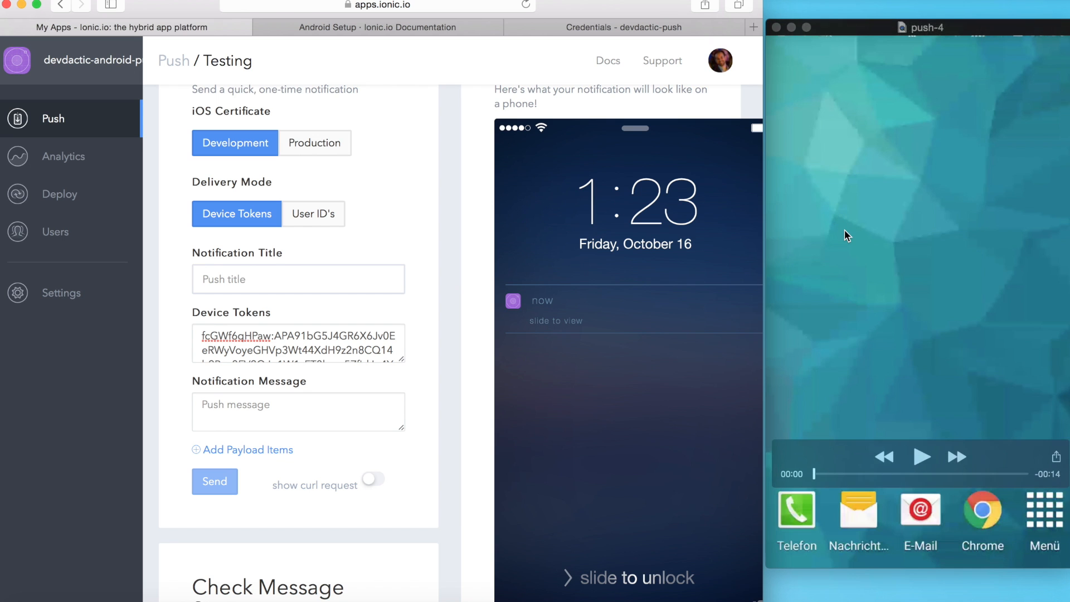
pyautogui.moveTo(889, 224)
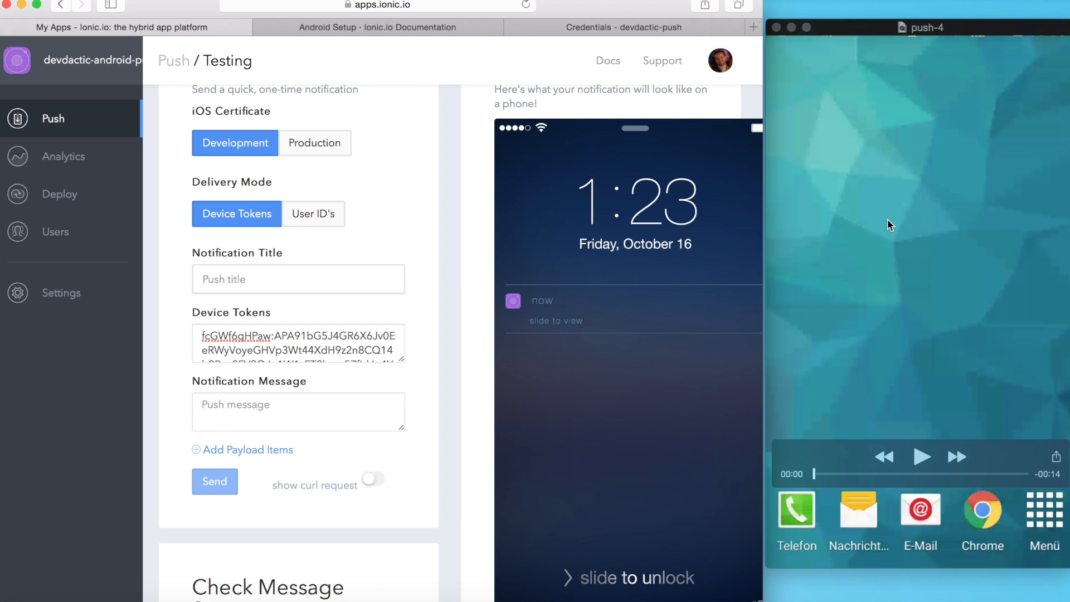
# Play the Android recording showing the 'Received Notification!' alert in QuickTime.
pyautogui.click(921, 456)
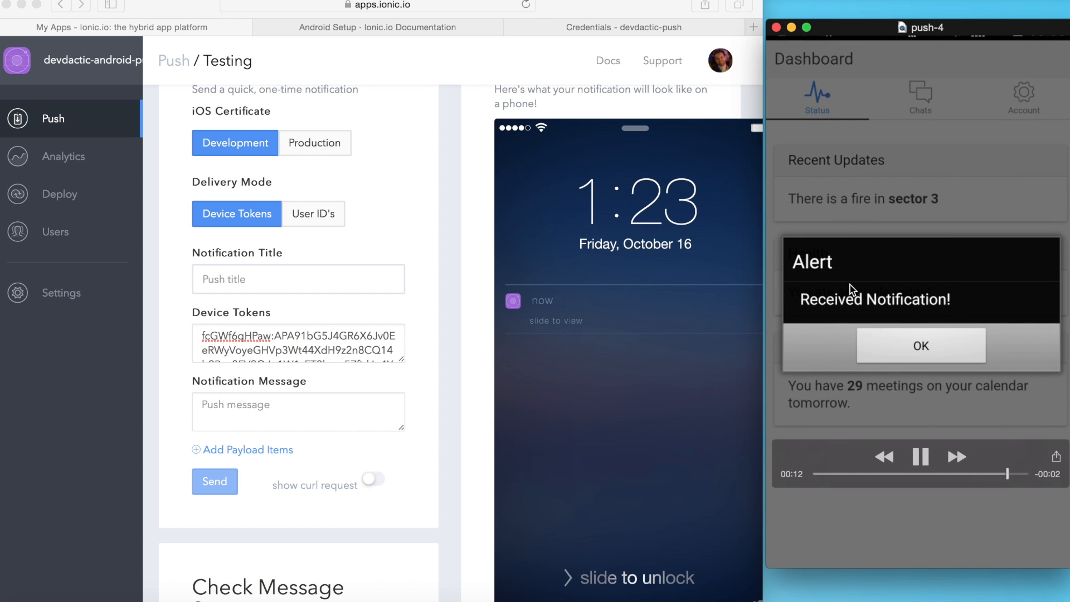
pyautogui.click(920, 456)
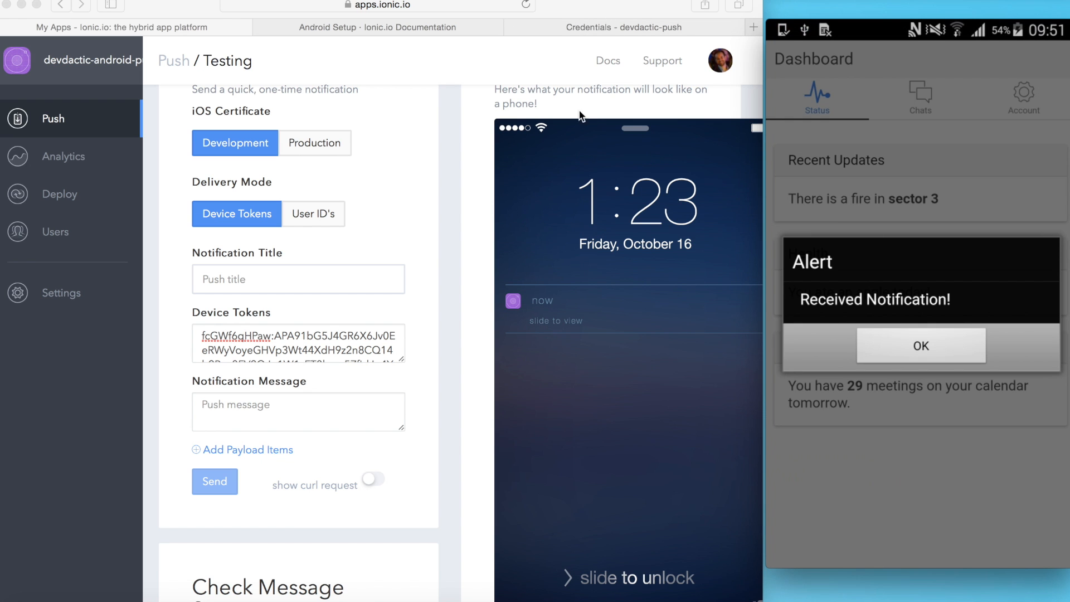
pyautogui.scroll(3)
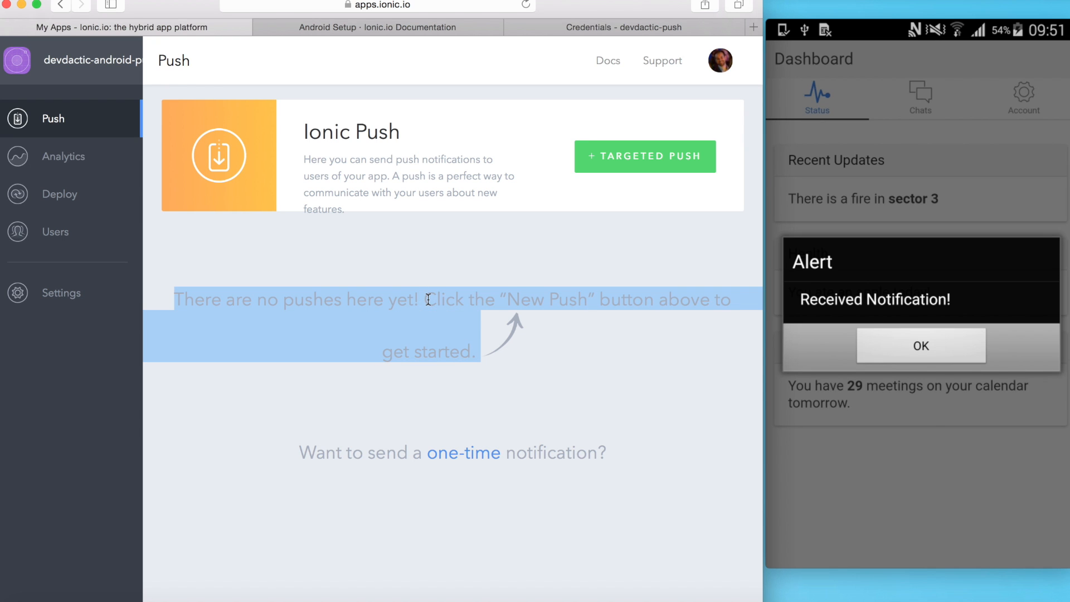
# Return from the one-time notification form to the Ionic.io Push overview, which lists no pushes.
pyautogui.click(519, 301)
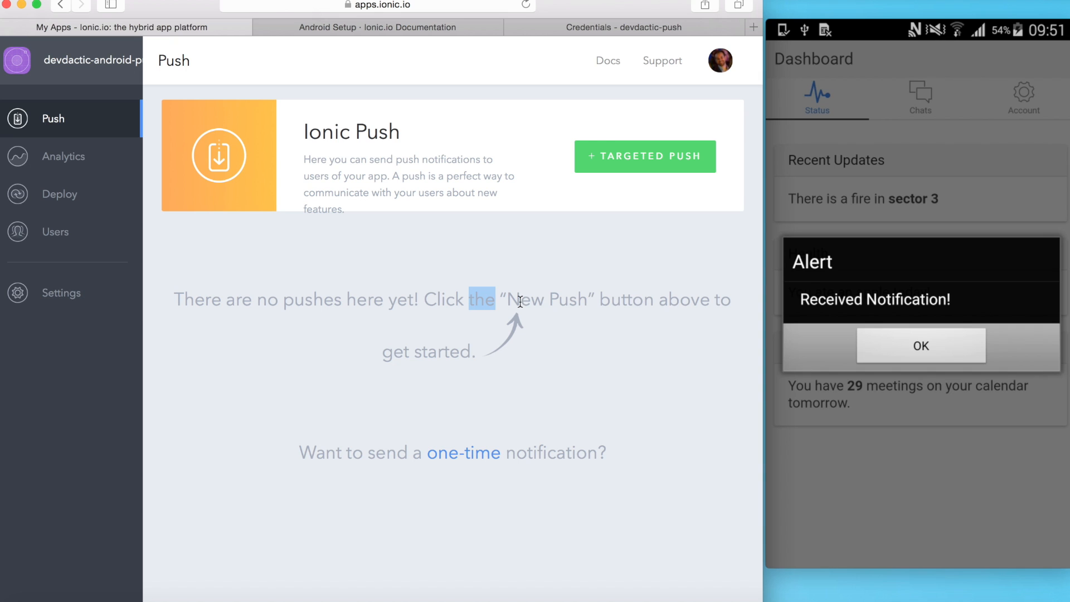
pyautogui.moveTo(479, 307)
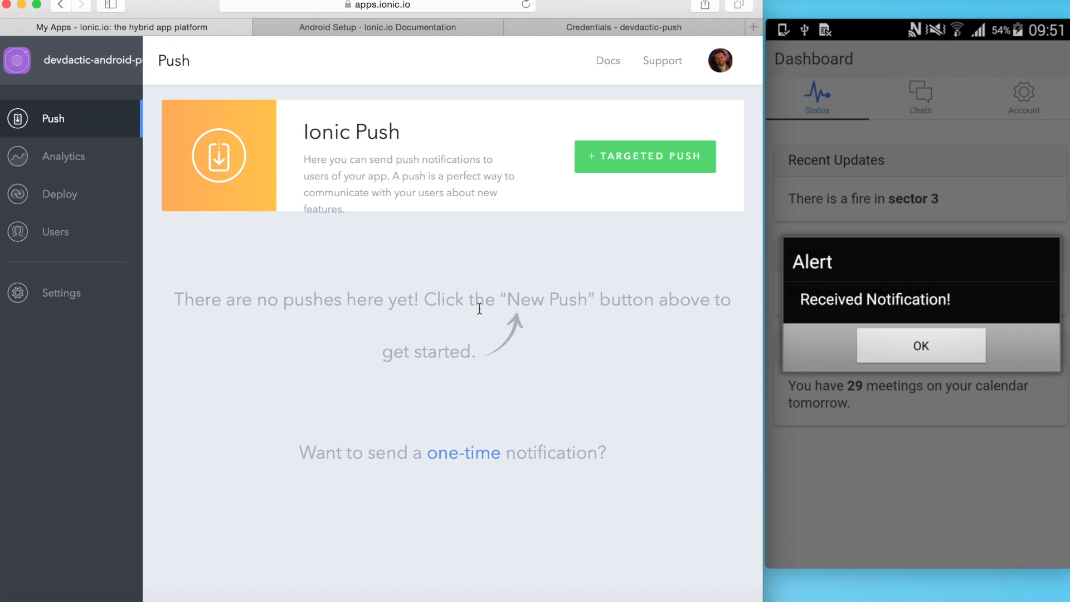
pyautogui.moveTo(511, 358)
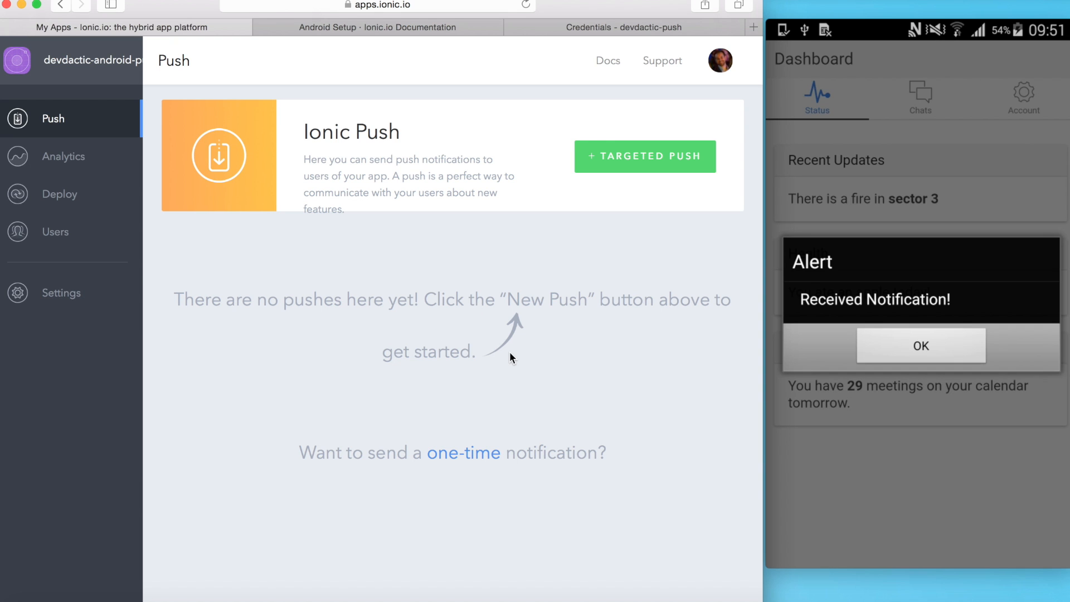
pyautogui.moveTo(559, 299)
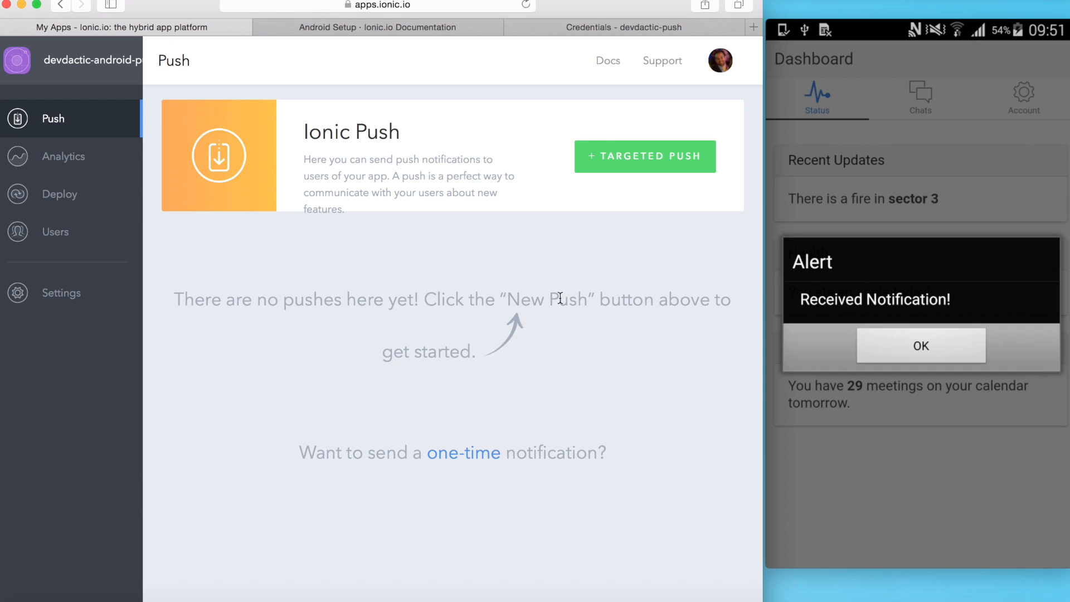
pyautogui.moveTo(526, 302)
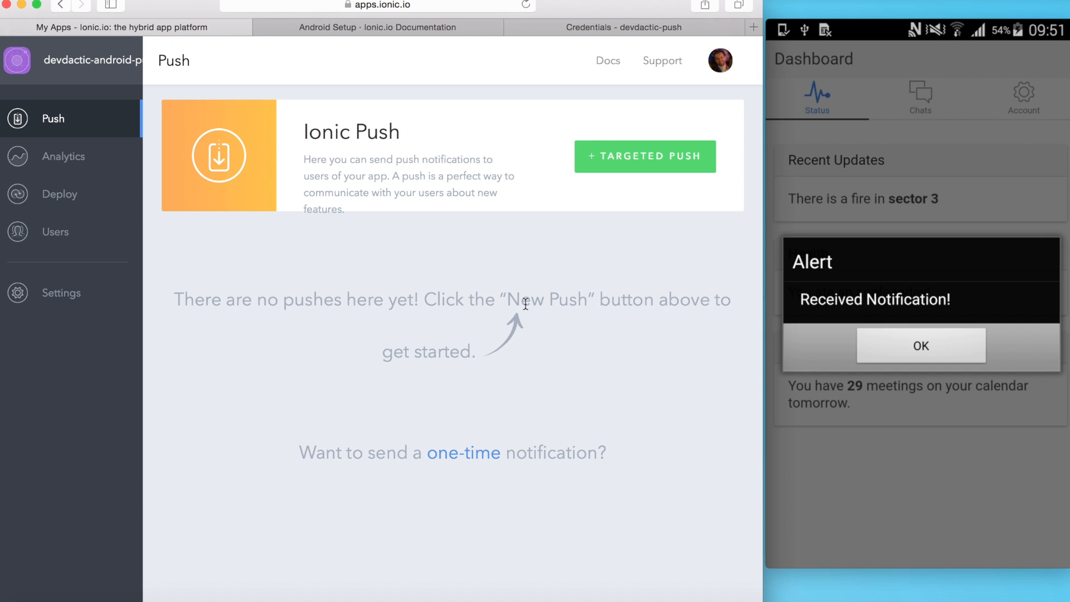
pyautogui.doubleClick(567, 300)
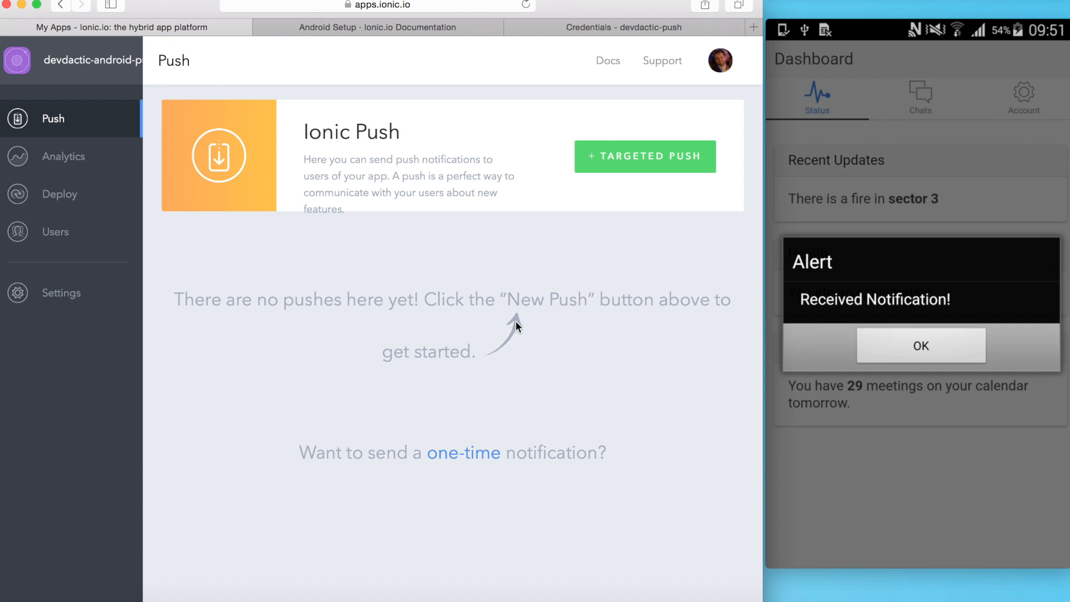
pyautogui.moveTo(617, 346)
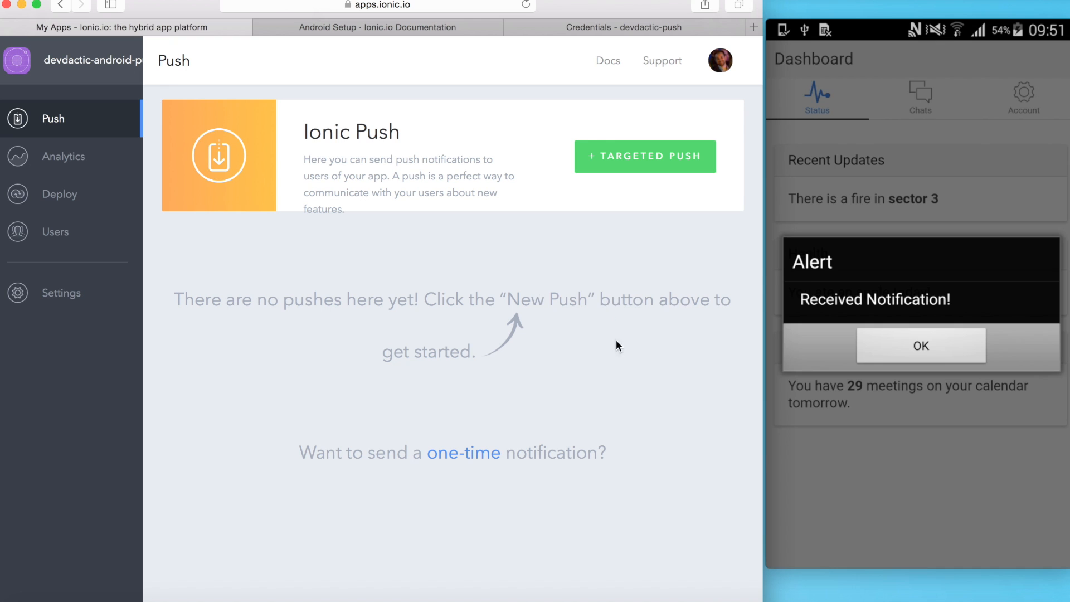
pyautogui.moveTo(599, 368)
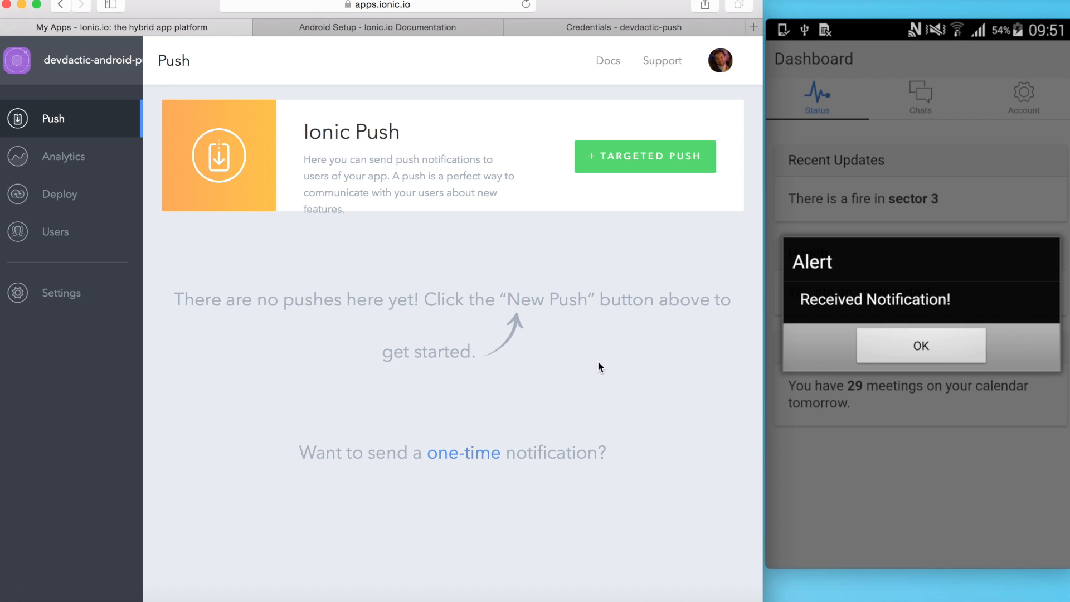
pyautogui.moveTo(628, 371)
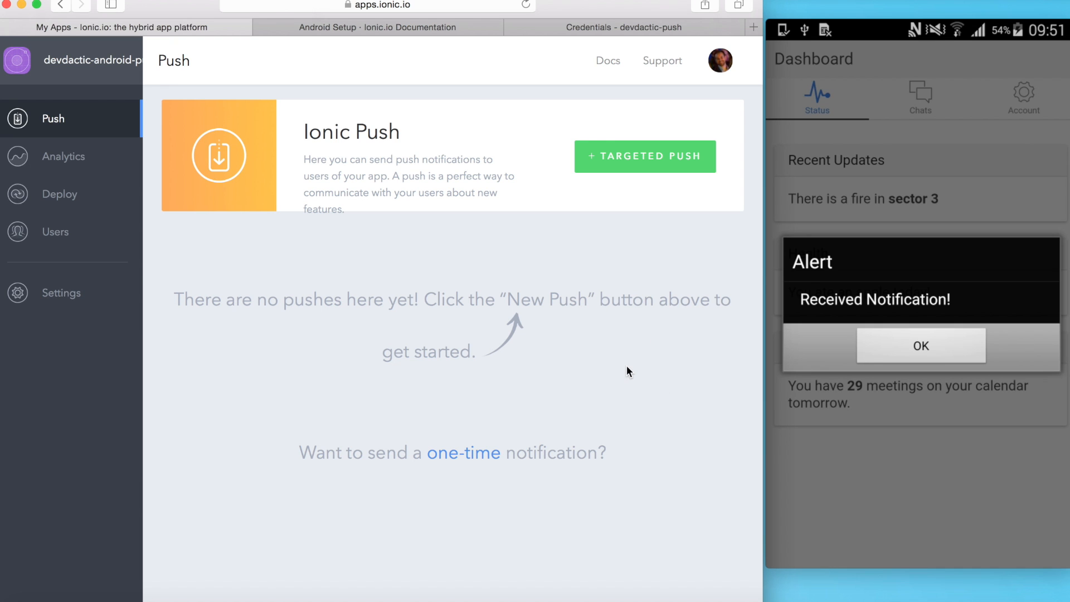